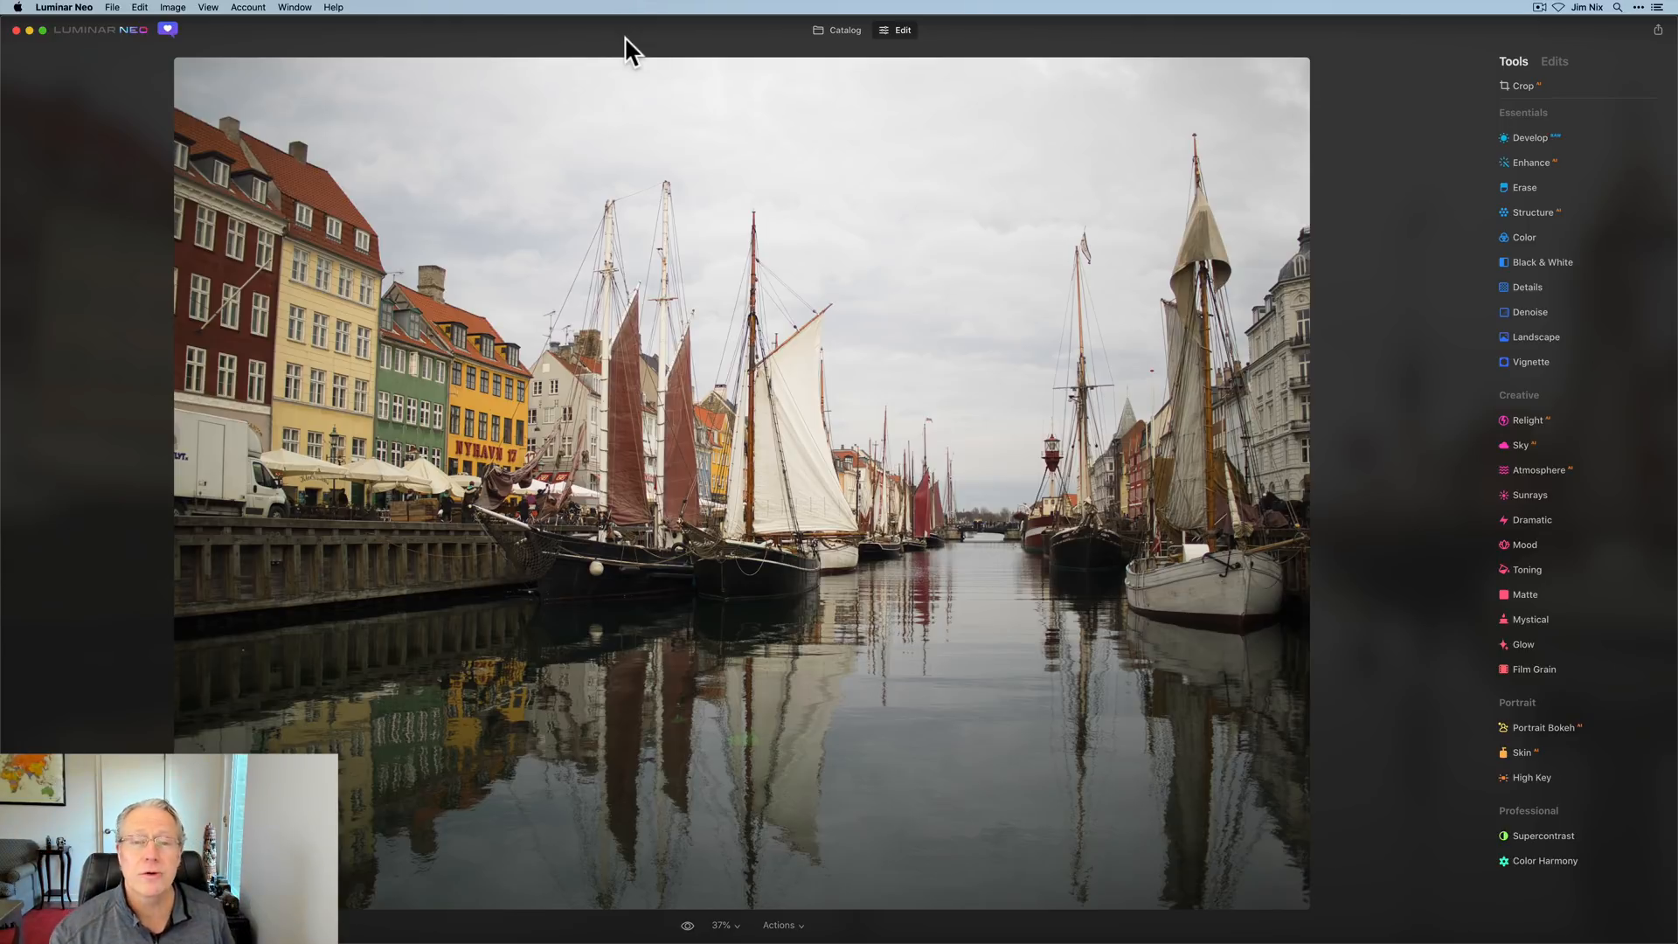
mouse_move(1203, 180)
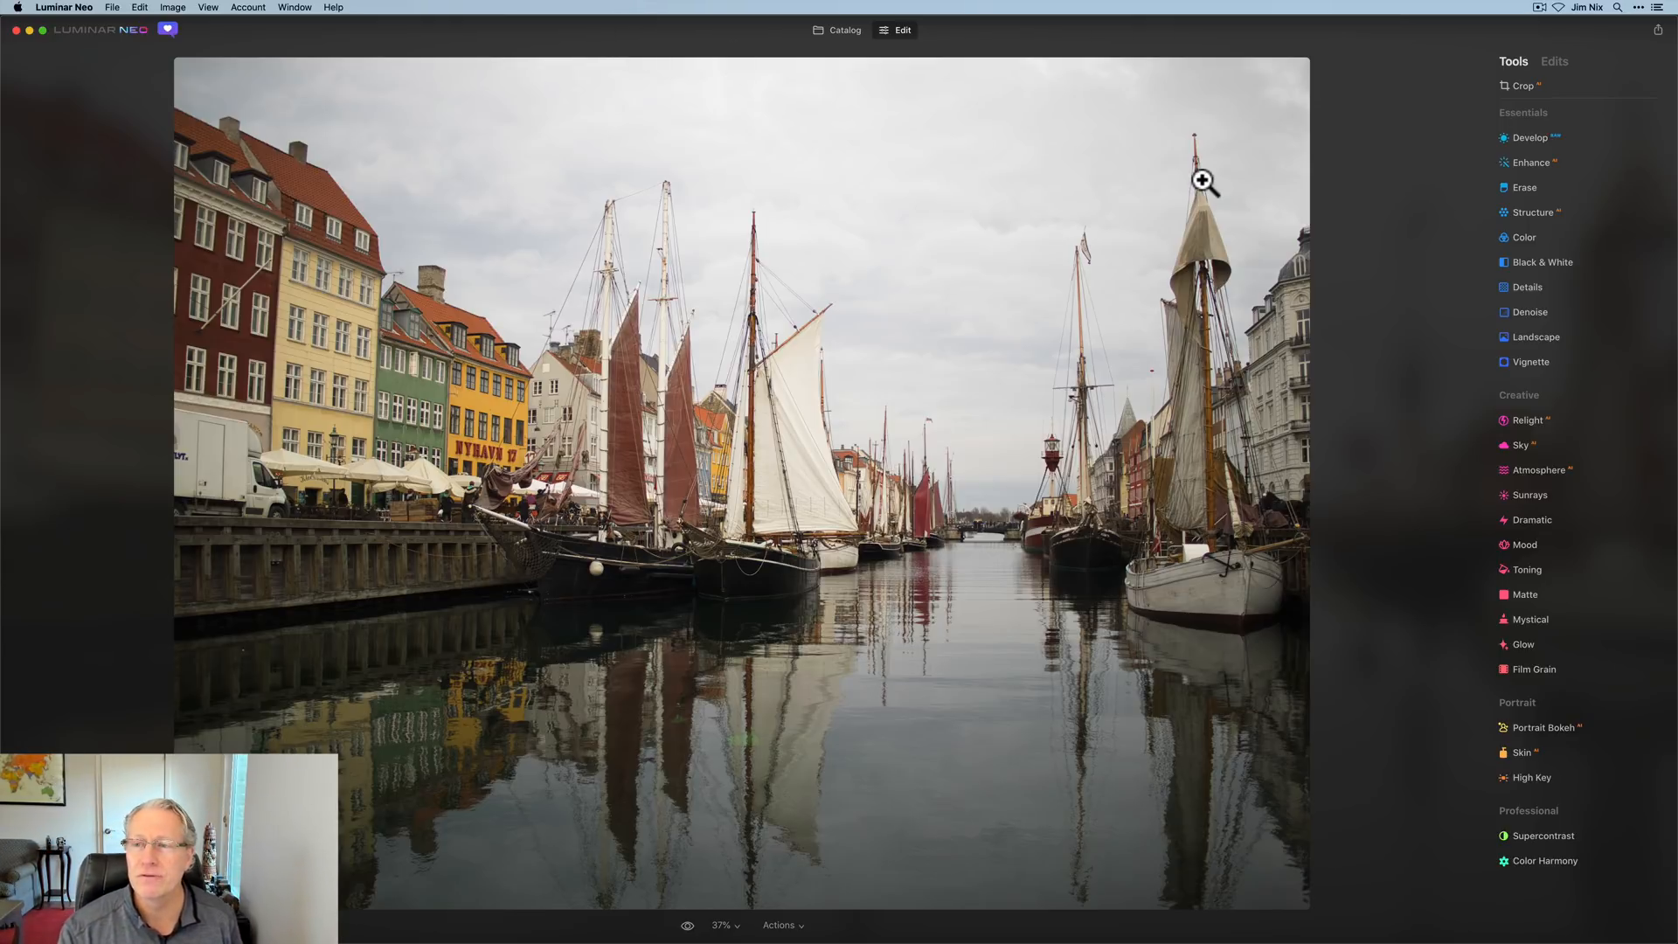
mouse_move(1434, 267)
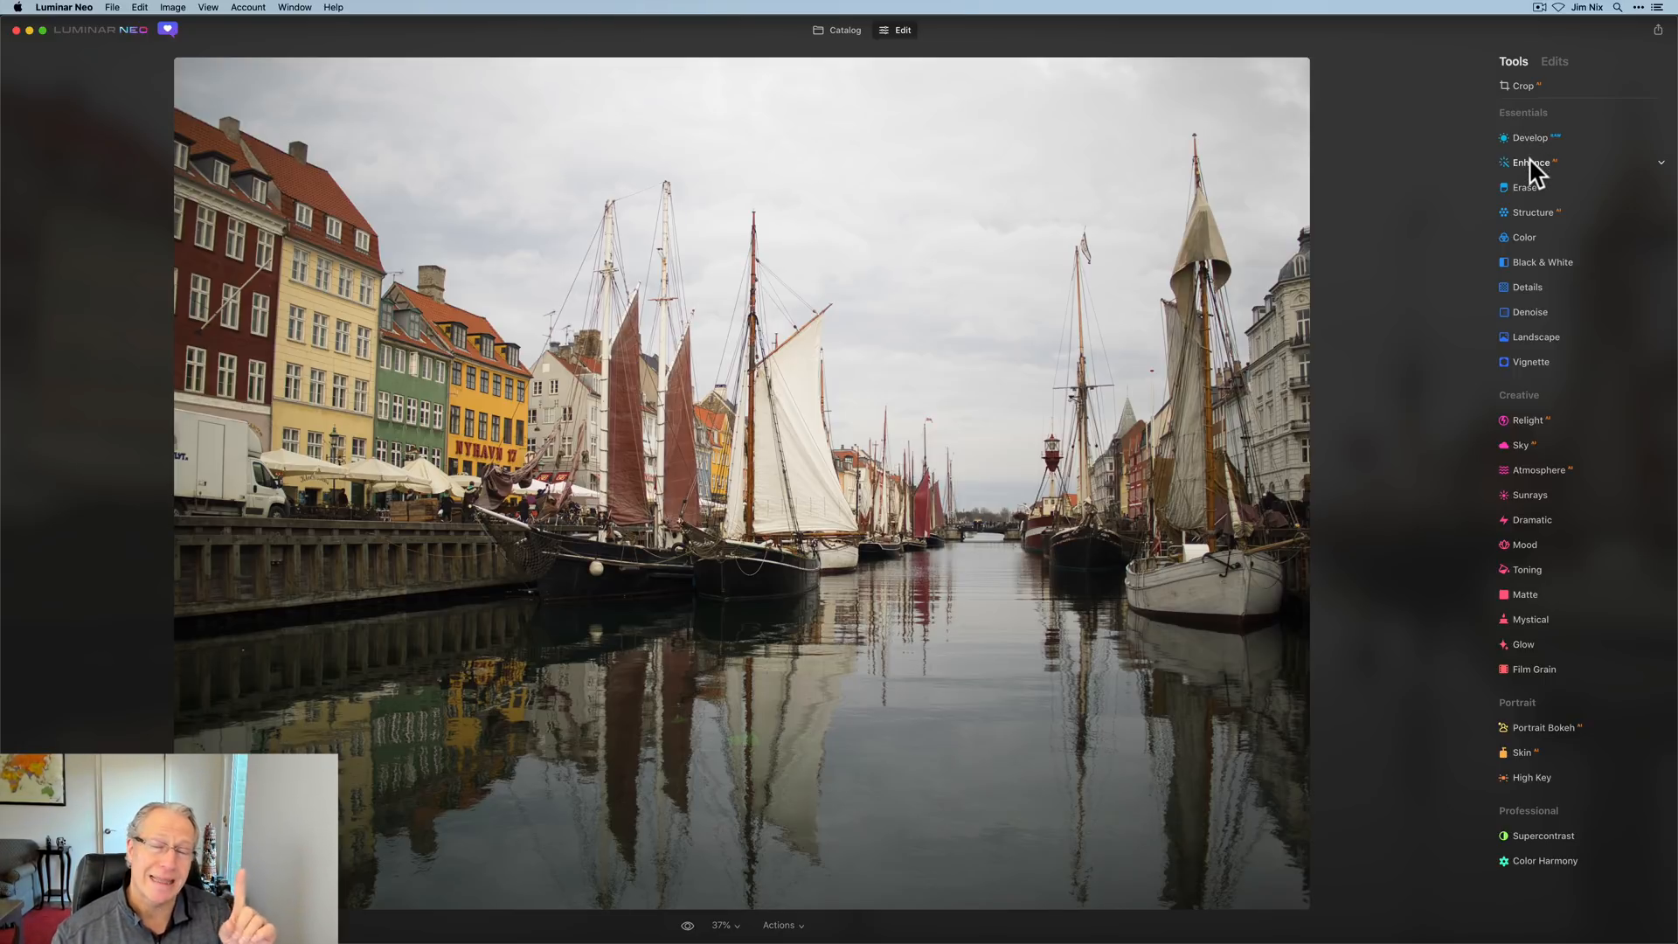
- Try out the Enhance Accent strength, then close Enhance
click(1530, 161)
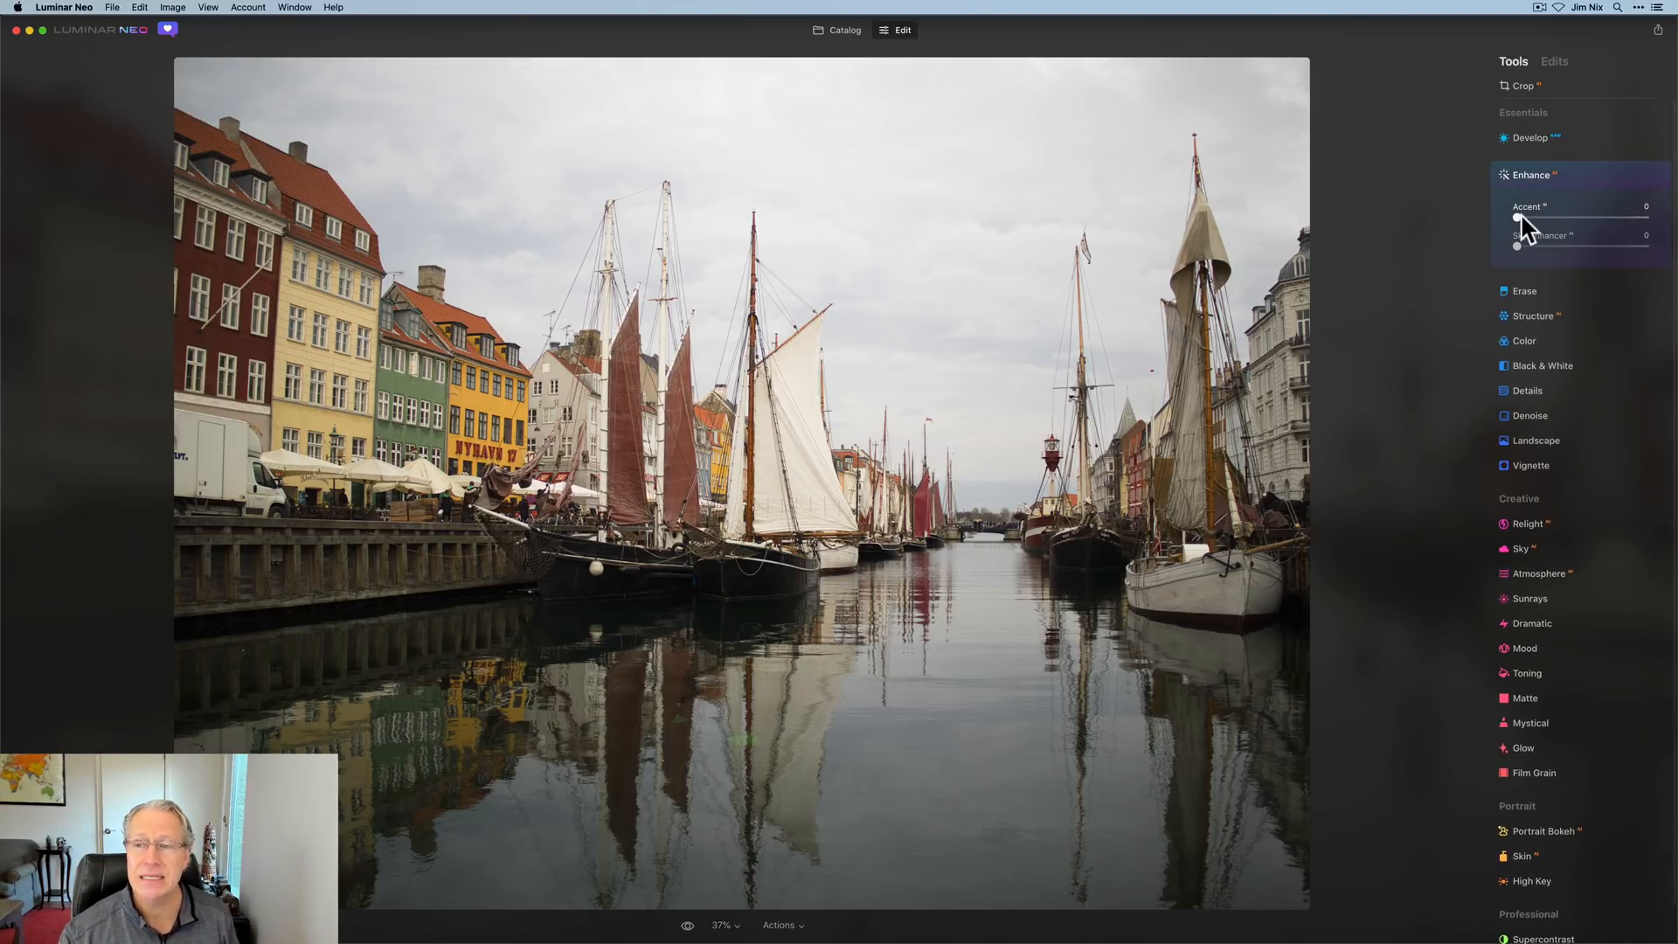
drag(1517, 217, 1645, 218)
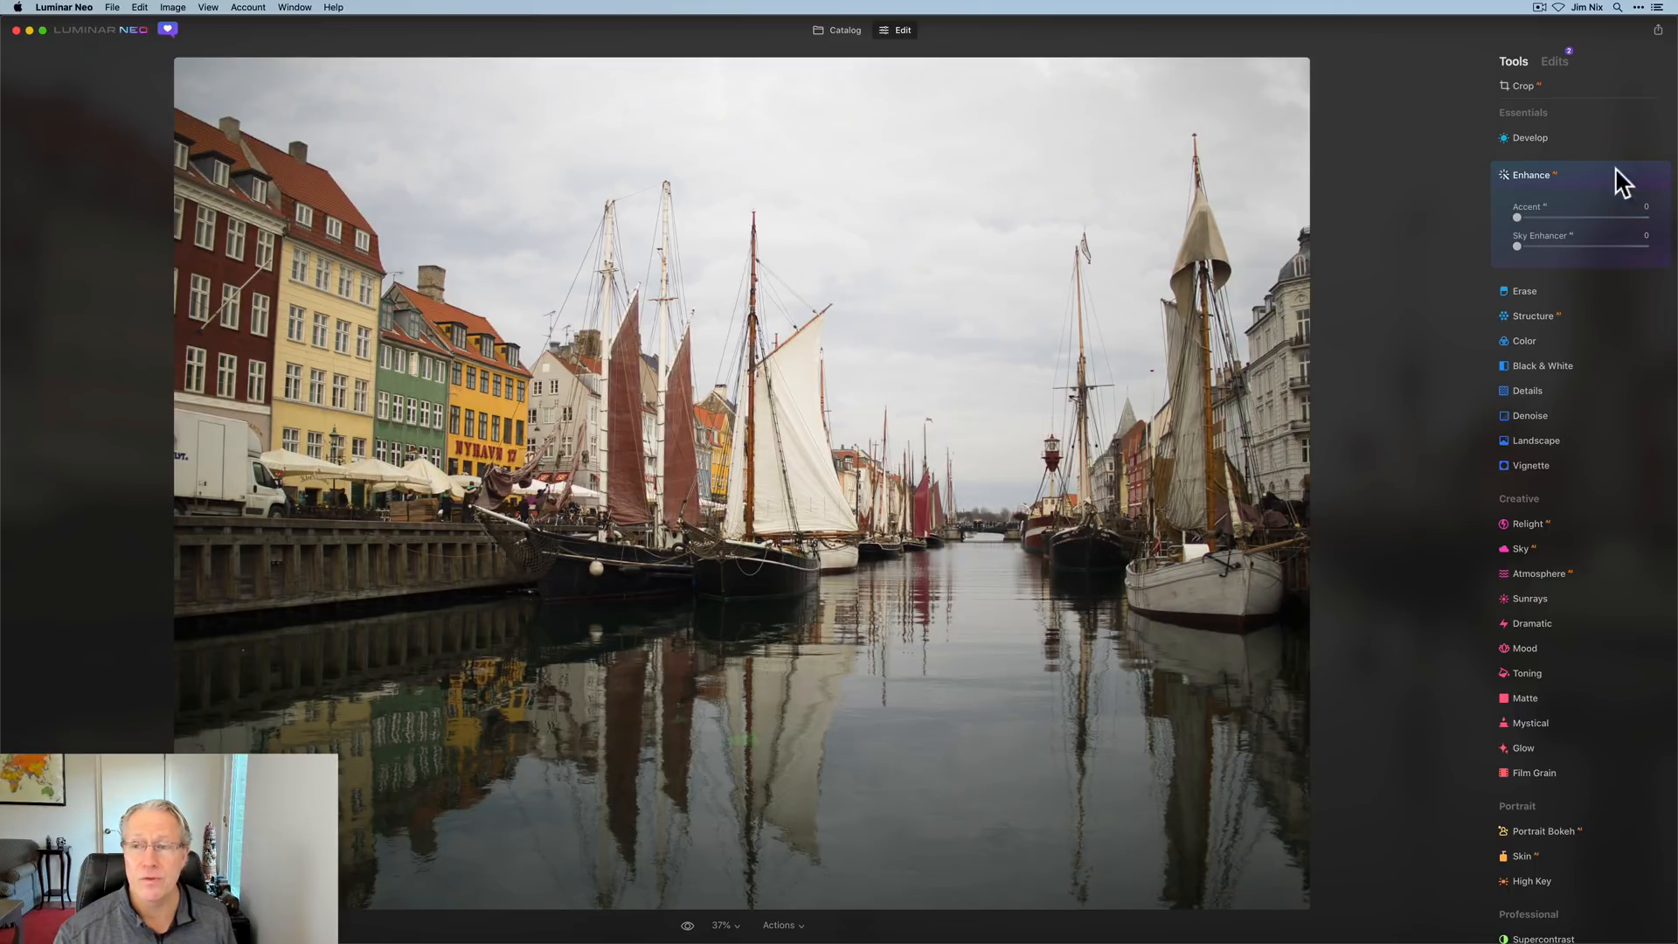
click(1531, 175)
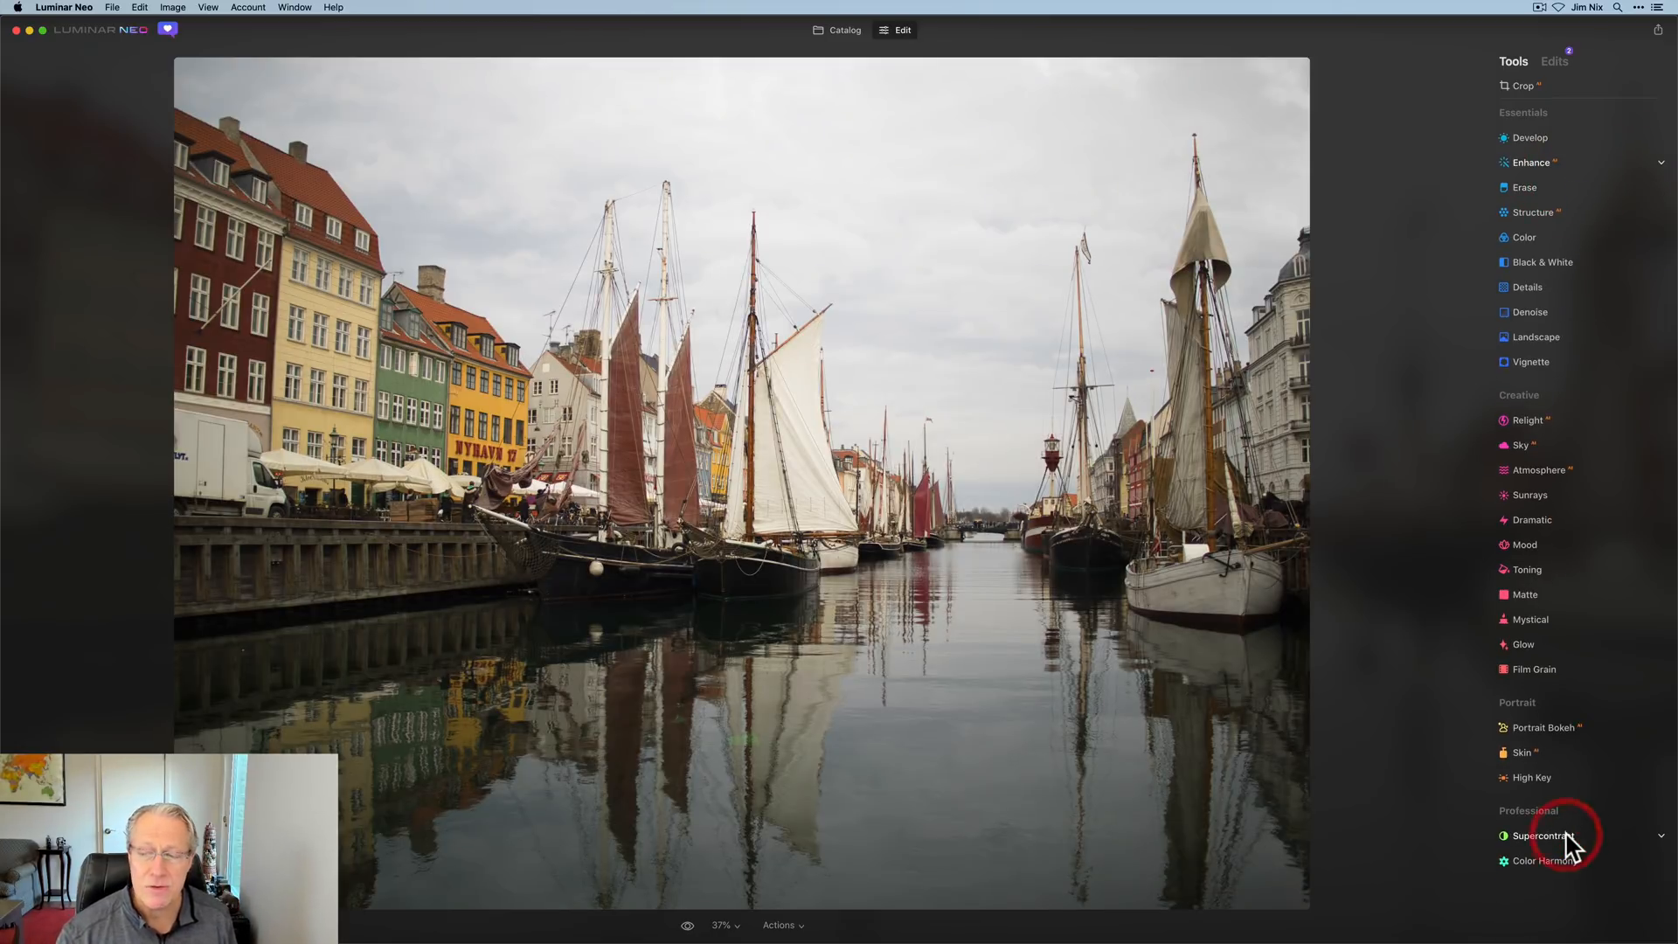
- Experiment with Supercontrast contrast and balance sliders, then reset them all to zero
click(1544, 836)
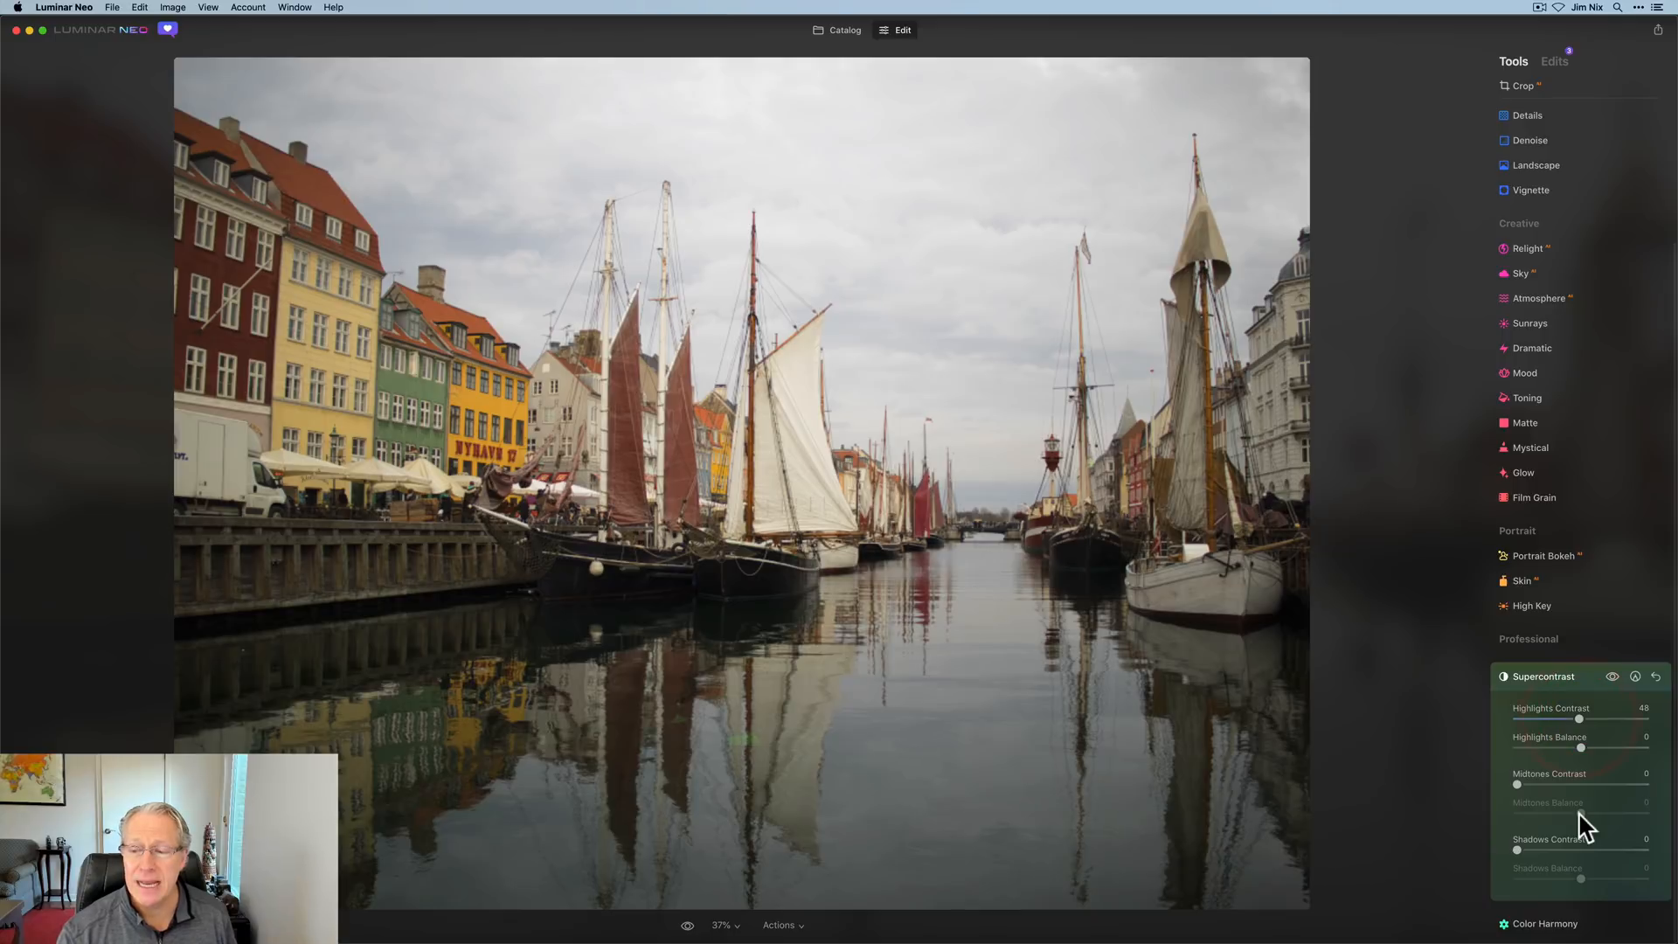
drag(1517, 850, 1582, 849)
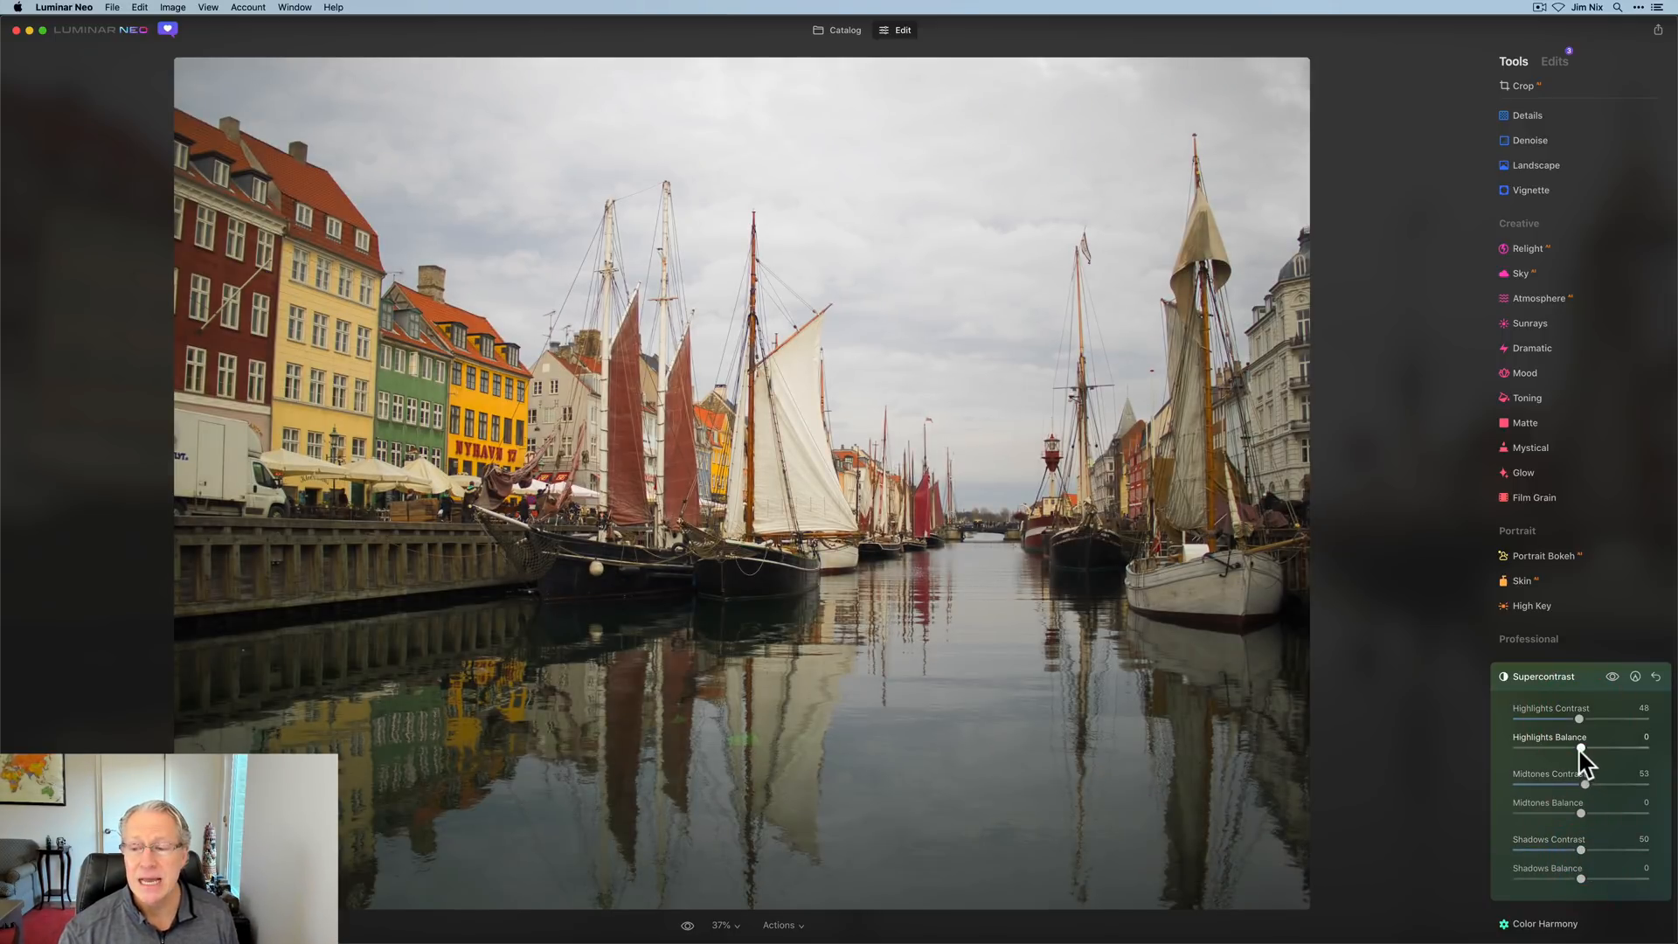
drag(1581, 747, 1625, 747)
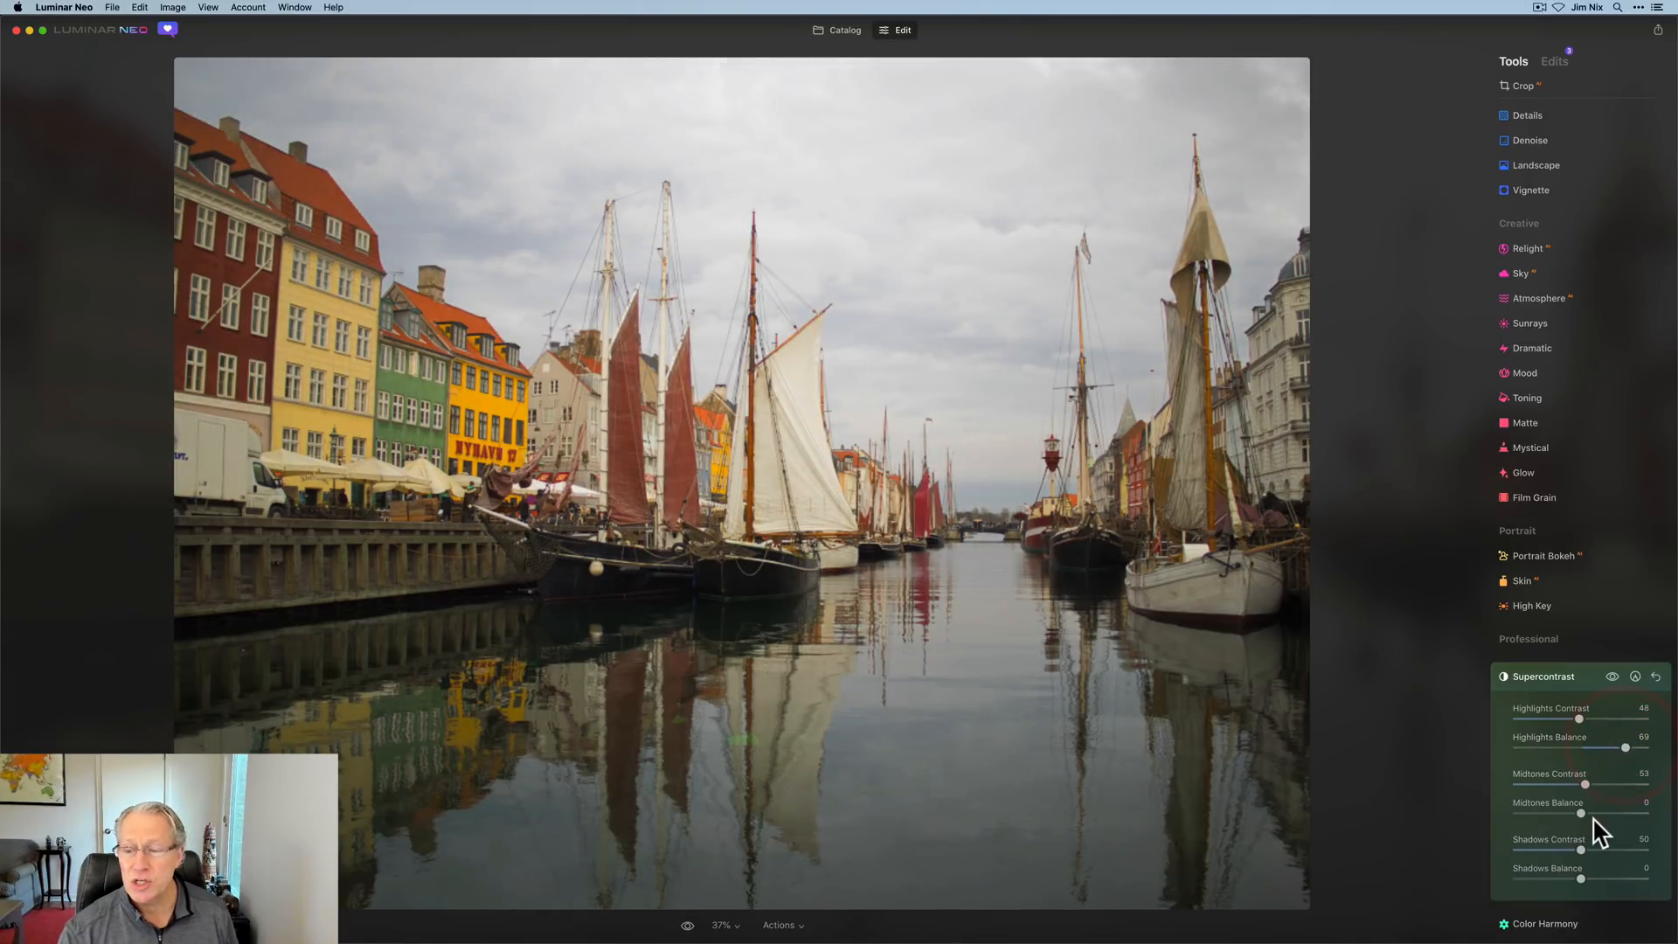
drag(1585, 813, 1625, 814)
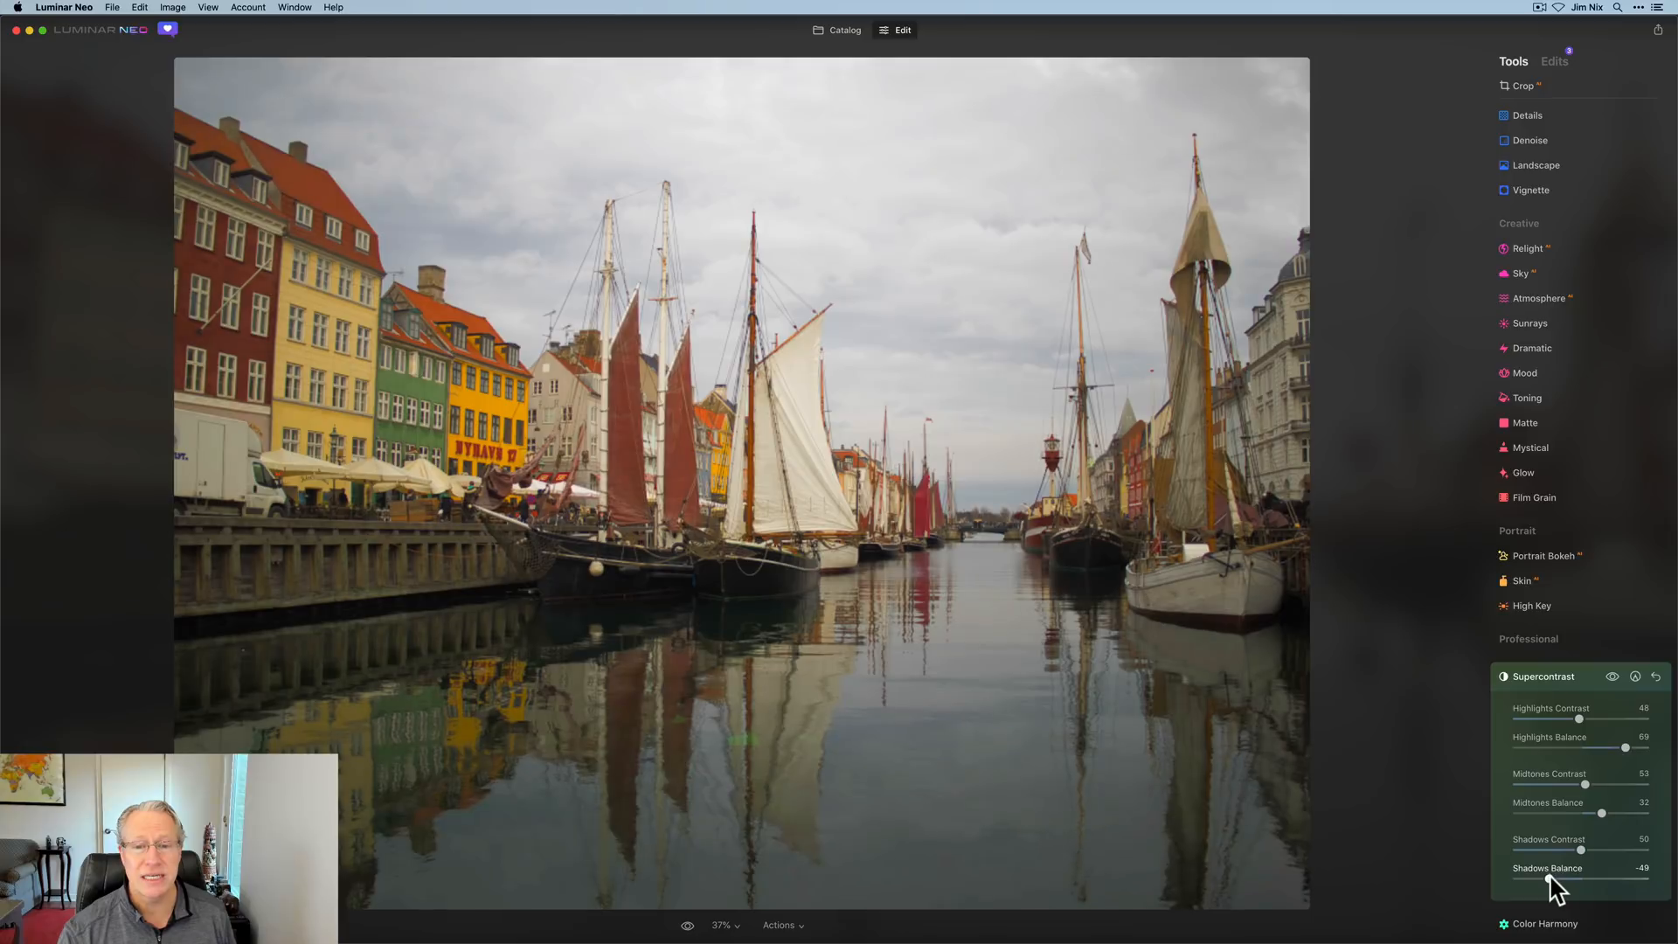
drag(1573, 849, 1611, 849)
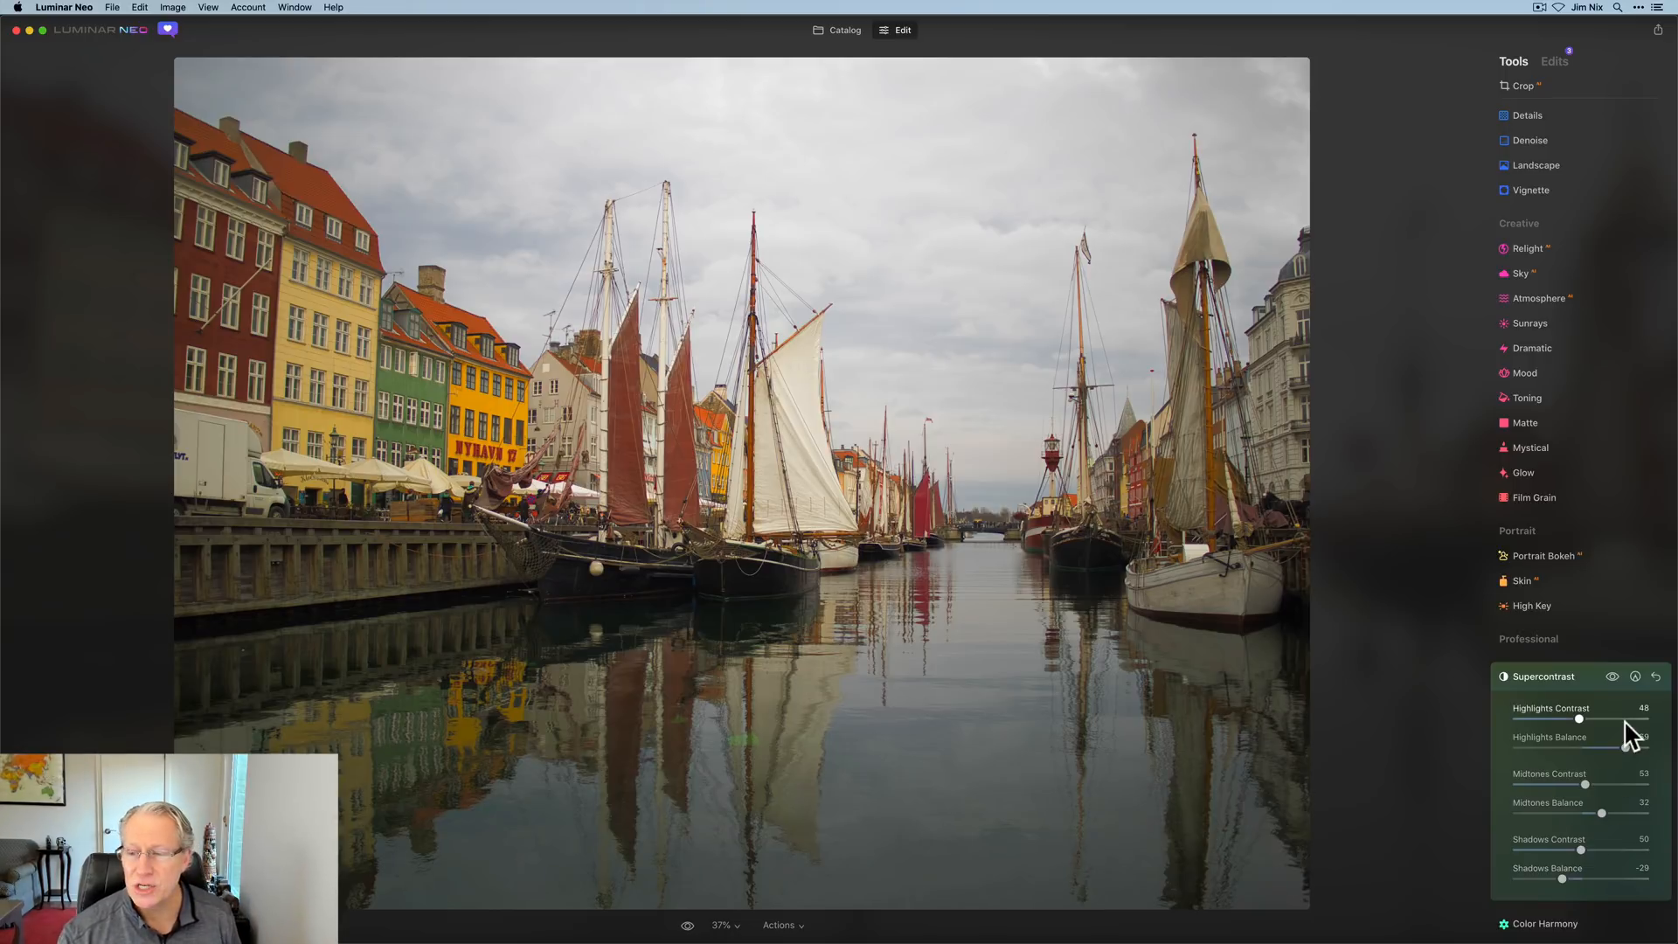
click(1655, 676)
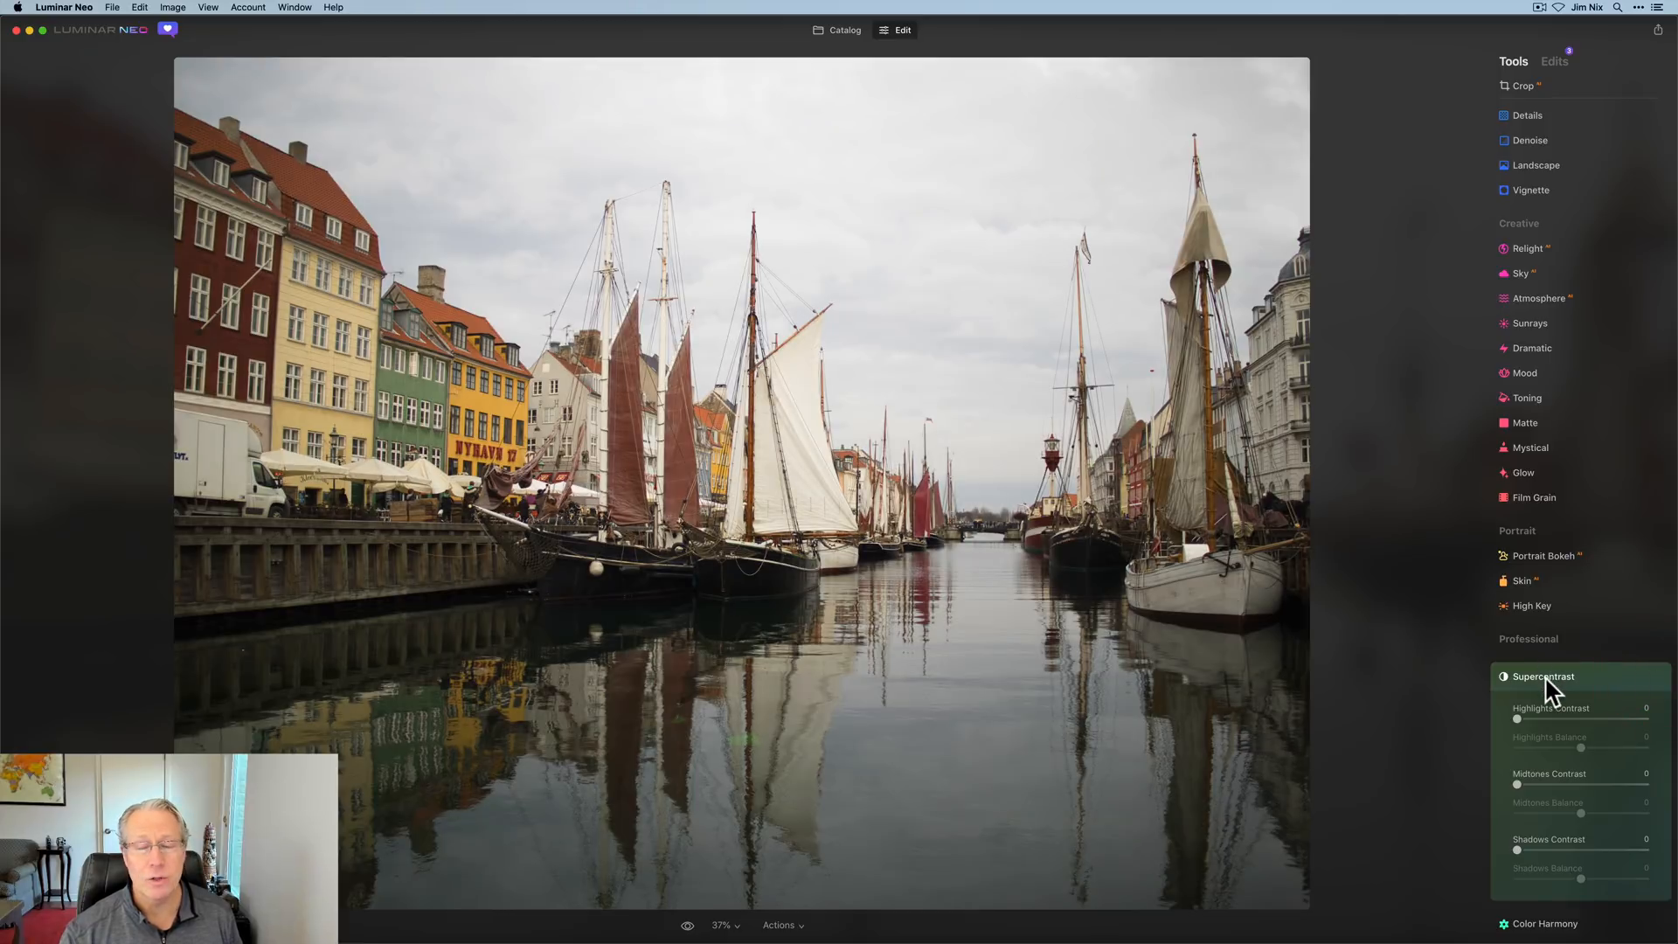
click(1543, 676)
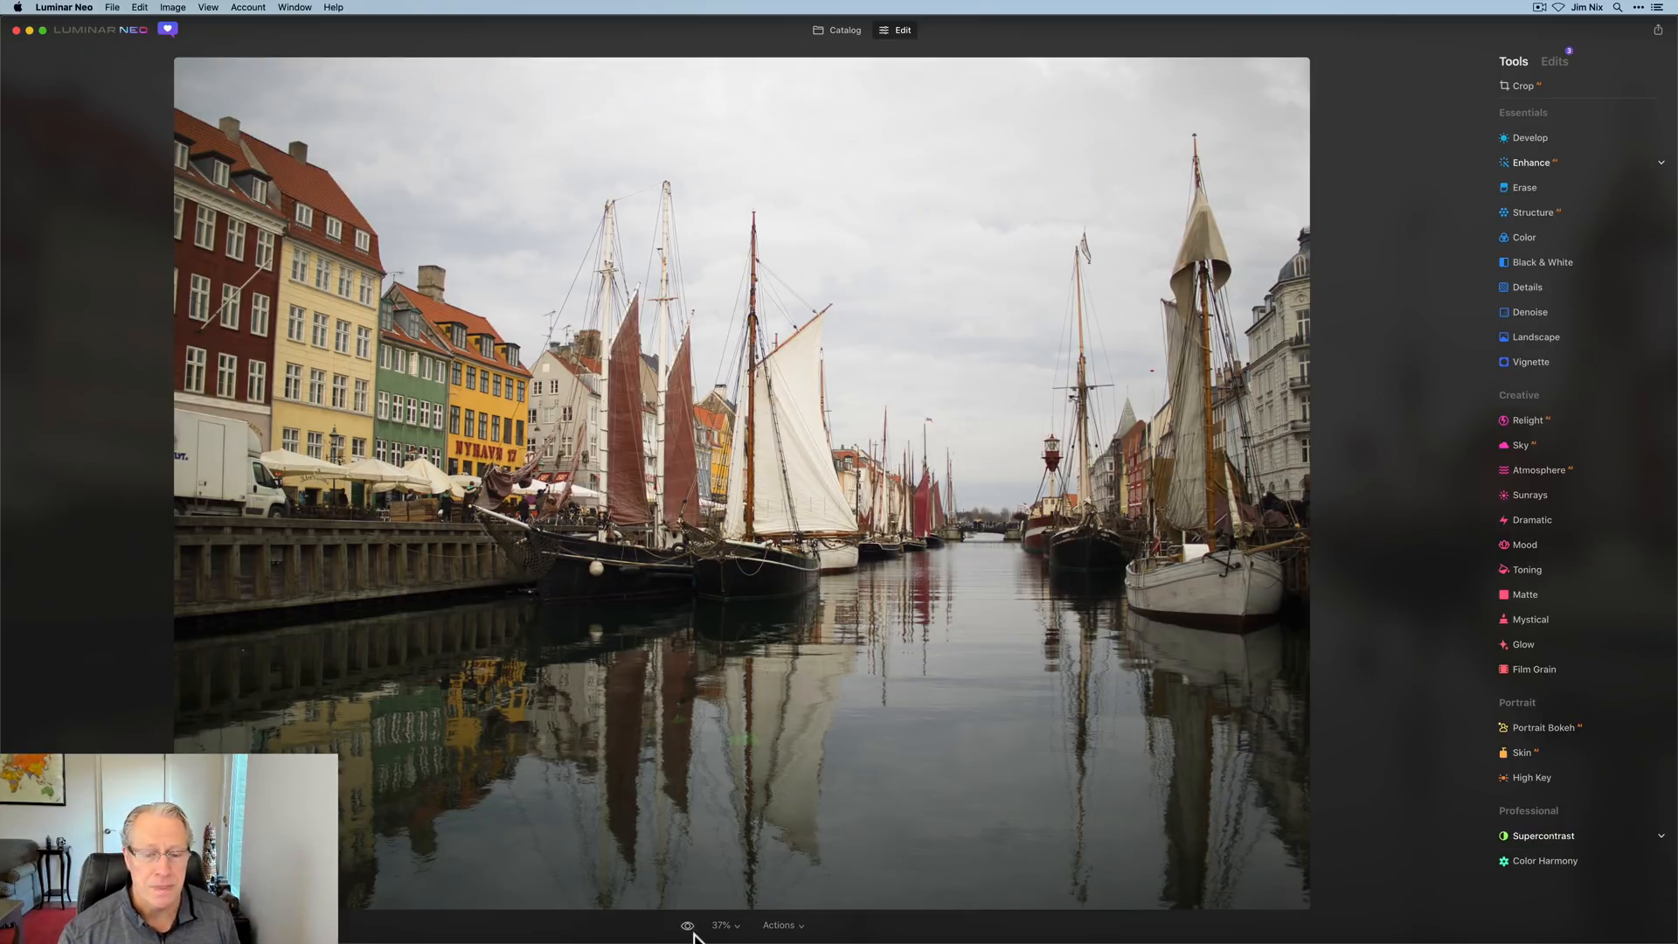
- Compare with the original, then discard all edits from the Edits list
click(687, 924)
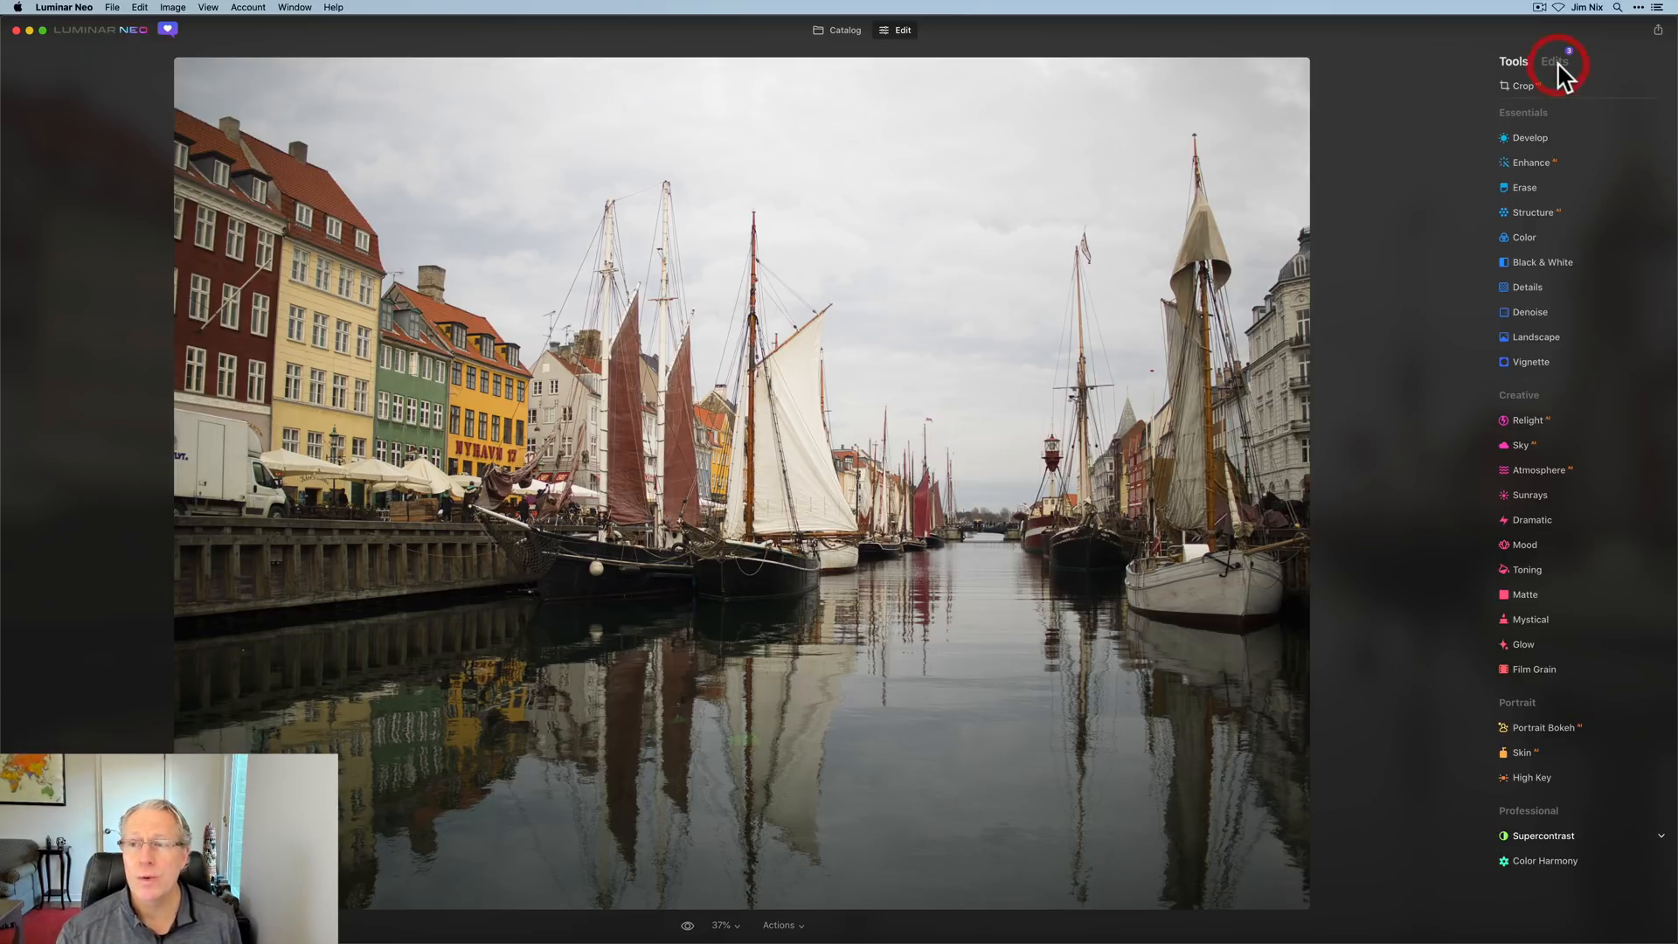
click(1553, 61)
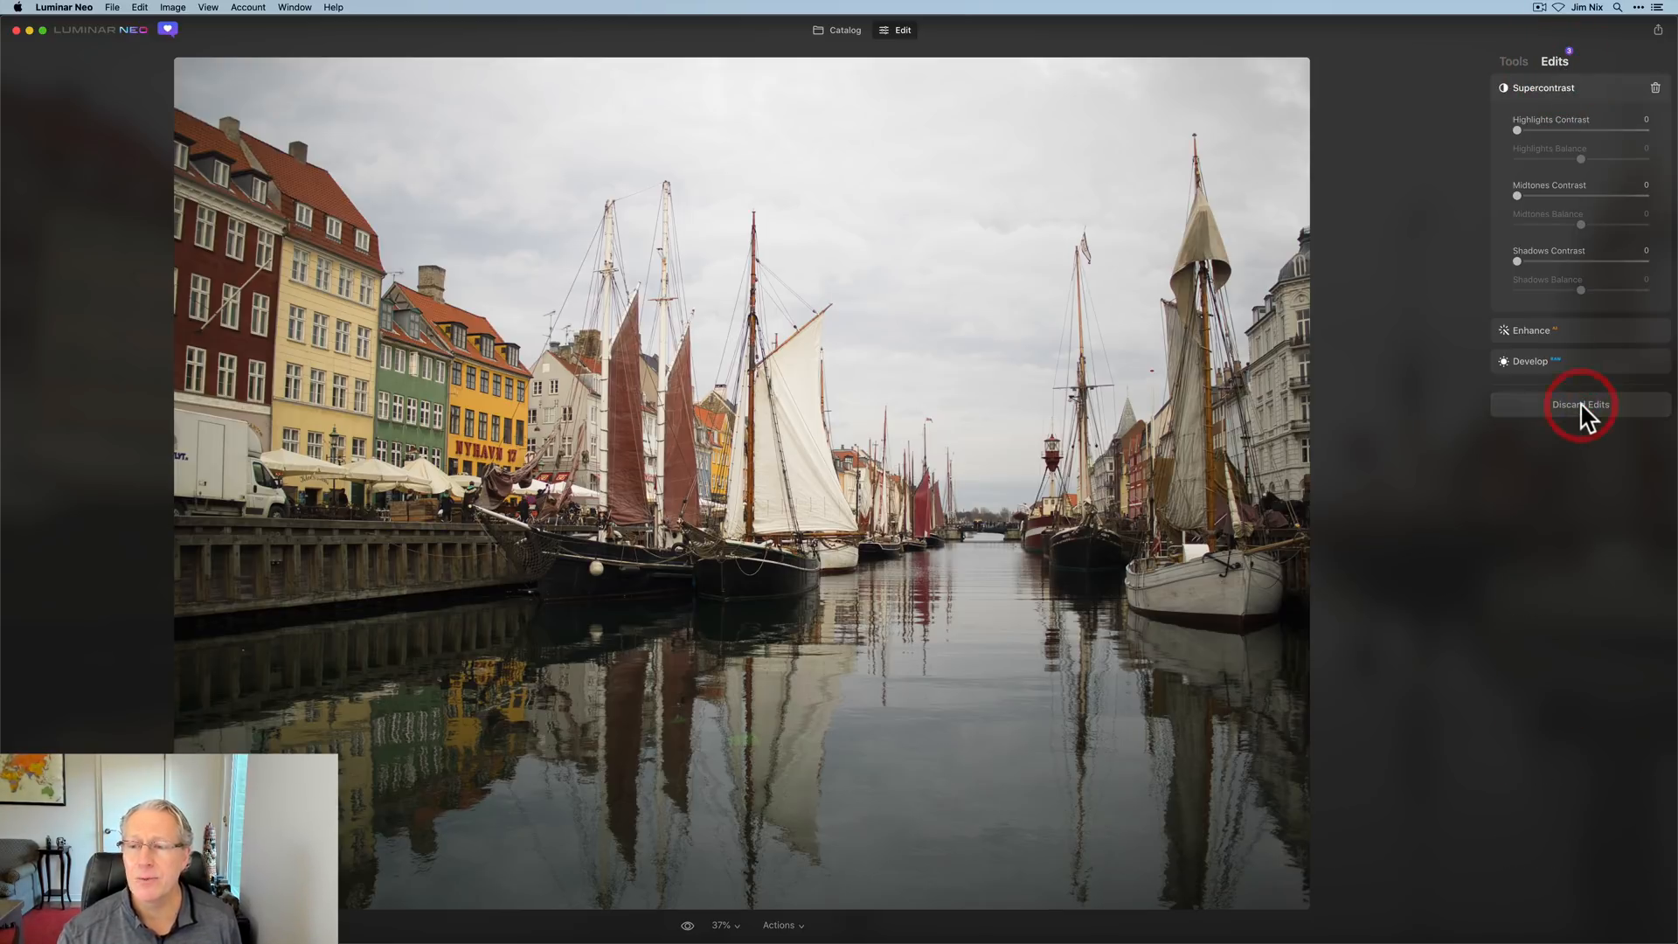
click(1514, 62)
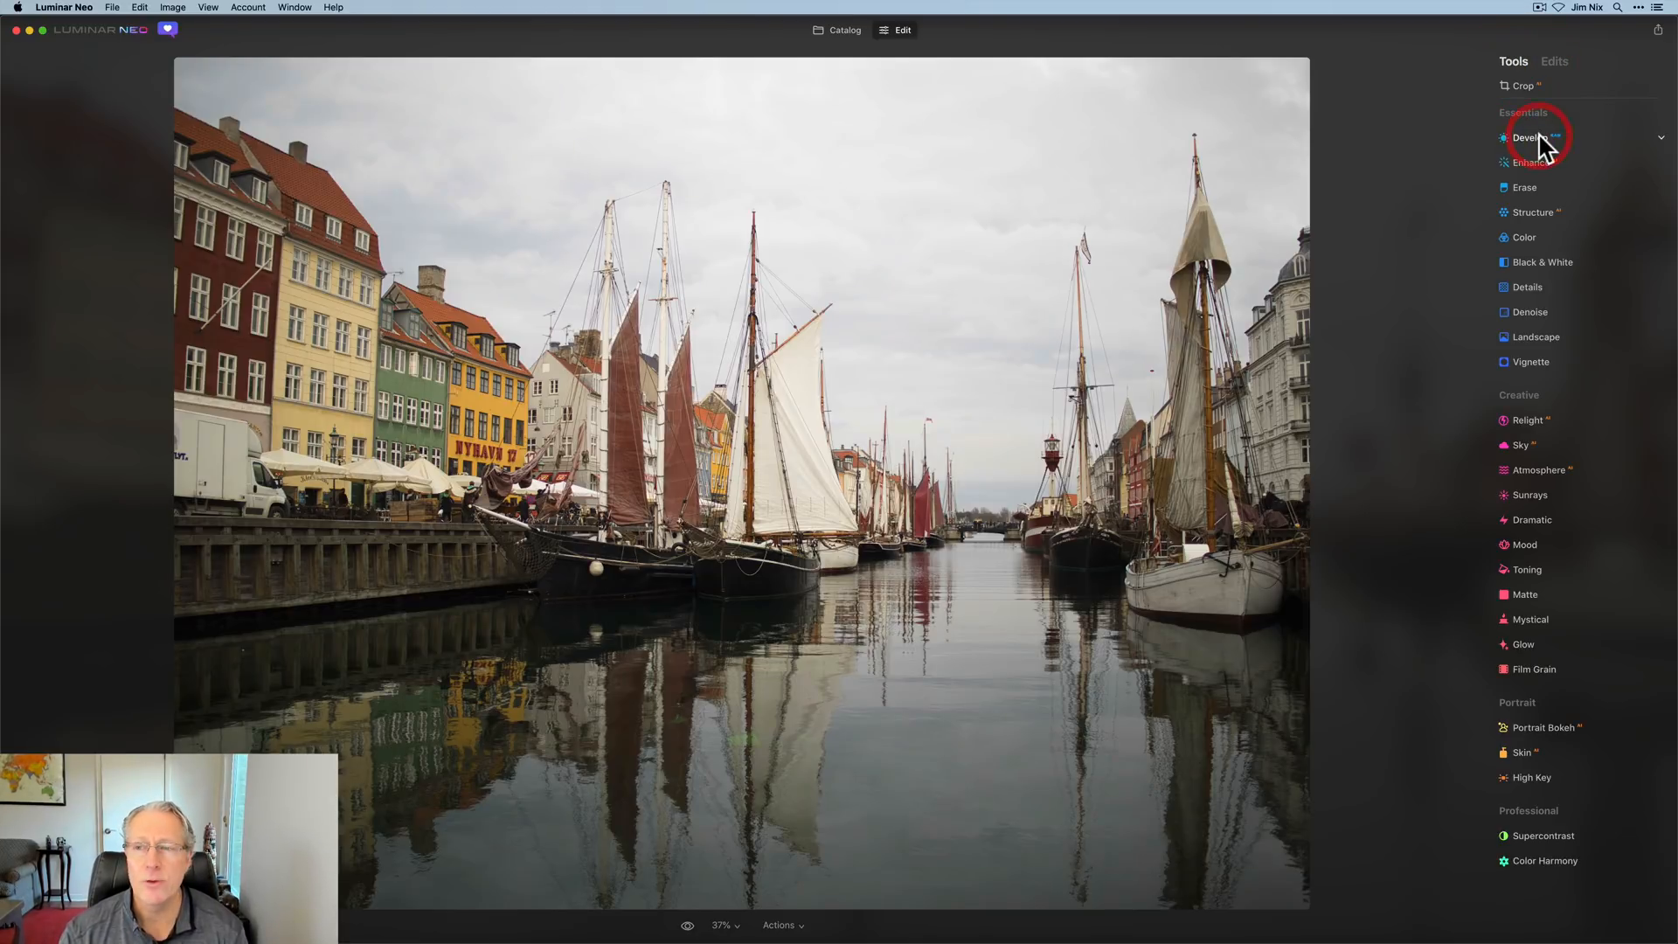
- In Develop, add Smart Contrast, pull down highlights and lift shadows slightly
click(1529, 137)
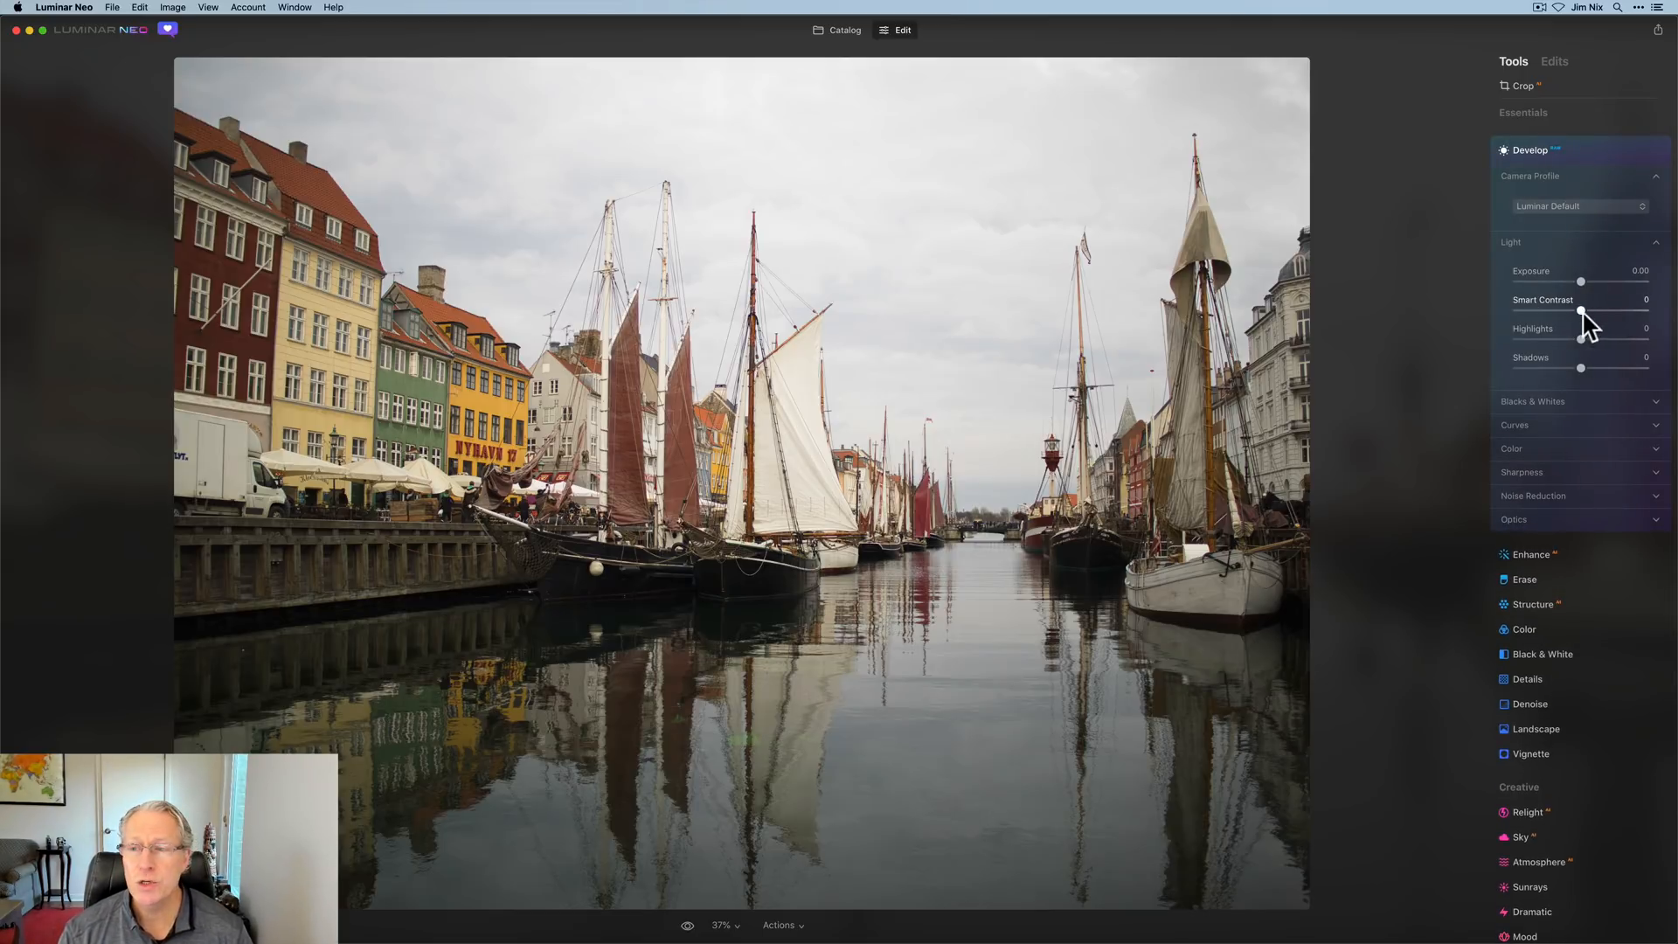
drag(1552, 311, 1594, 310)
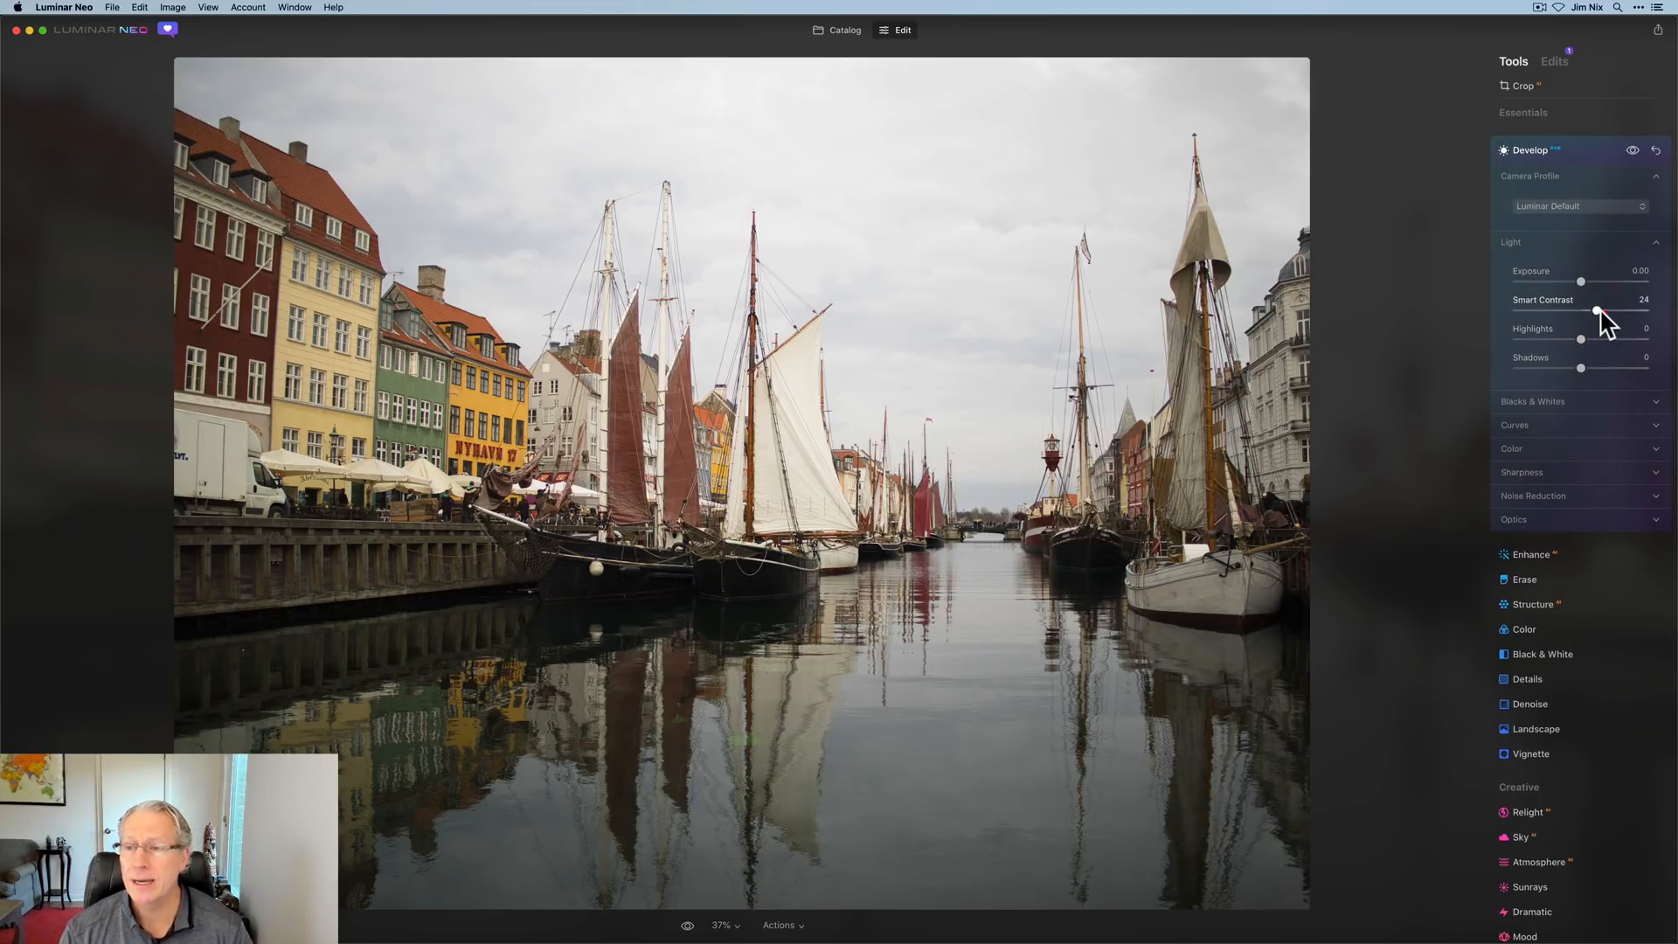
drag(1582, 339, 1531, 339)
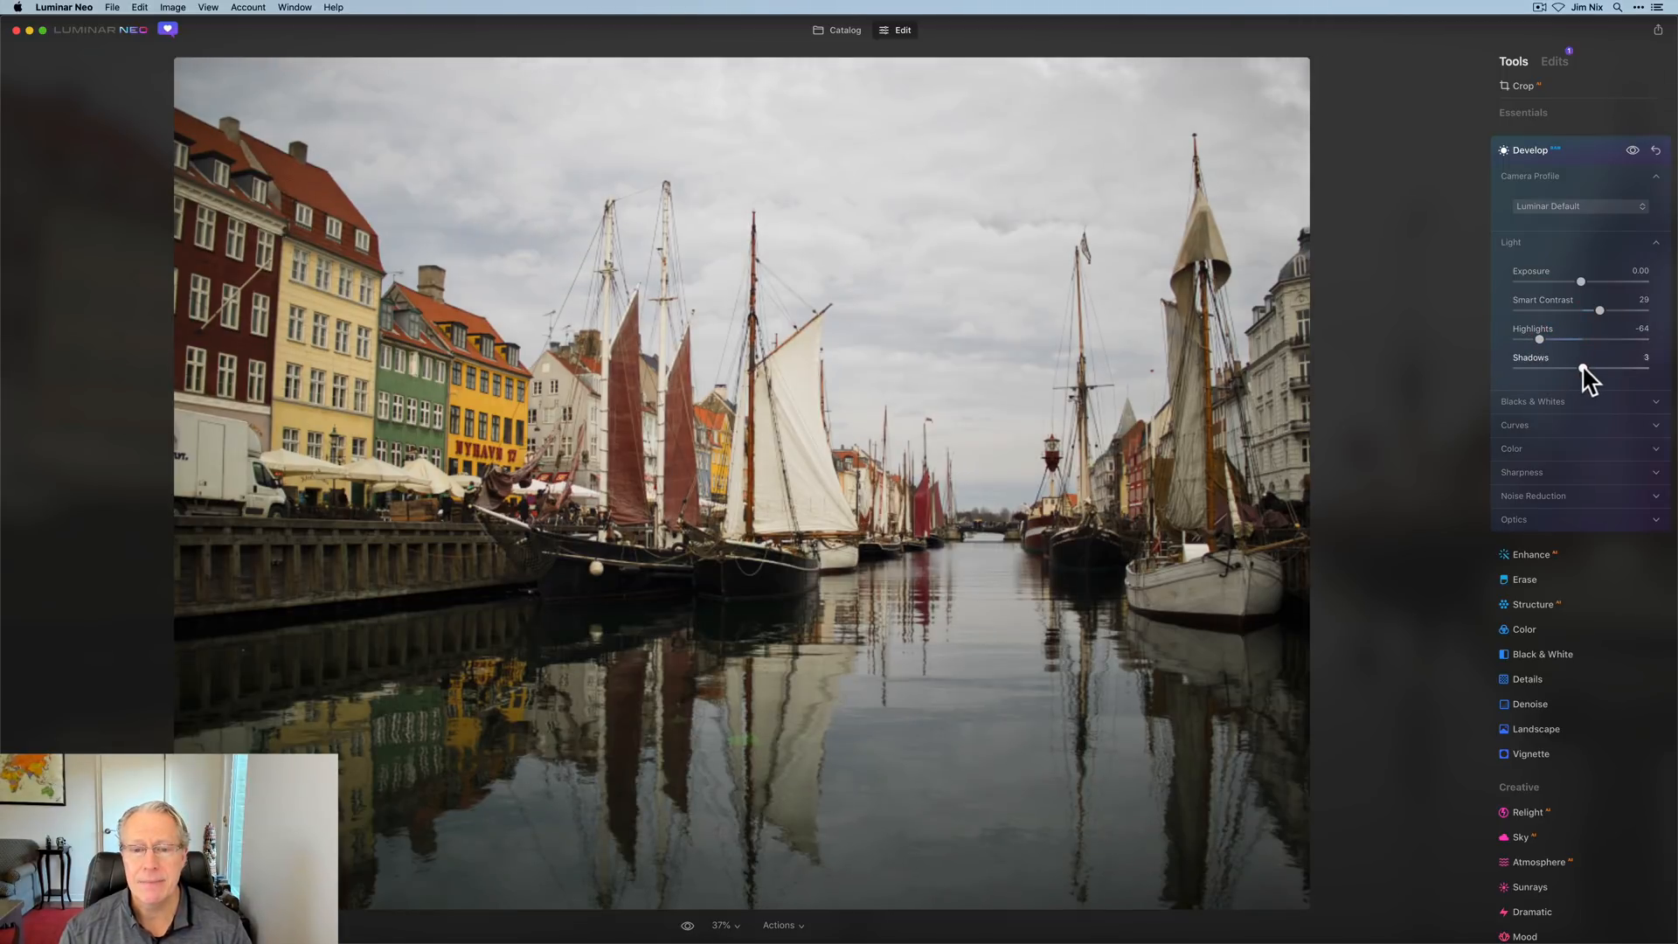
drag(1582, 368, 1592, 368)
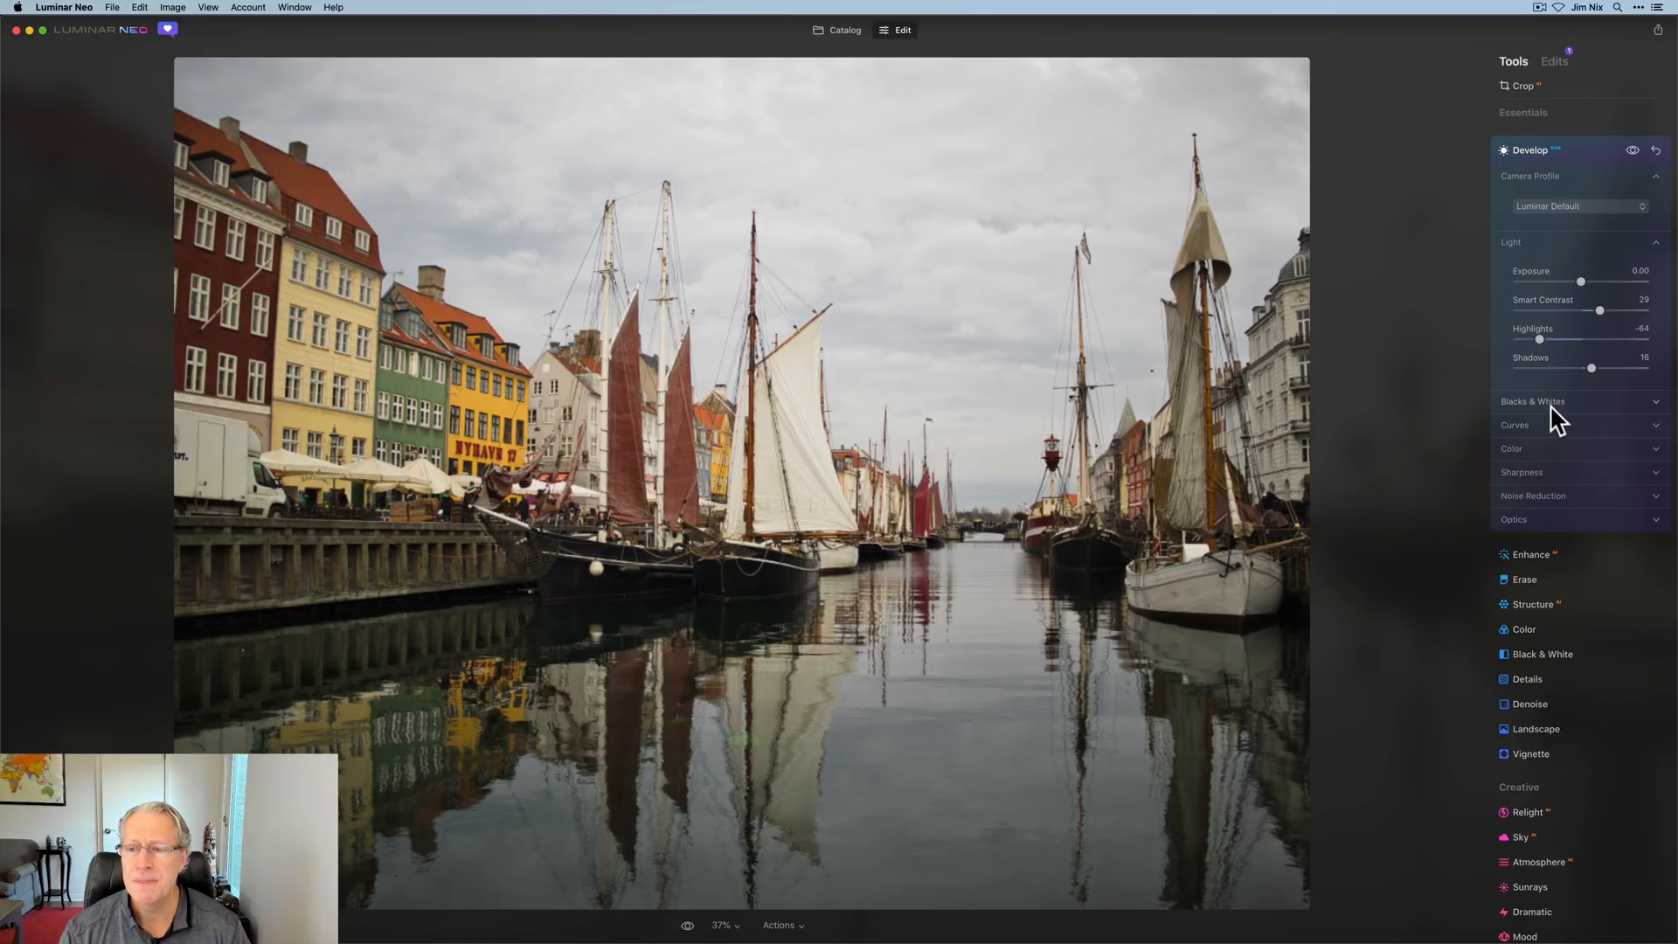
- Cool the temperature, reset tint to neutral and boost vibrance slightly
click(1512, 448)
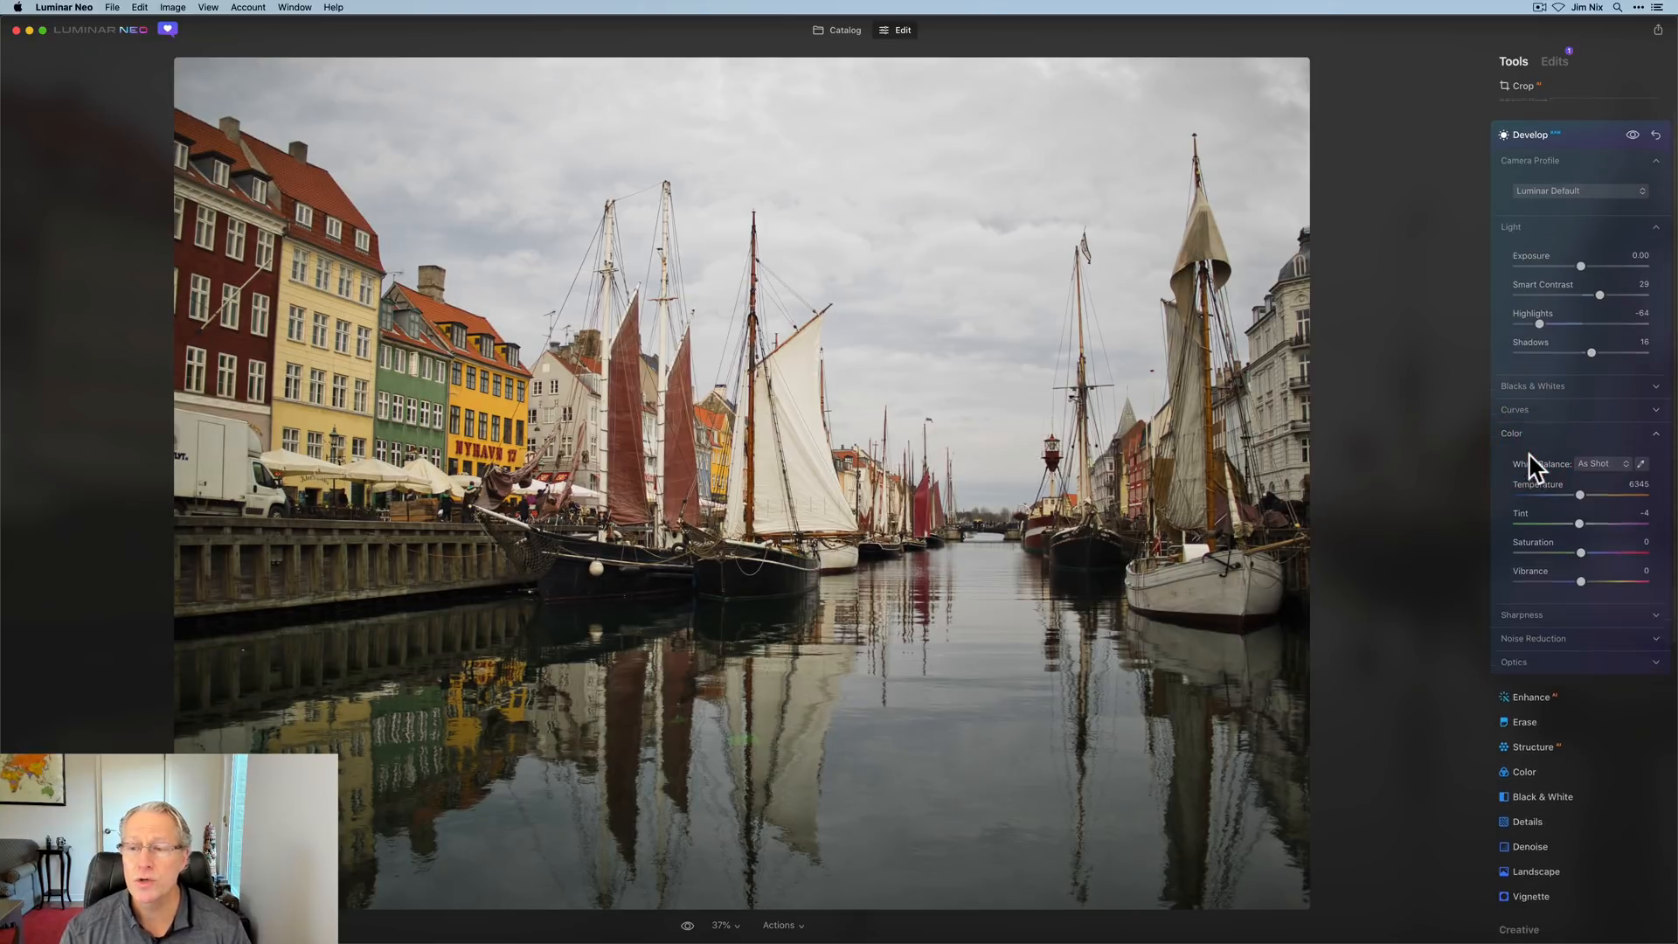
drag(1579, 495, 1573, 466)
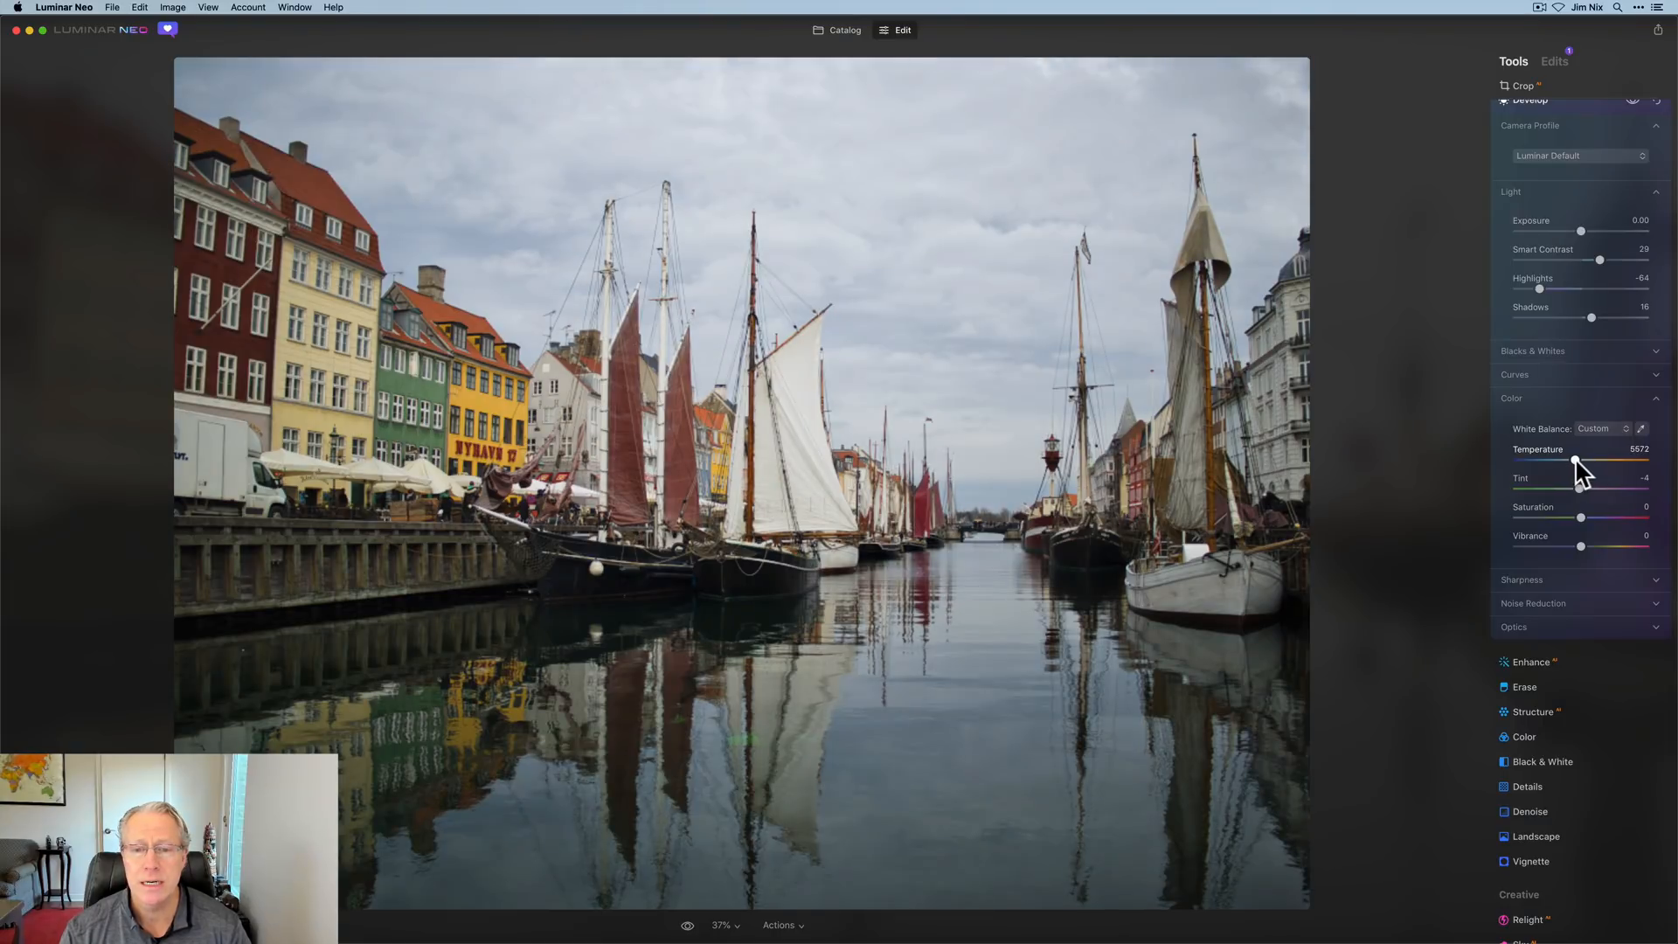
drag(1575, 461, 1571, 461)
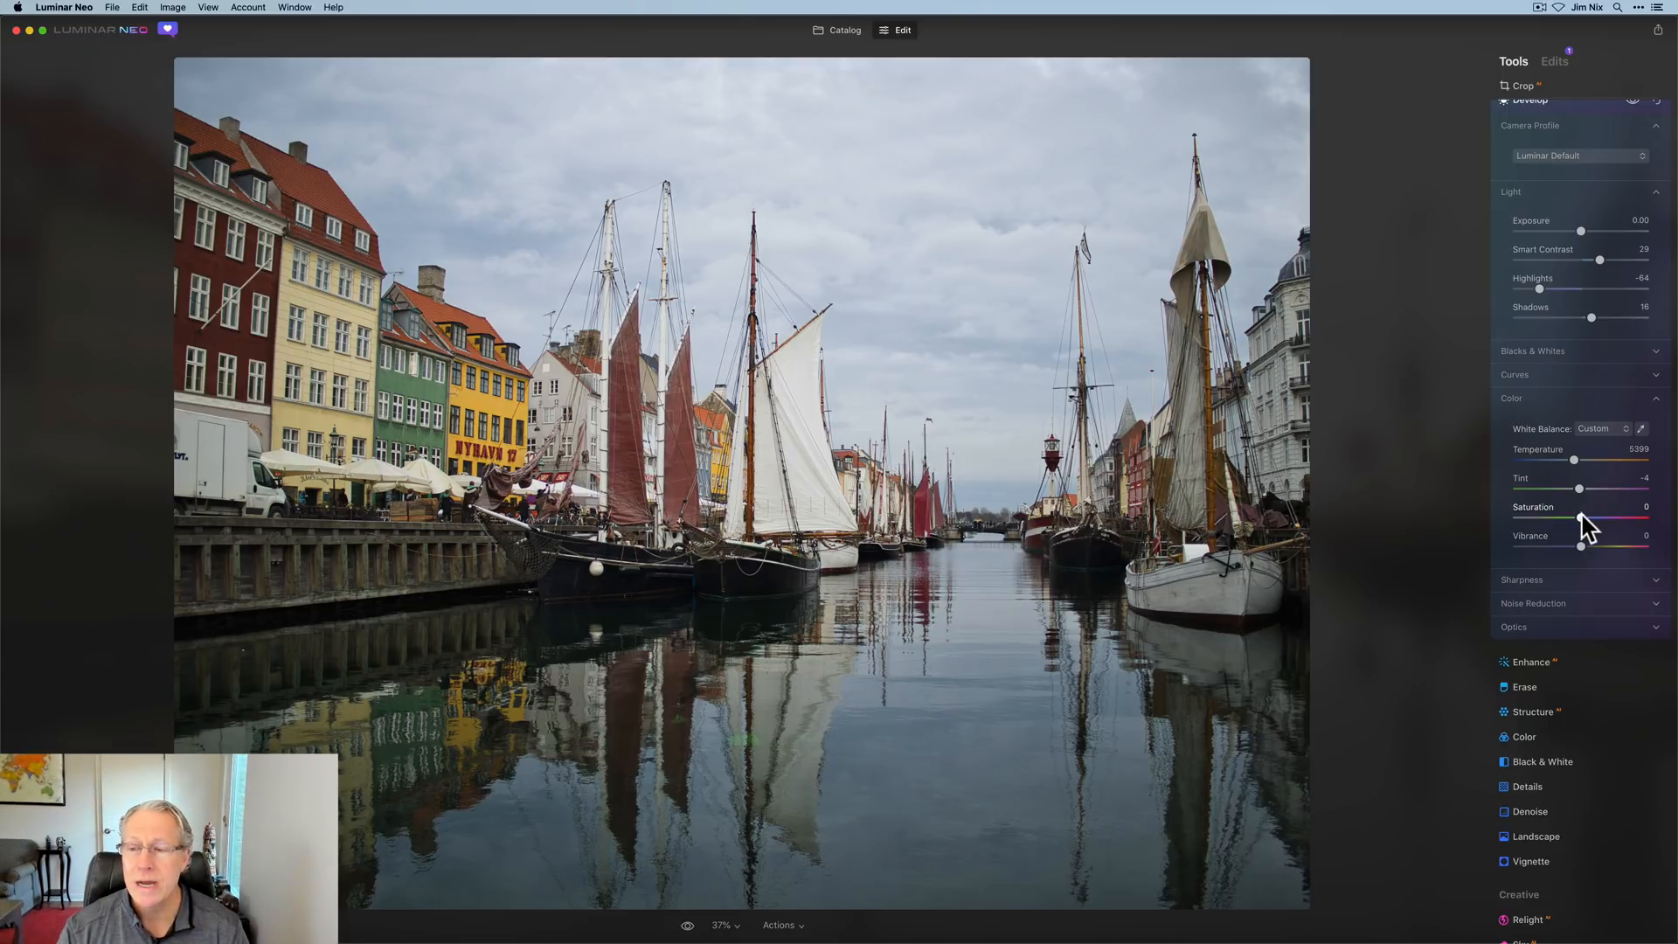
click(1569, 490)
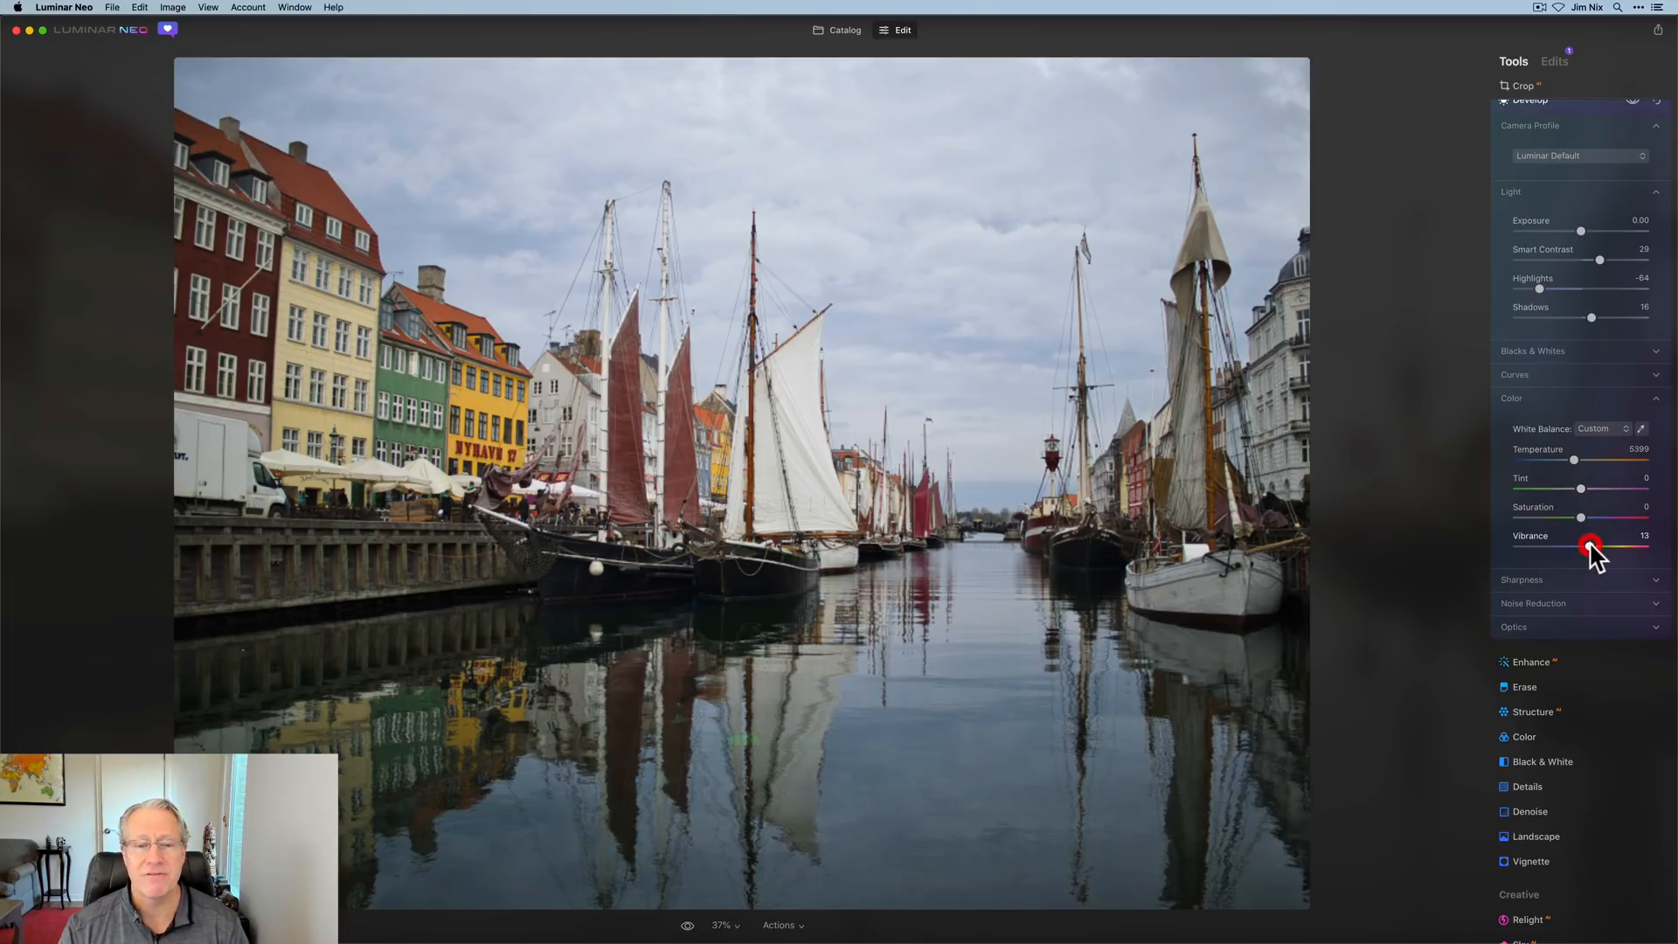
drag(1589, 545, 1596, 546)
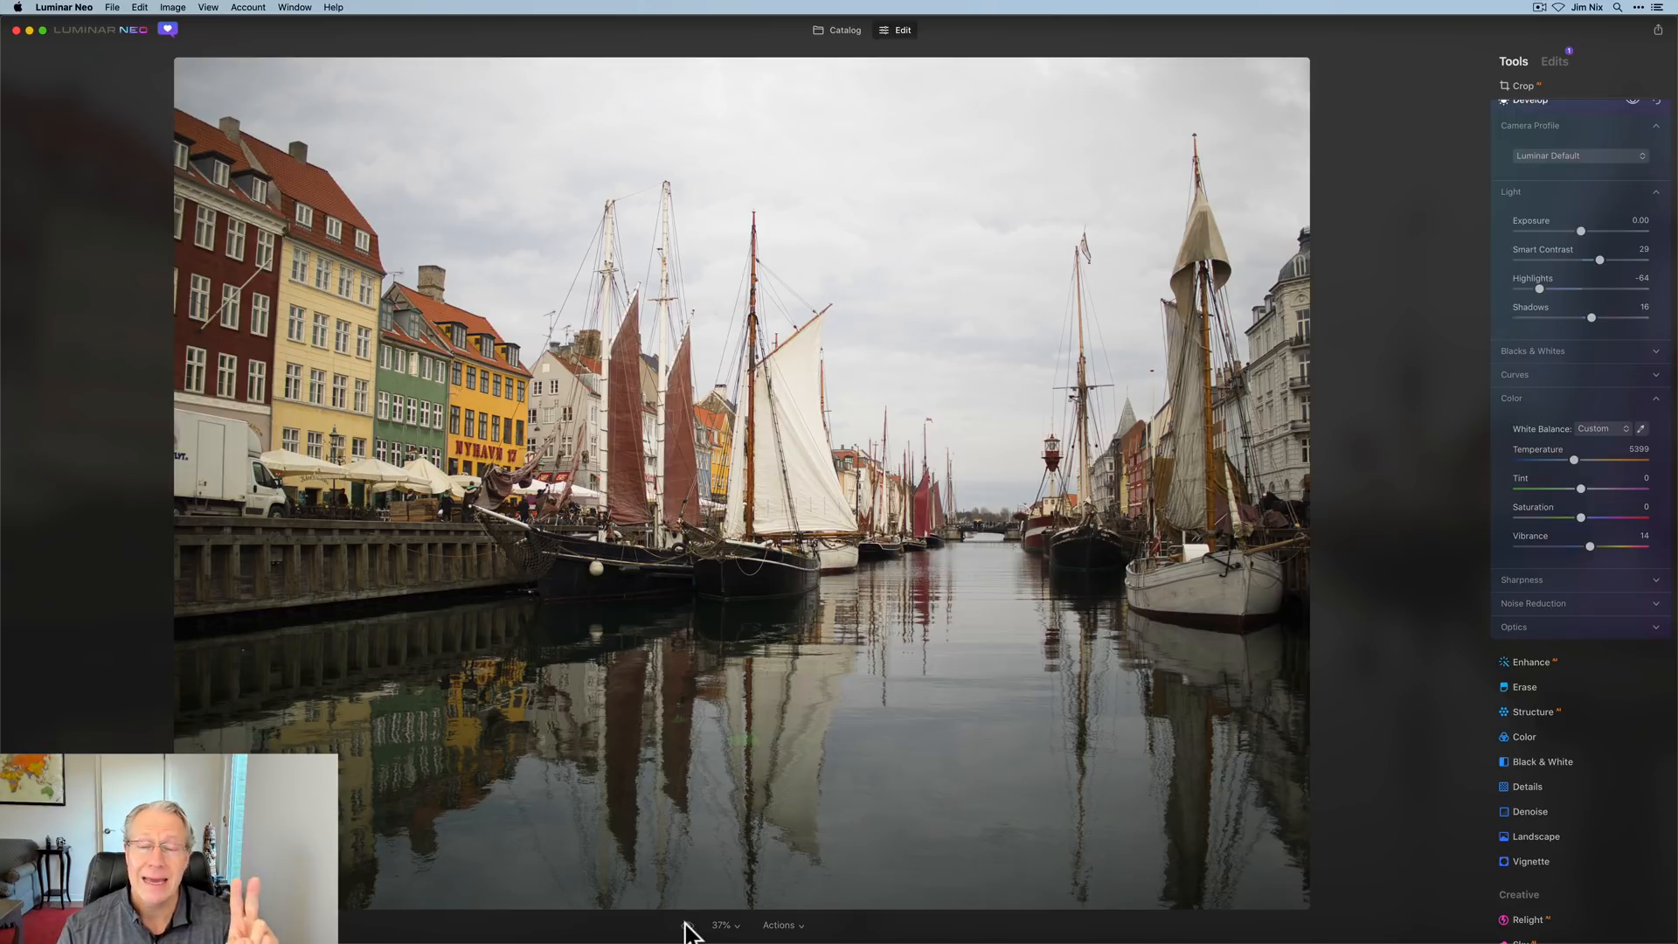
- Compare with the original and fine-tune the colour temperature to 5832
click(686, 924)
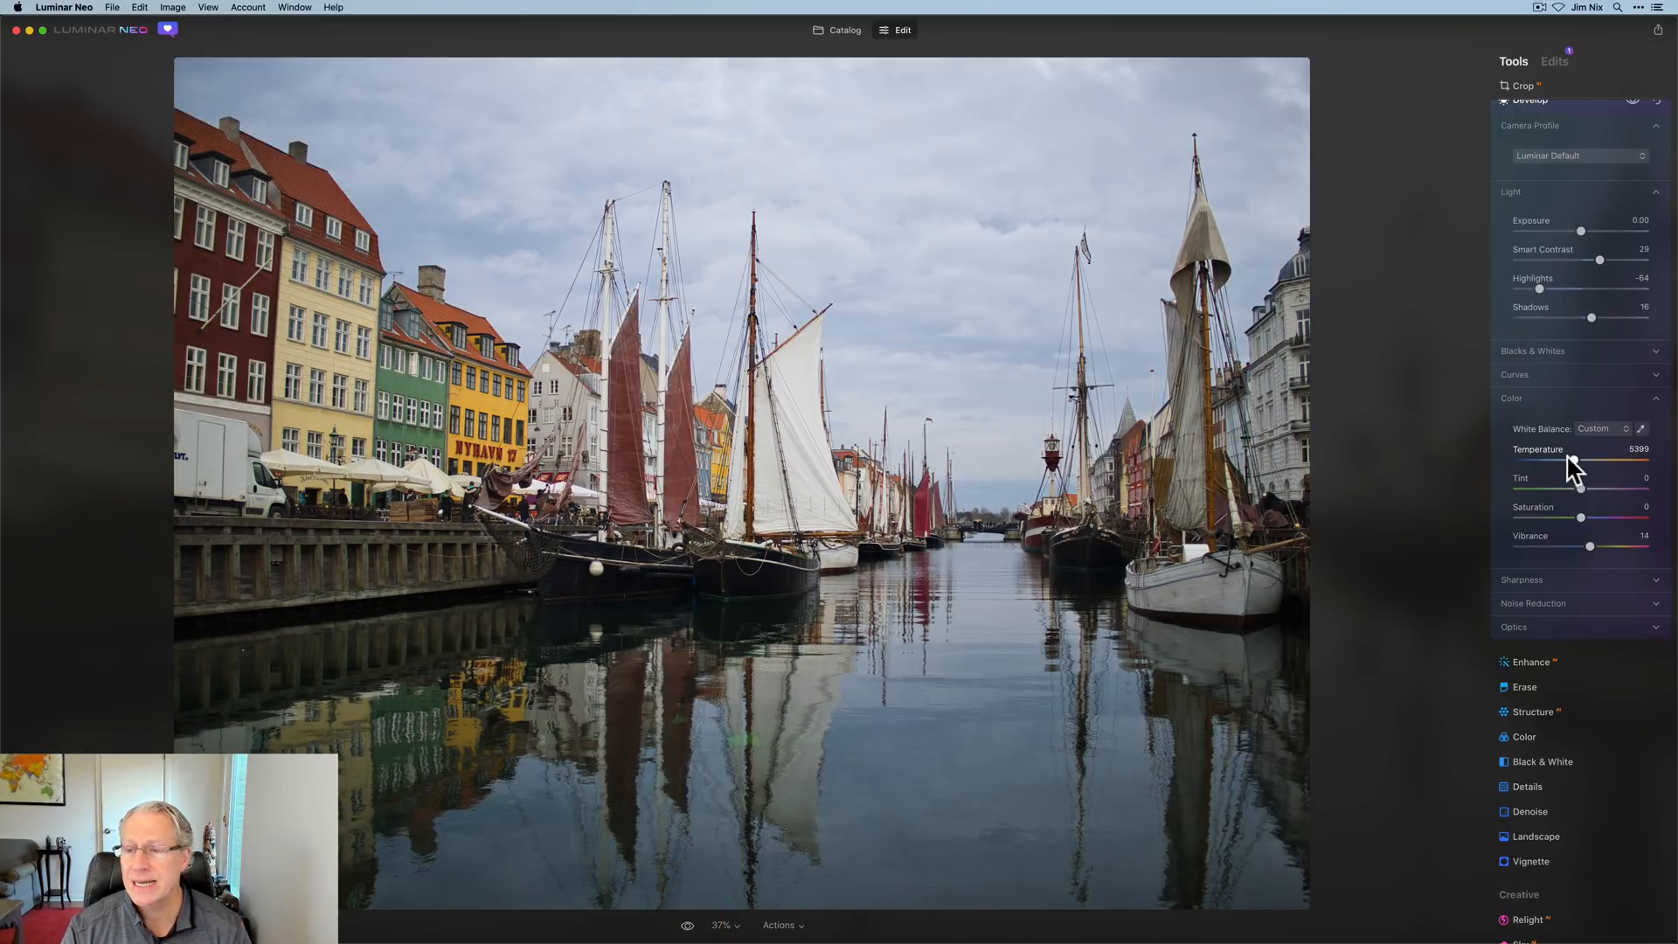
drag(1579, 458, 1589, 458)
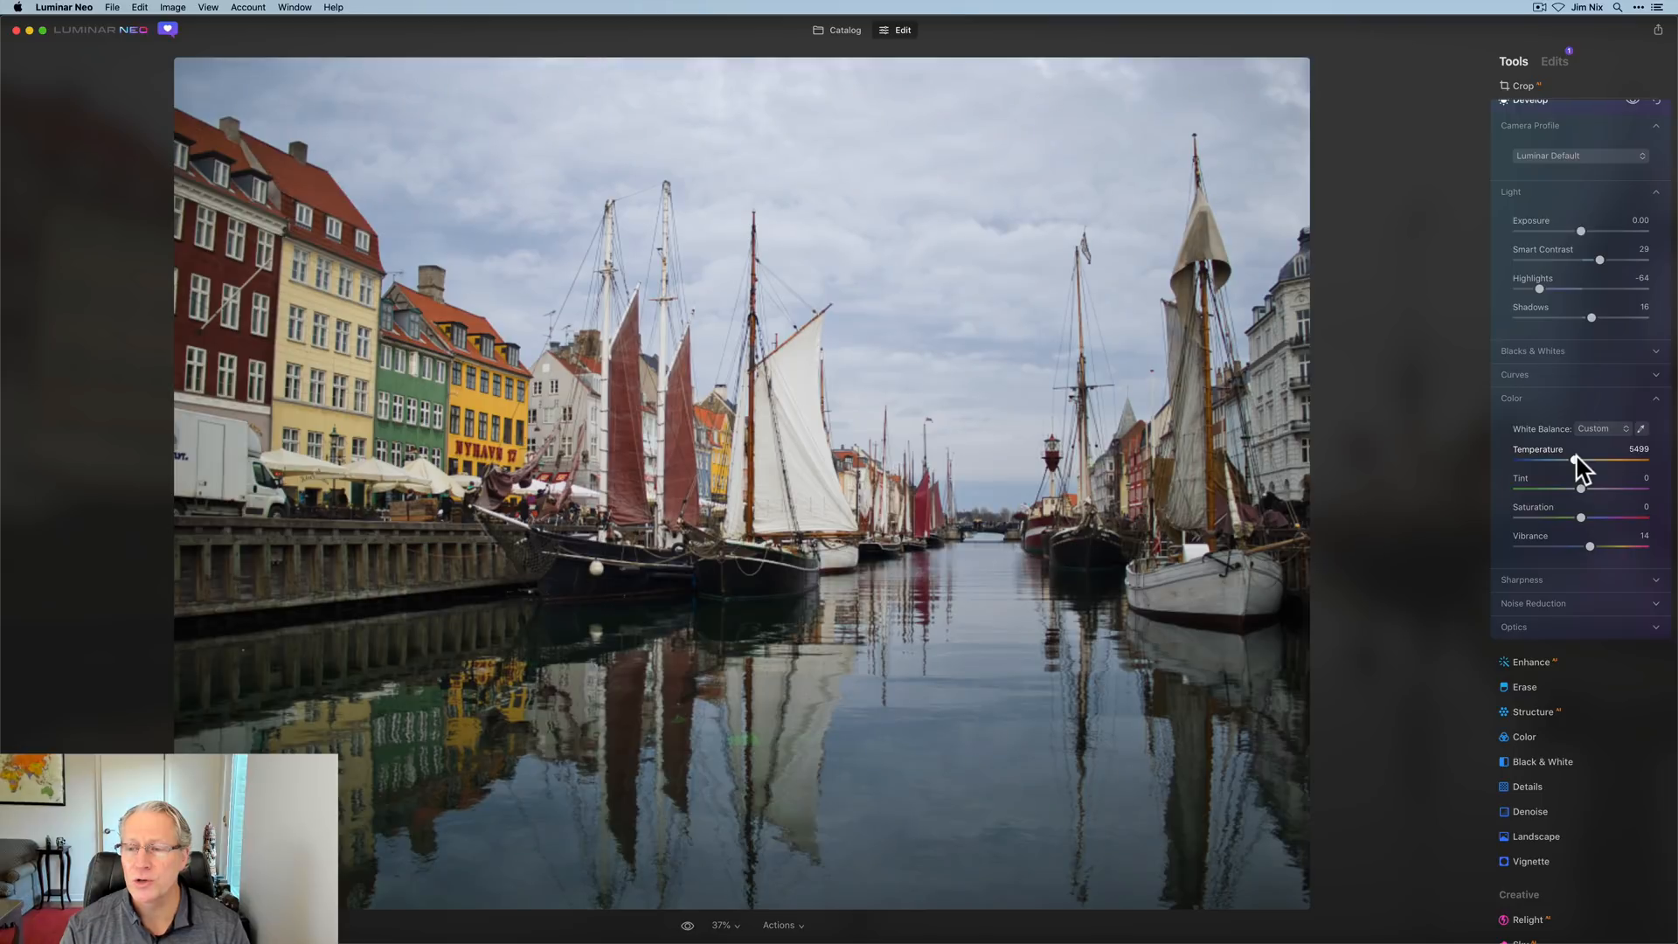
drag(1582, 461, 1582, 460)
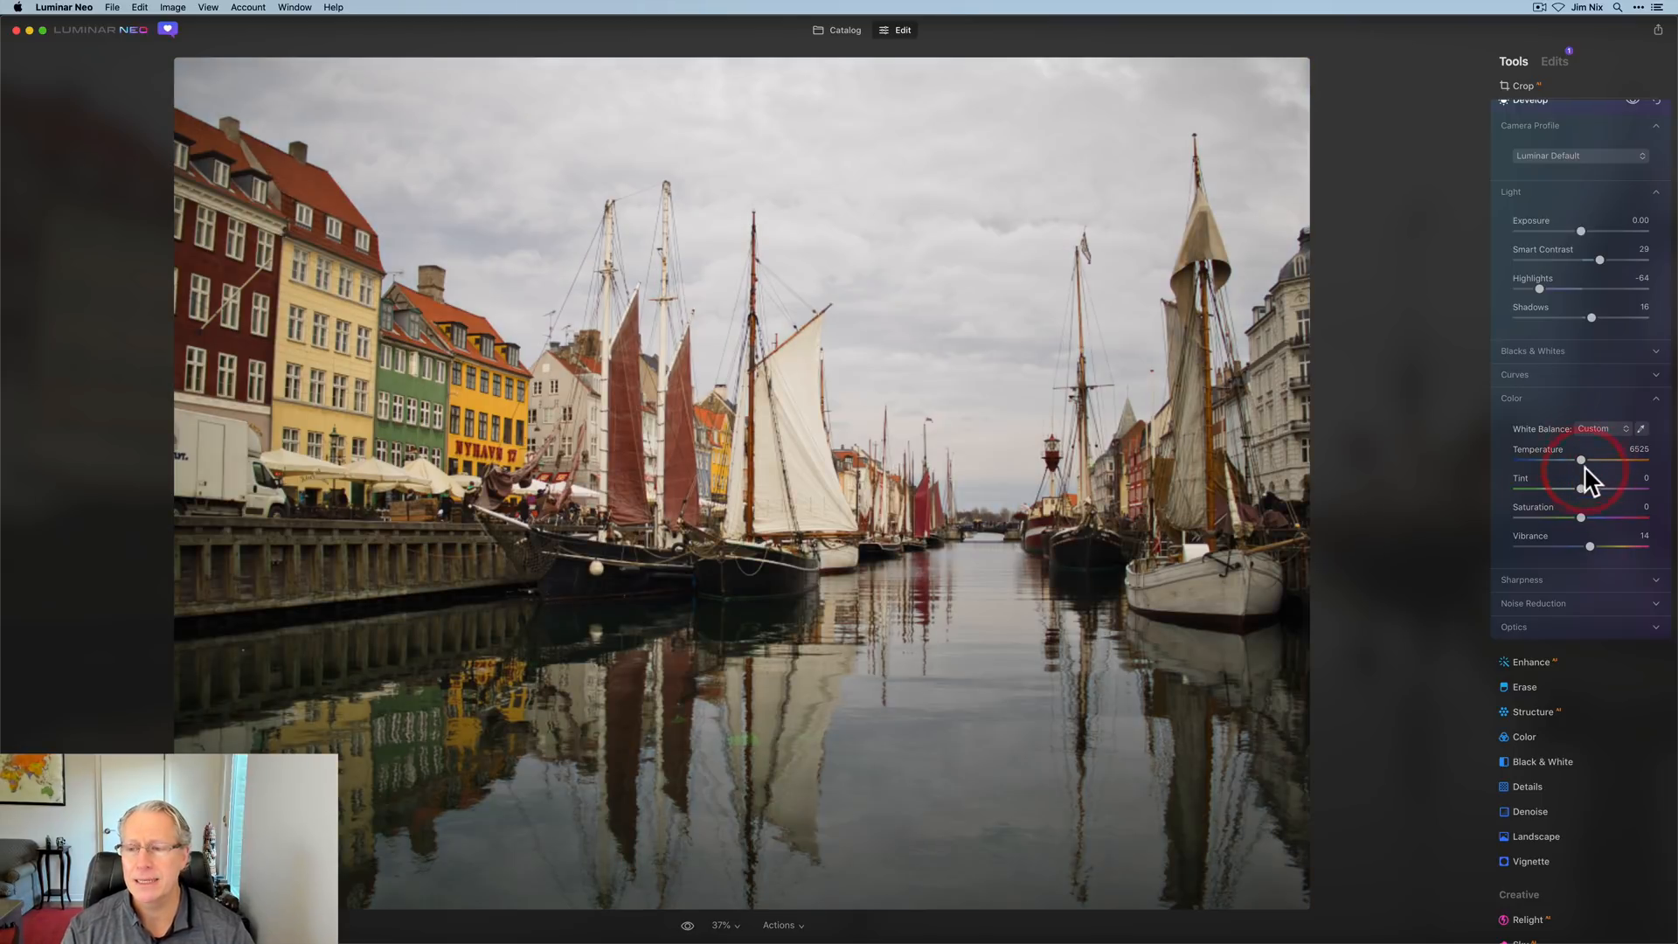
drag(1582, 460, 1581, 462)
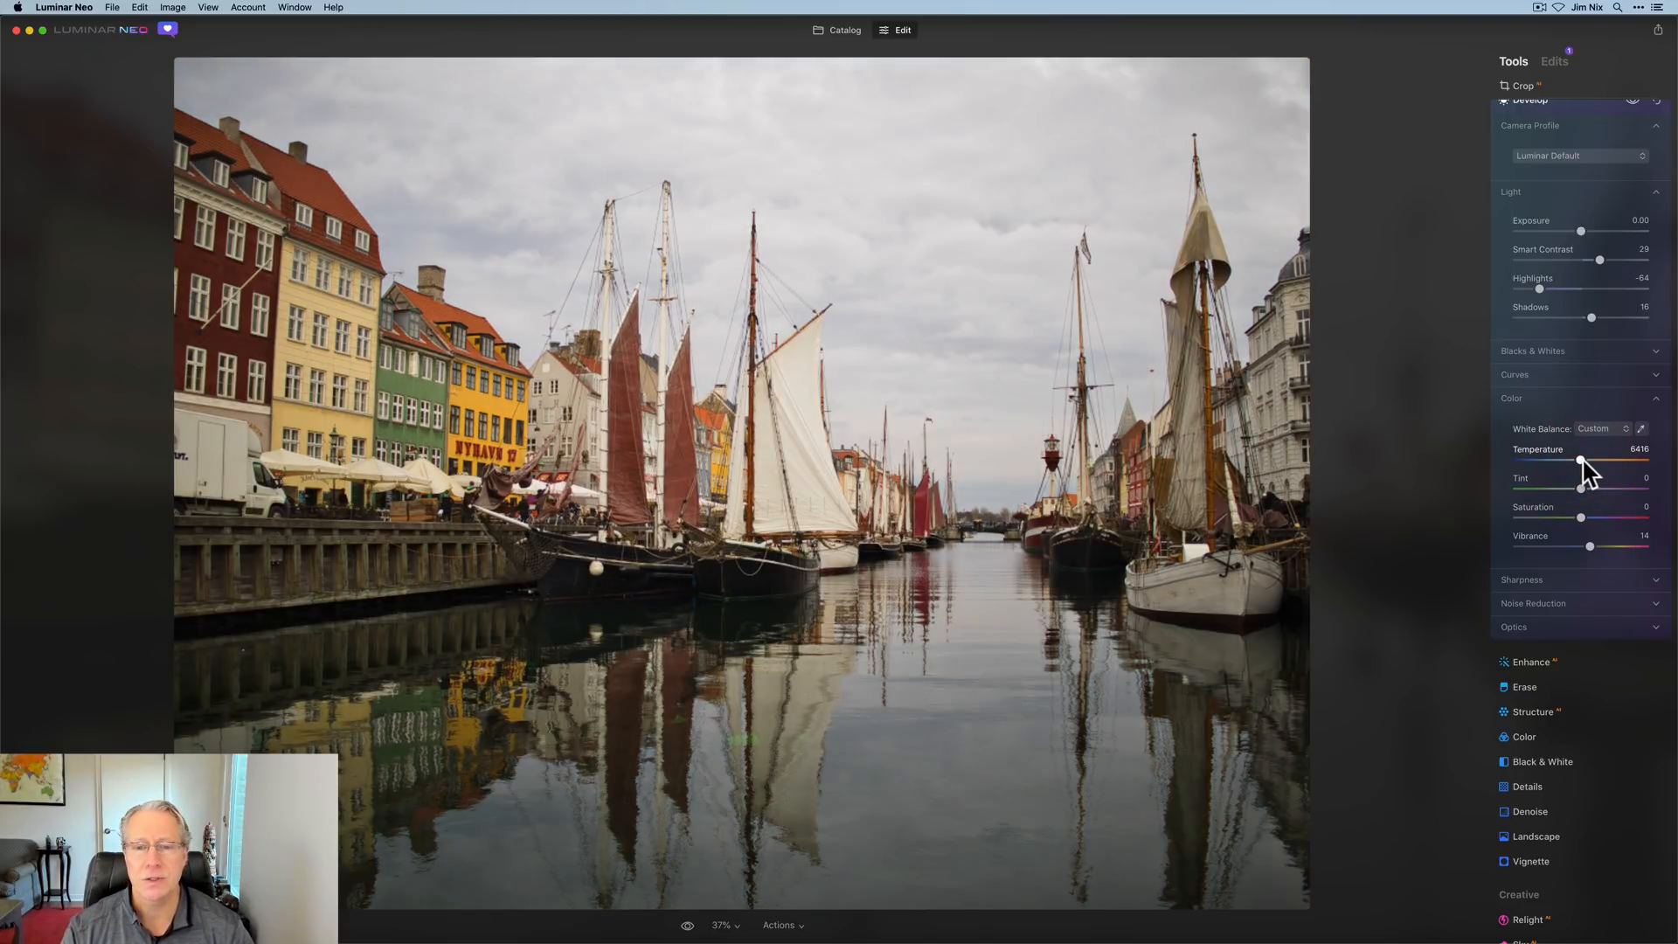
drag(1582, 462, 1579, 462)
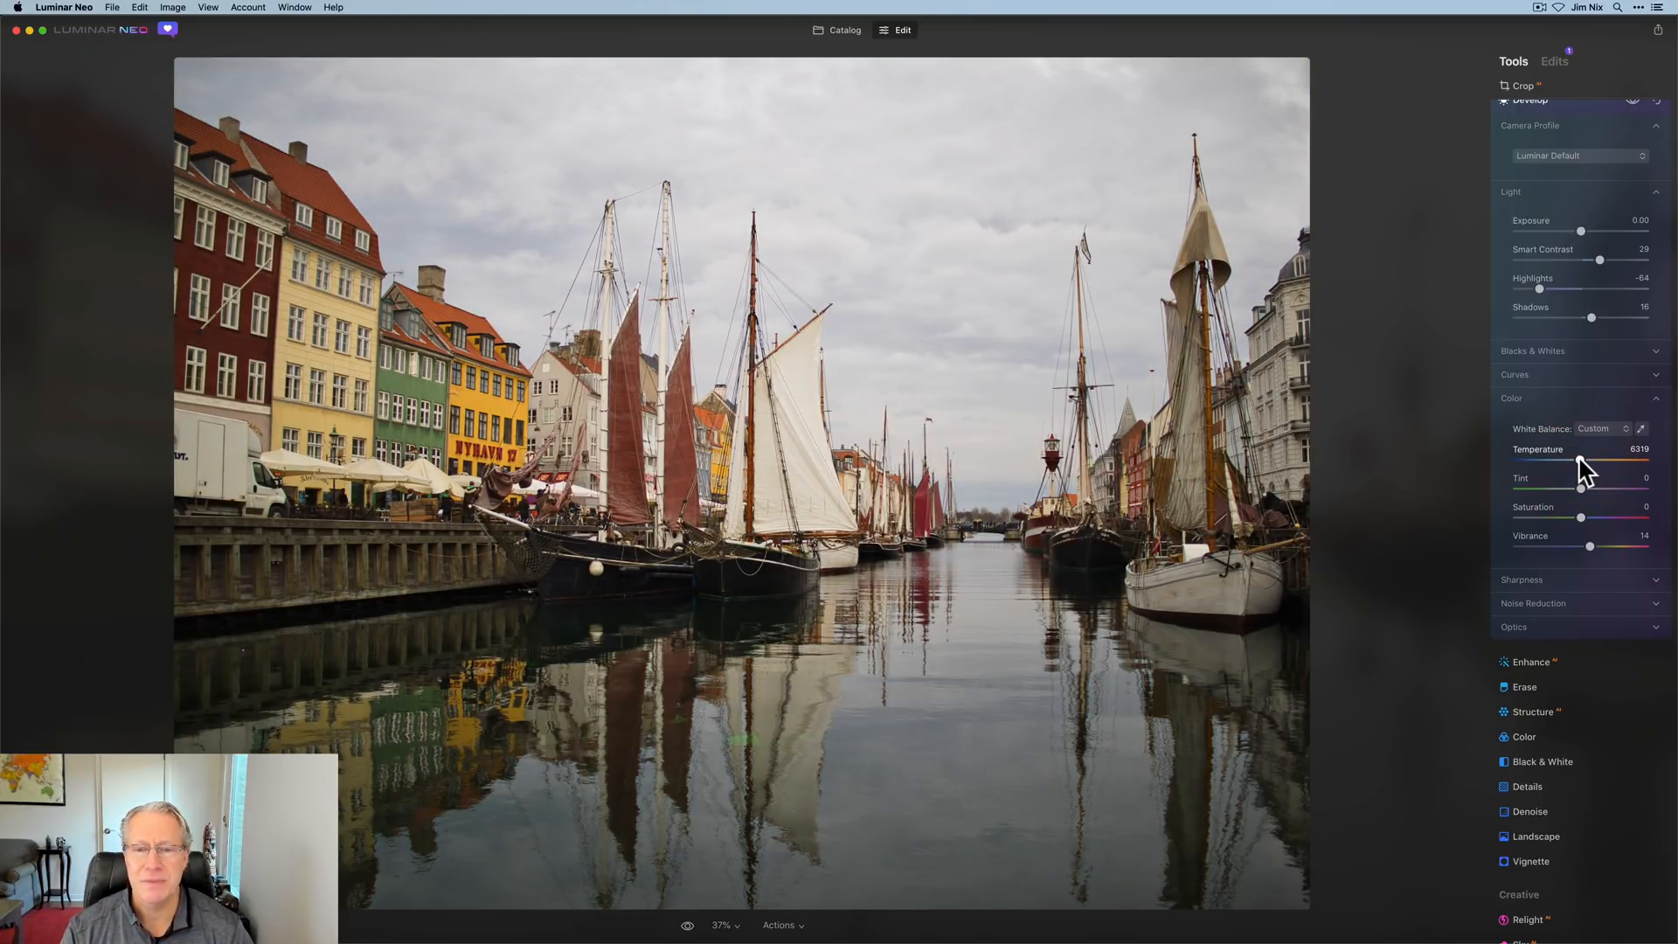
drag(1589, 463, 1582, 463)
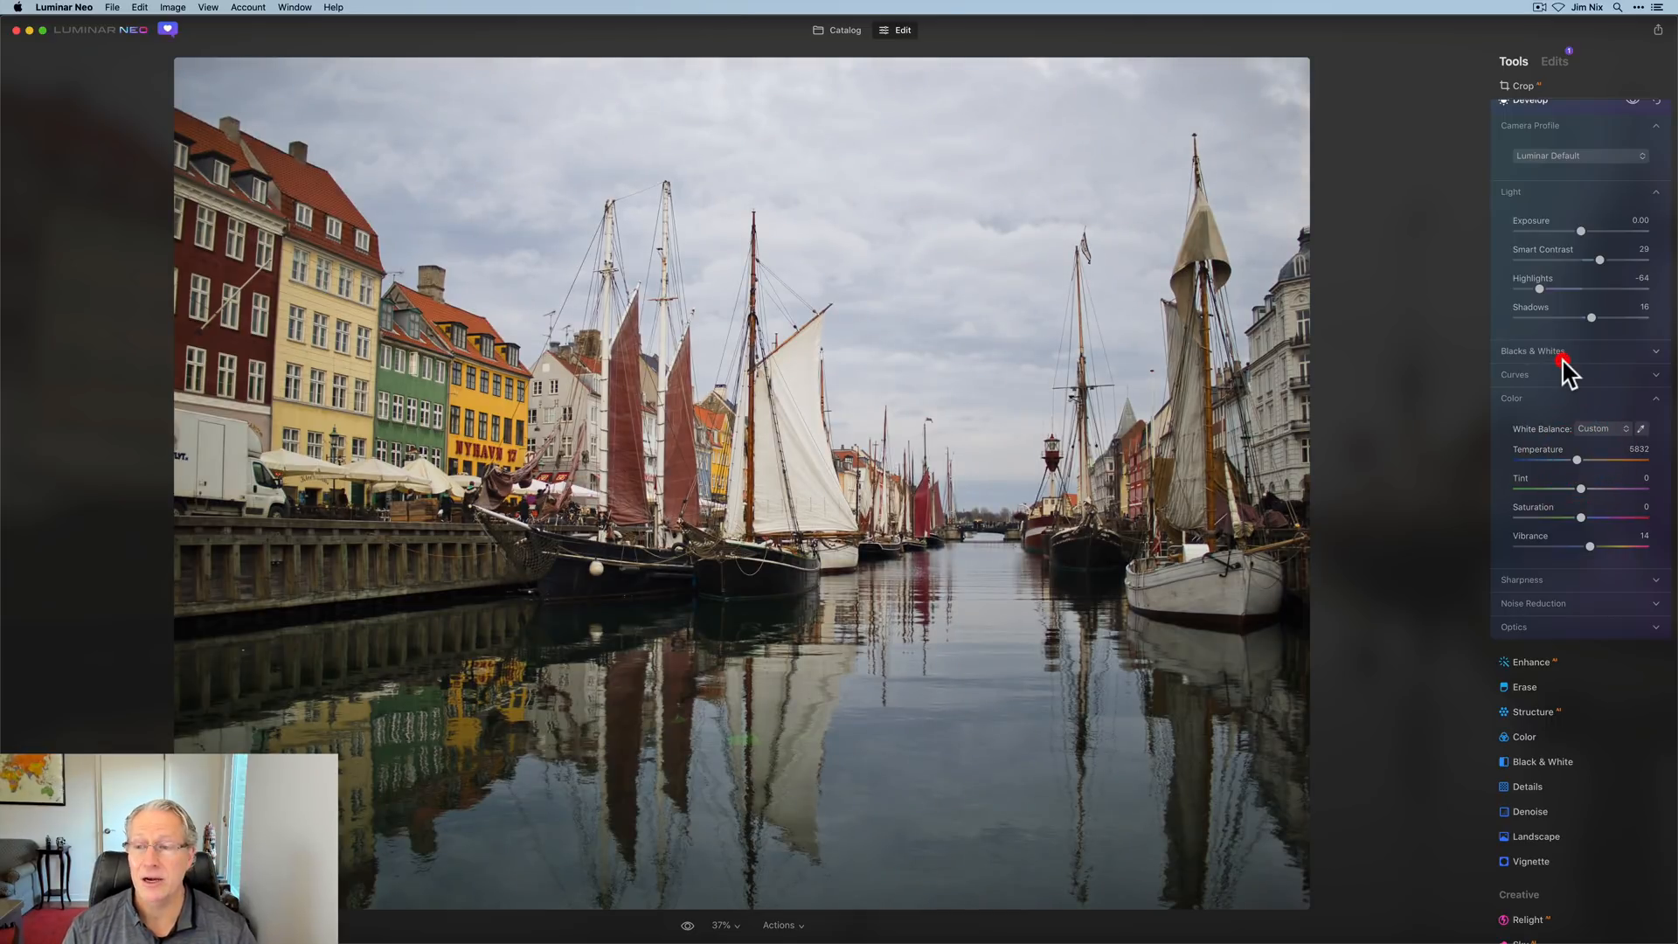
- Set Whites to 8 and Blacks to -7
click(1532, 365)
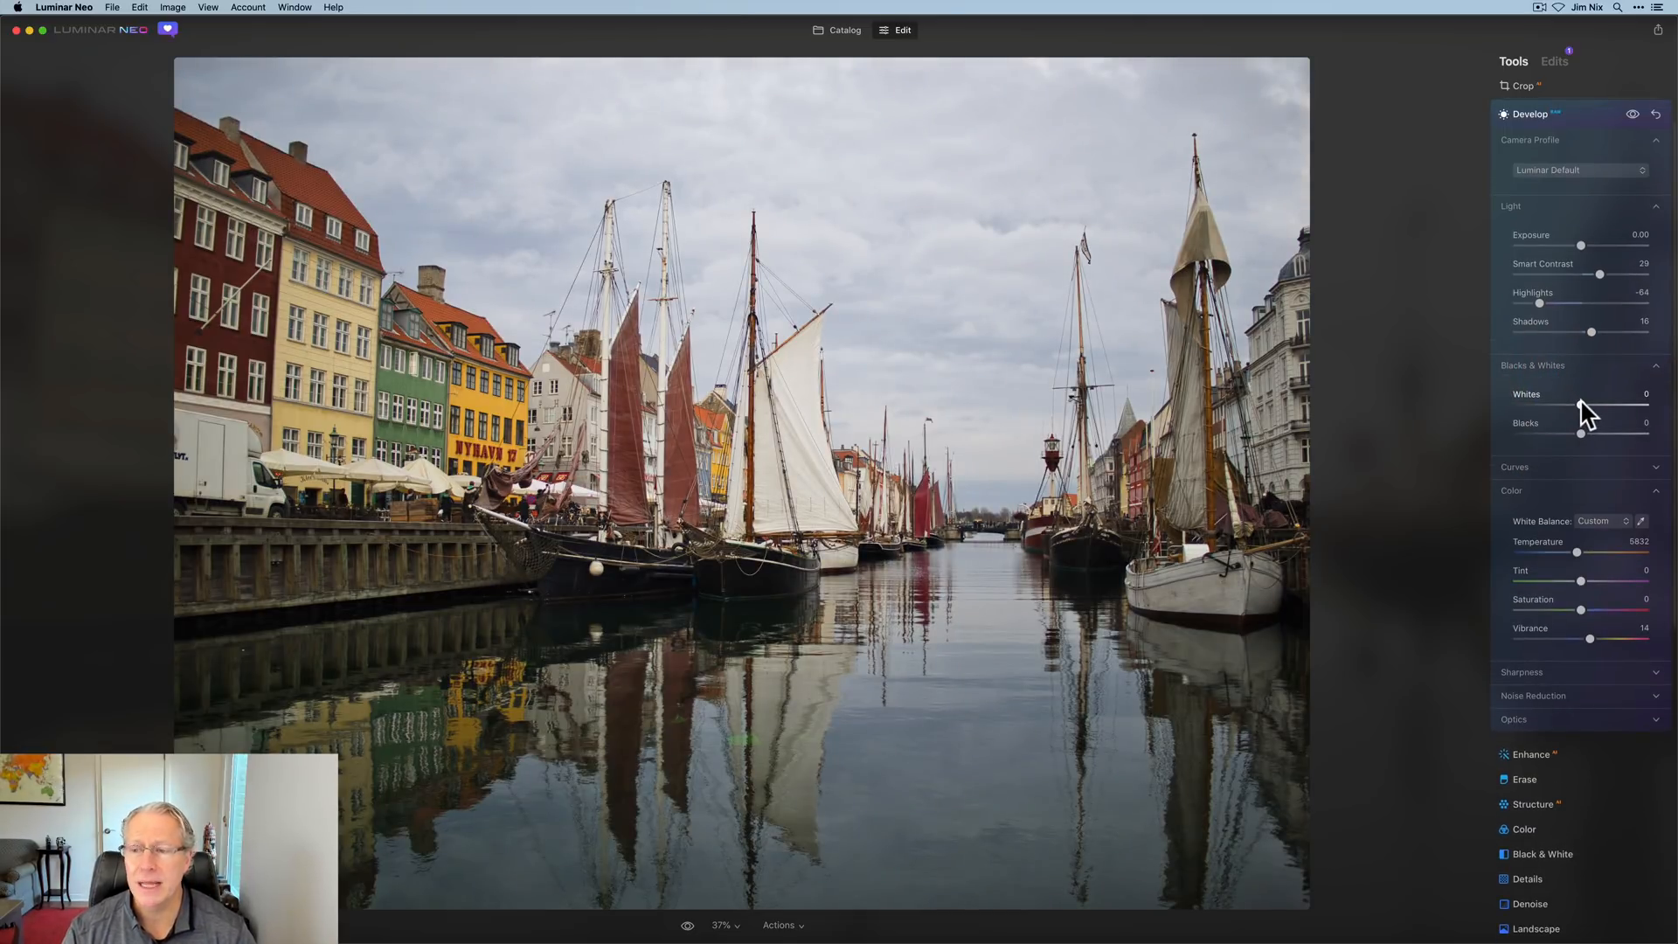
drag(1581, 406, 1587, 406)
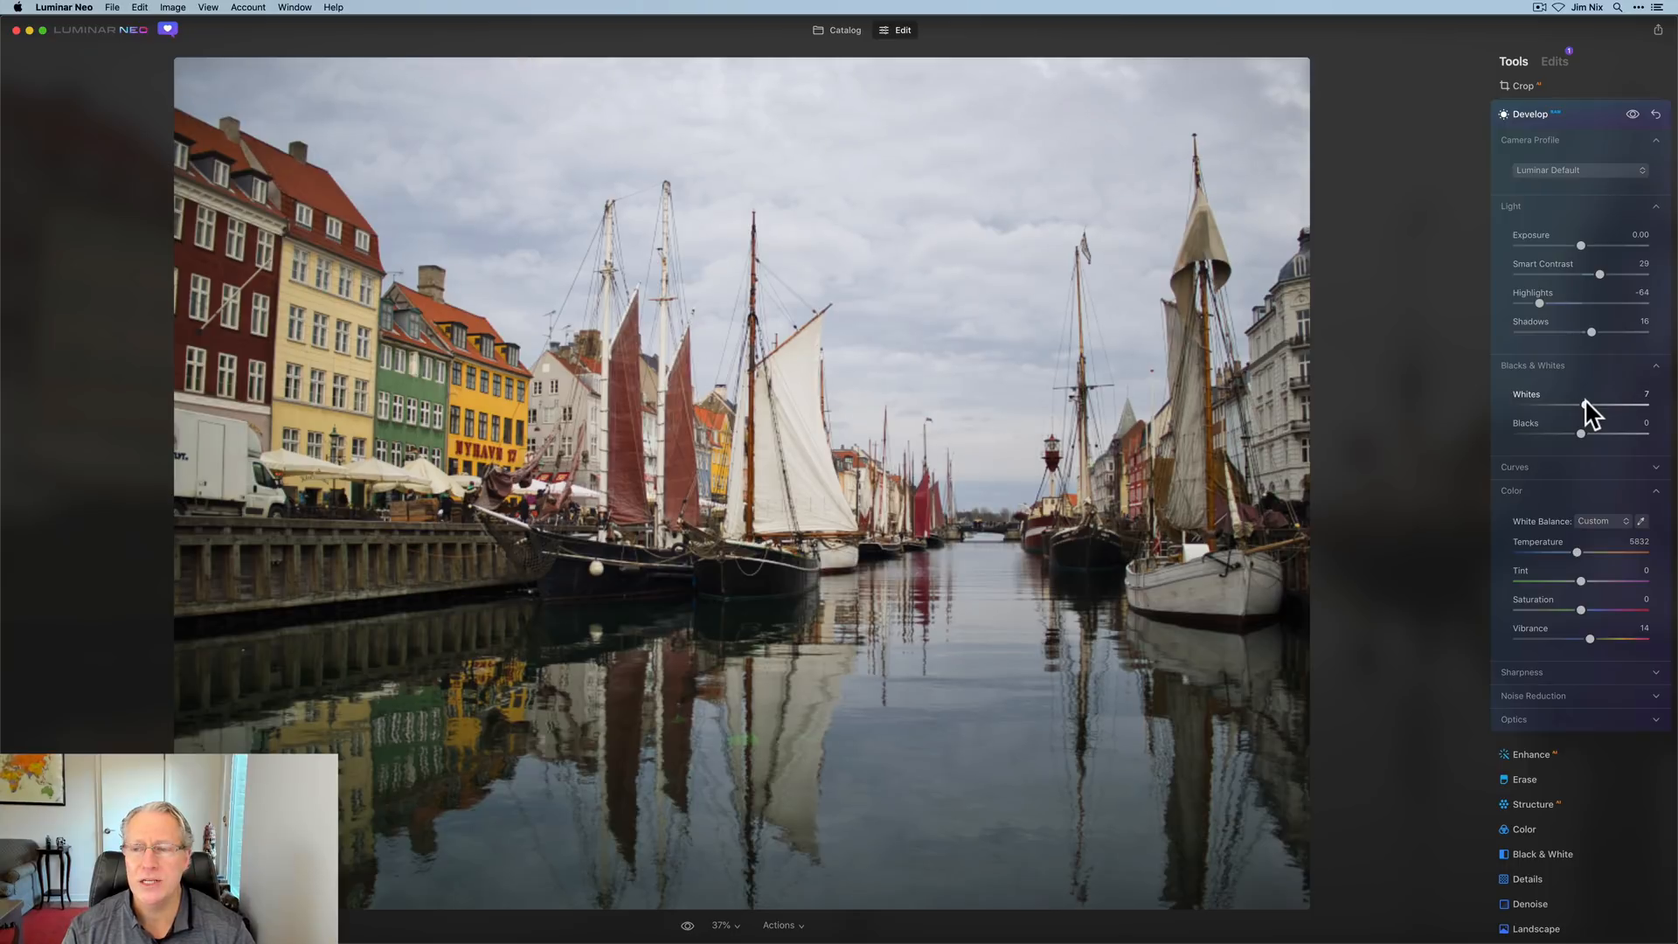
drag(1579, 433, 1577, 435)
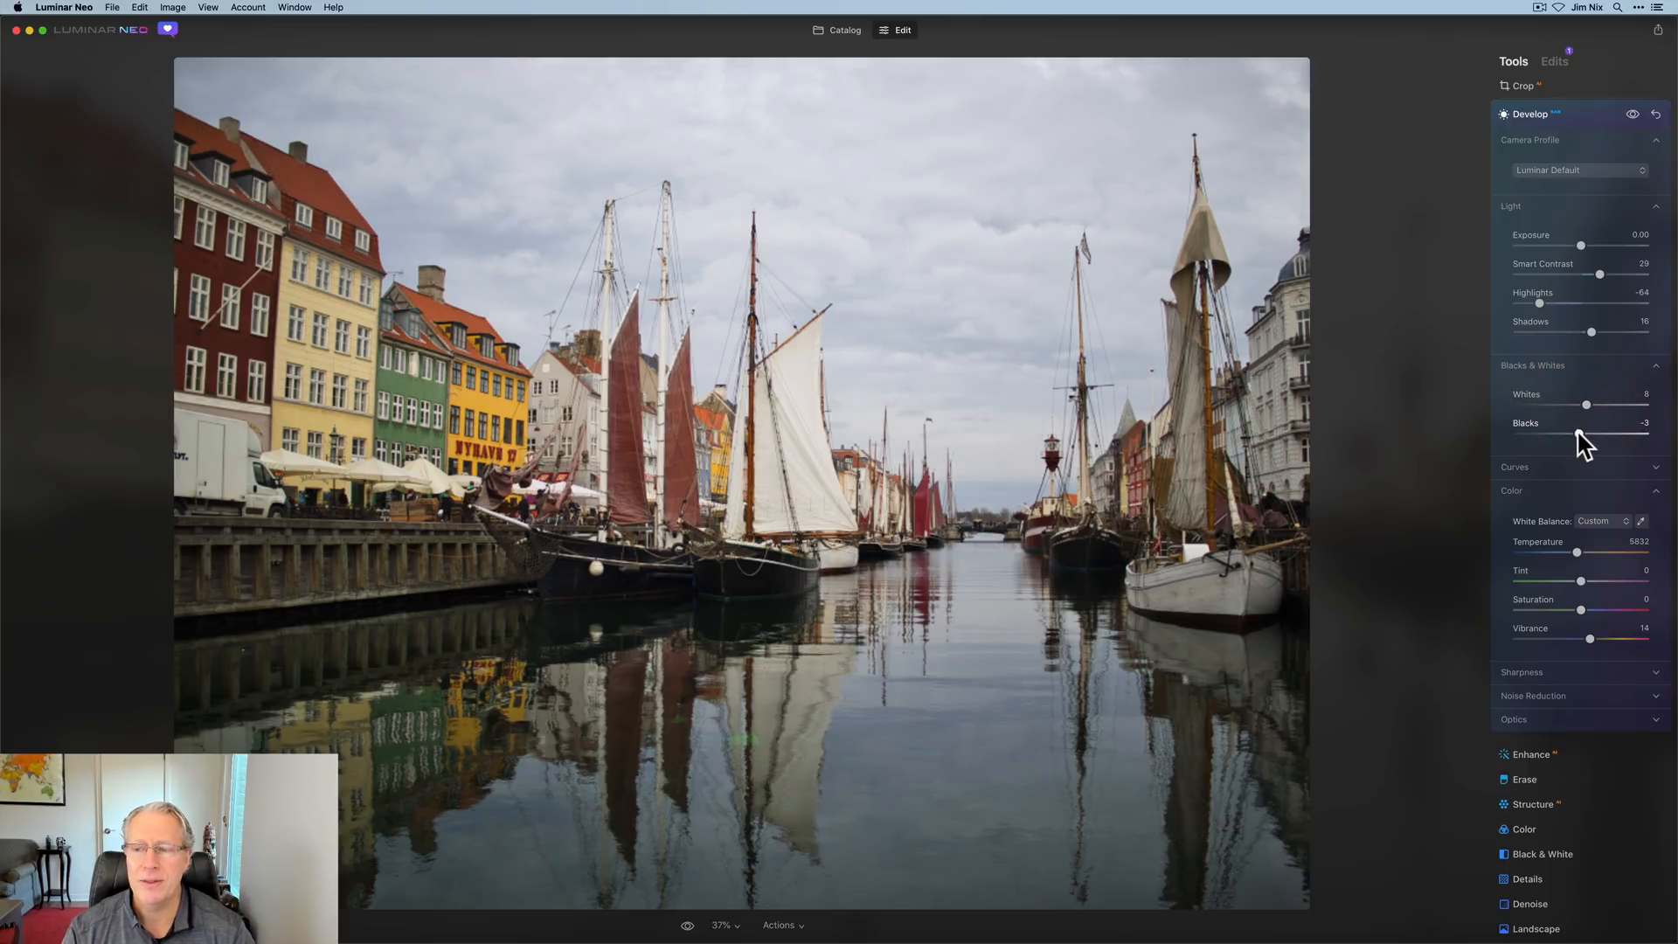
drag(1594, 405, 1578, 405)
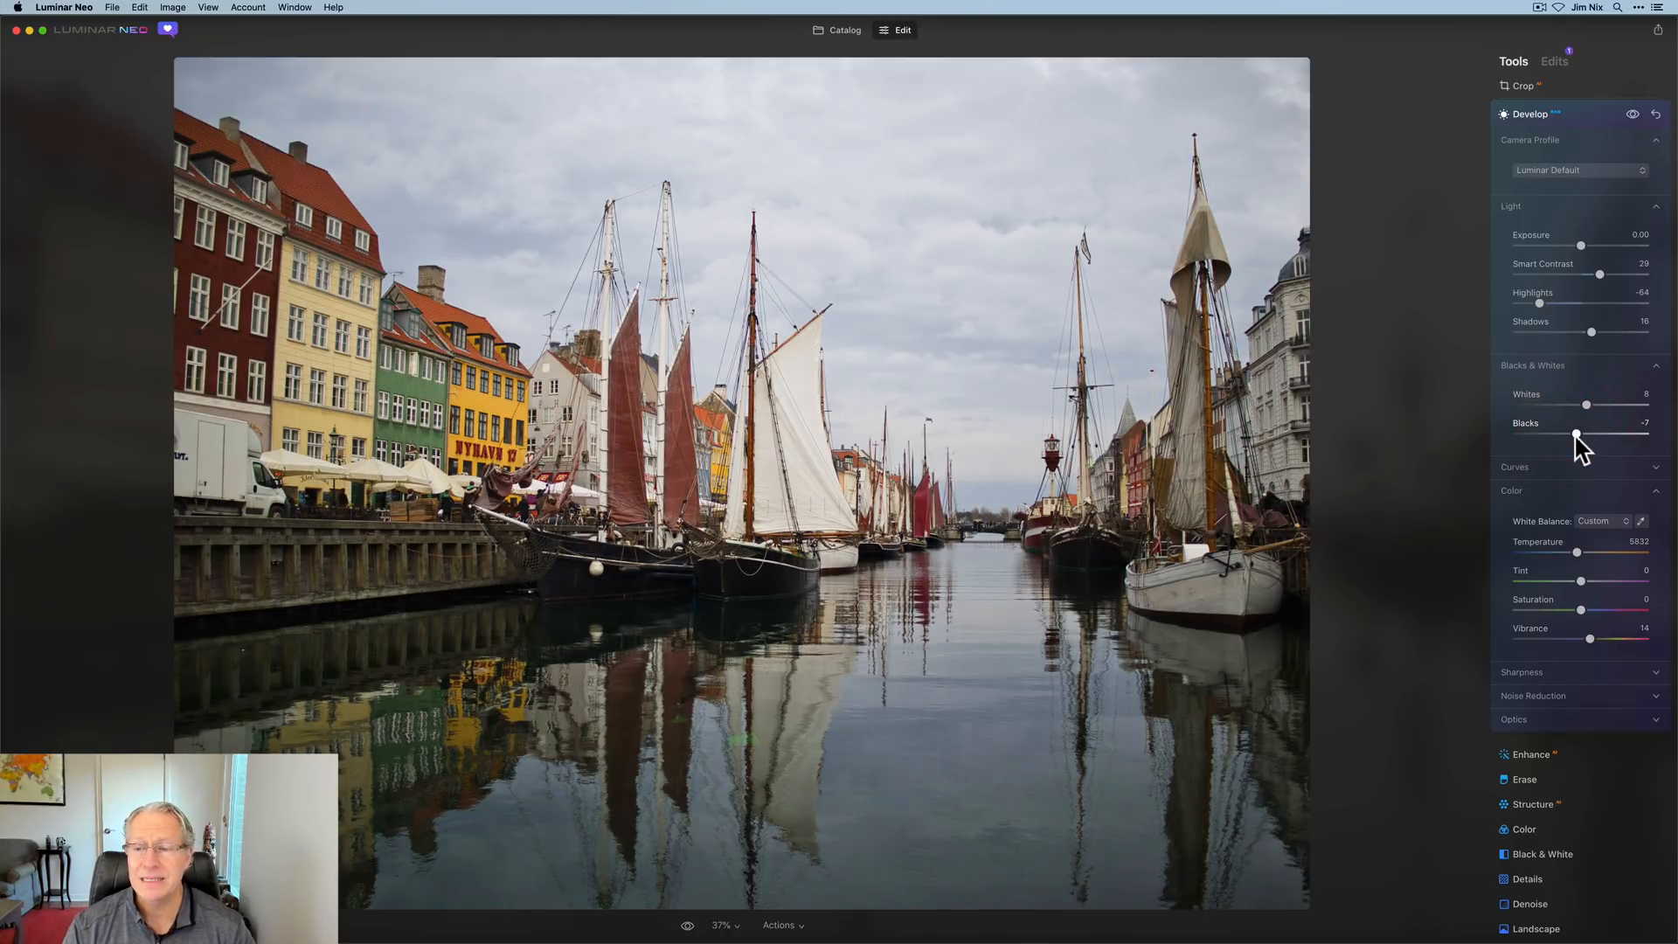
- Shape an S contrast curve, raise Shadows to 21, and close Develop
click(1515, 467)
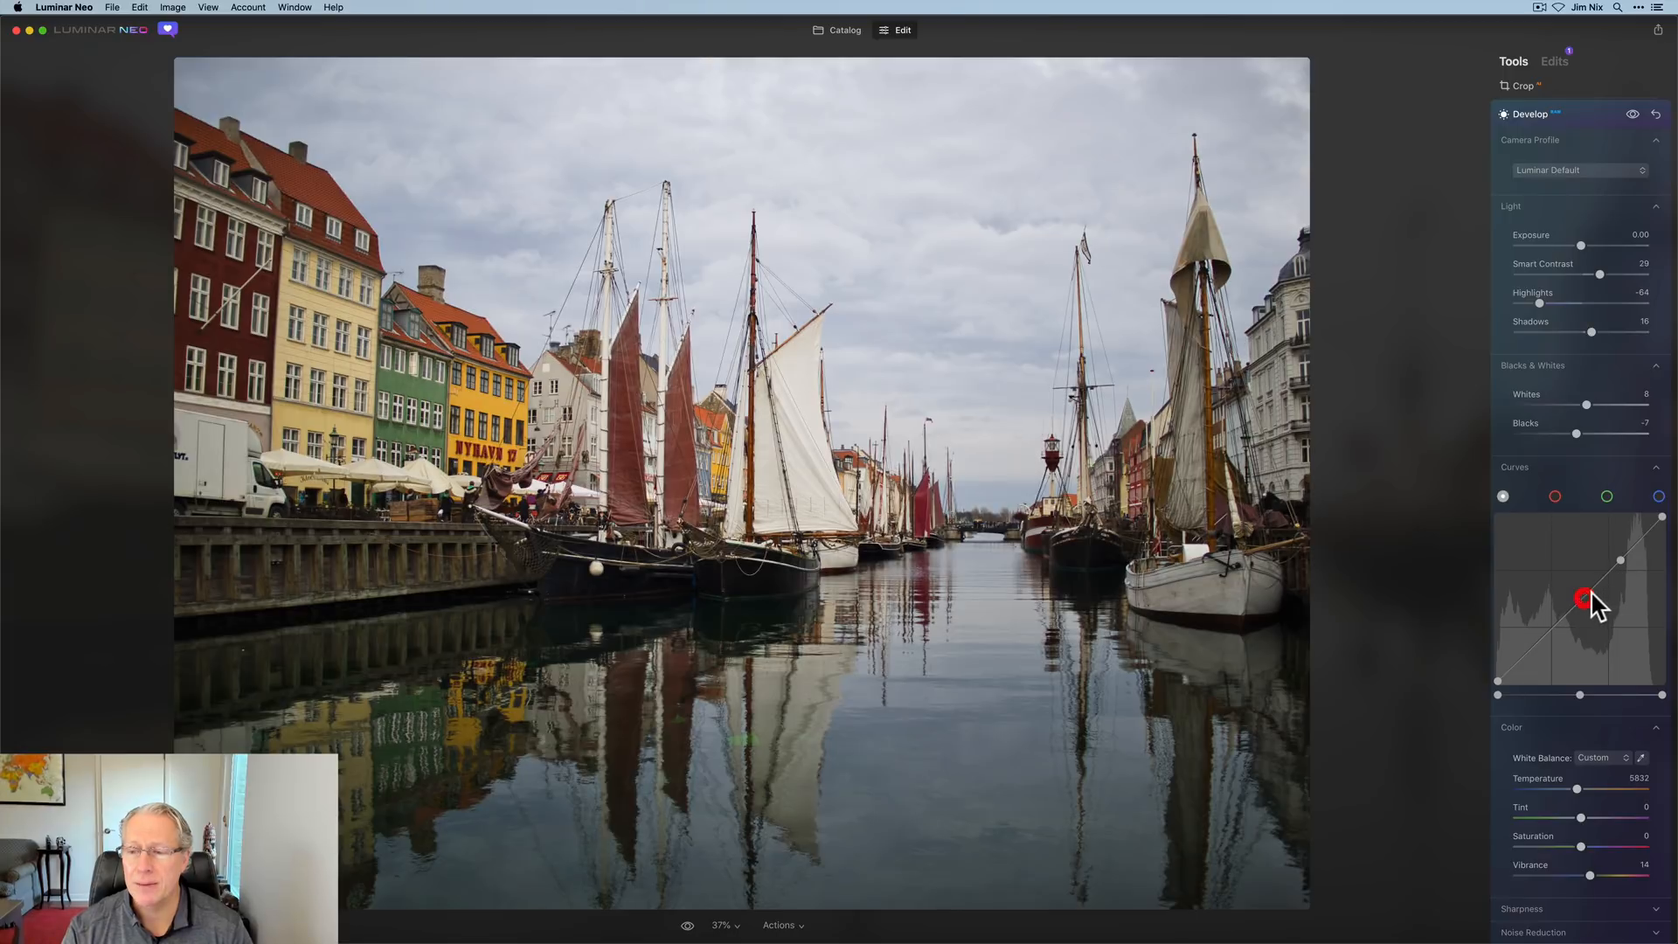
drag(1583, 600, 1619, 559)
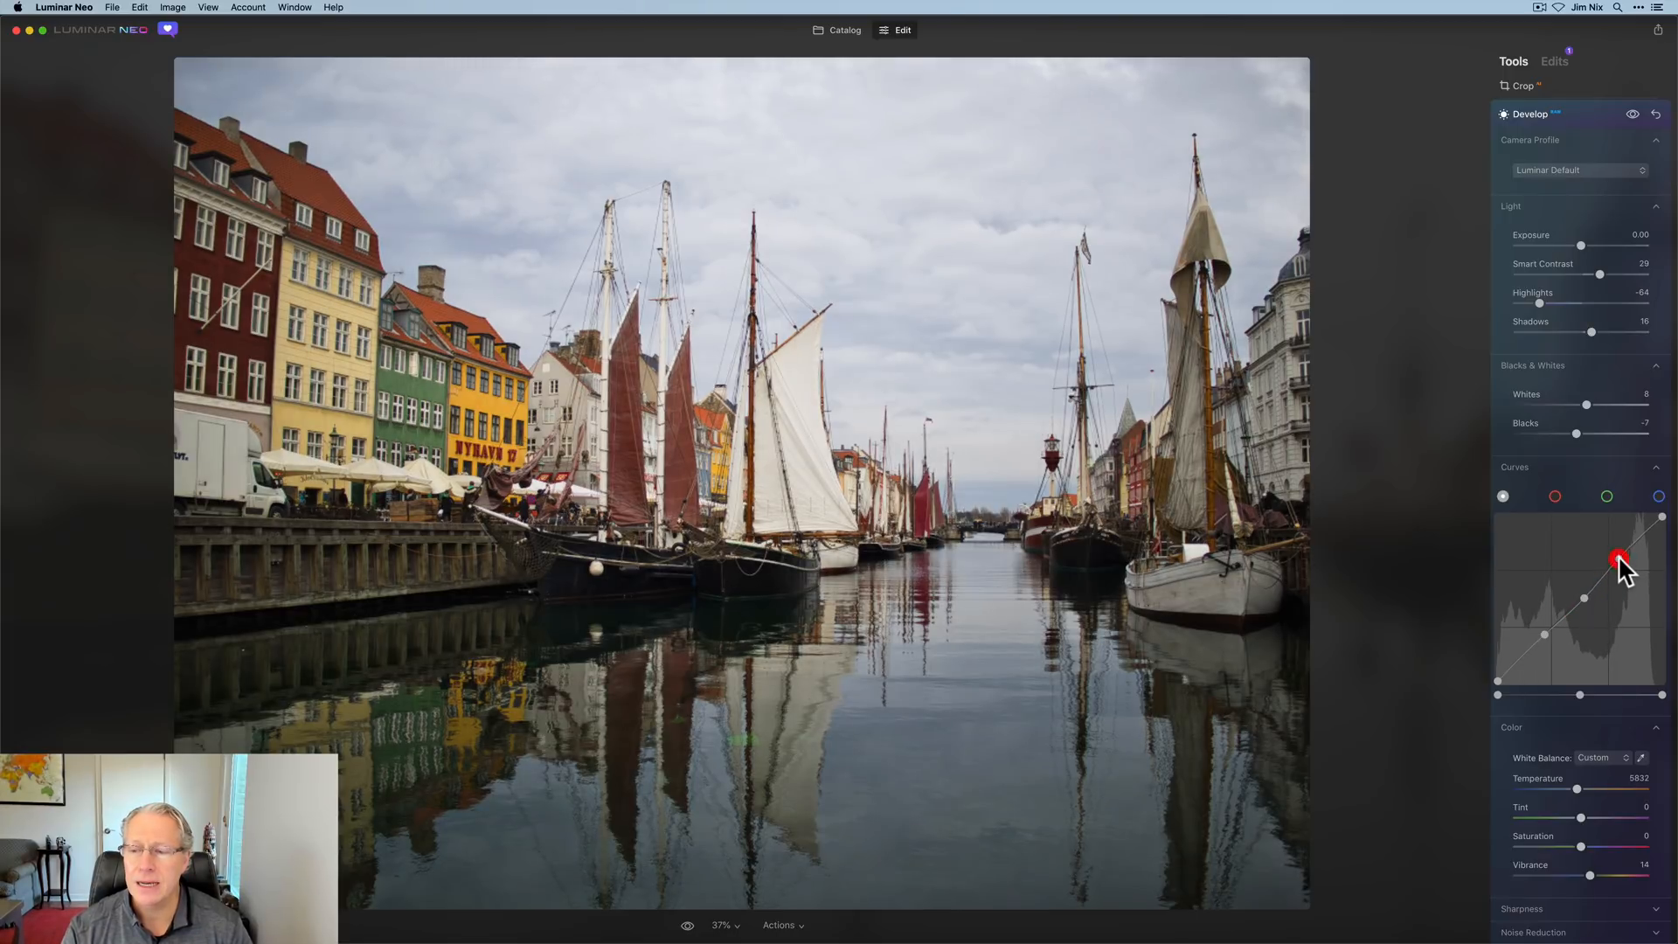
drag(1619, 560, 1552, 643)
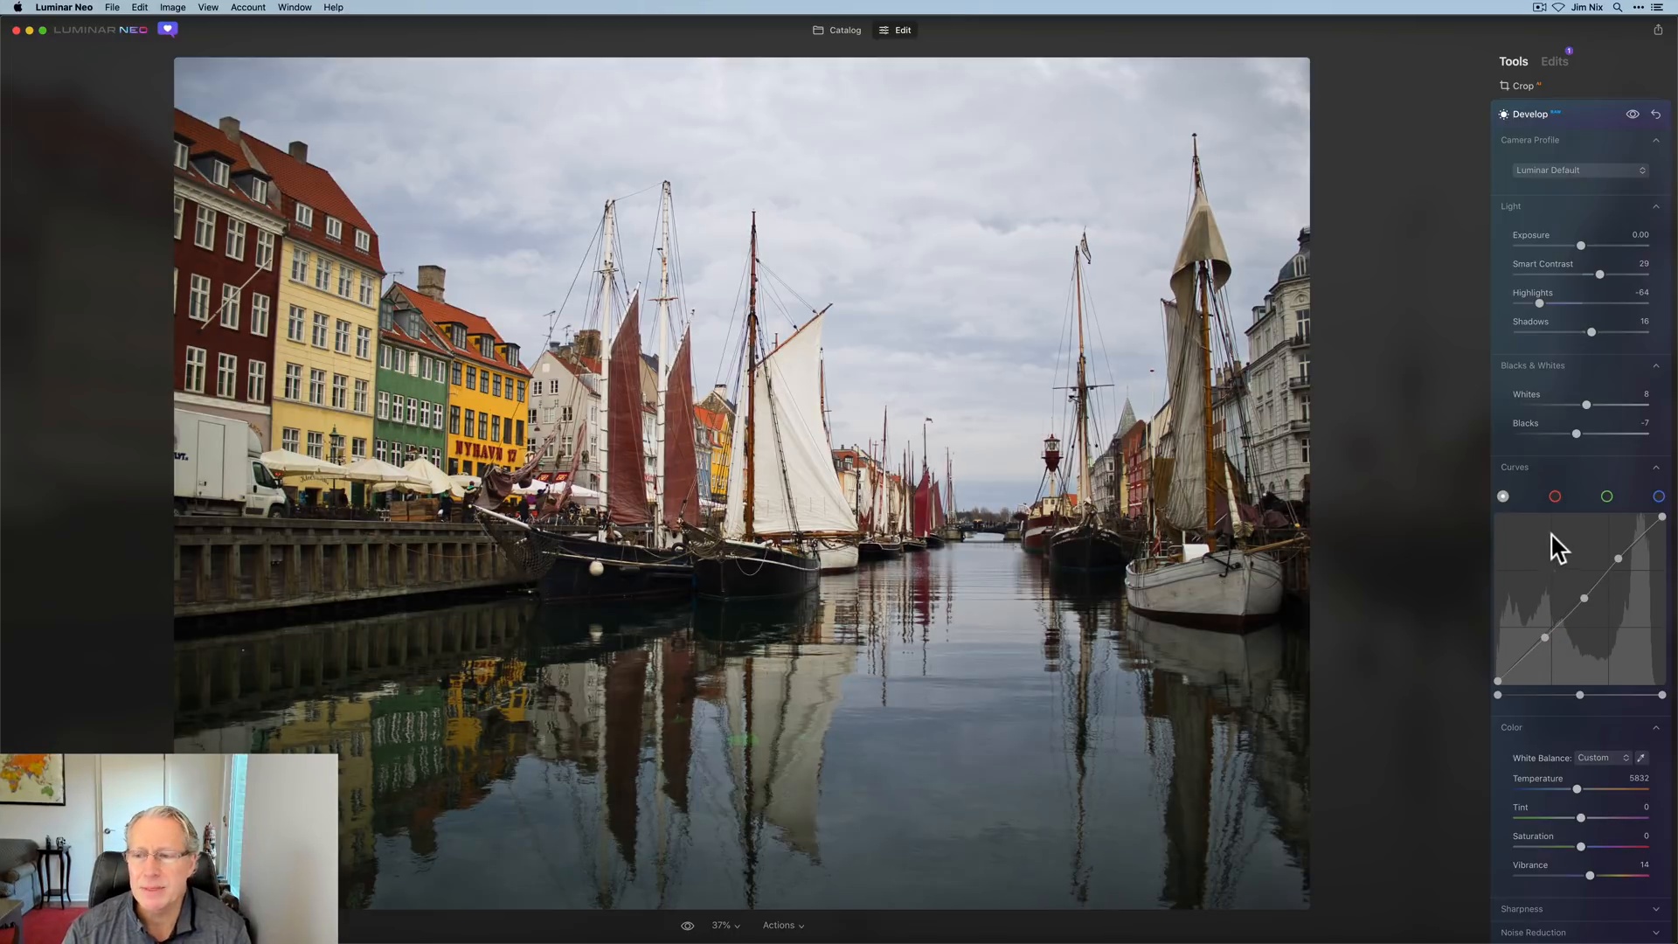
click(1658, 496)
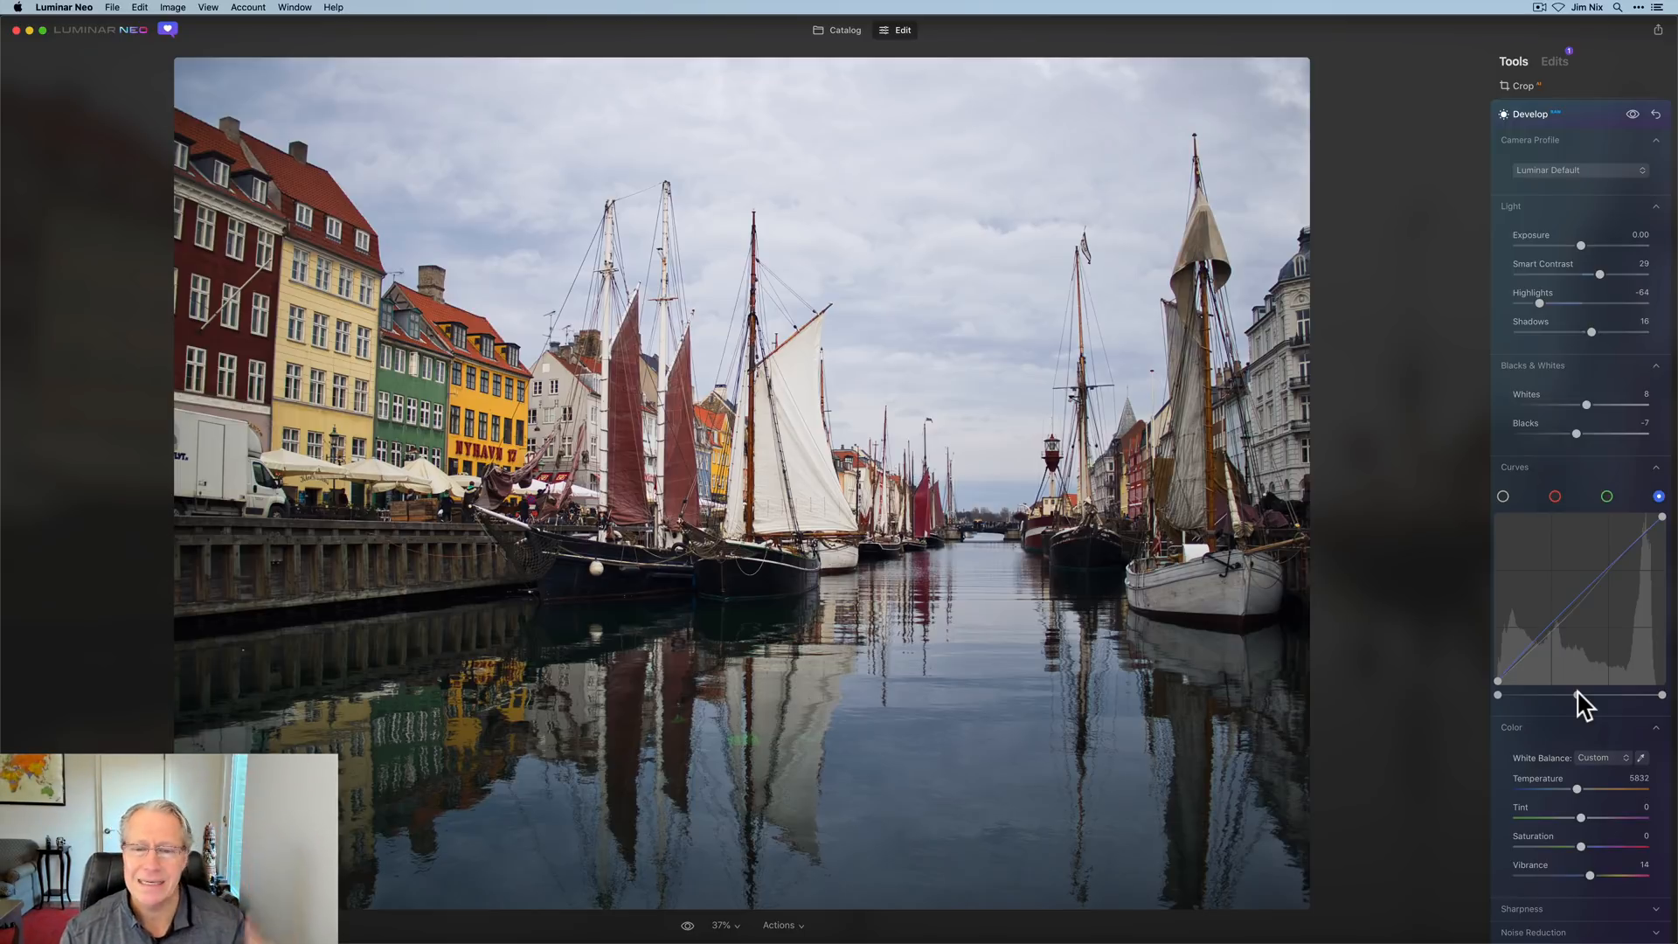
mouse_move(1583, 493)
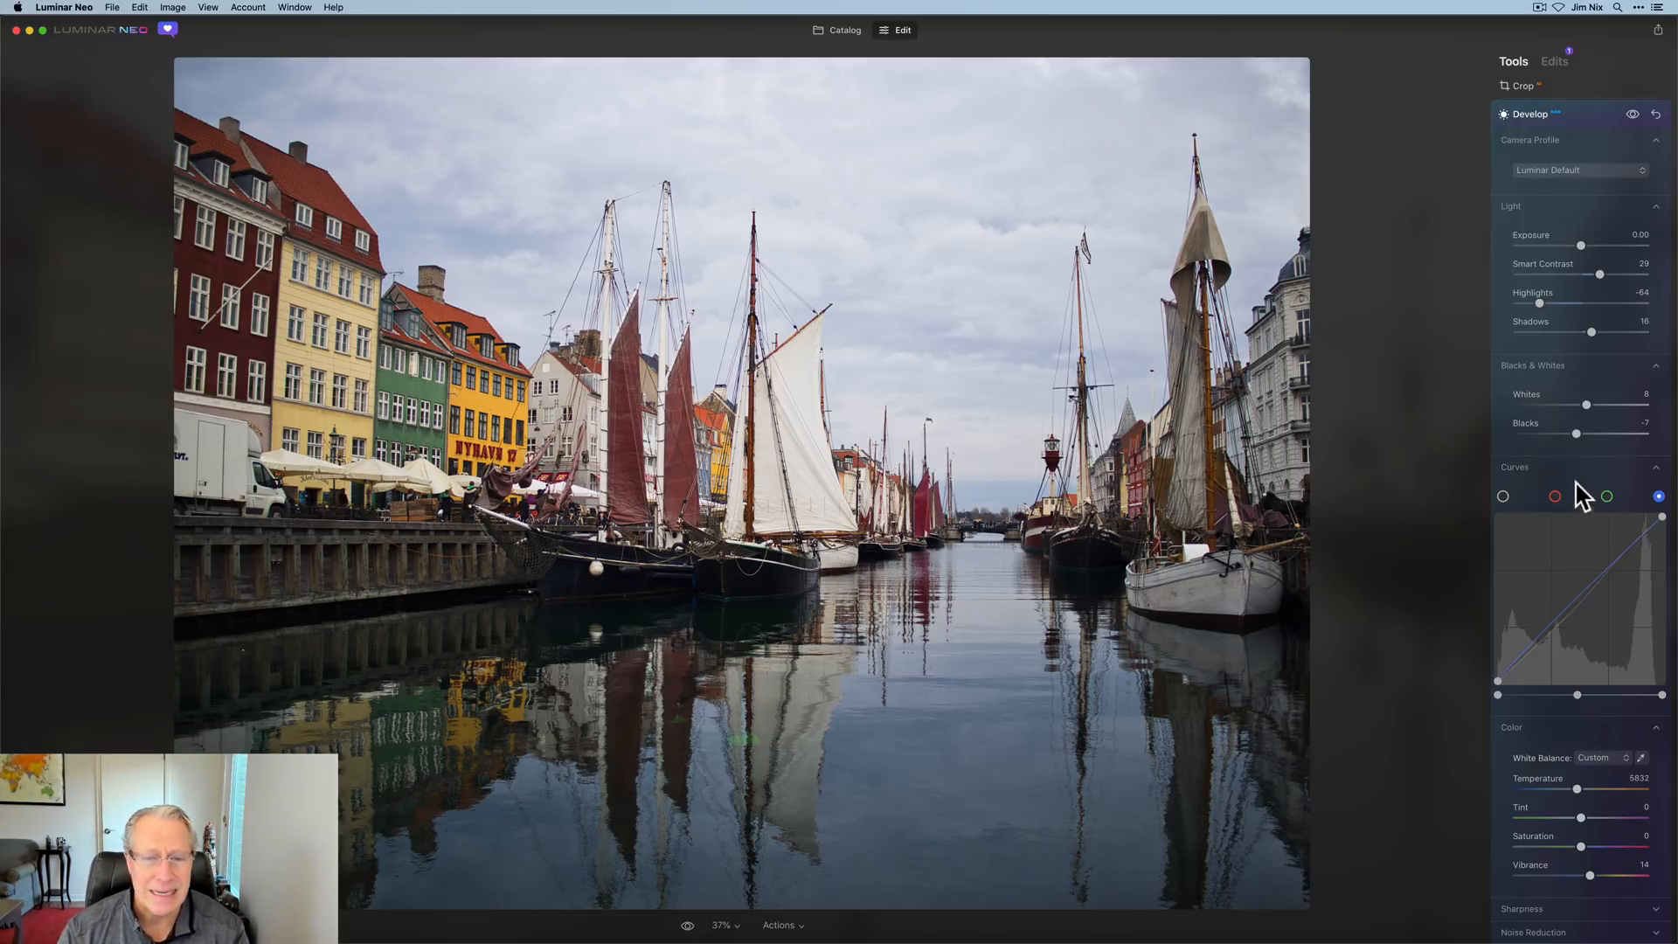
drag(1592, 333, 1596, 333)
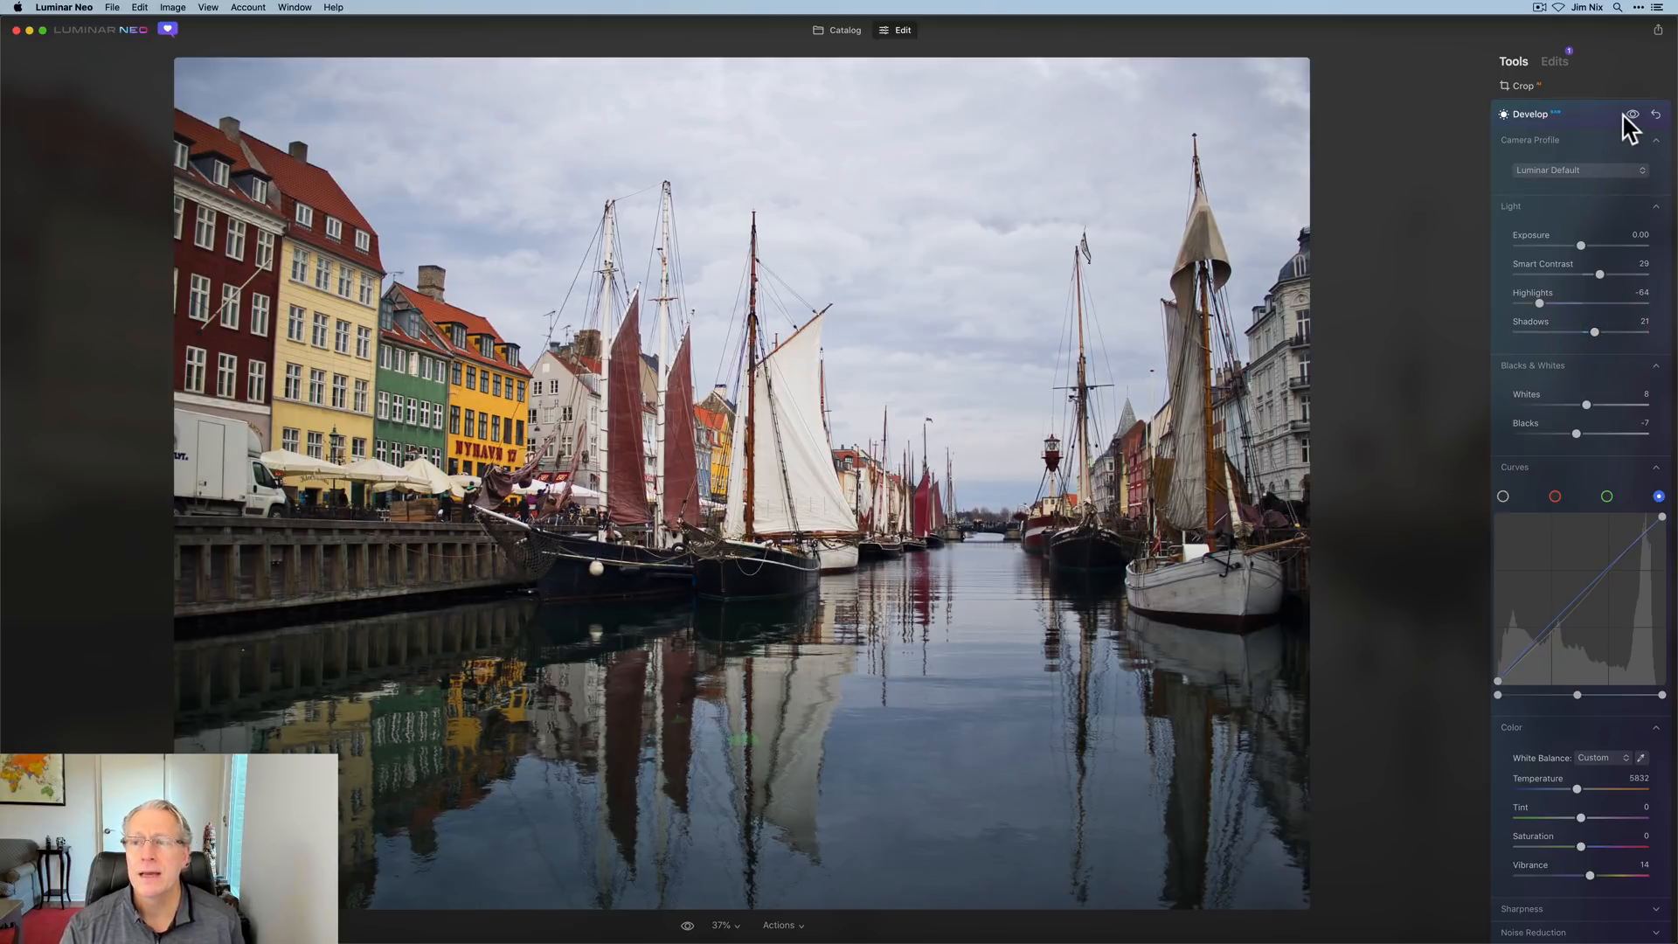
click(1632, 115)
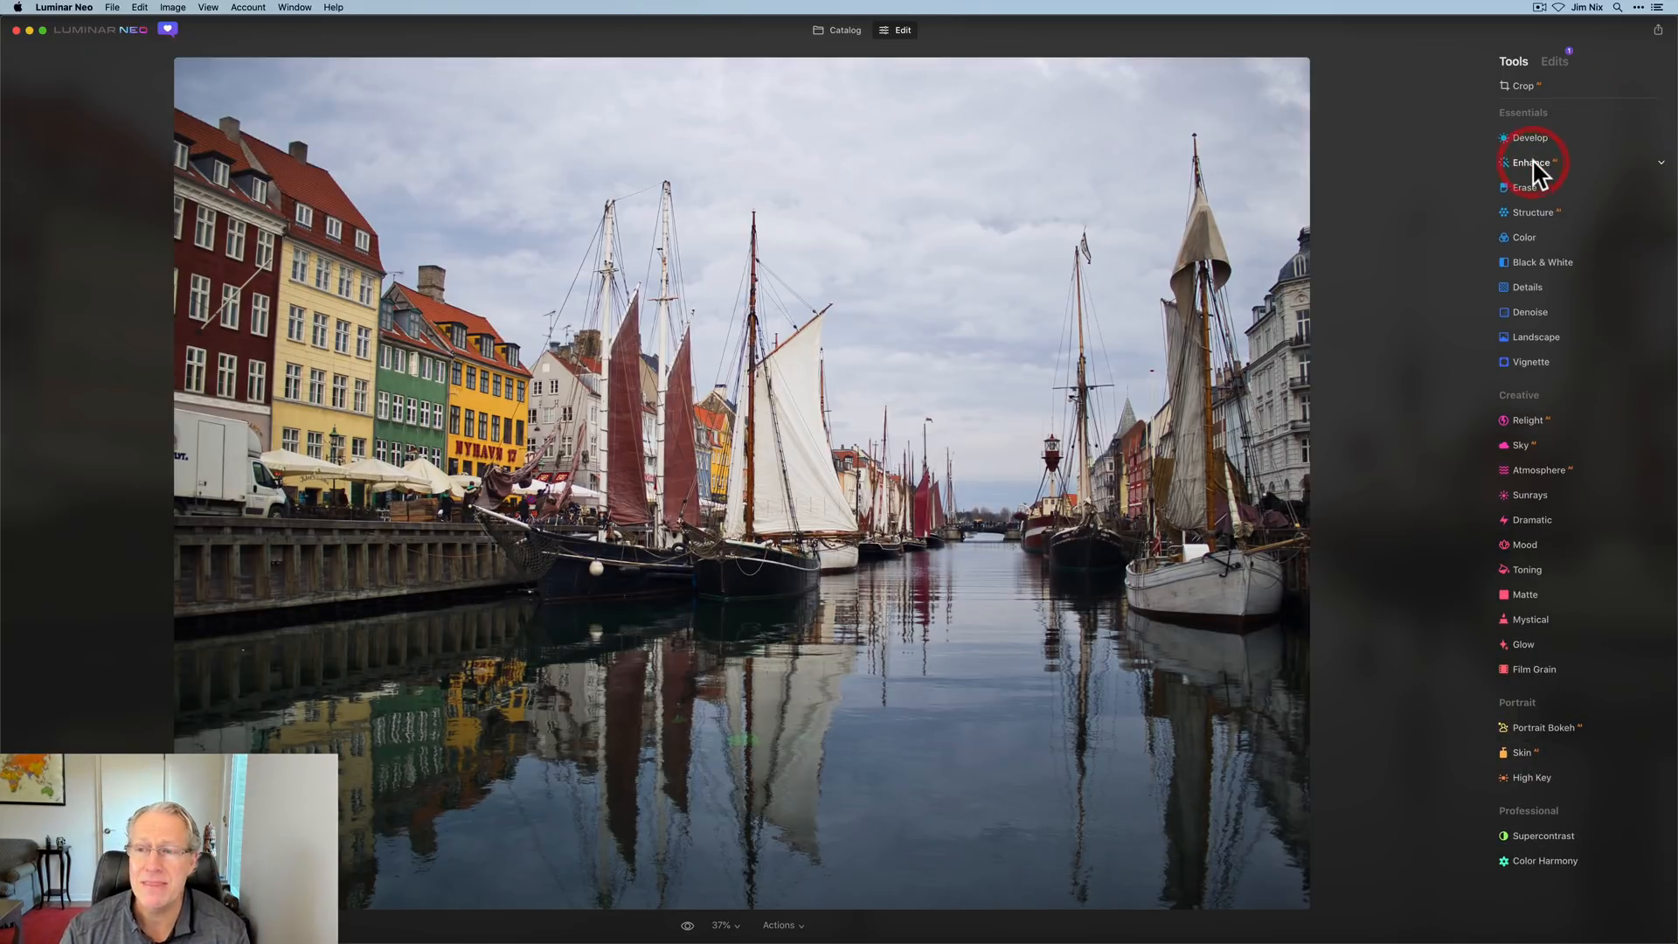
- Preview Enhance Accent at 100, then settle it back around 37
click(1530, 162)
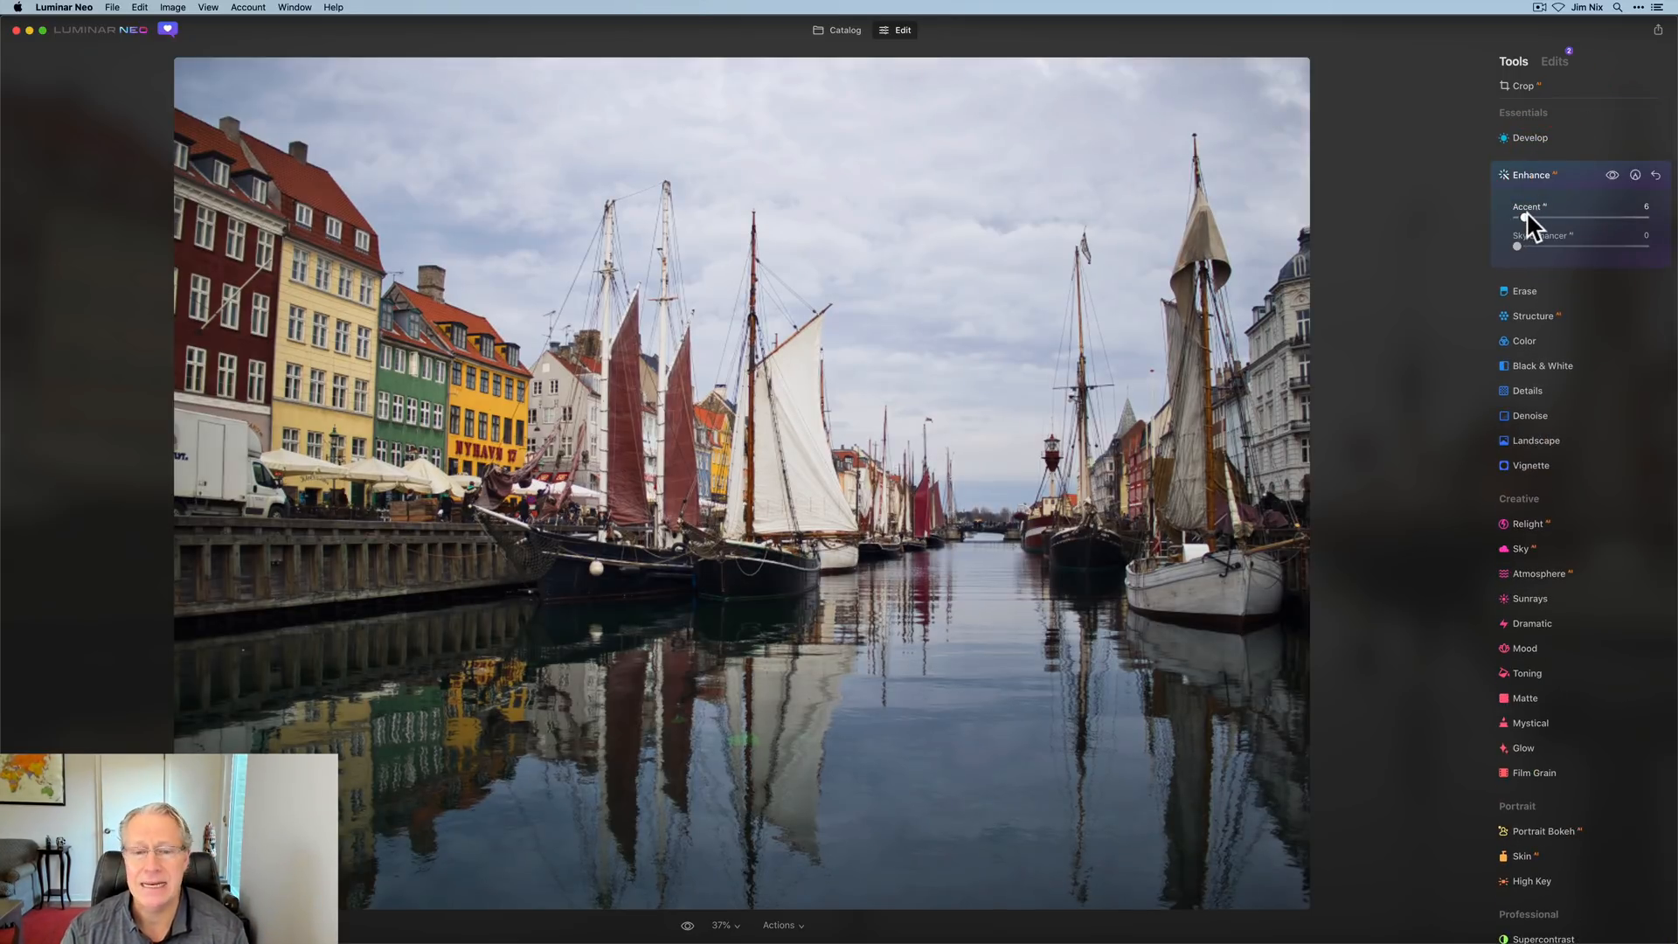
drag(1524, 218, 1545, 218)
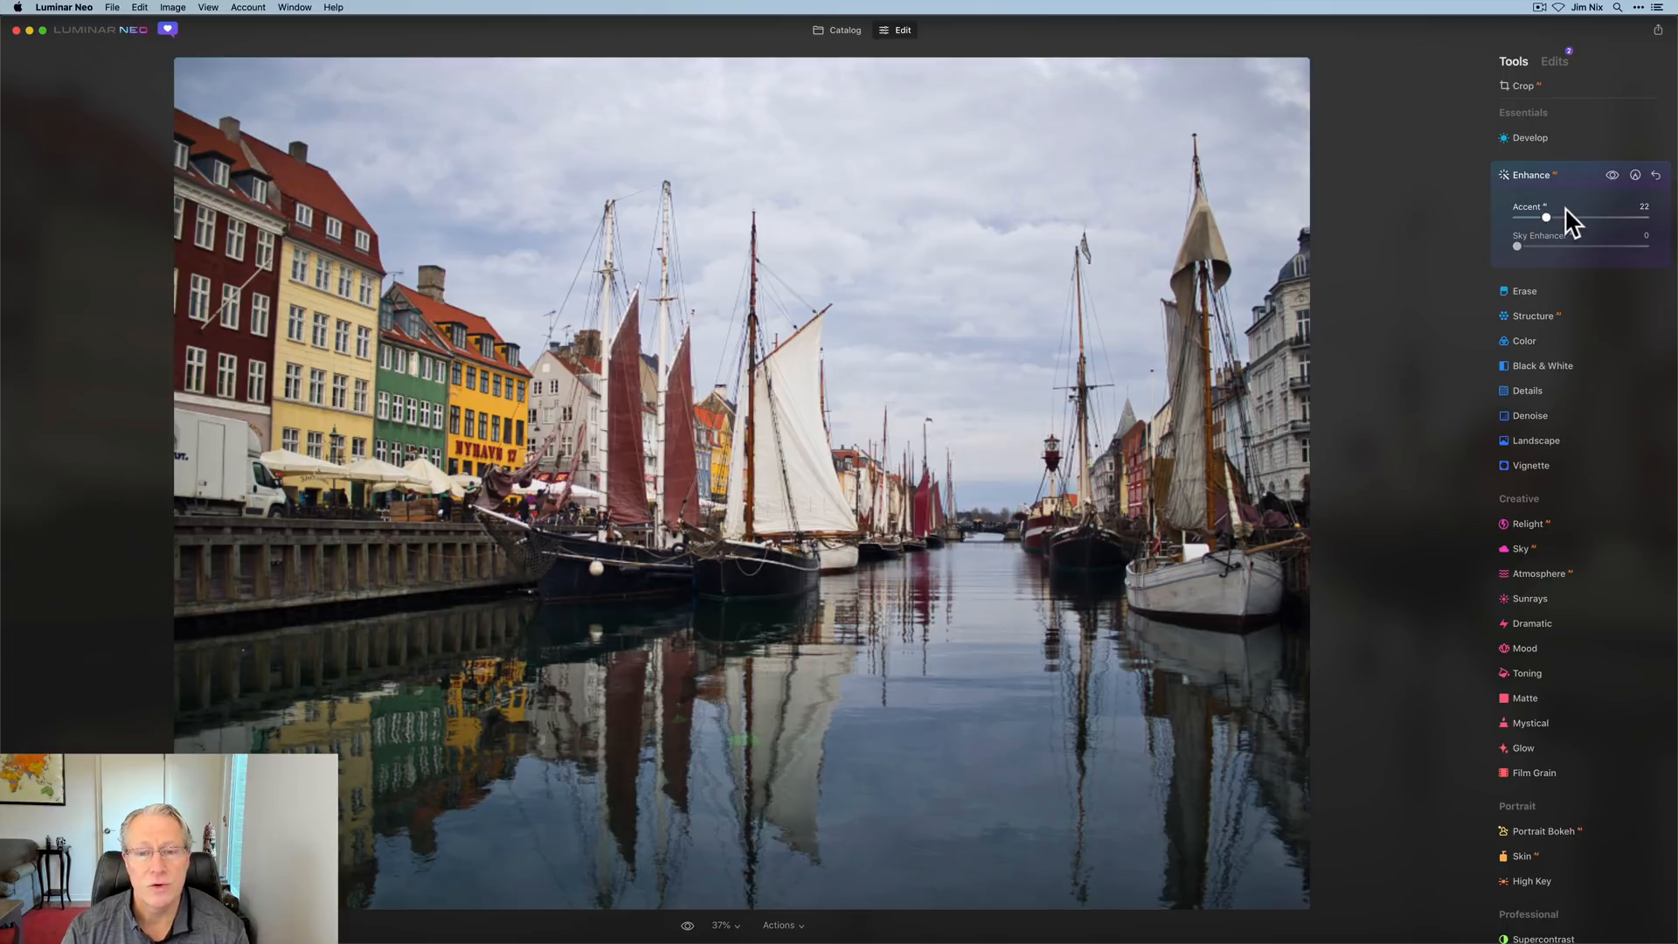
drag(1545, 218, 1555, 217)
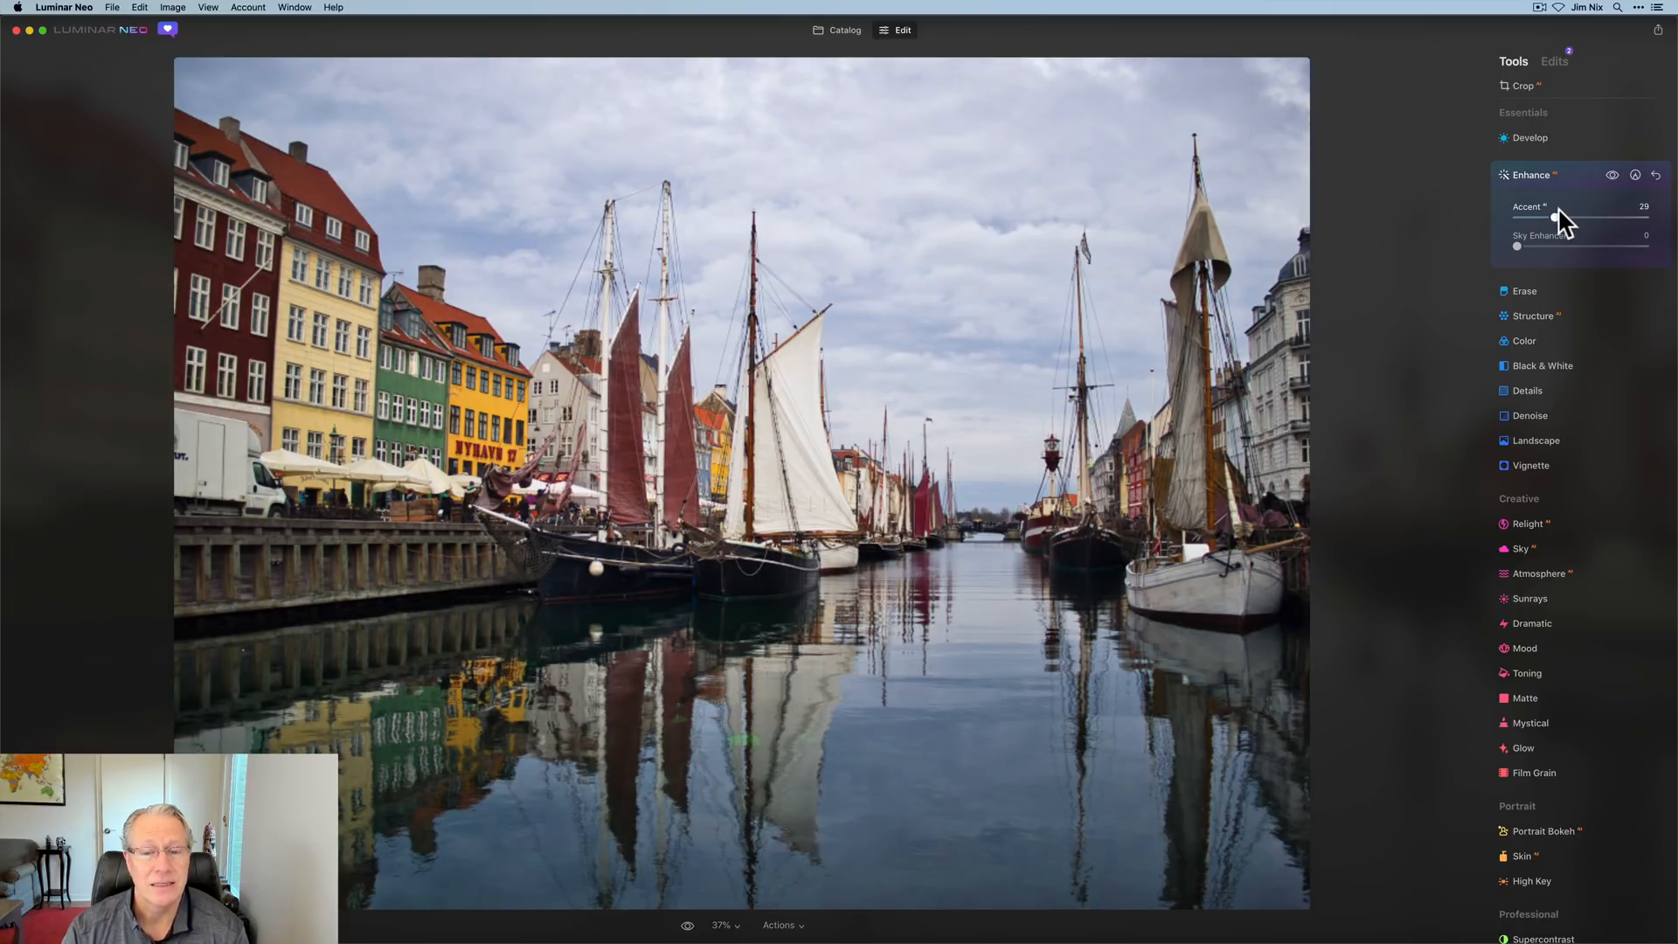
drag(1554, 218, 1557, 218)
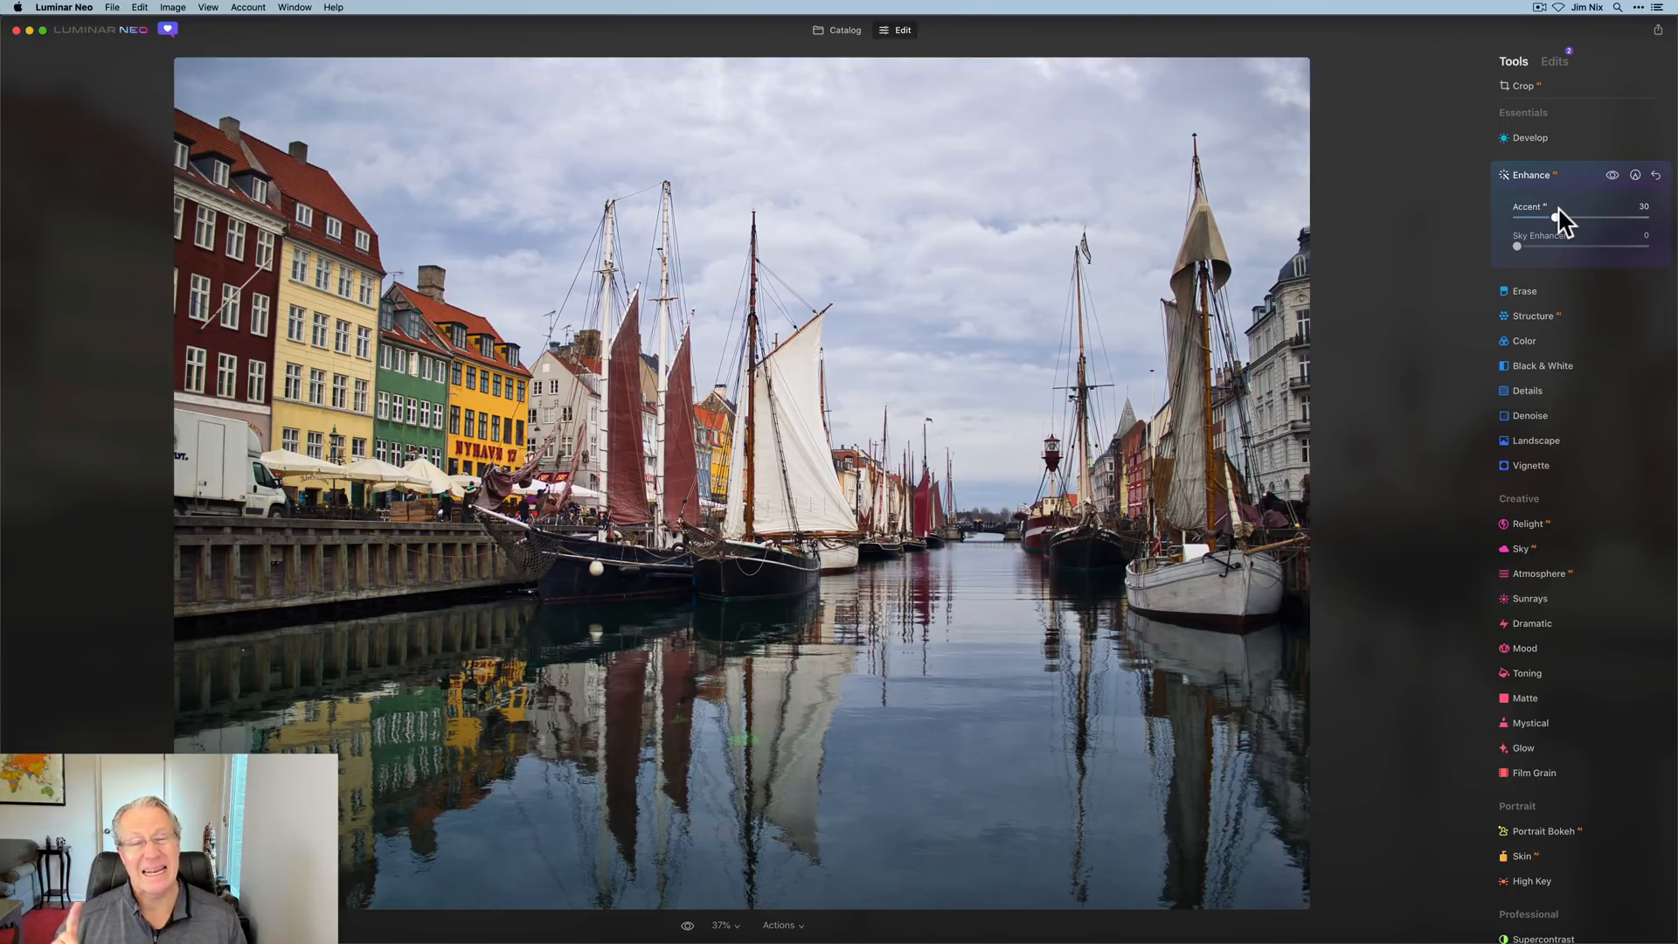
mouse_move(1560, 227)
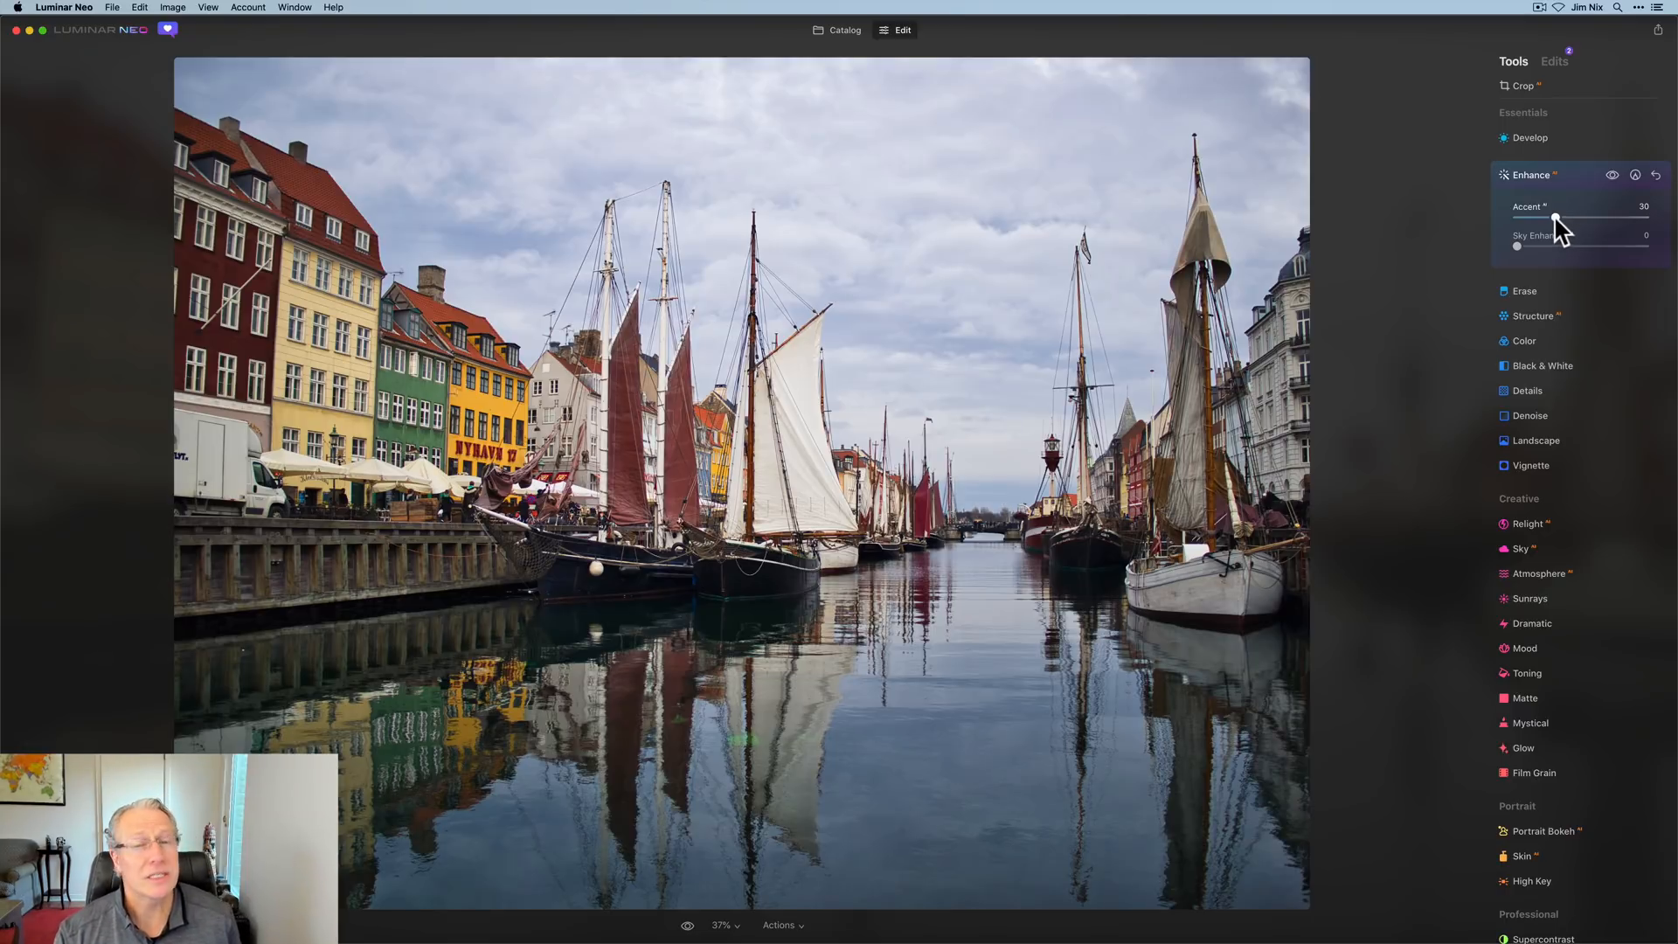
drag(1554, 217, 1644, 218)
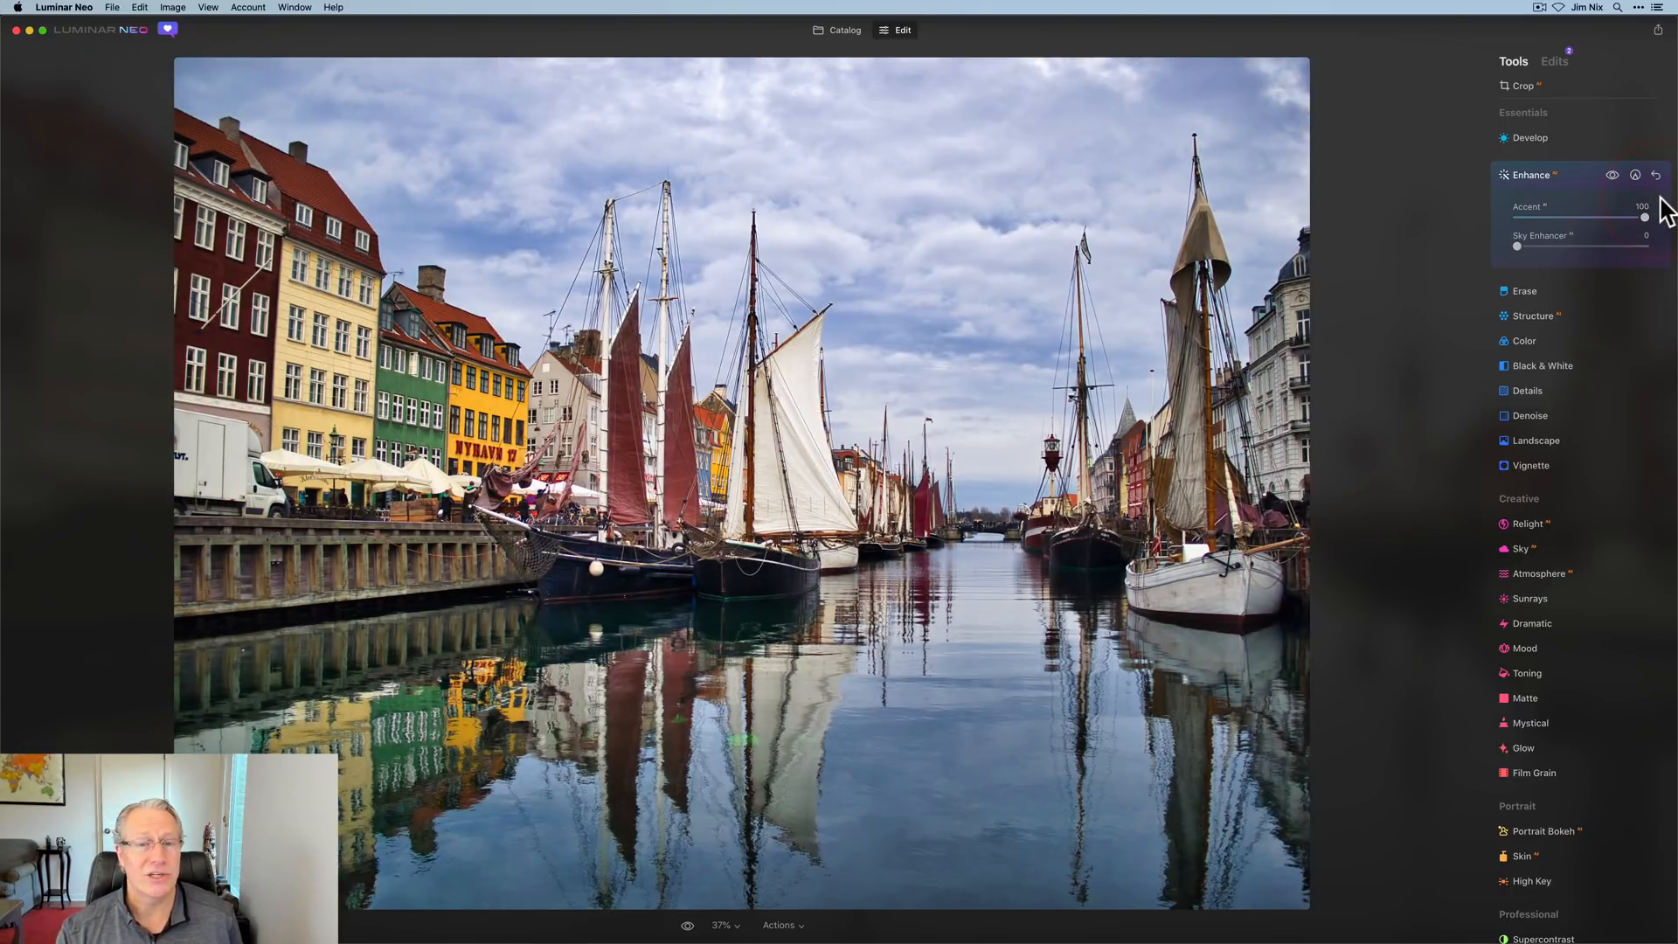
drag(1644, 218, 1583, 217)
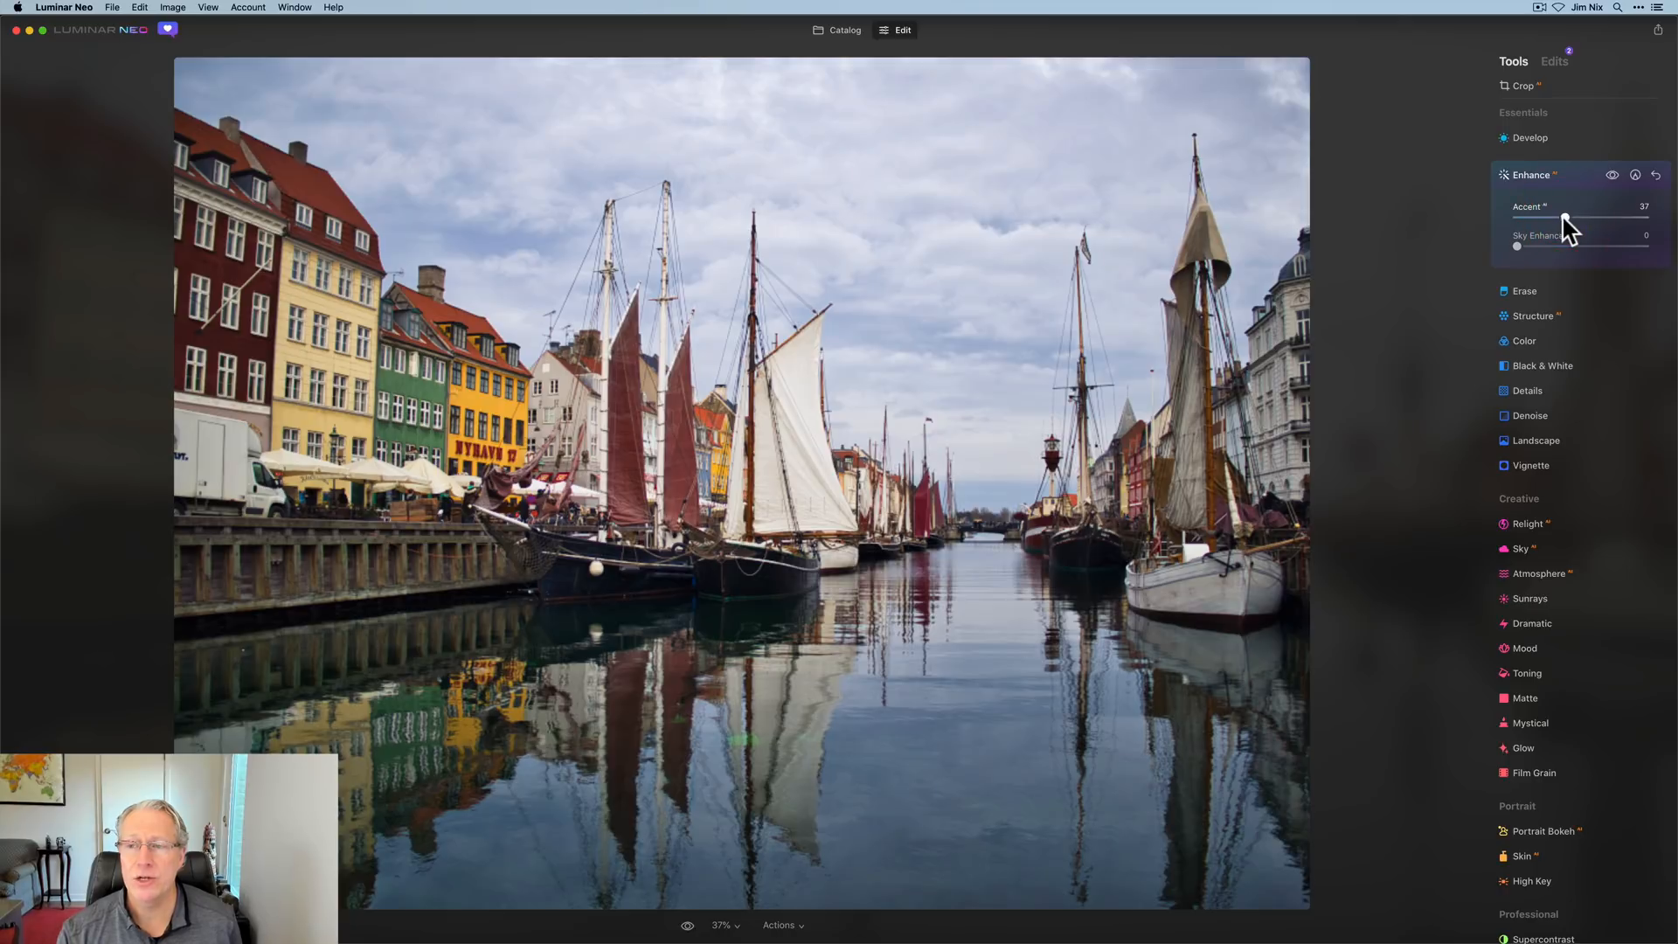
drag(1573, 216, 1557, 216)
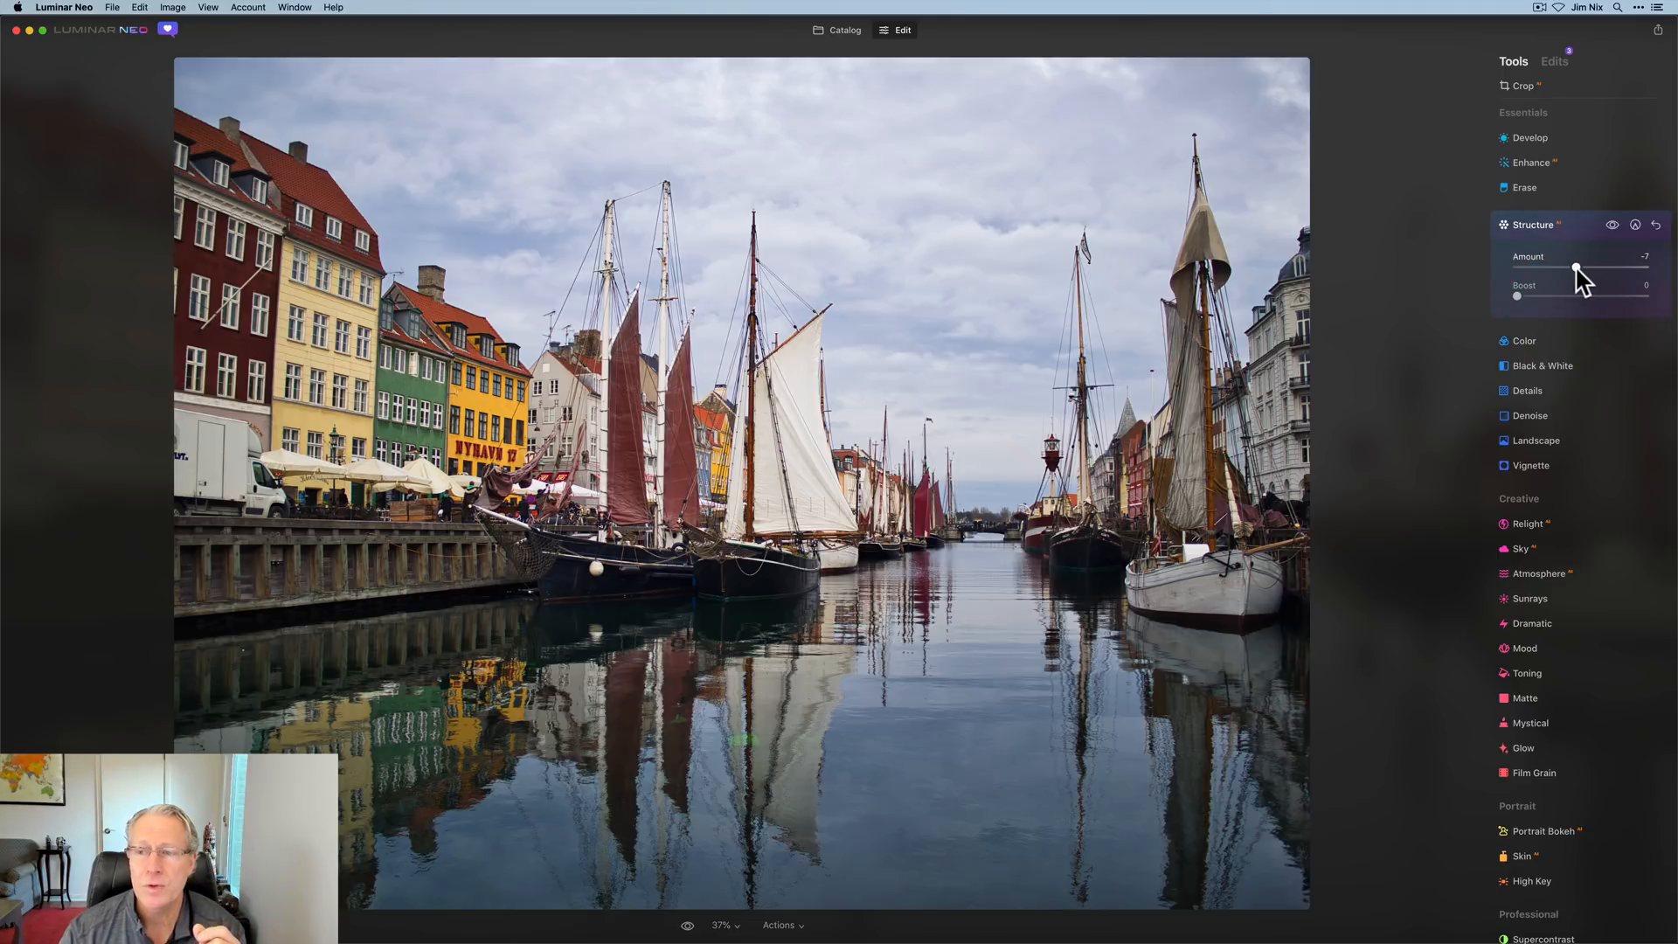
- Lower the Structure amount to about -30
drag(1577, 268, 1565, 268)
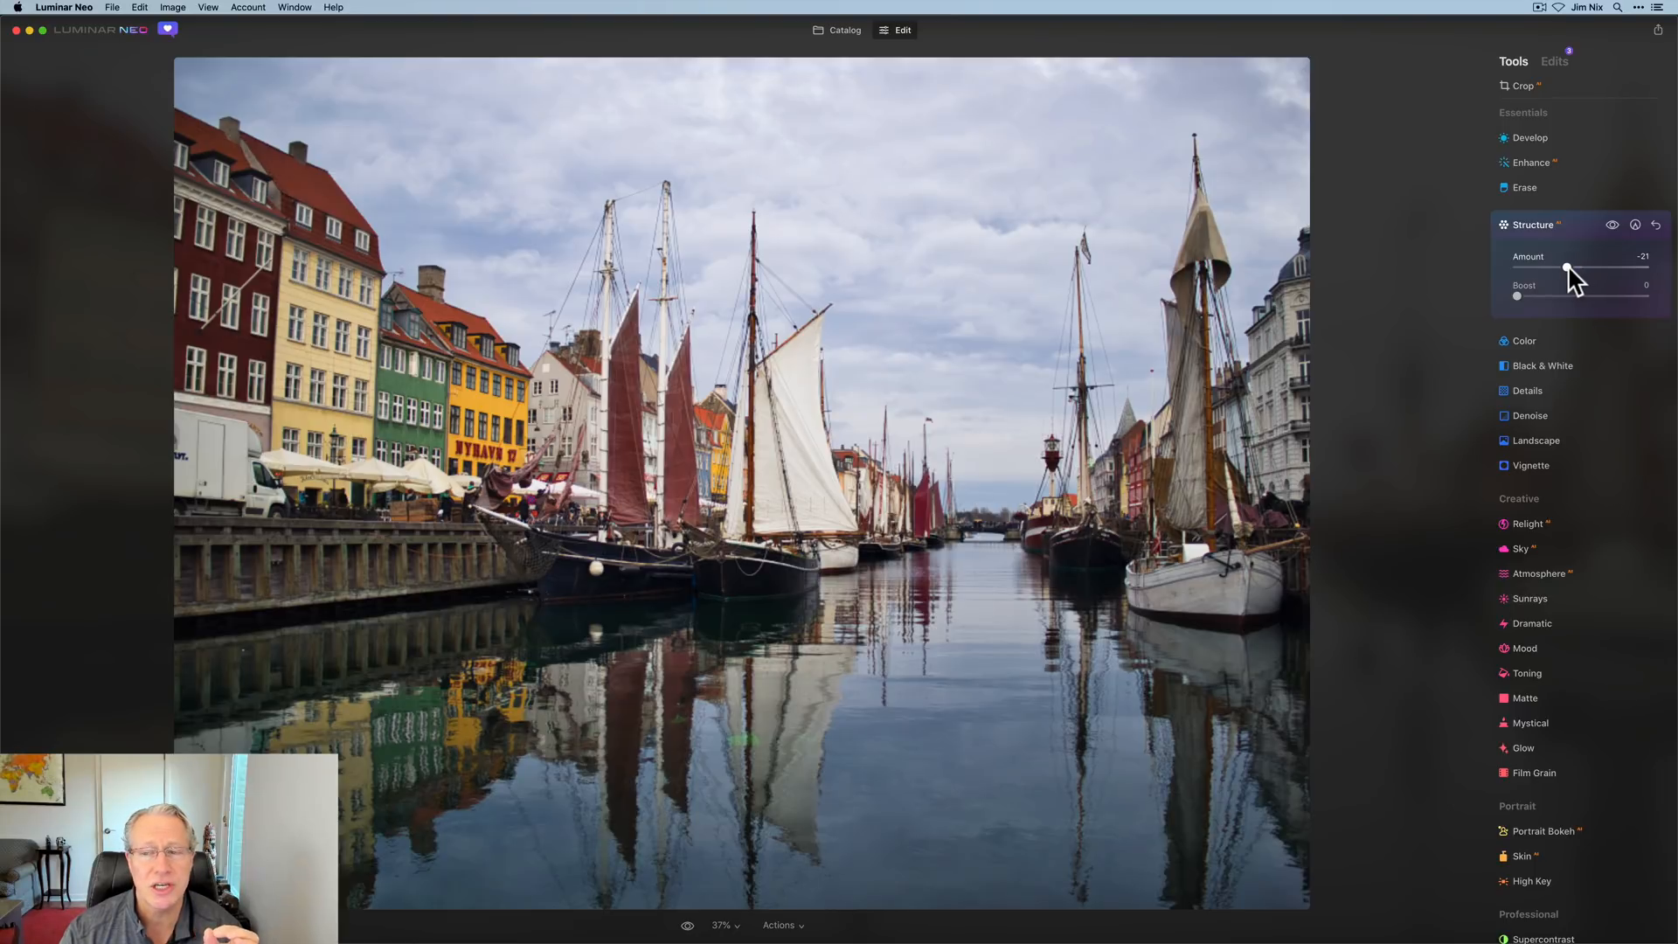
drag(1572, 270, 1566, 270)
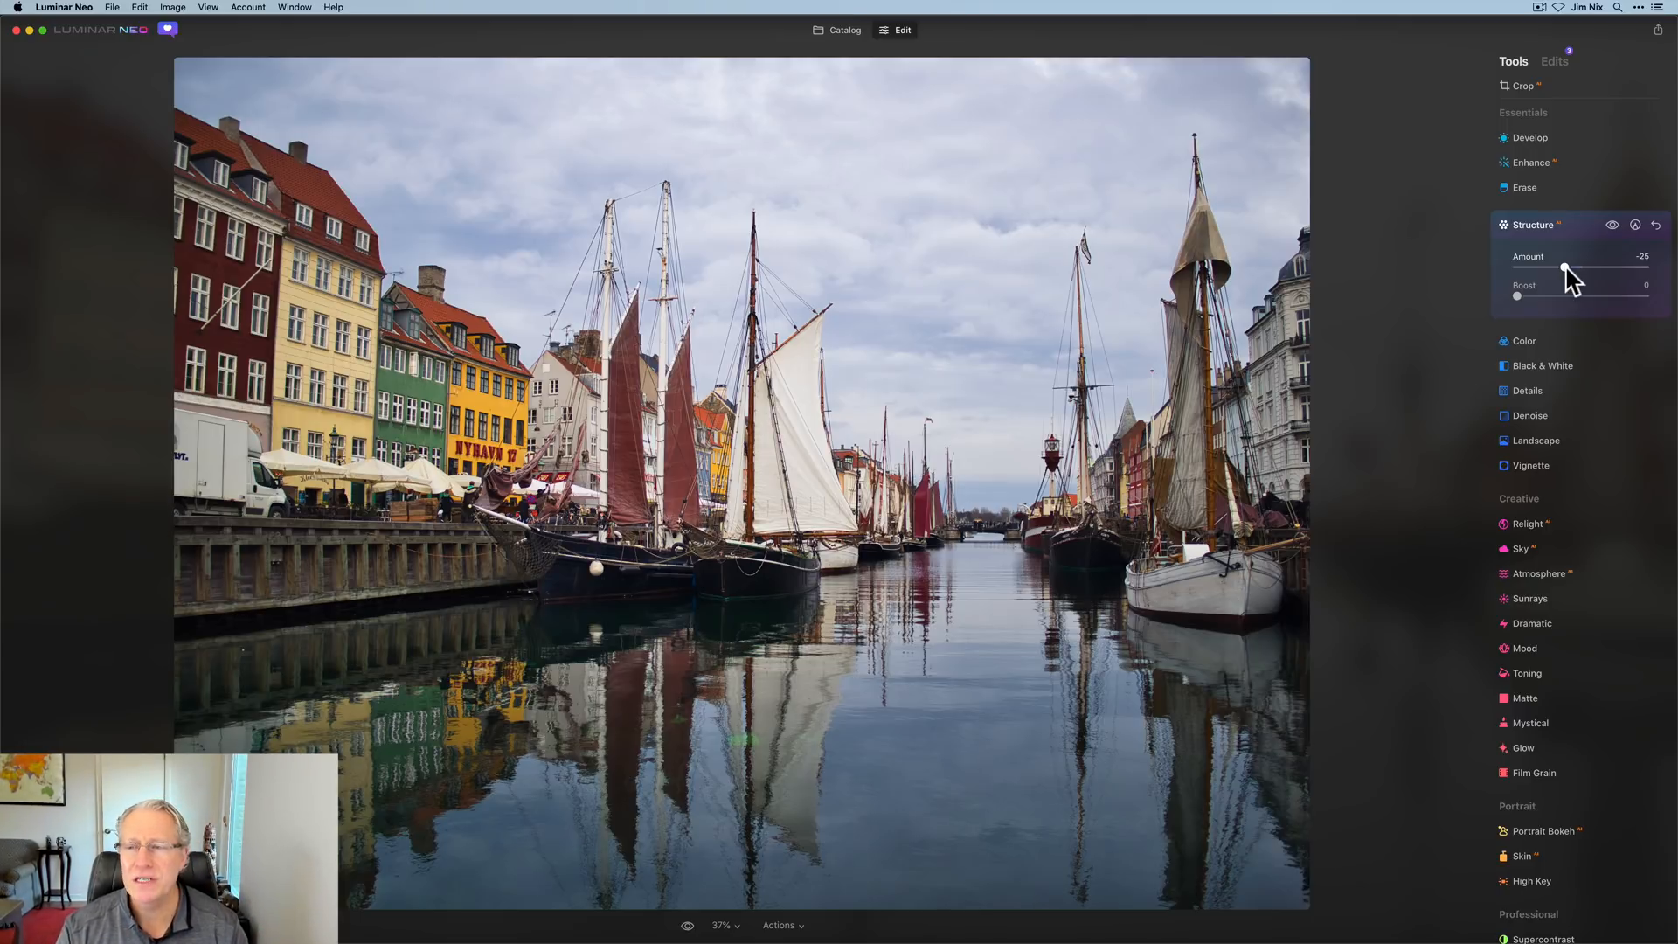
drag(1564, 268, 1558, 268)
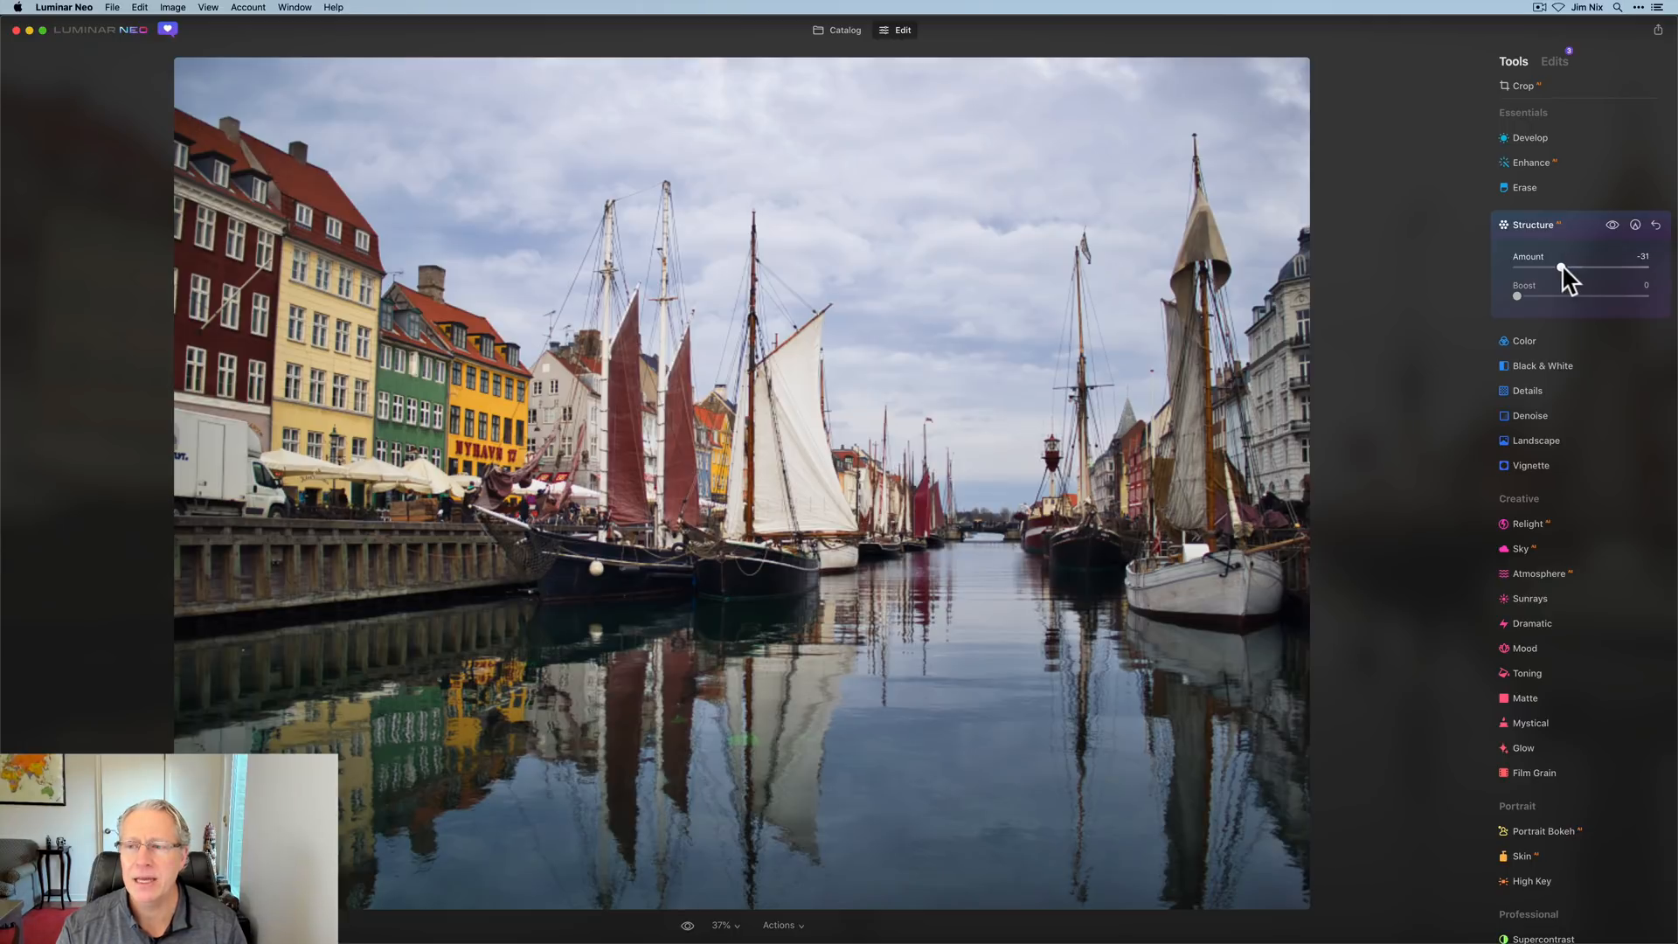
- Paint a Structure mask across the sky from right to left
click(1635, 225)
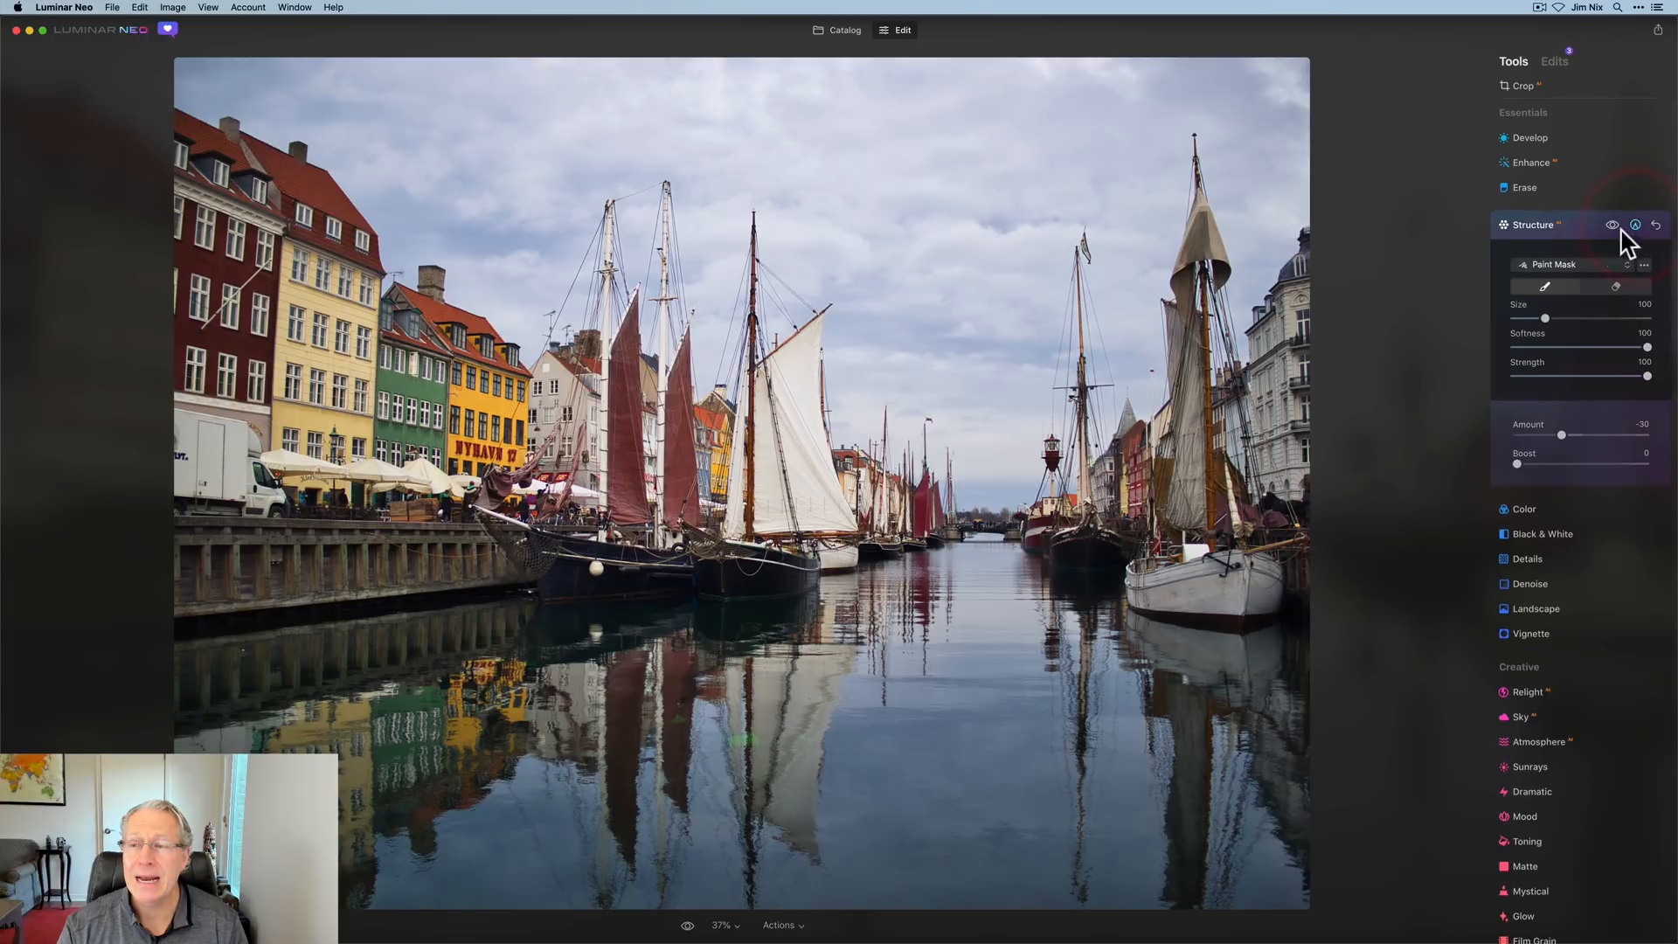
mouse_move(1227, 132)
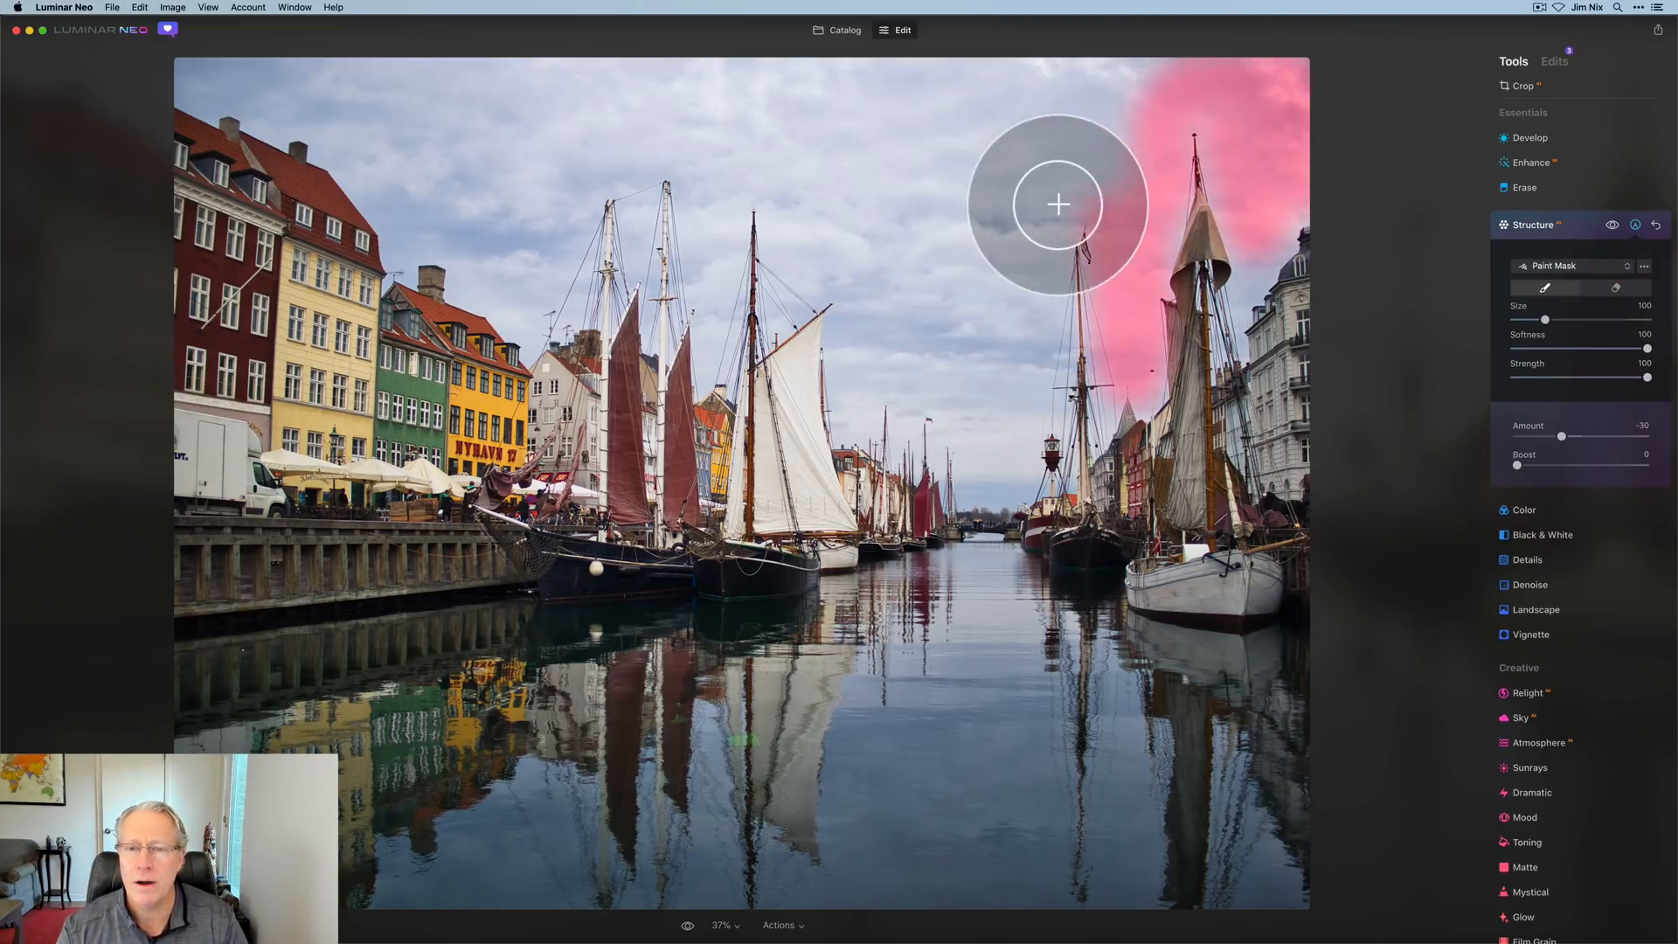
drag(1057, 203, 910, 382)
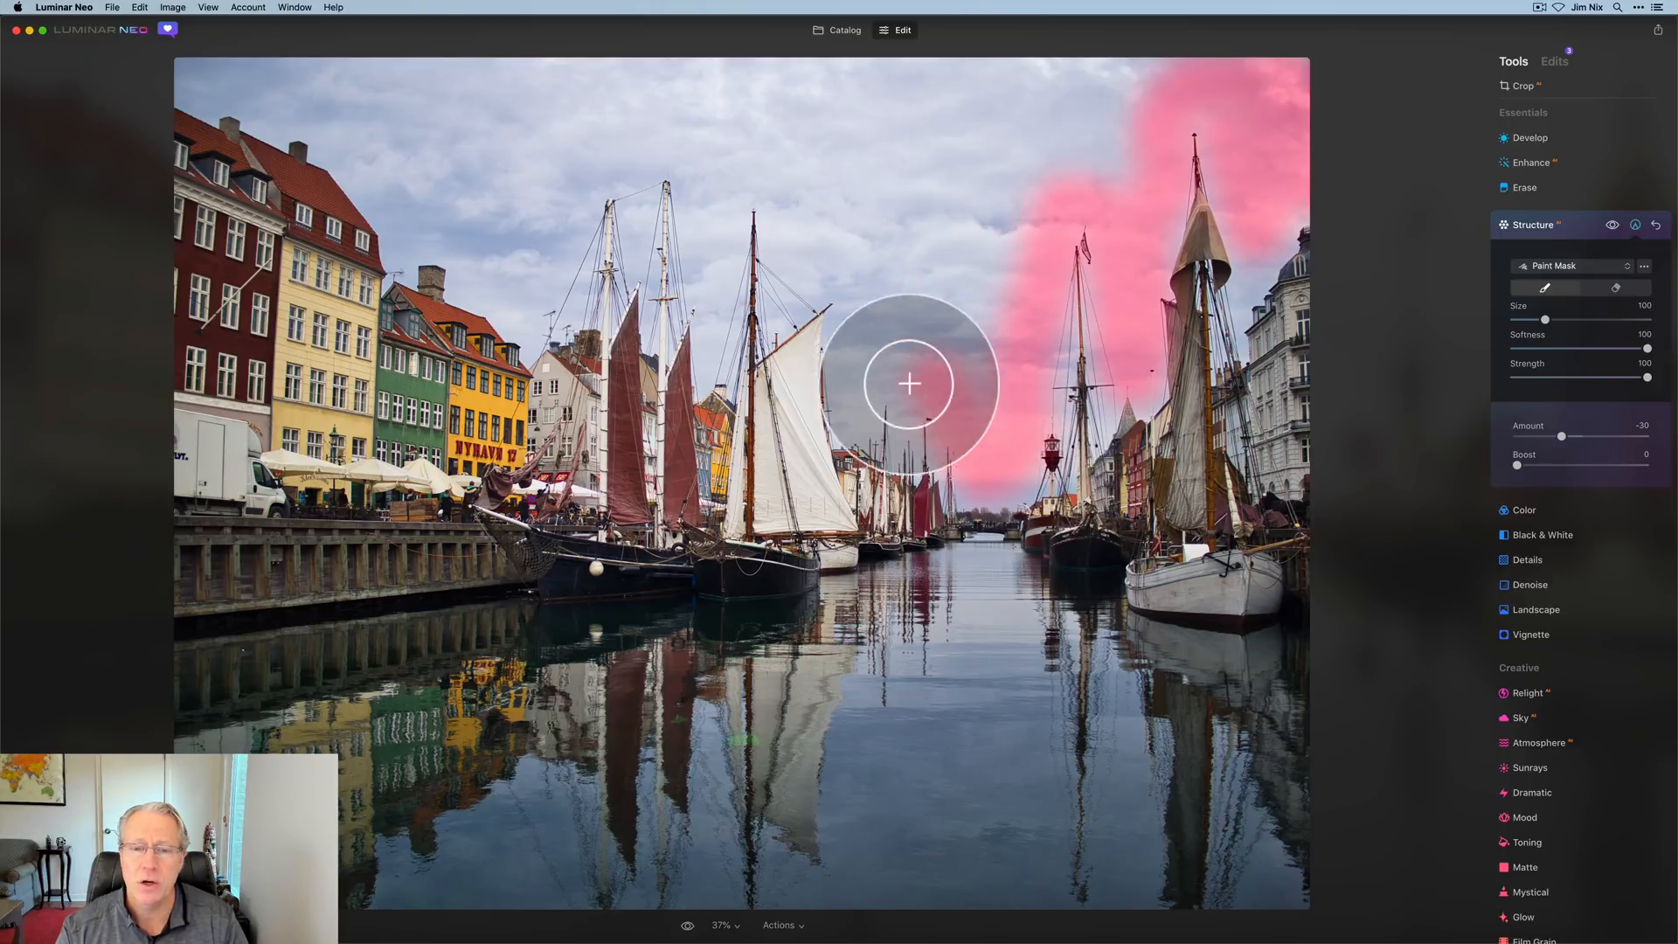
drag(910, 383, 699, 254)
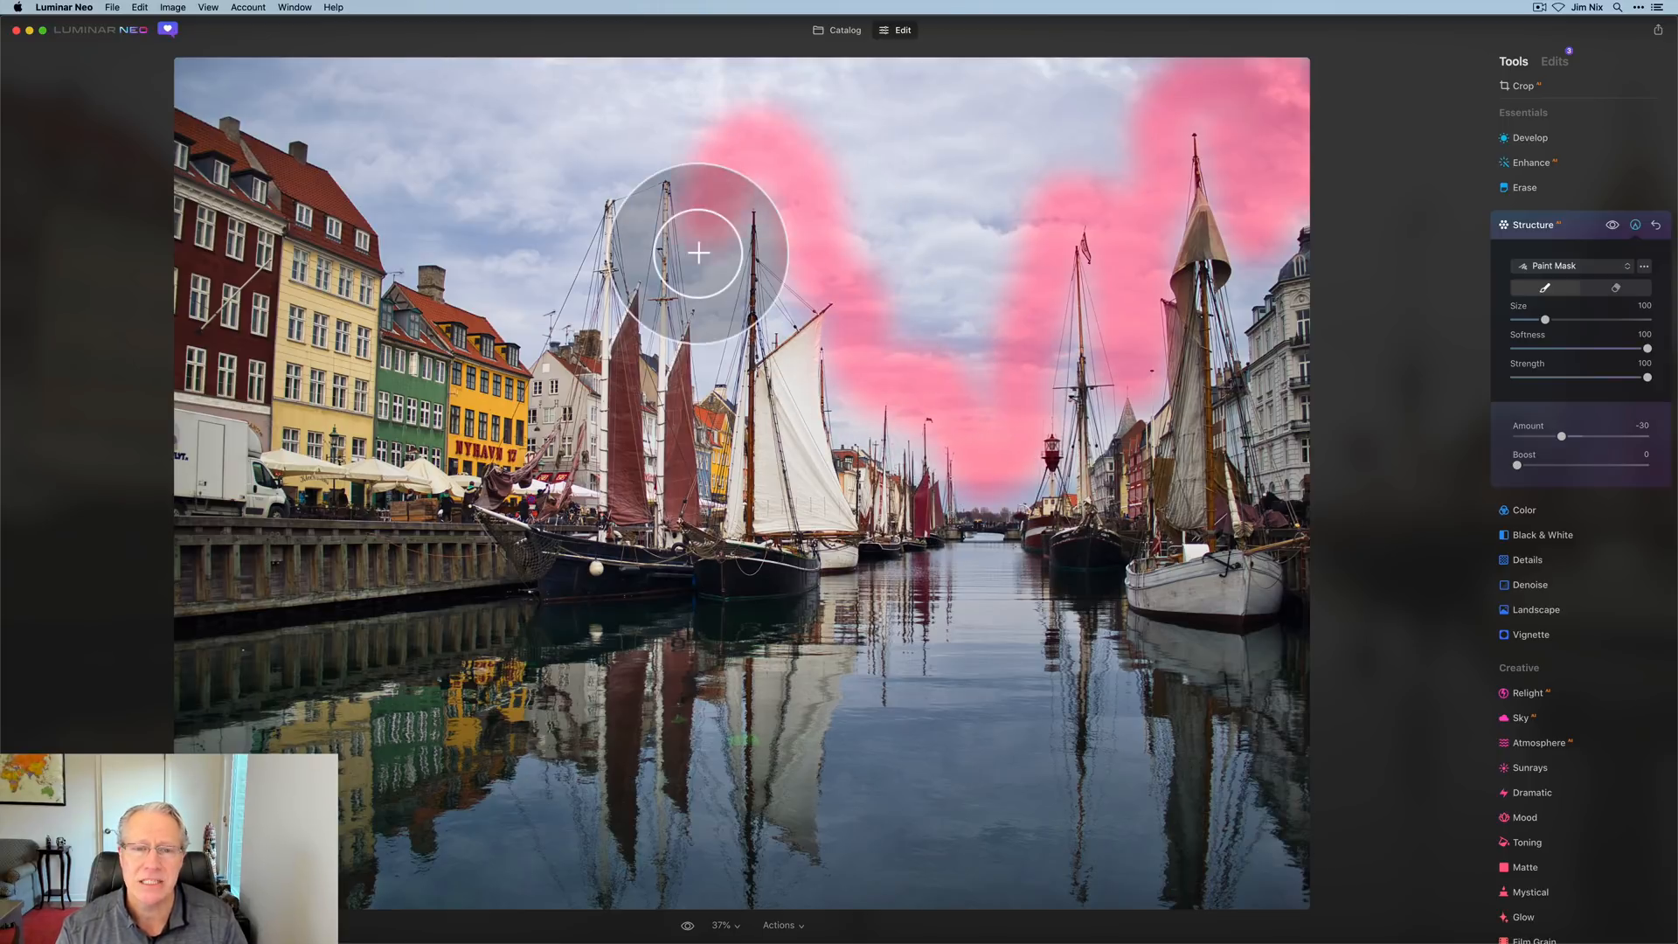
mouse_move(466, 246)
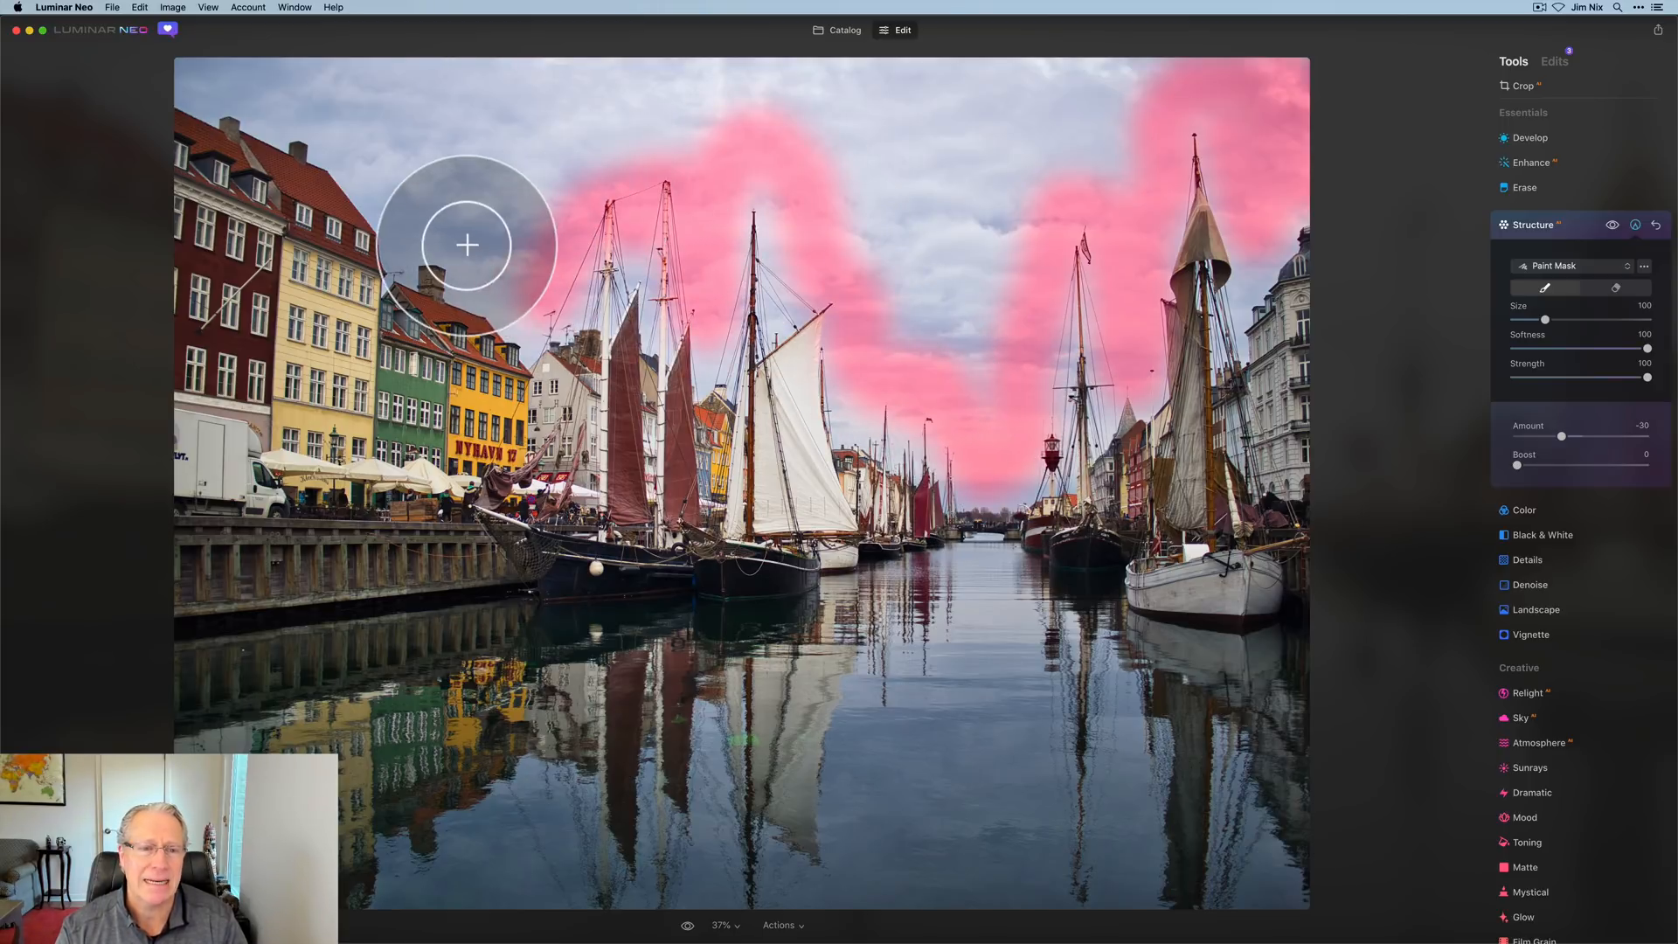
drag(465, 246, 295, 110)
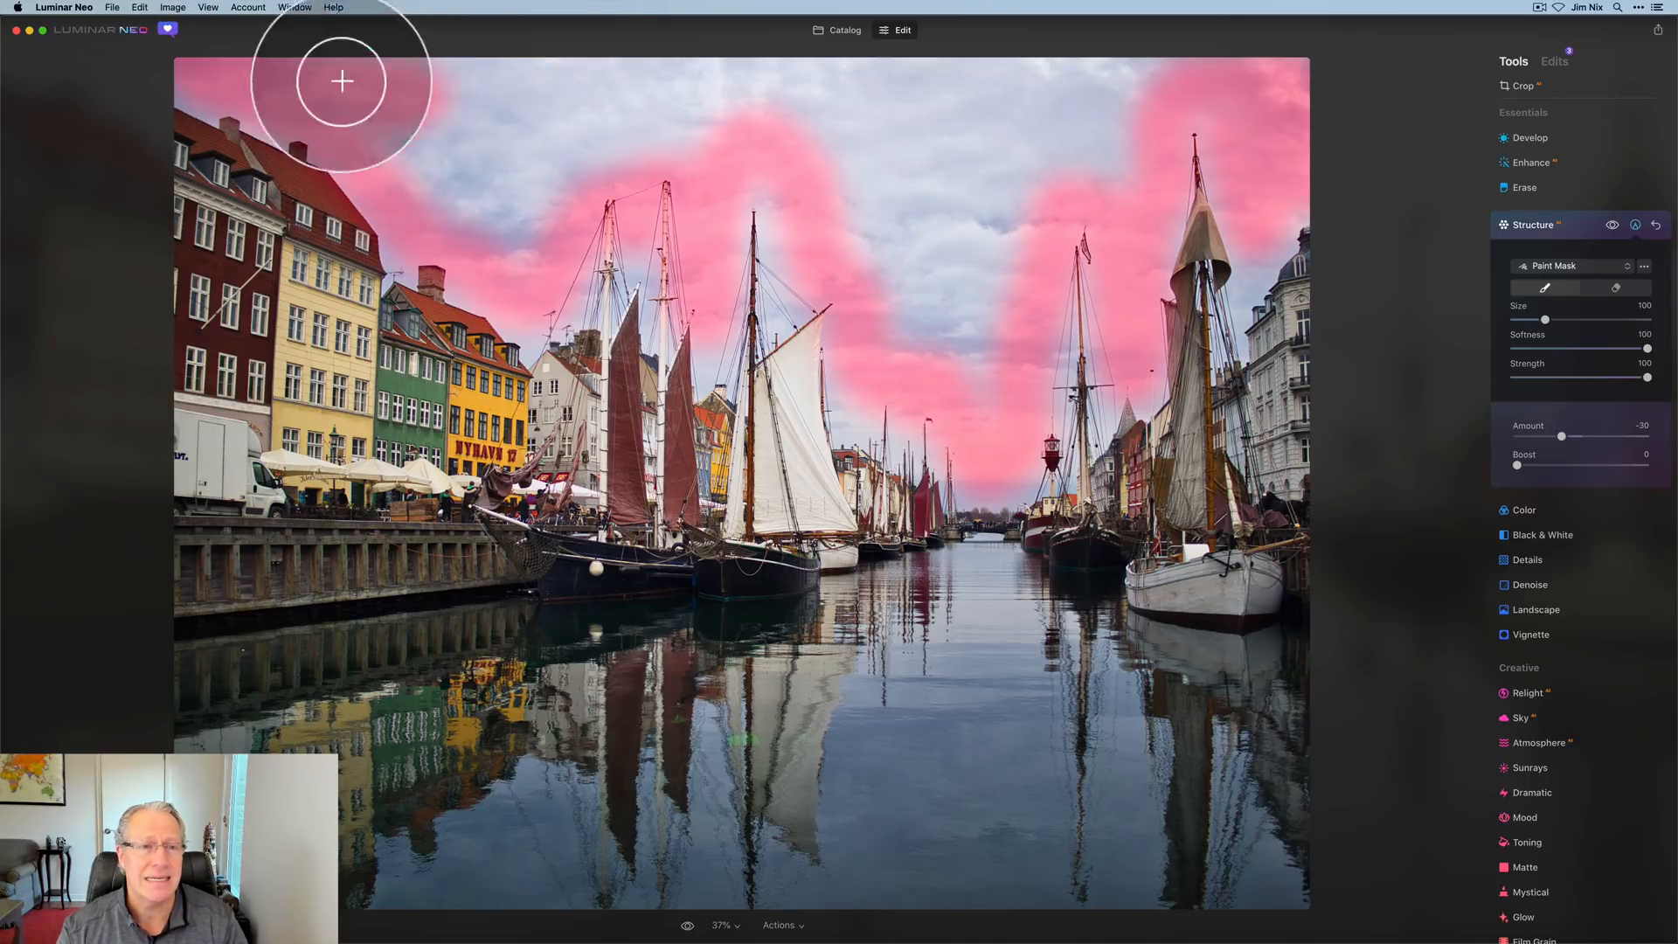
drag(343, 81, 430, 141)
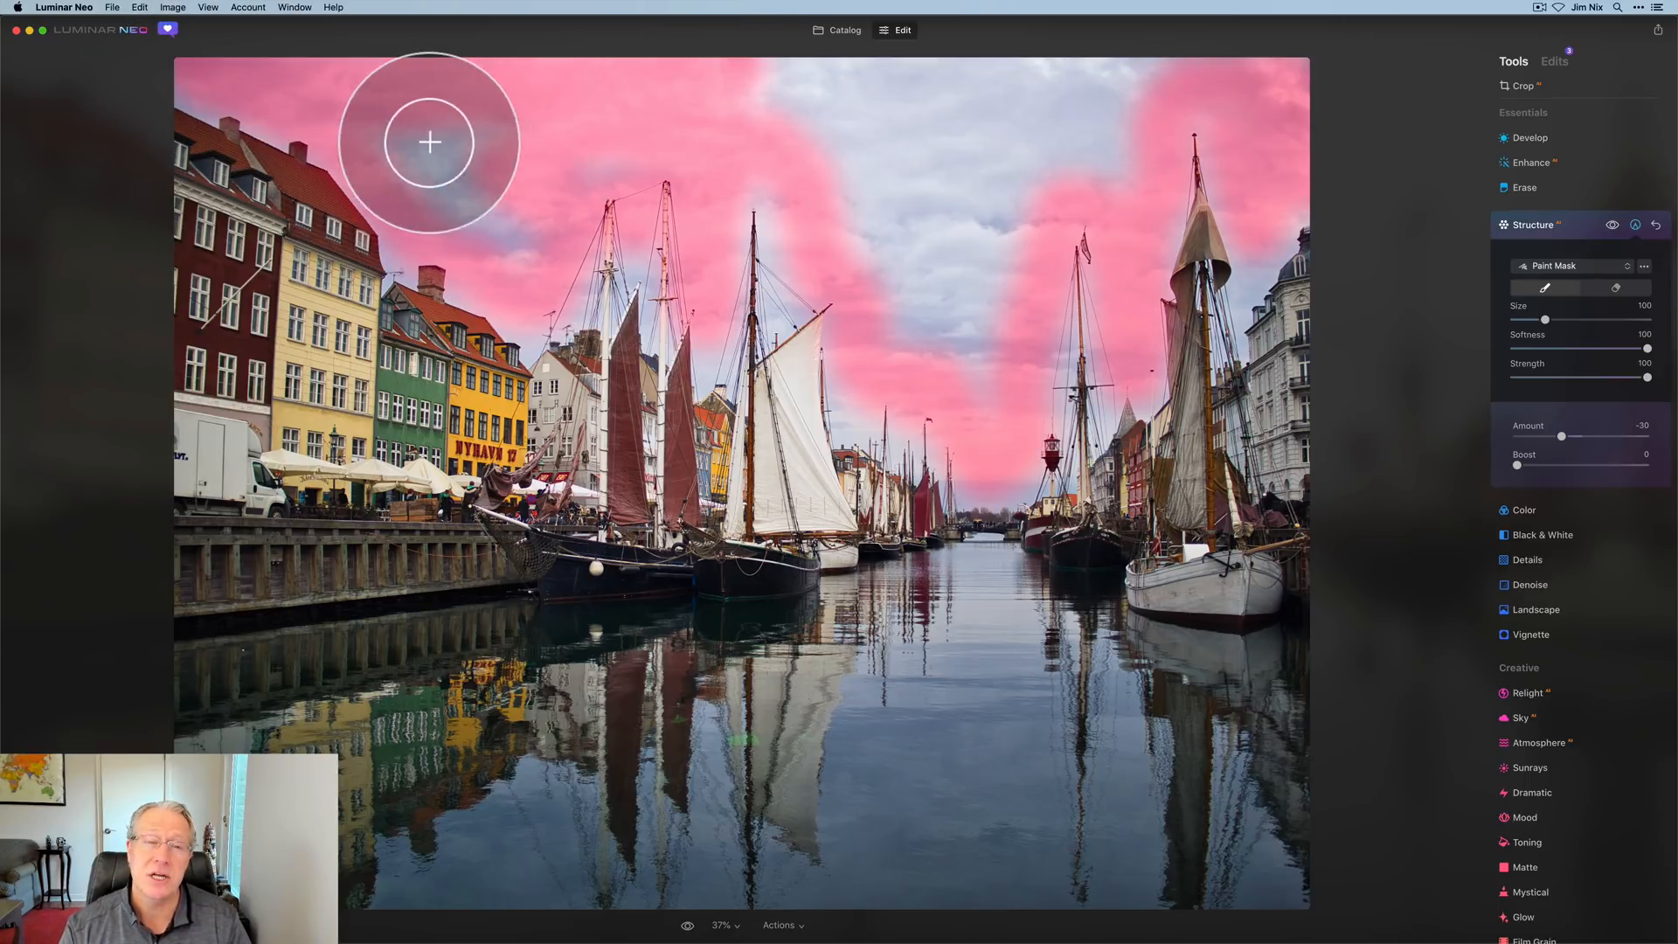
drag(430, 142, 621, 192)
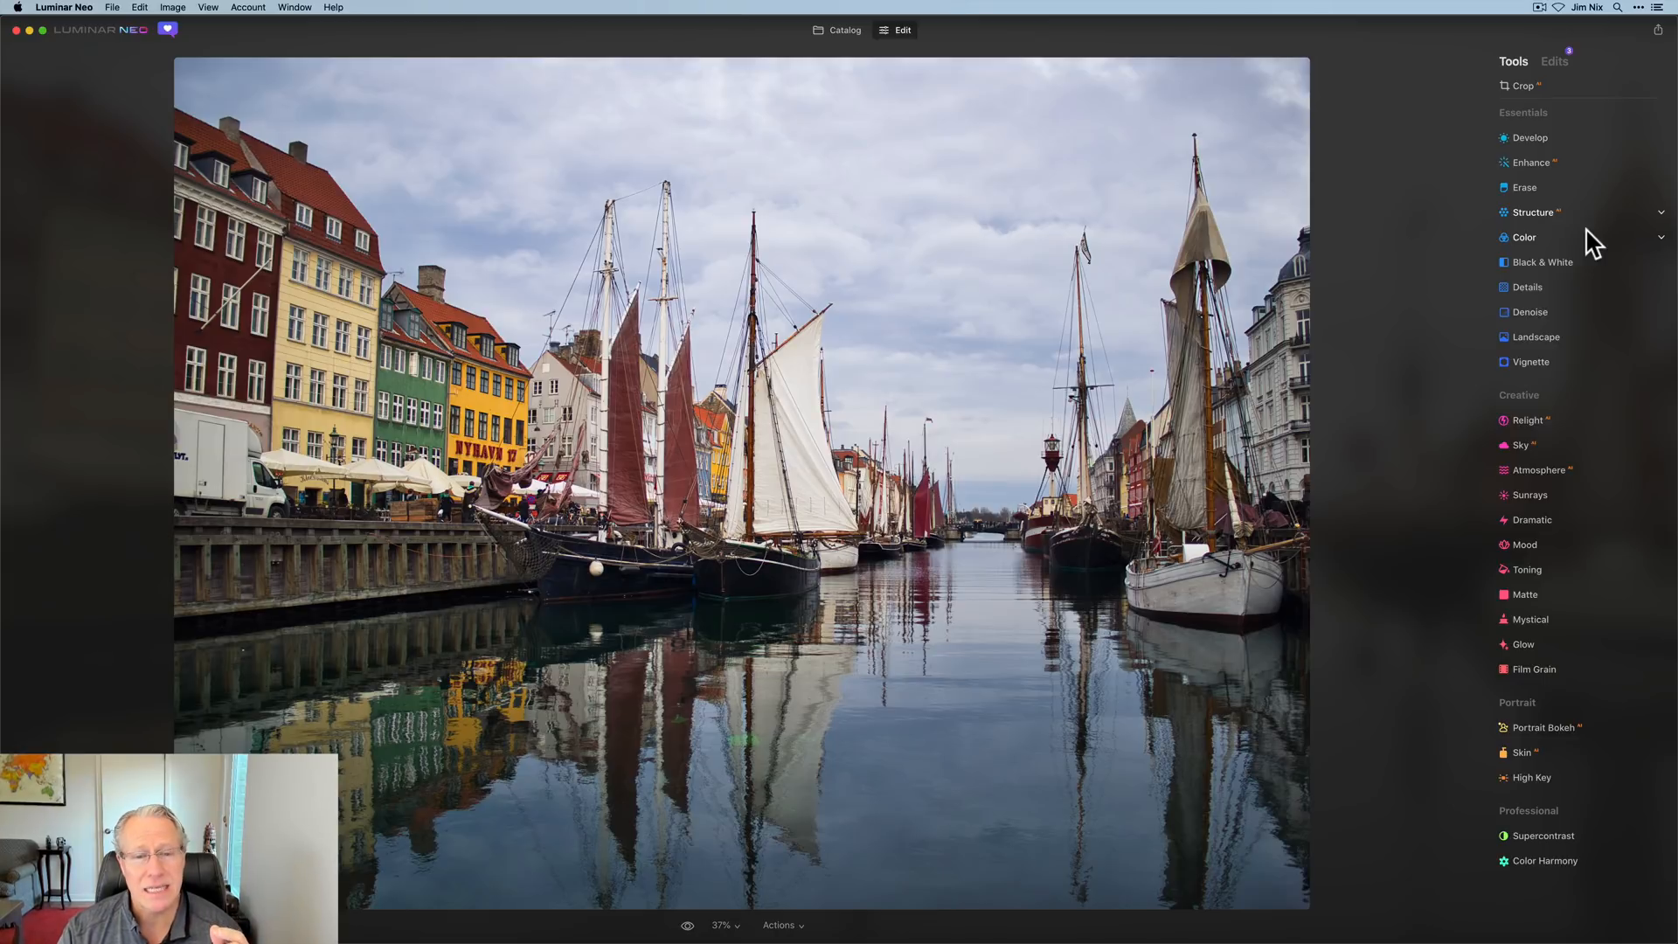
- In Landscape, compare Golden Hour on and off, then set it to 30
click(1534, 336)
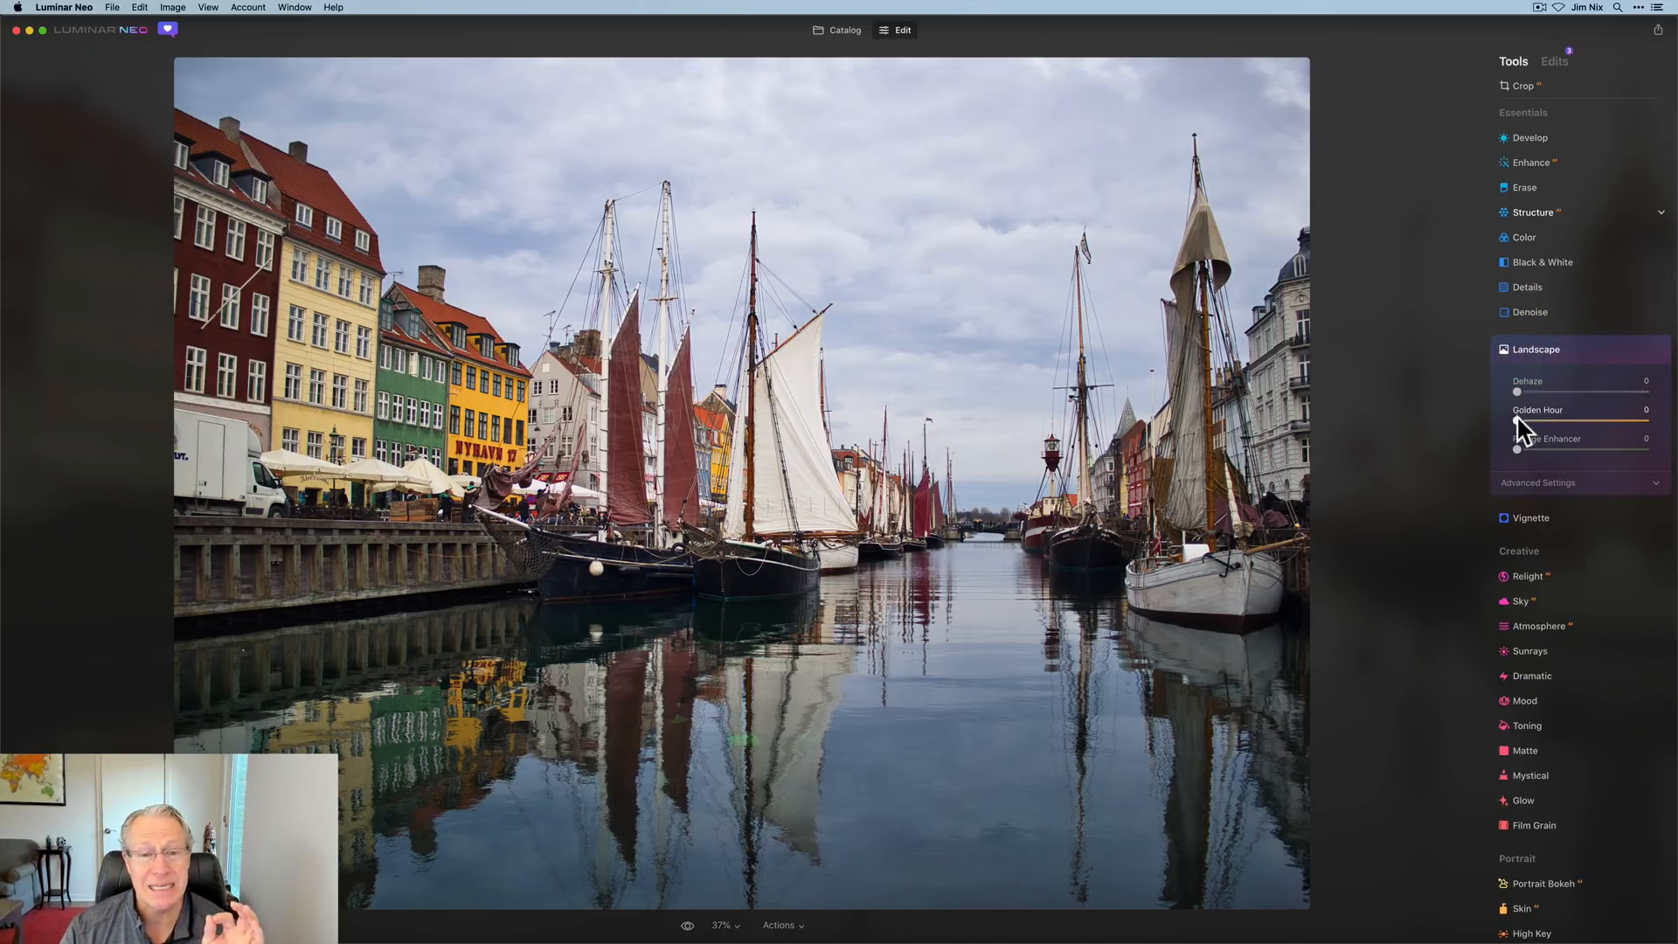
drag(1516, 420, 1558, 419)
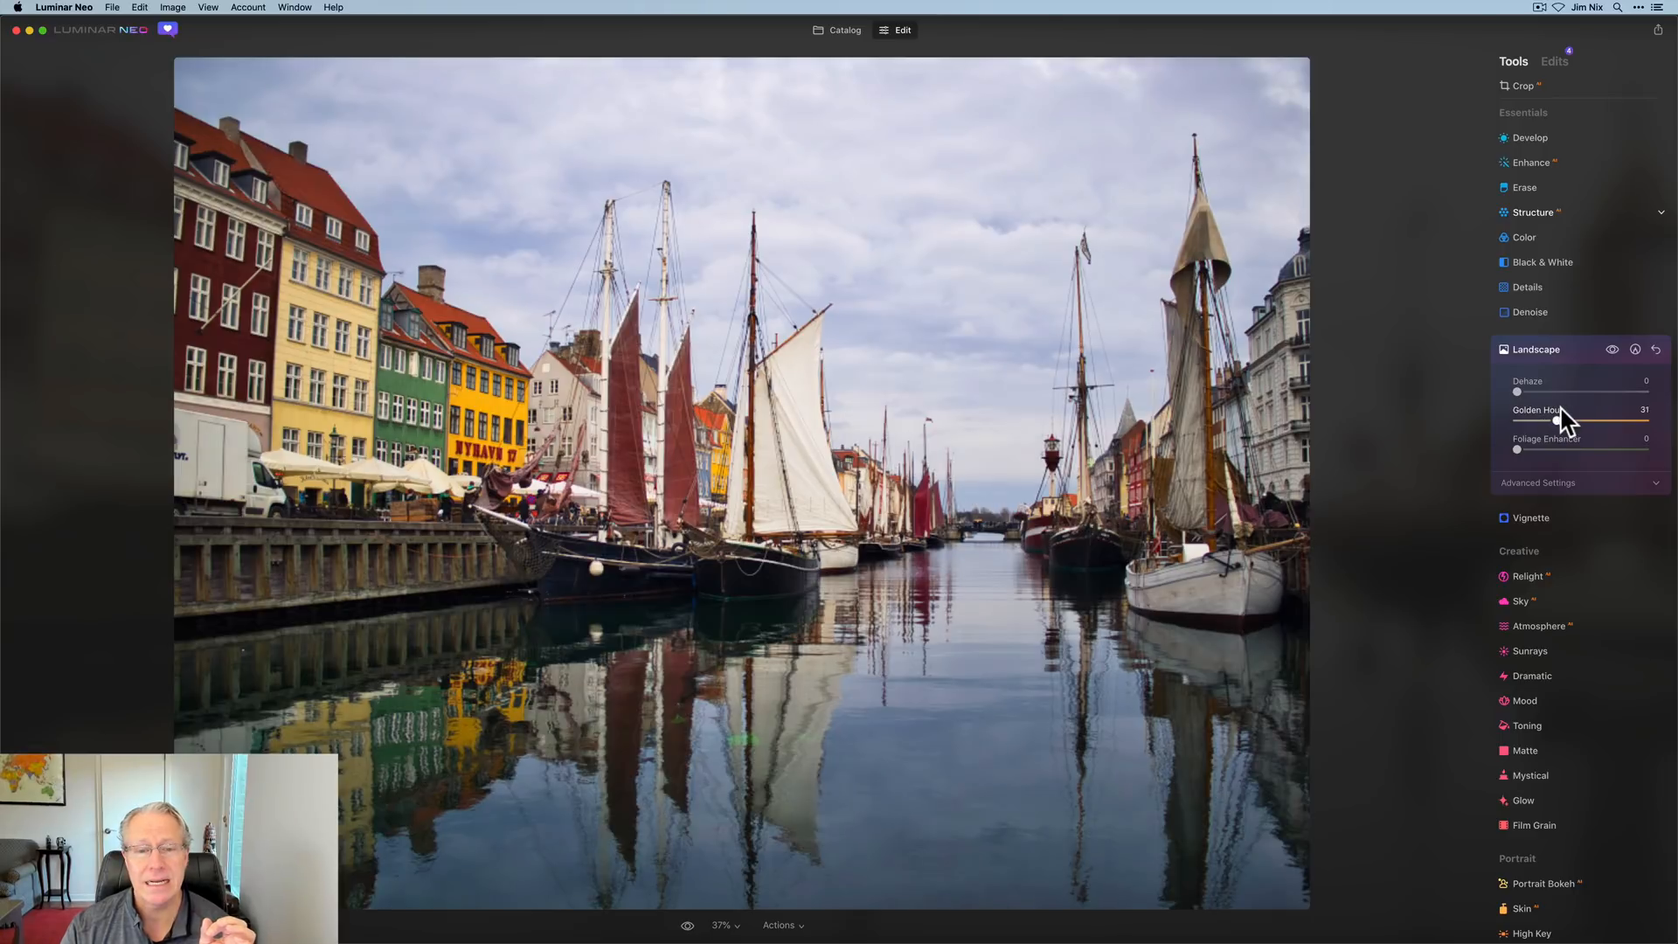
drag(1557, 421, 1516, 420)
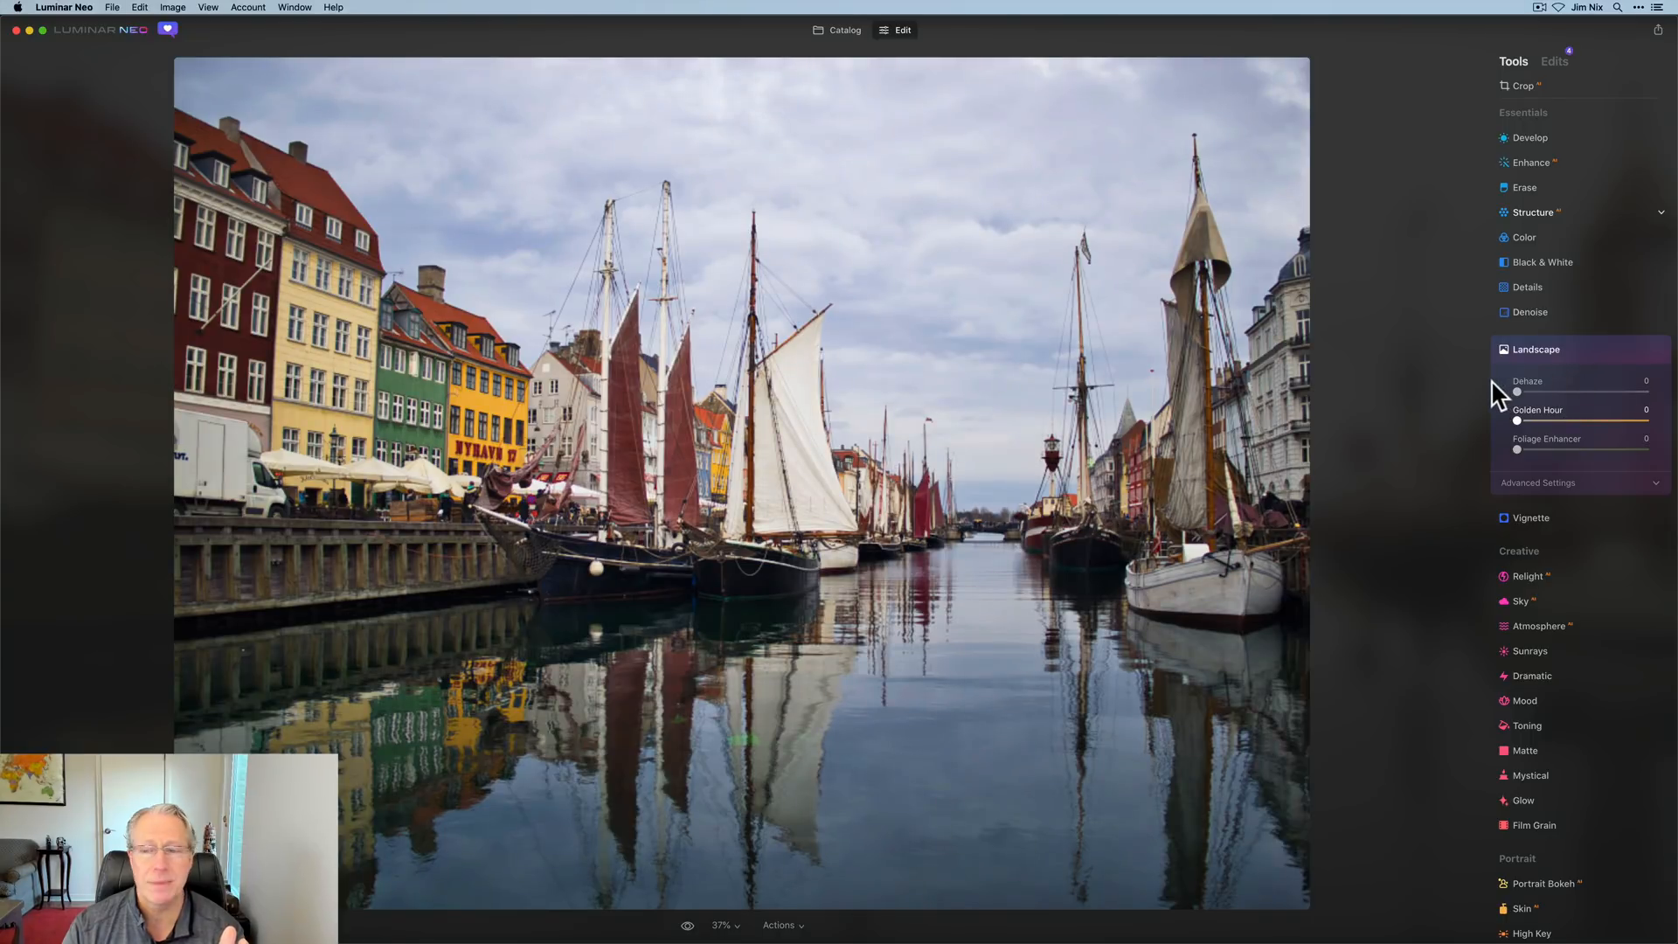
drag(1516, 421, 1555, 421)
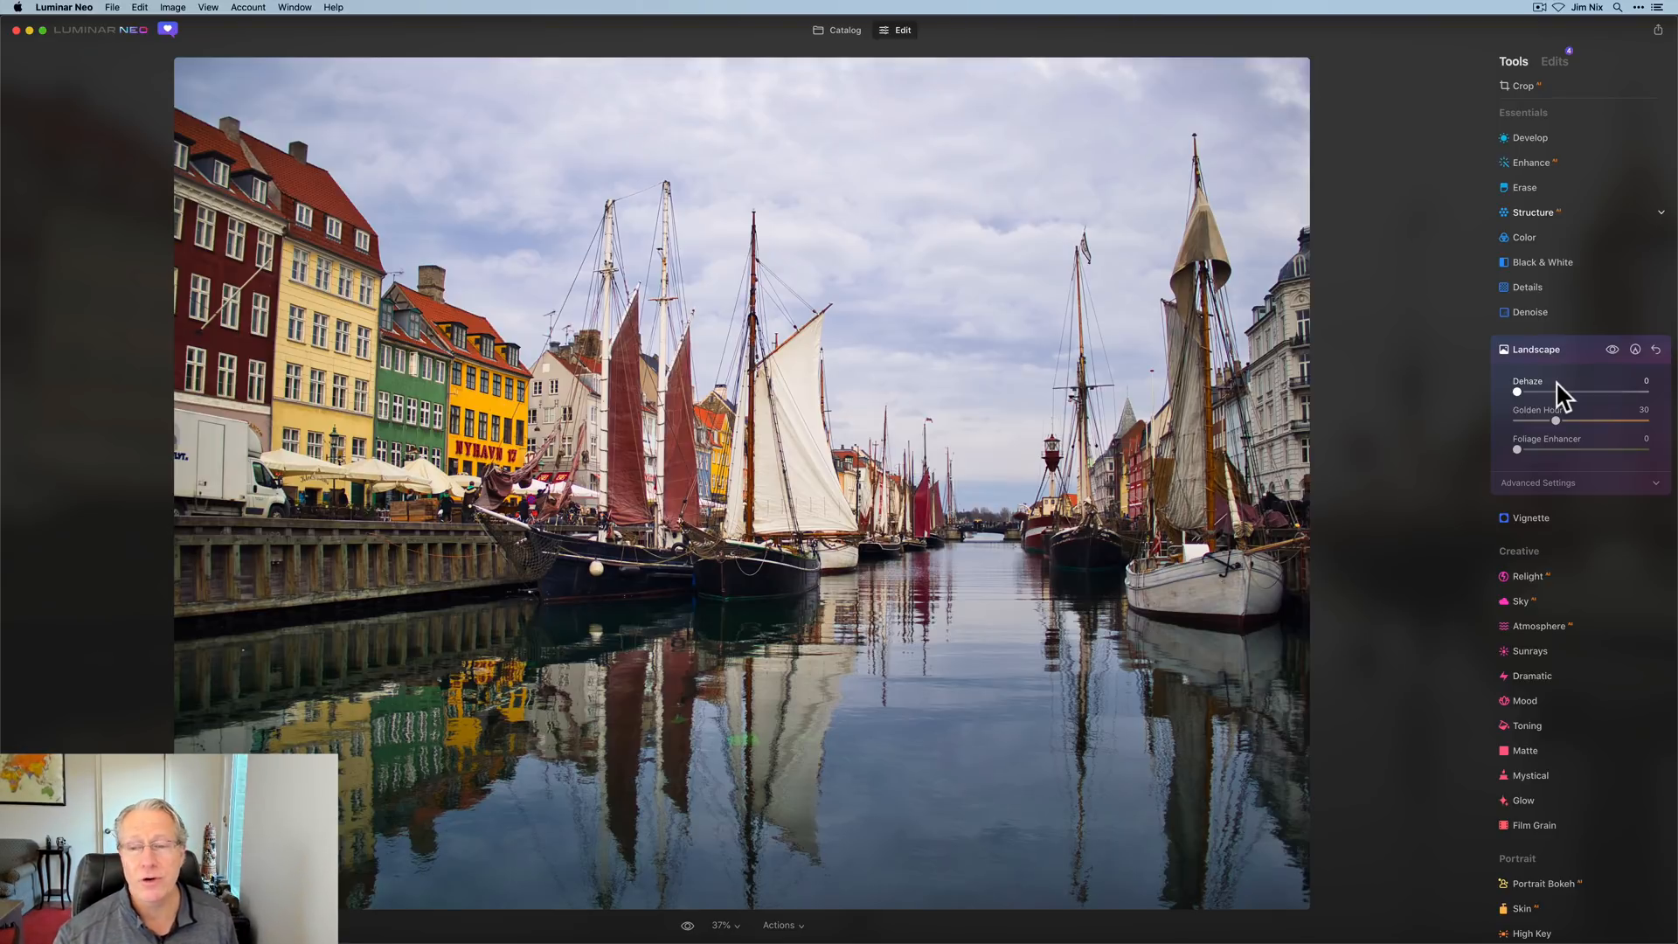
- Try several Dehaze values, settle on 25, and close Landscape
click(1614, 349)
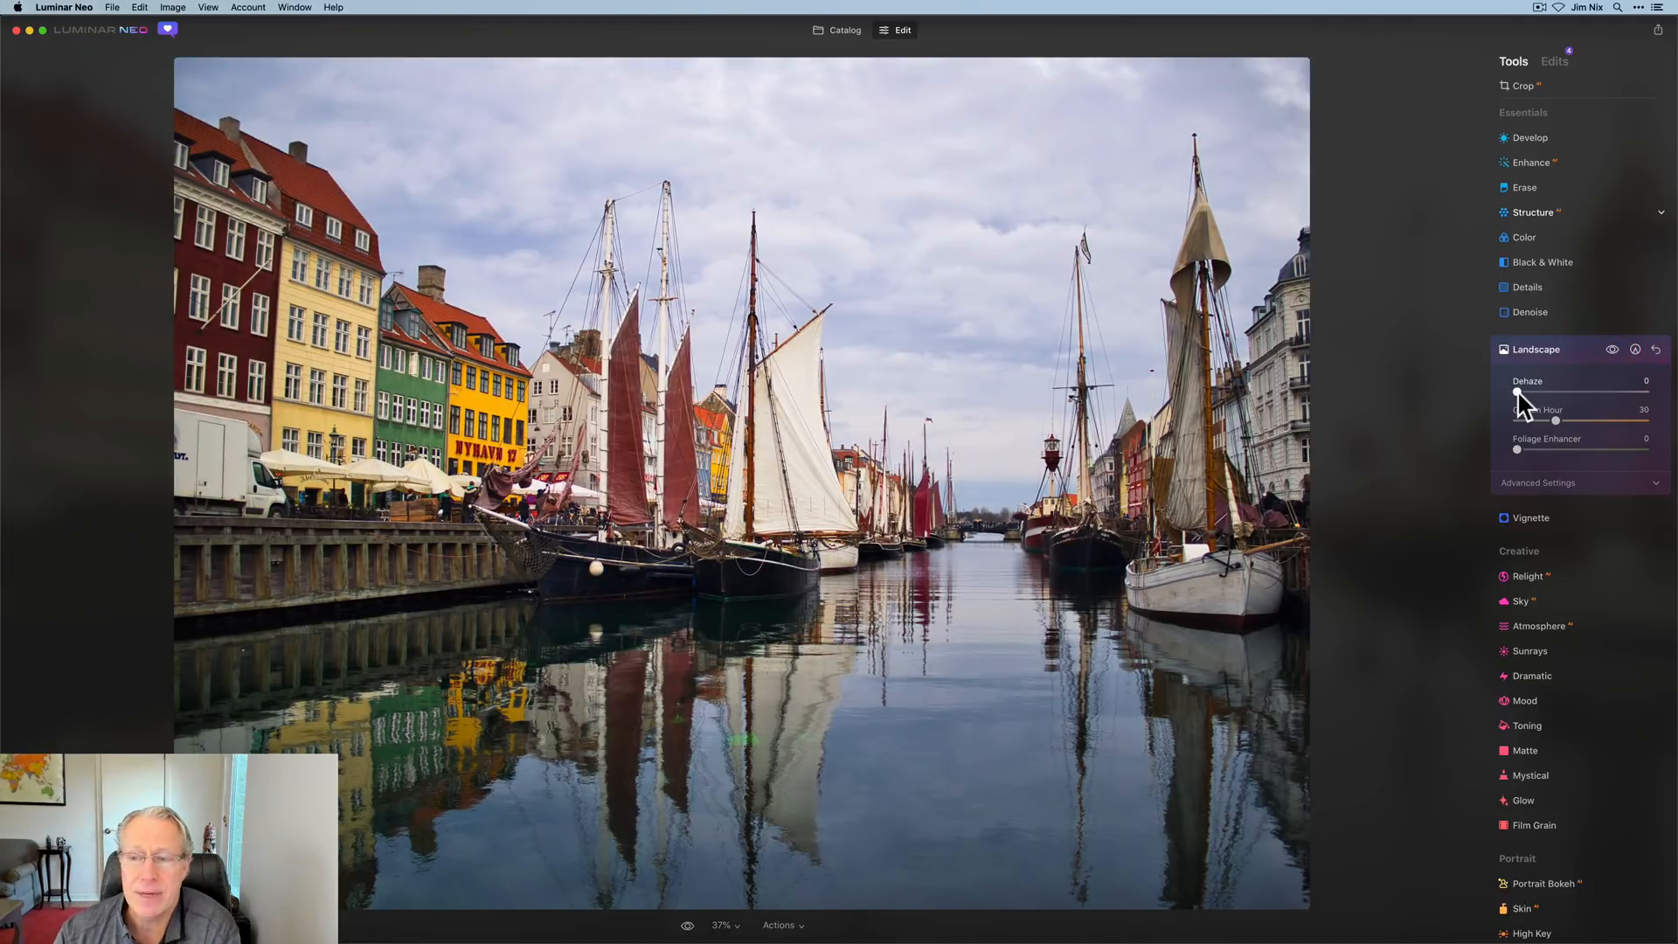
drag(1536, 399, 1554, 399)
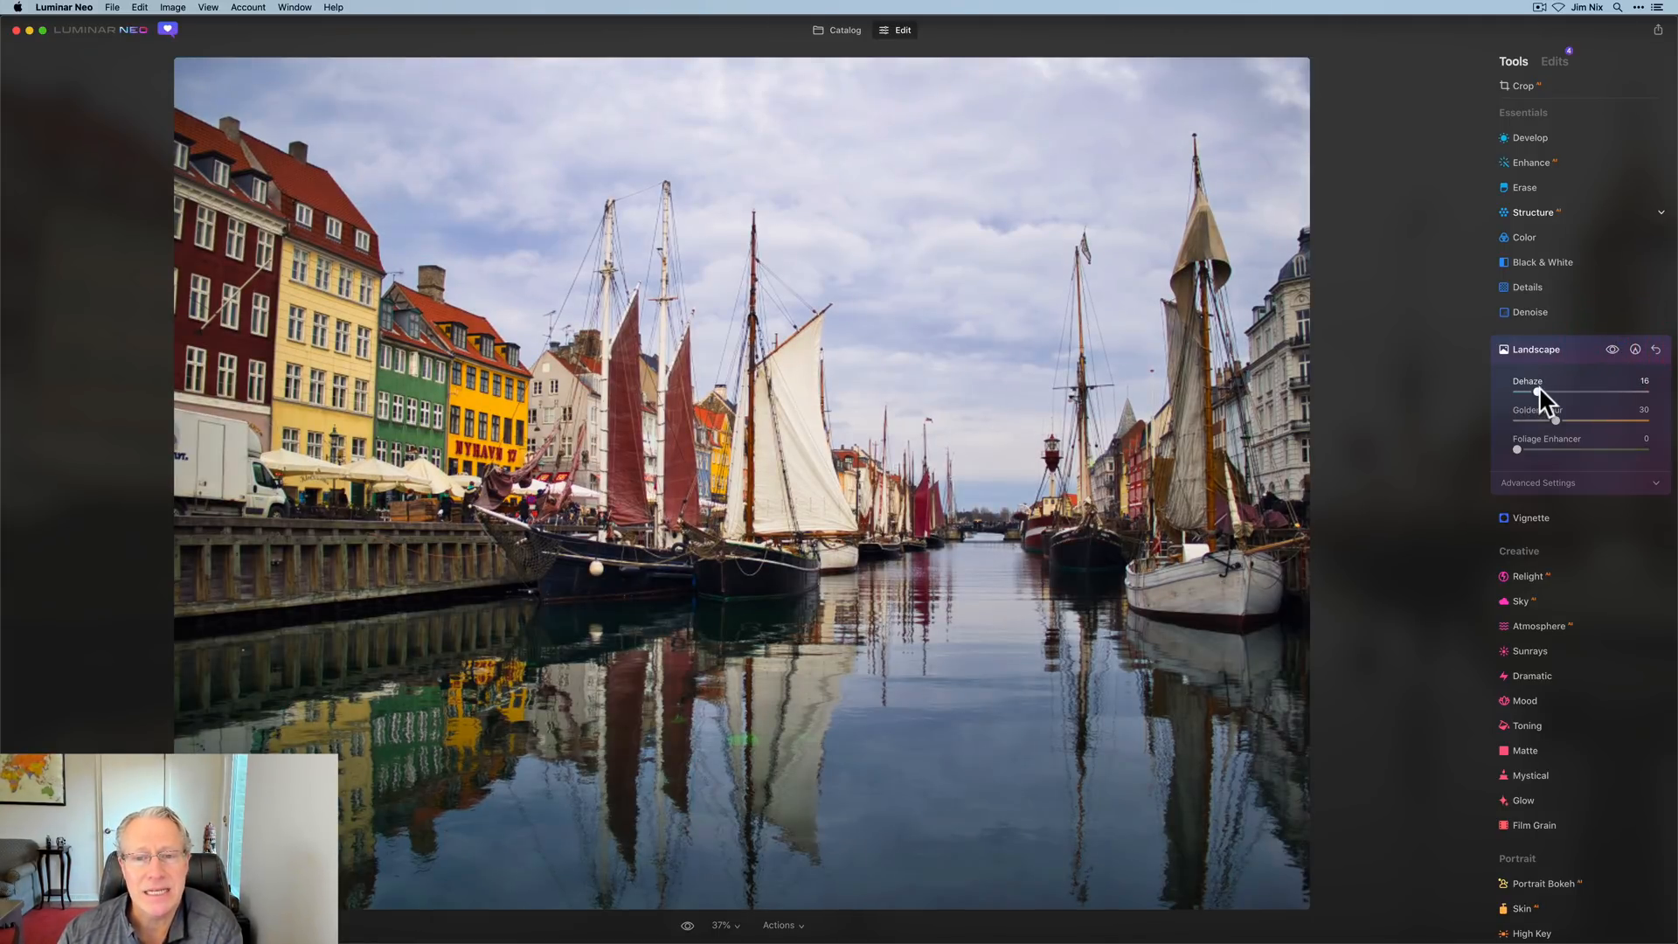
drag(1549, 391, 1516, 391)
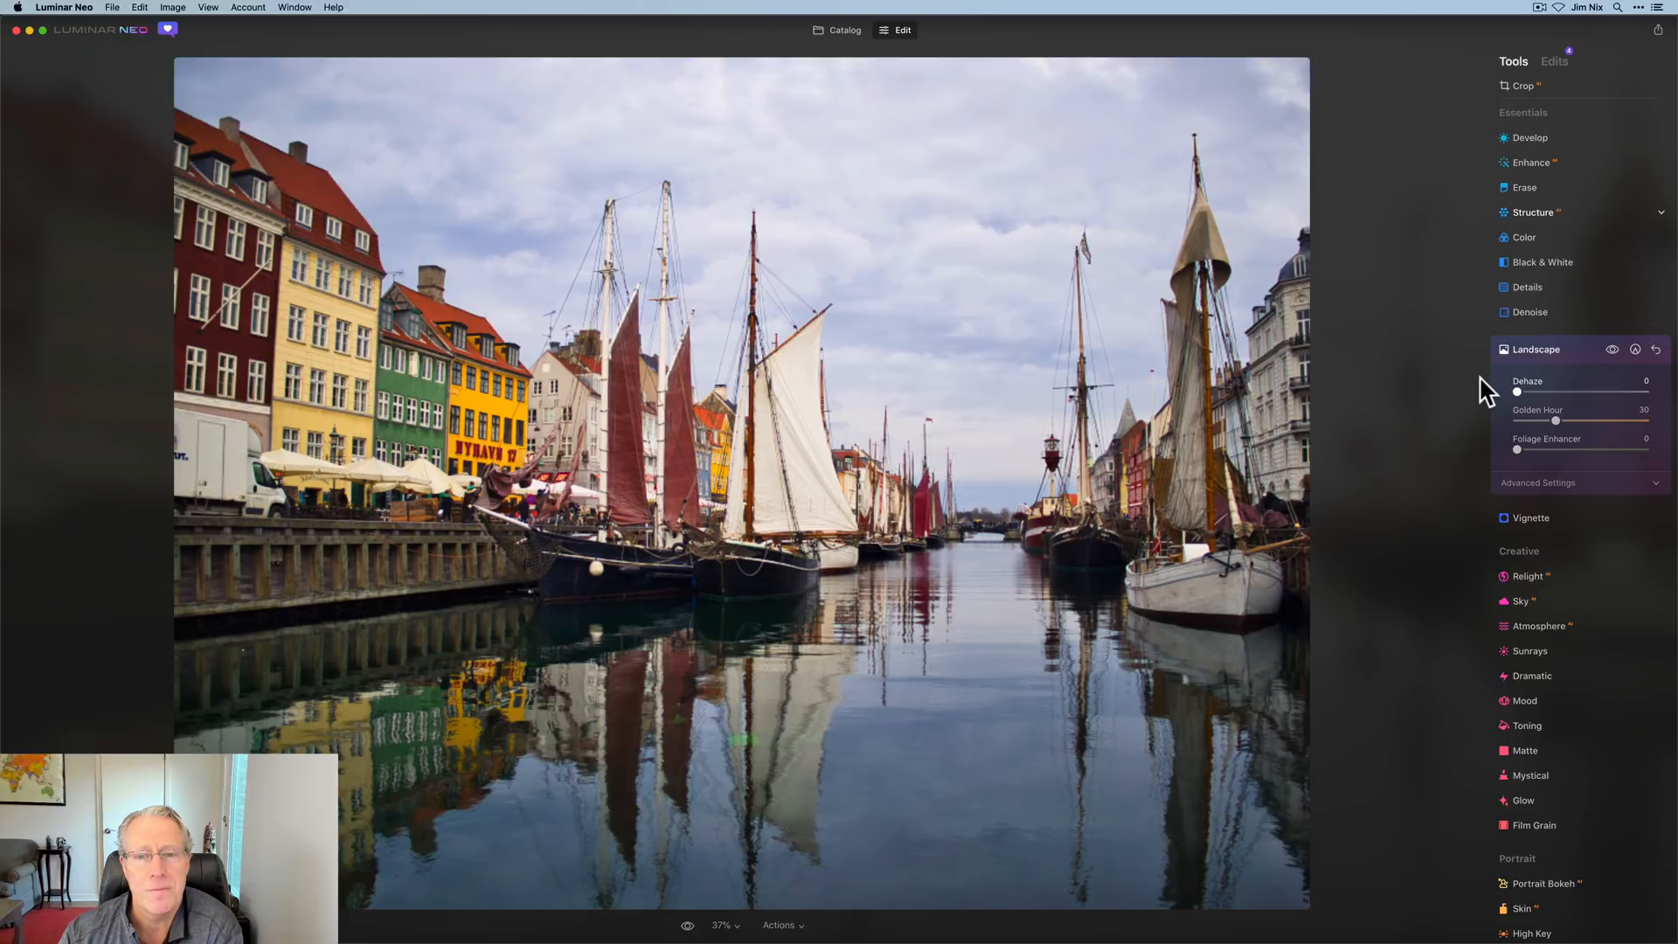
drag(1517, 390, 1571, 391)
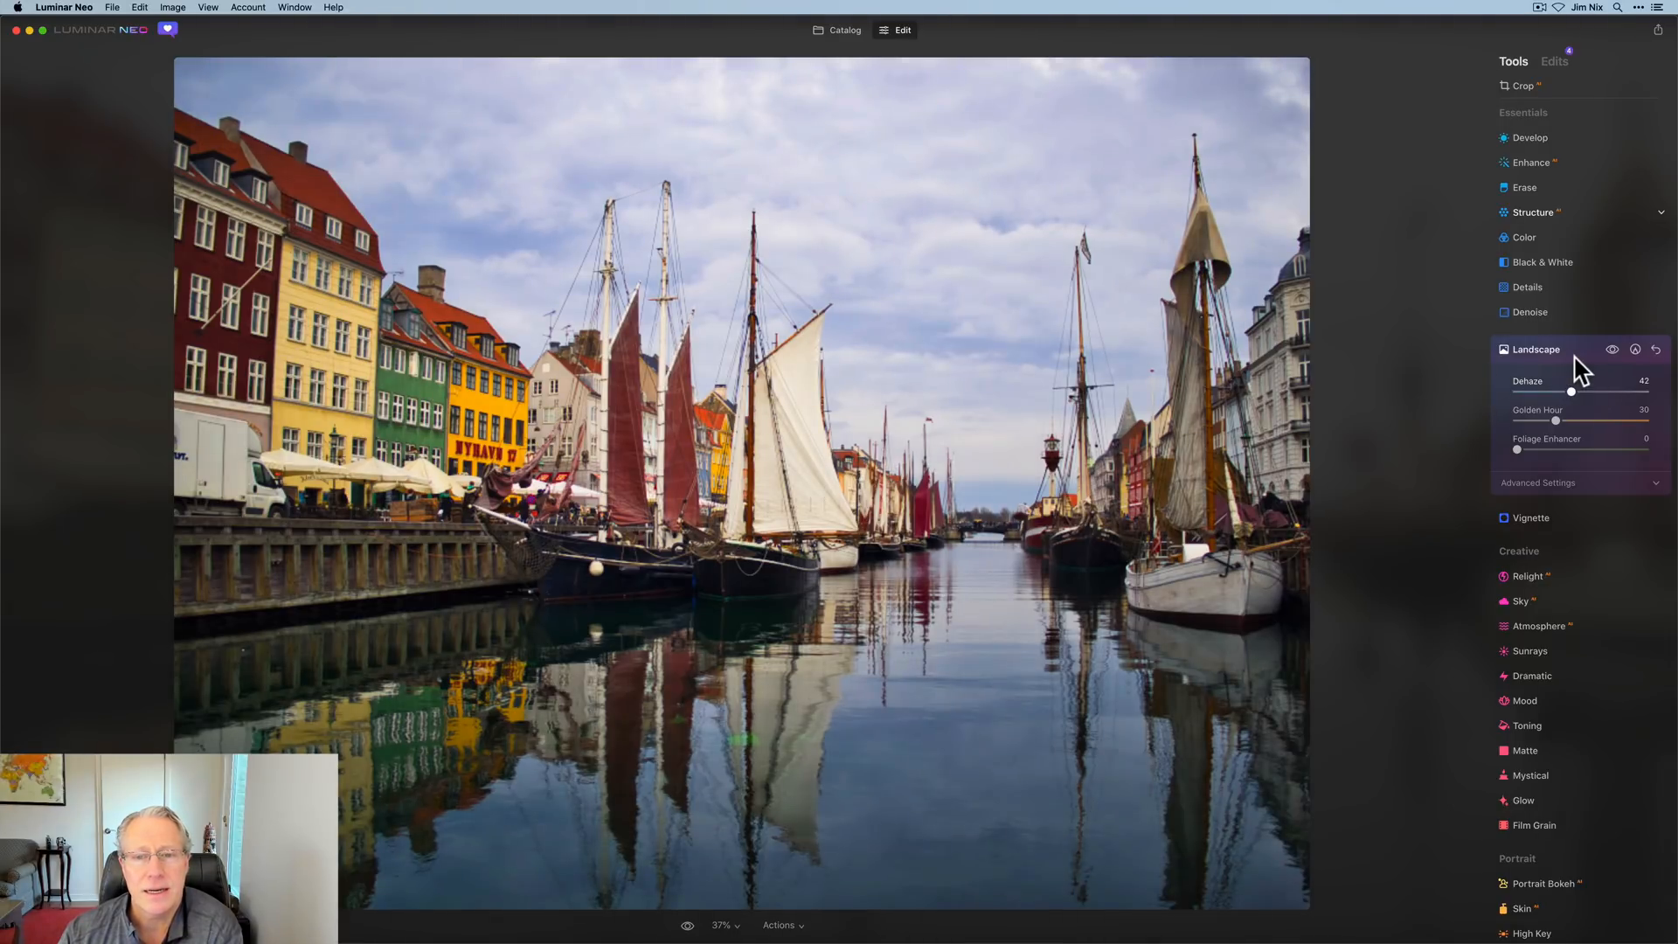
drag(1571, 390, 1558, 390)
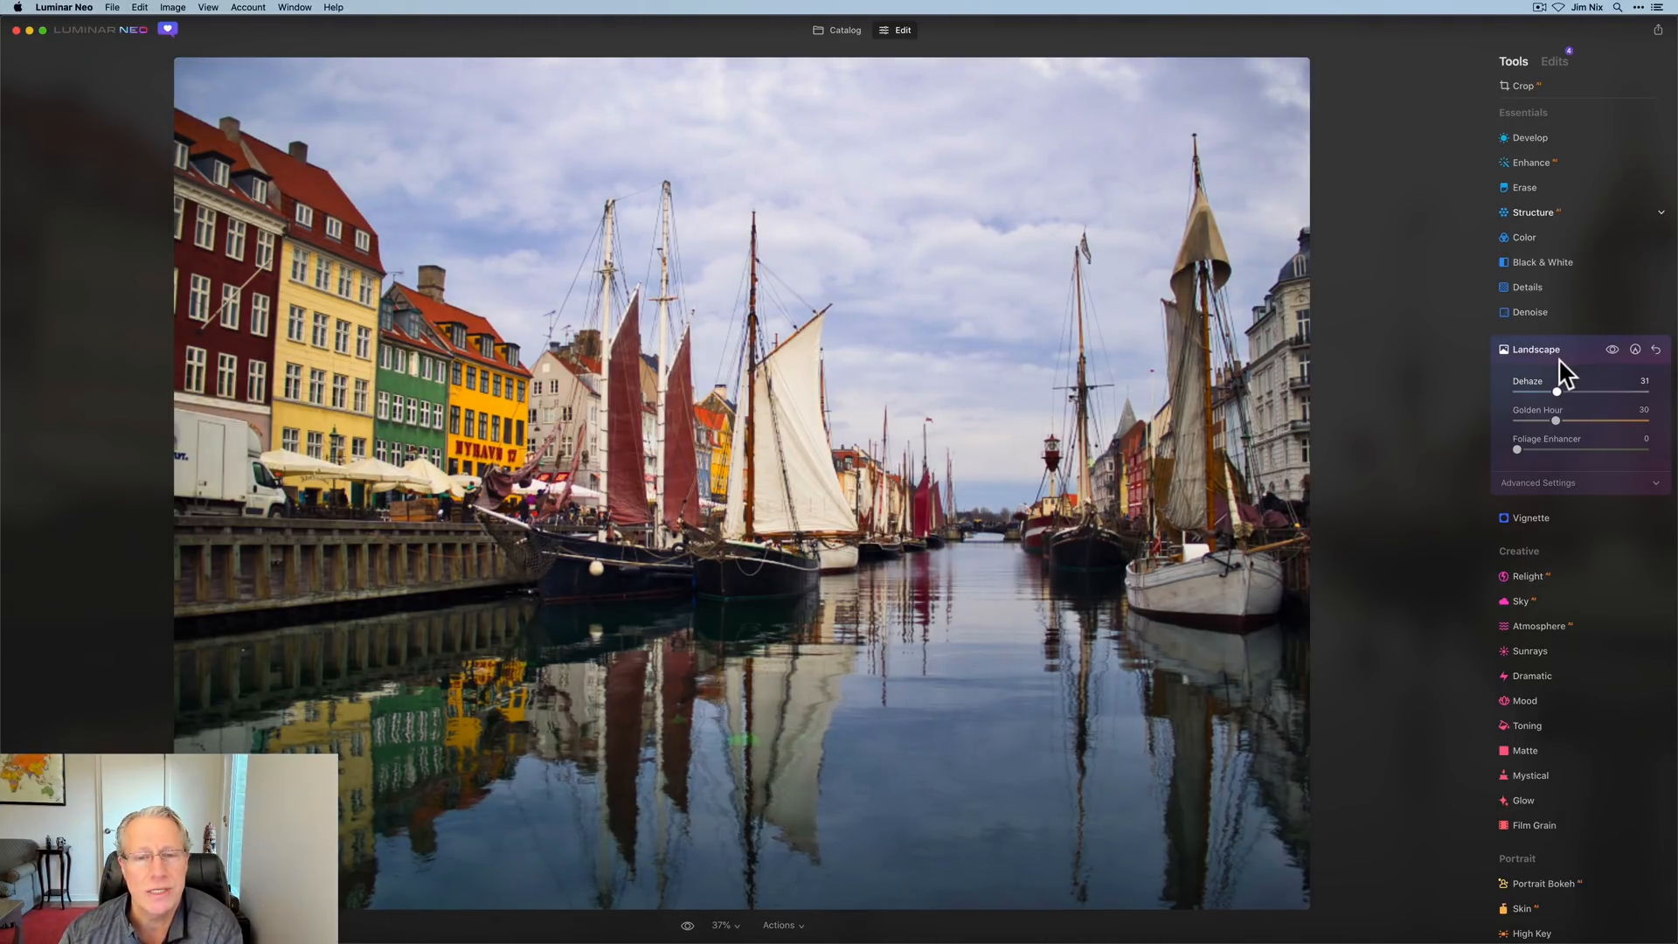
drag(1556, 391, 1529, 390)
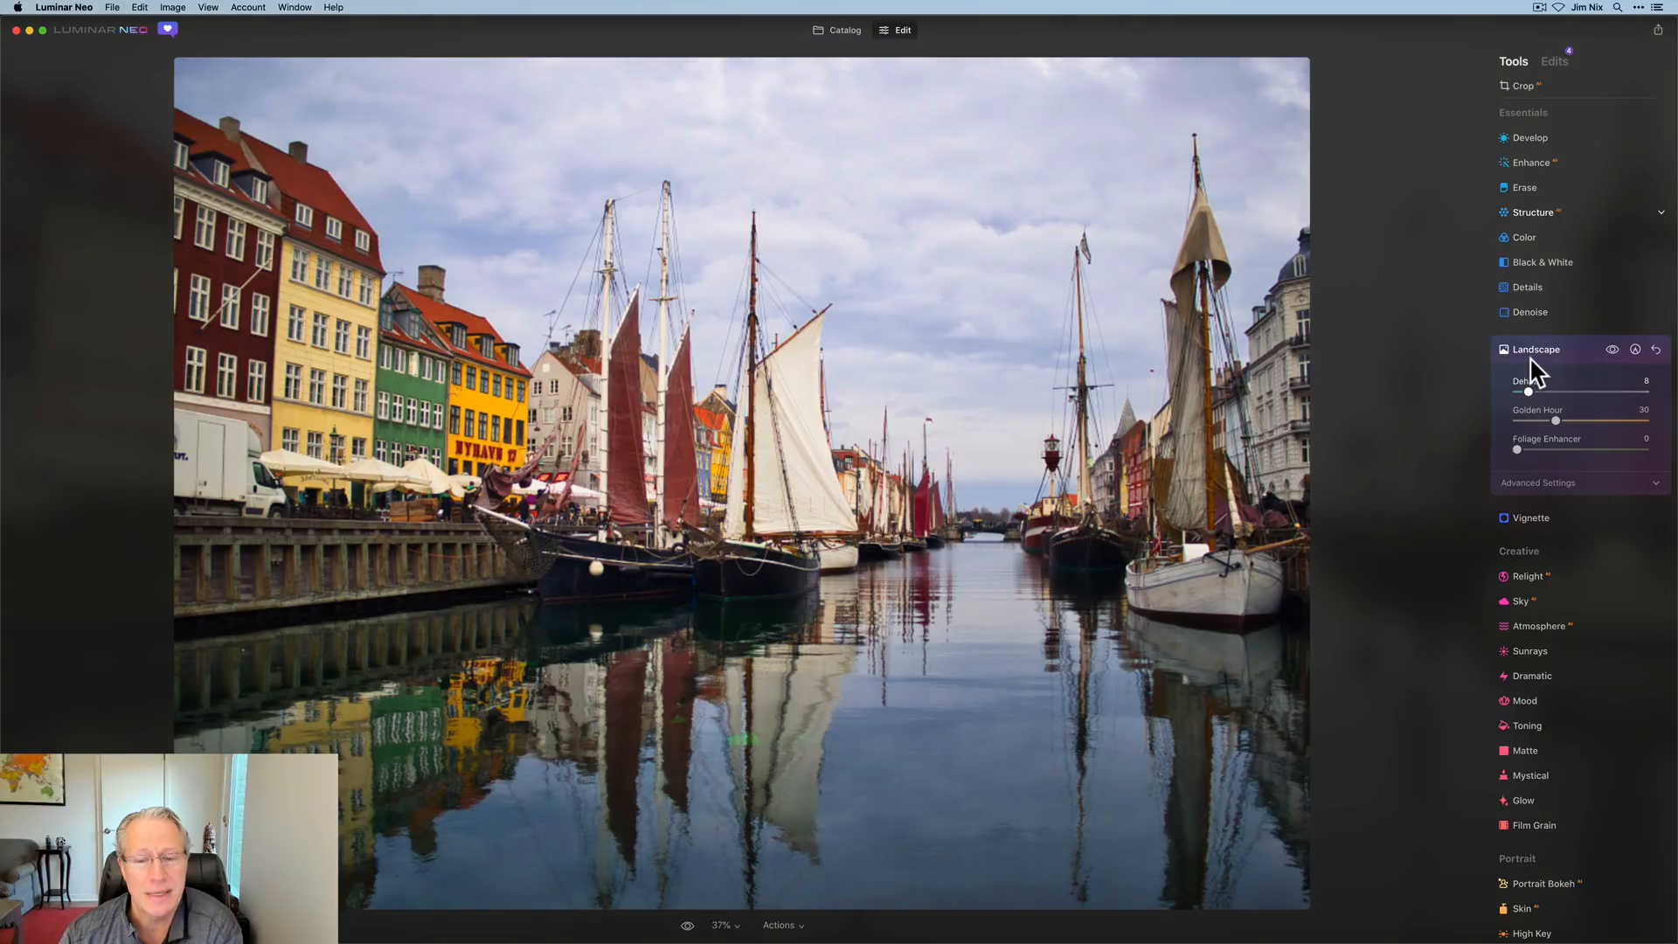
drag(1530, 391, 1563, 391)
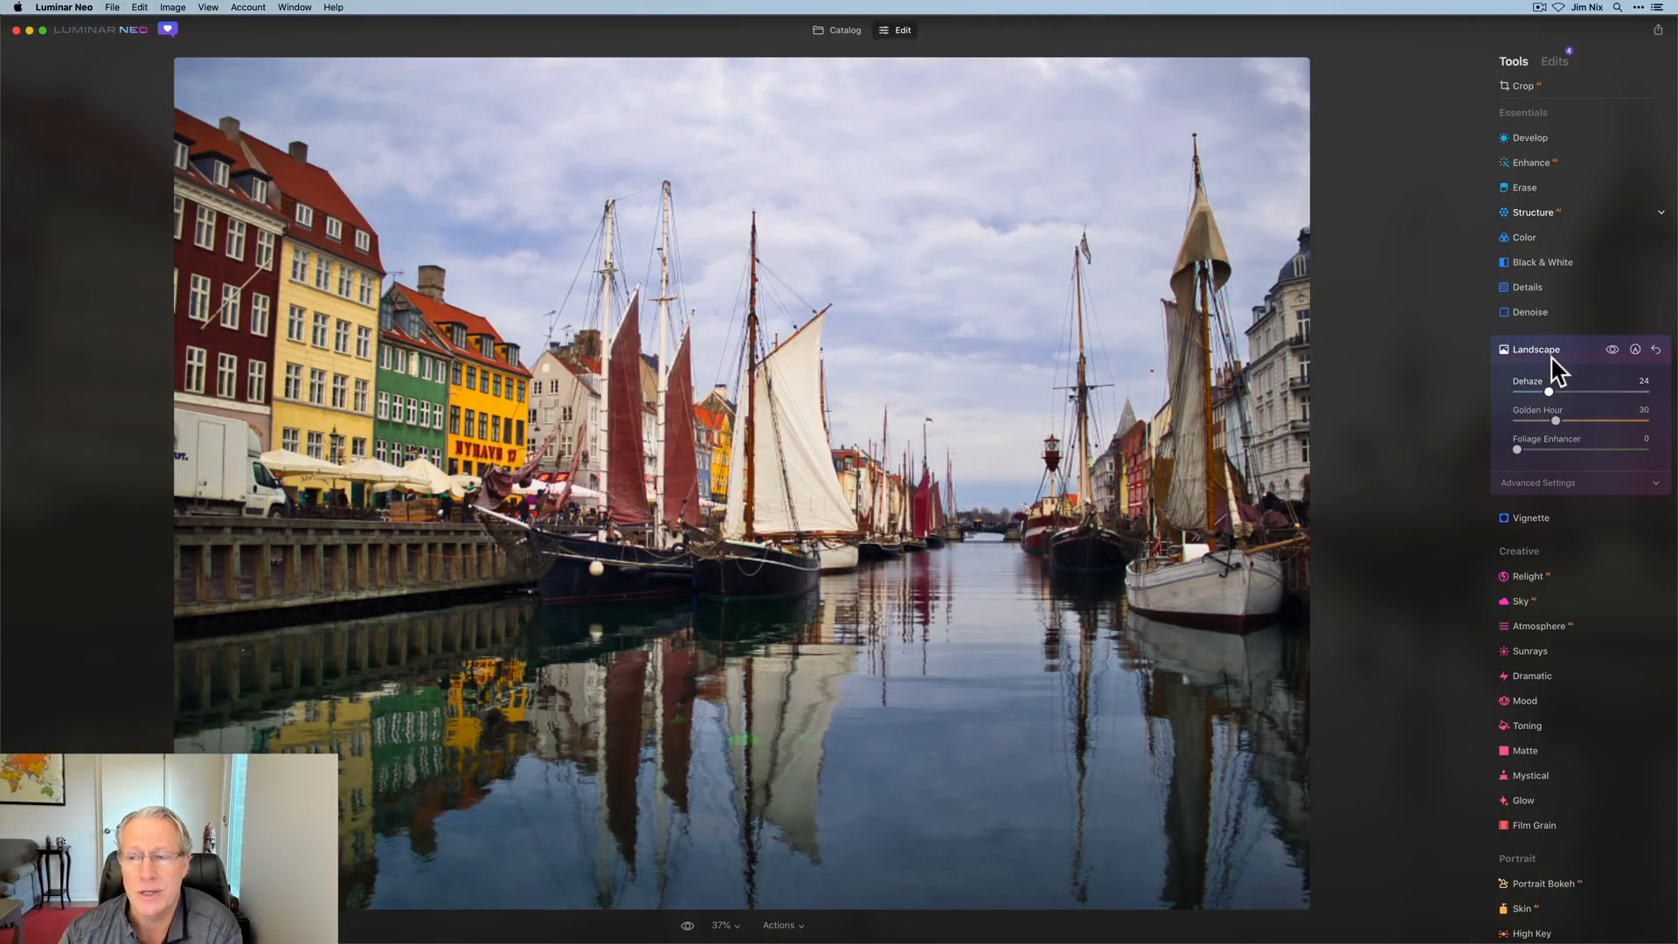
drag(1562, 391, 1564, 391)
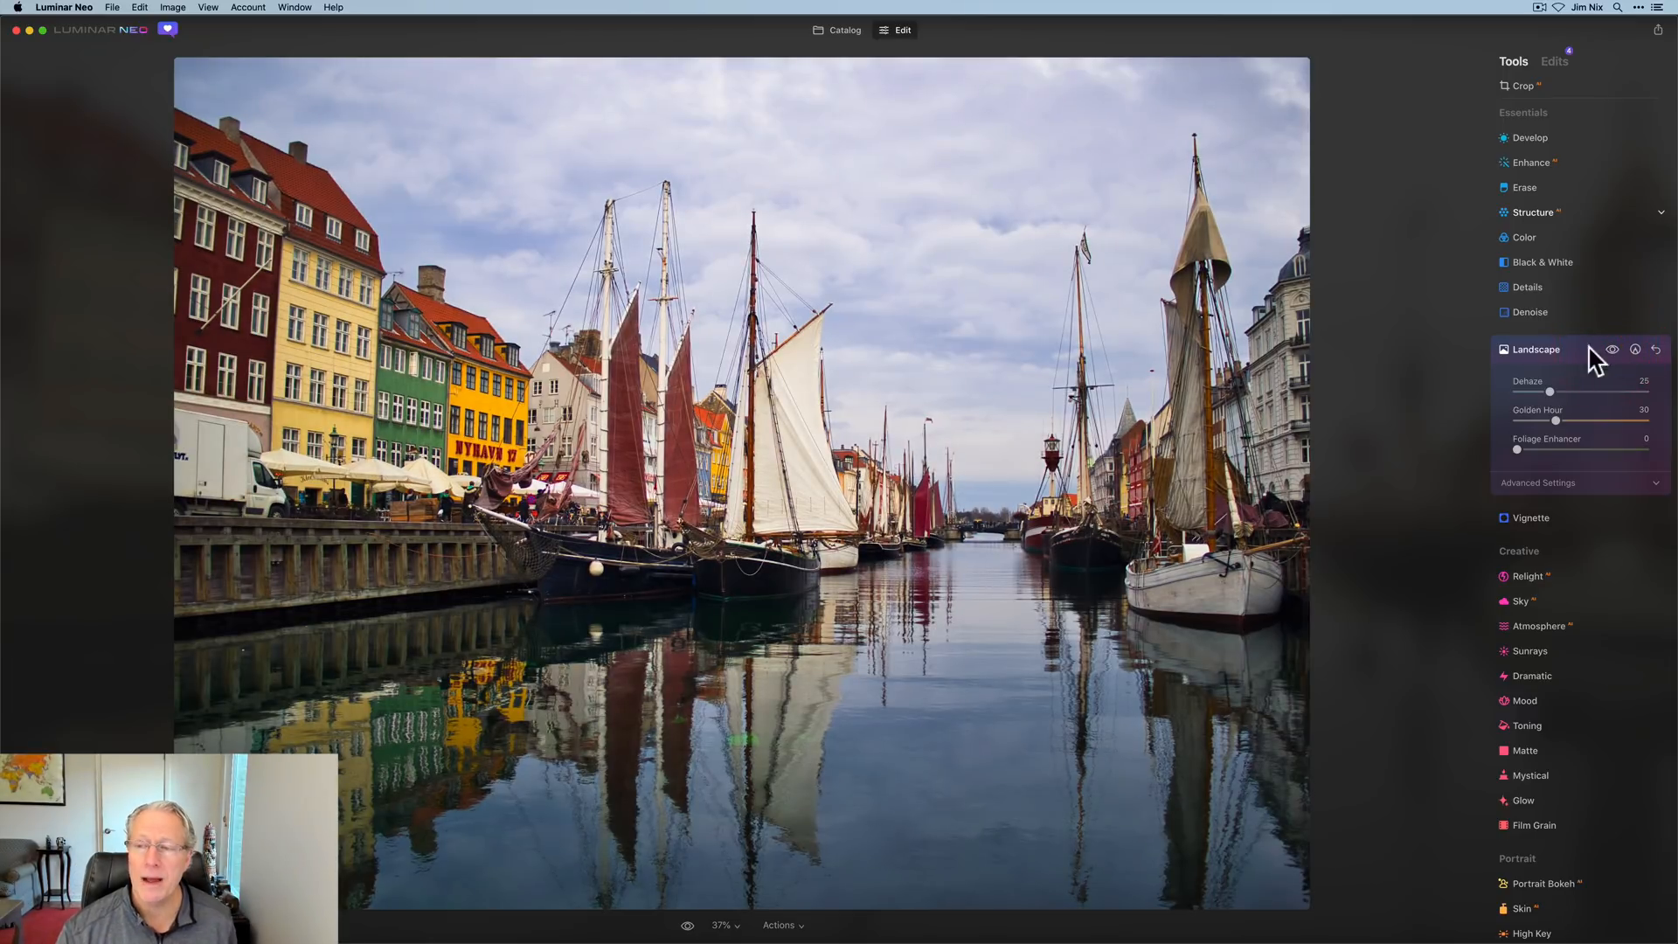
click(1536, 349)
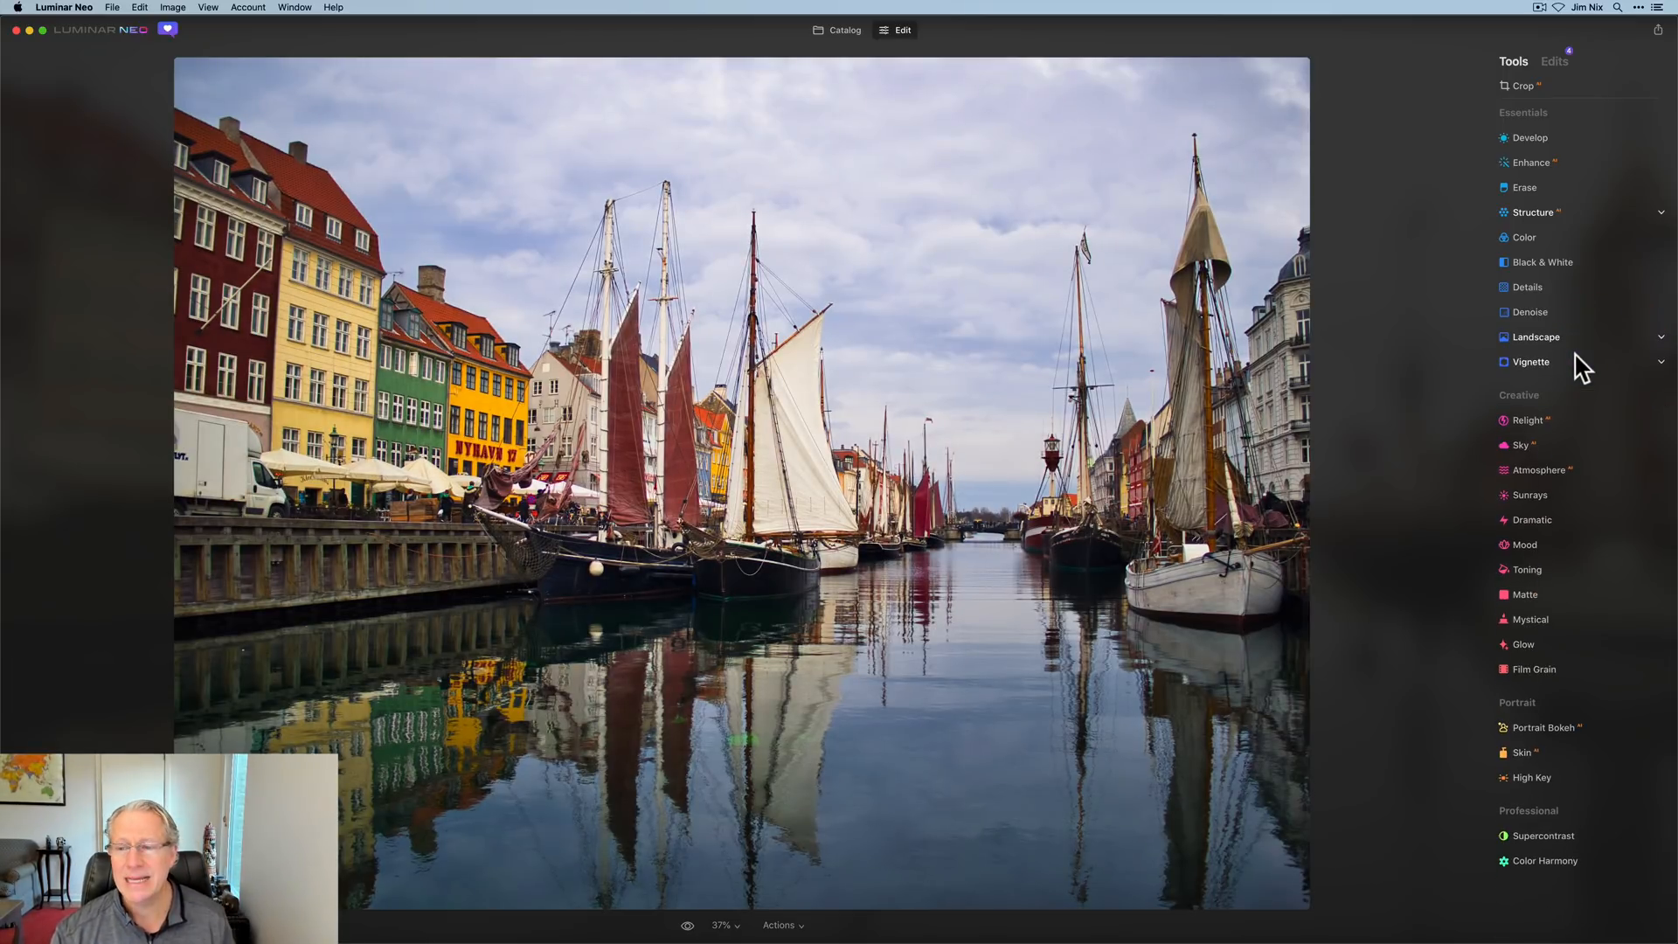
- Set Mystical Amount 25 and Shadows 40, toggling visibility to compare
click(1529, 618)
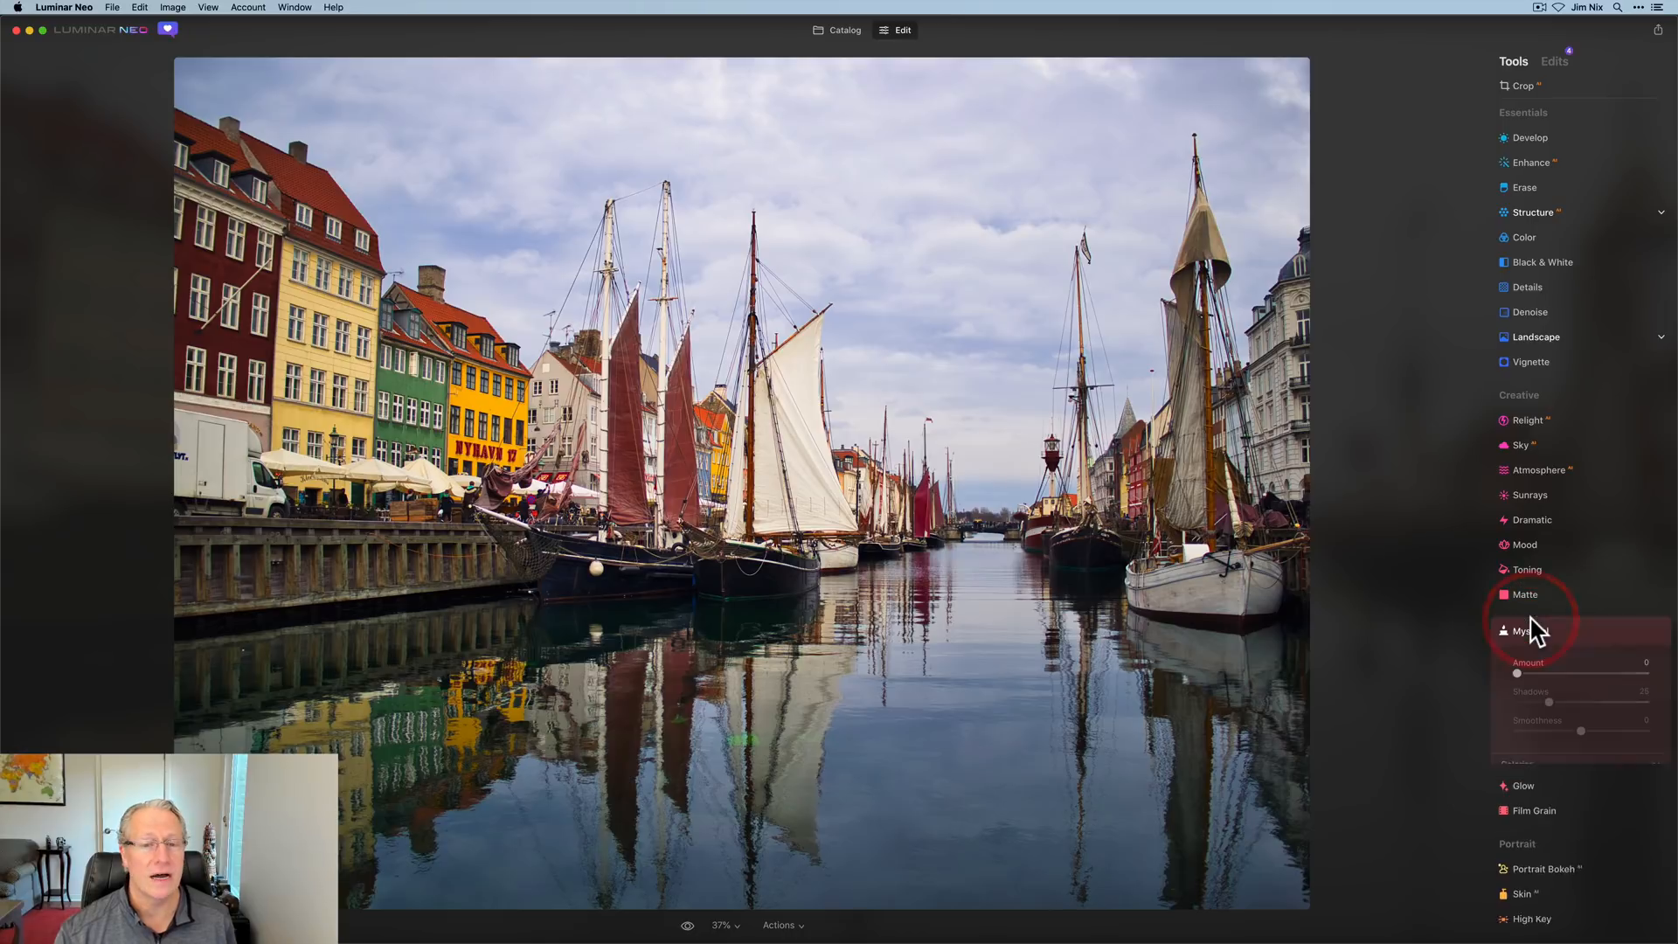
click(1529, 630)
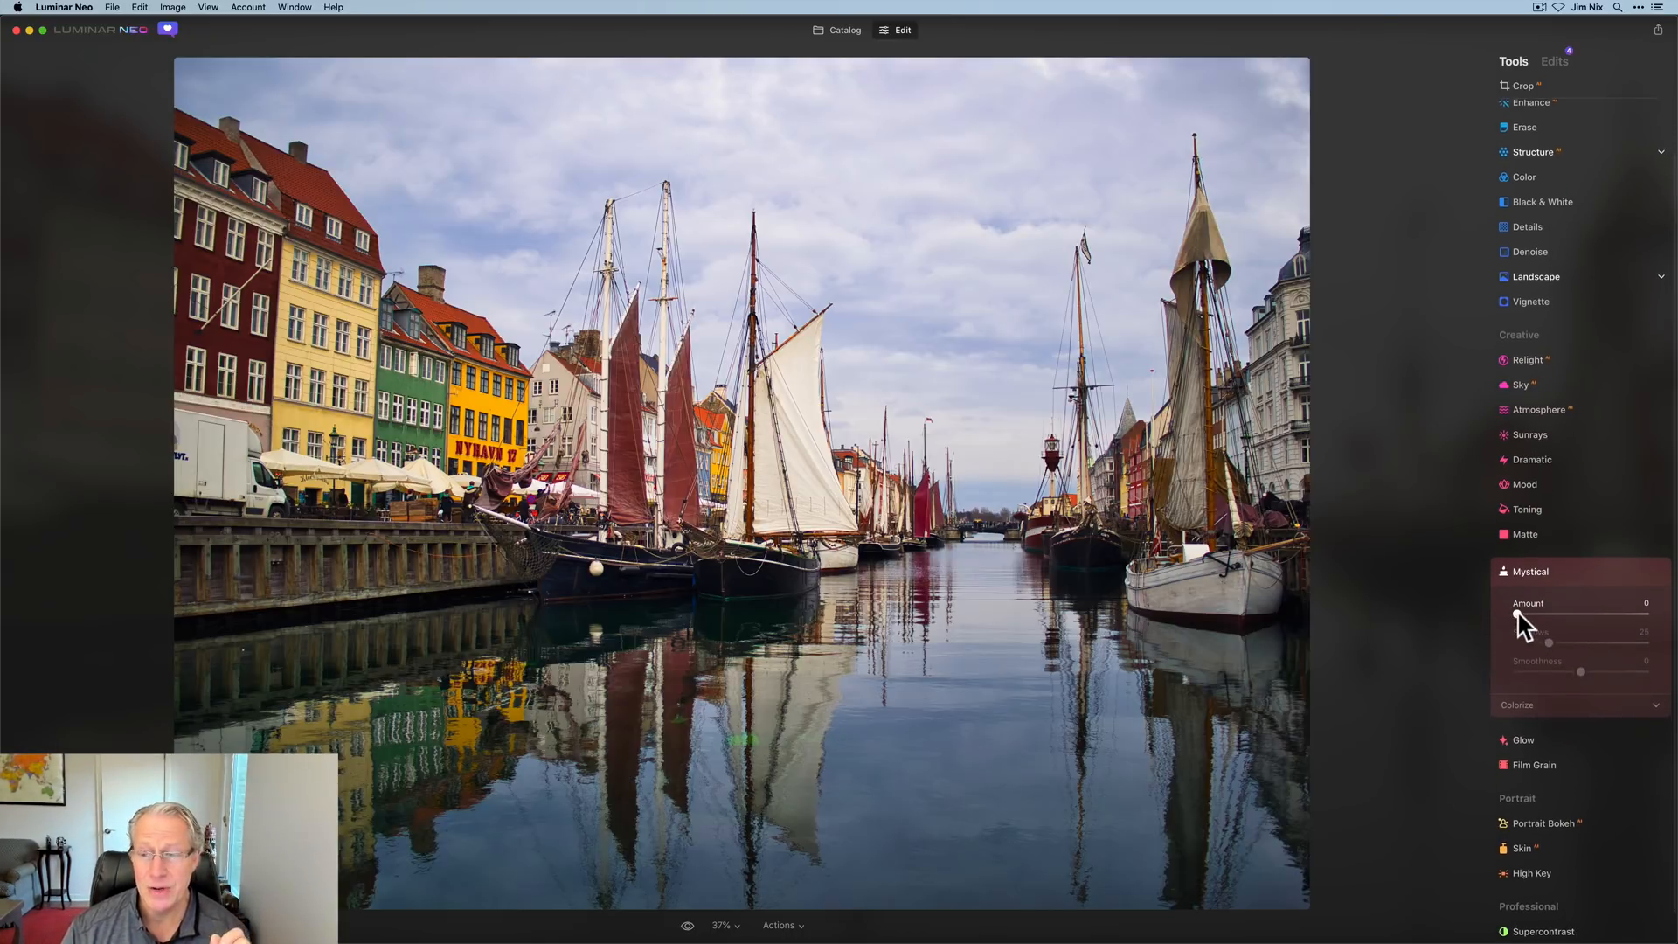
drag(1547, 643, 1562, 642)
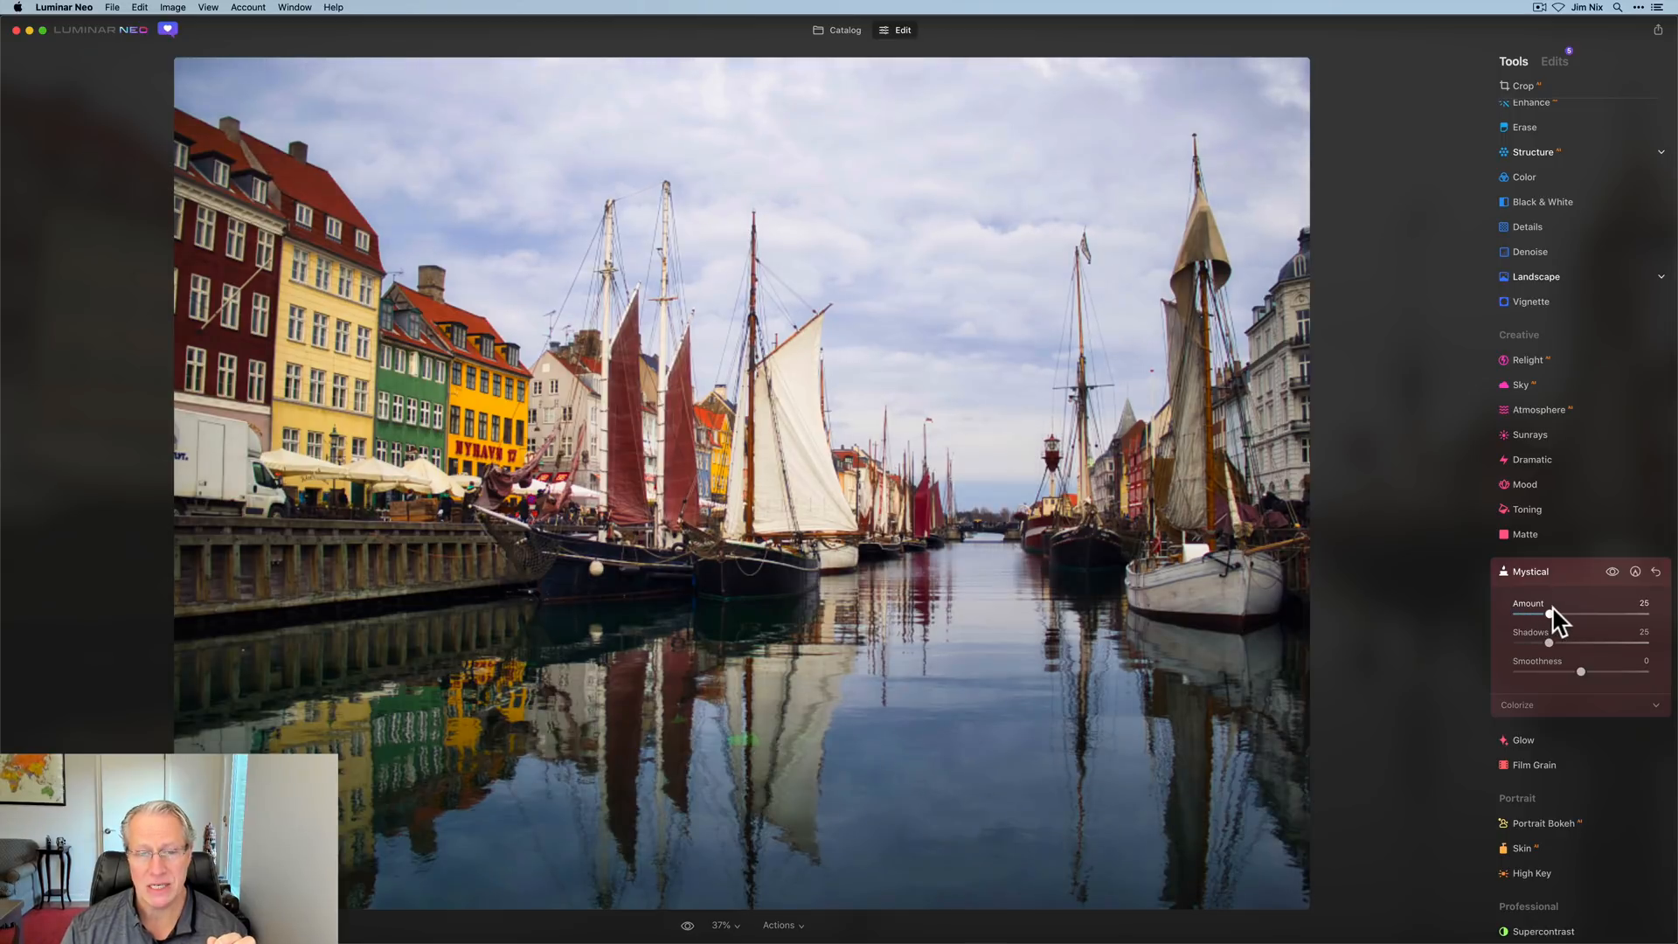
drag(1557, 615, 1552, 614)
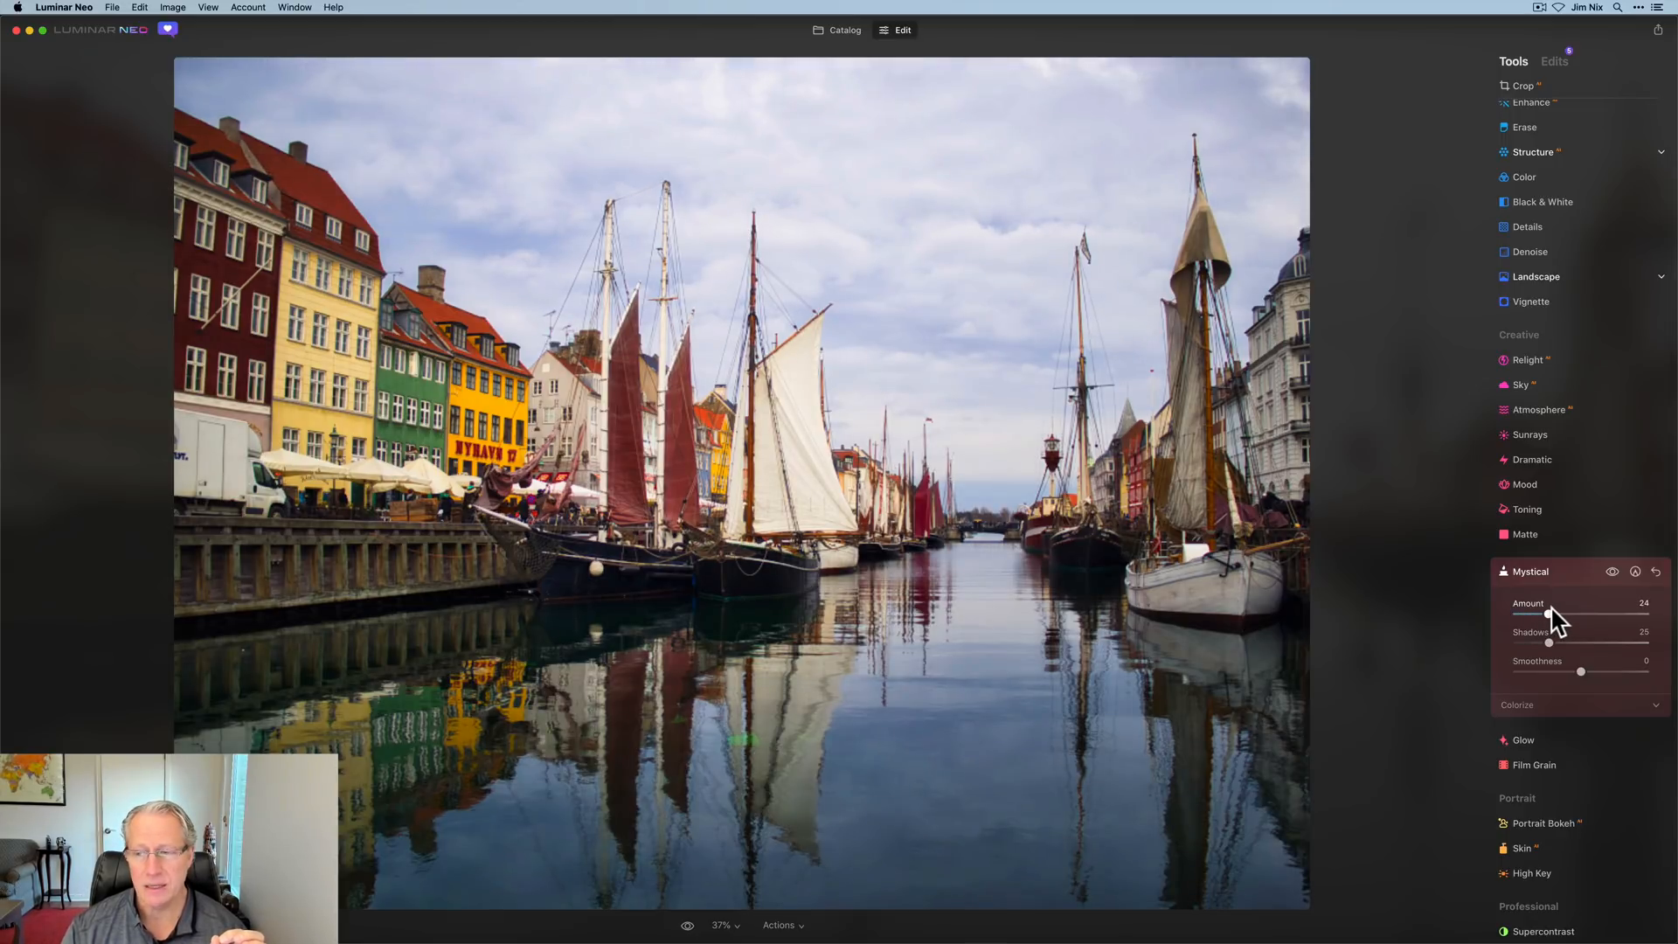
drag(1548, 644, 1552, 644)
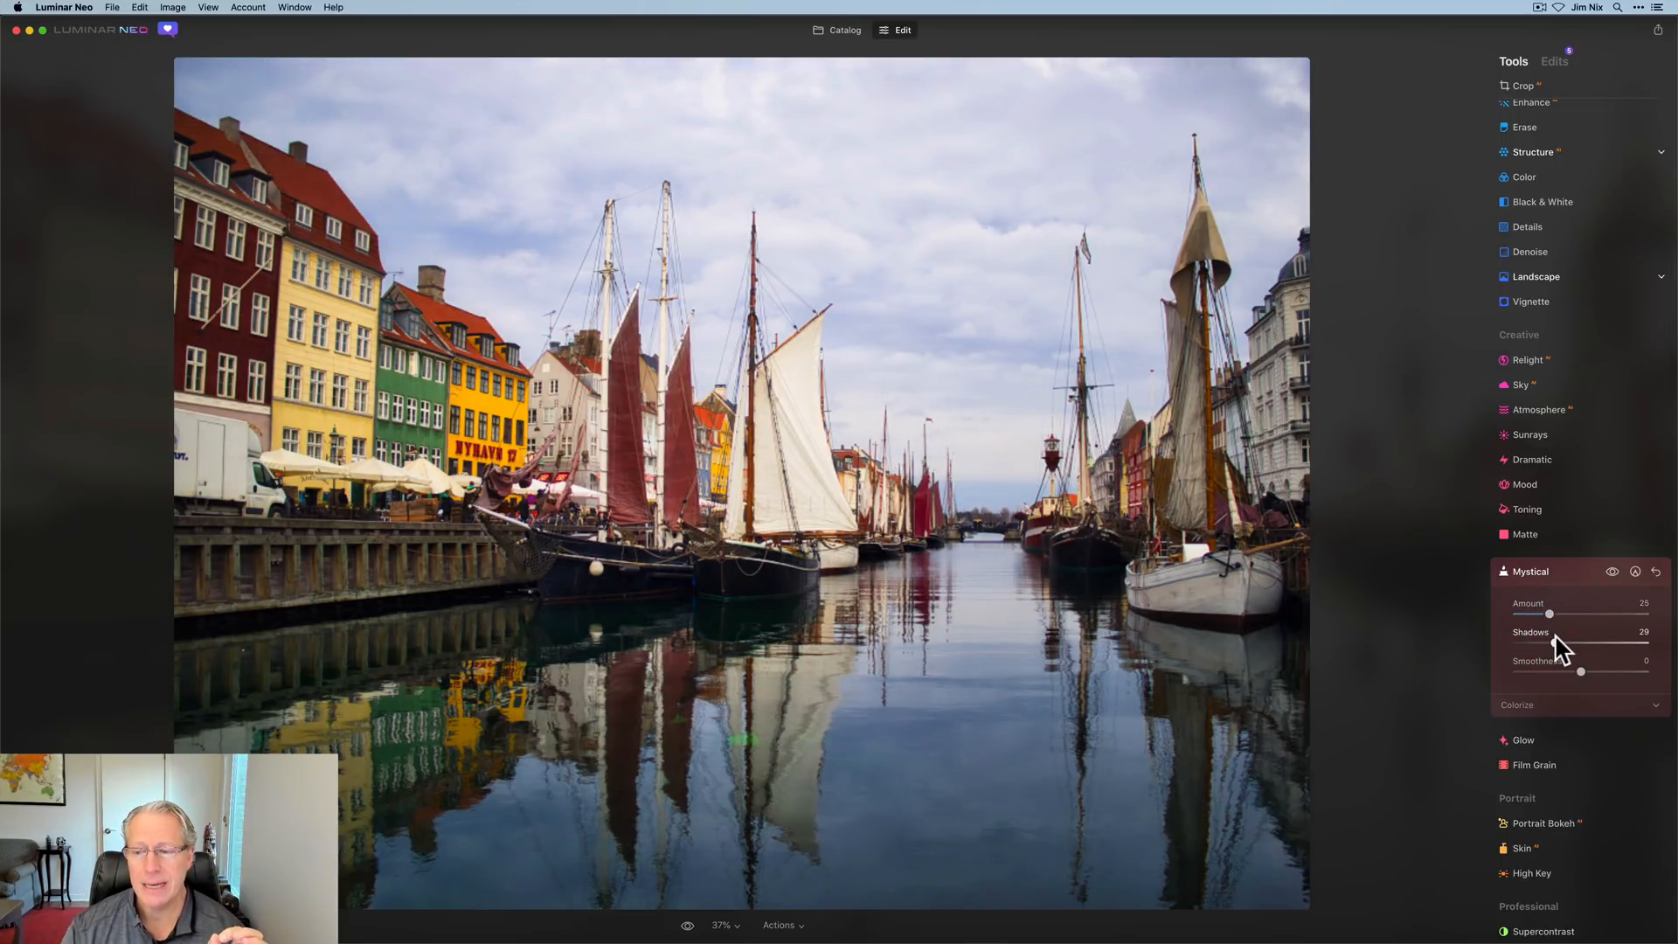
drag(1552, 643, 1594, 642)
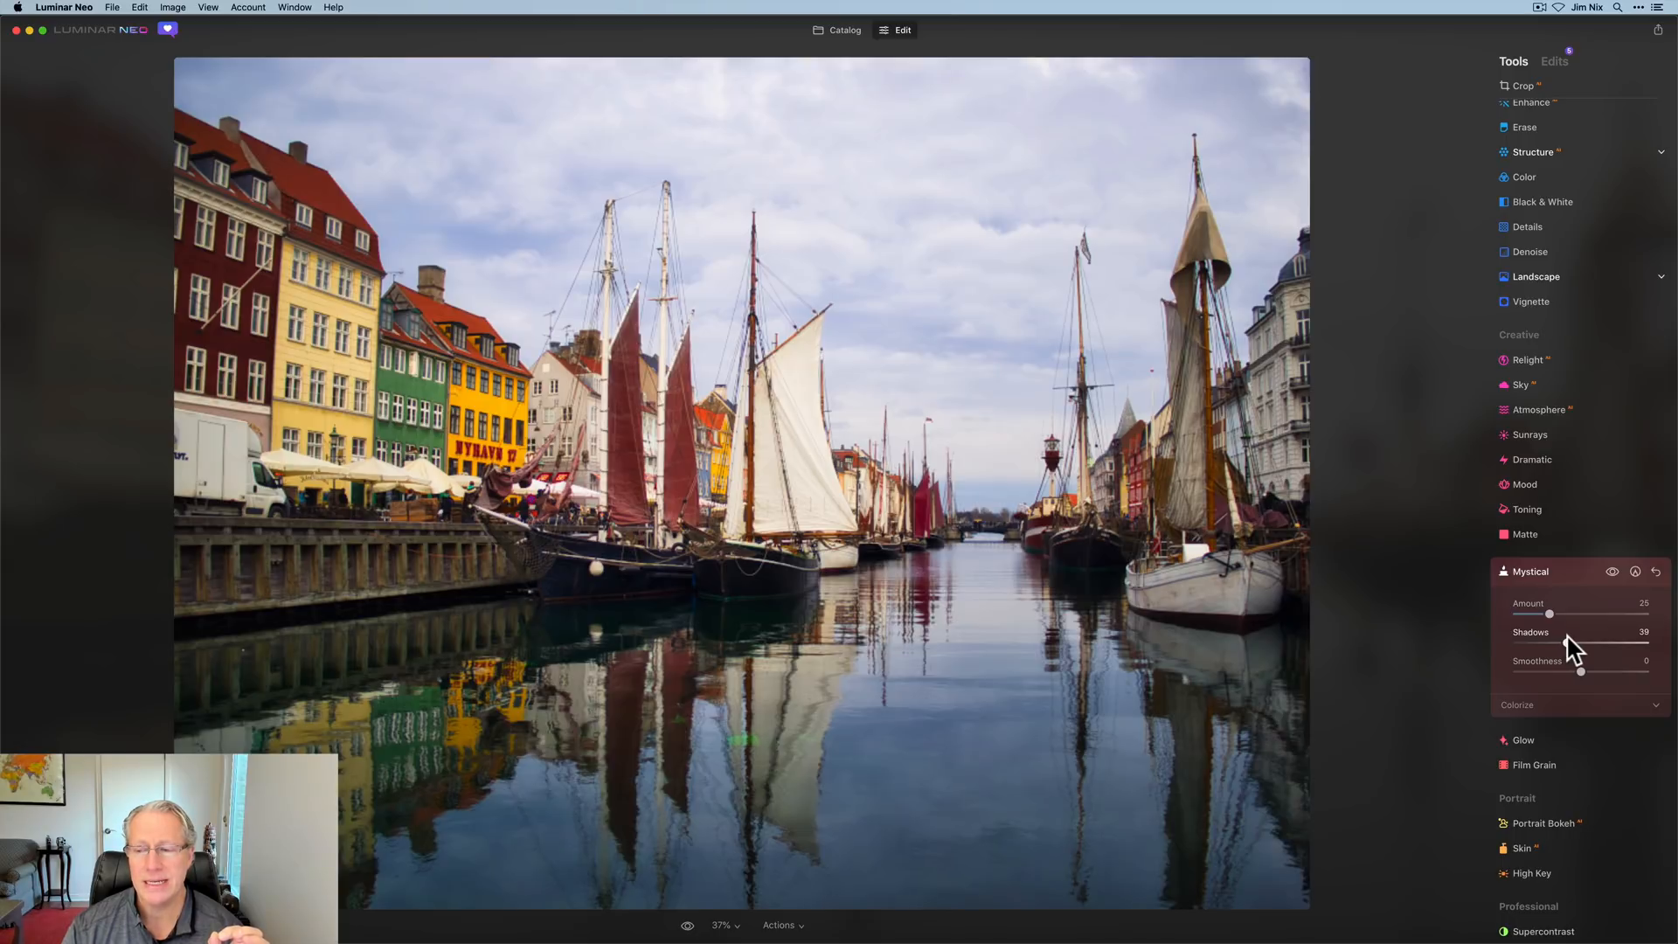
drag(1594, 647, 1597, 646)
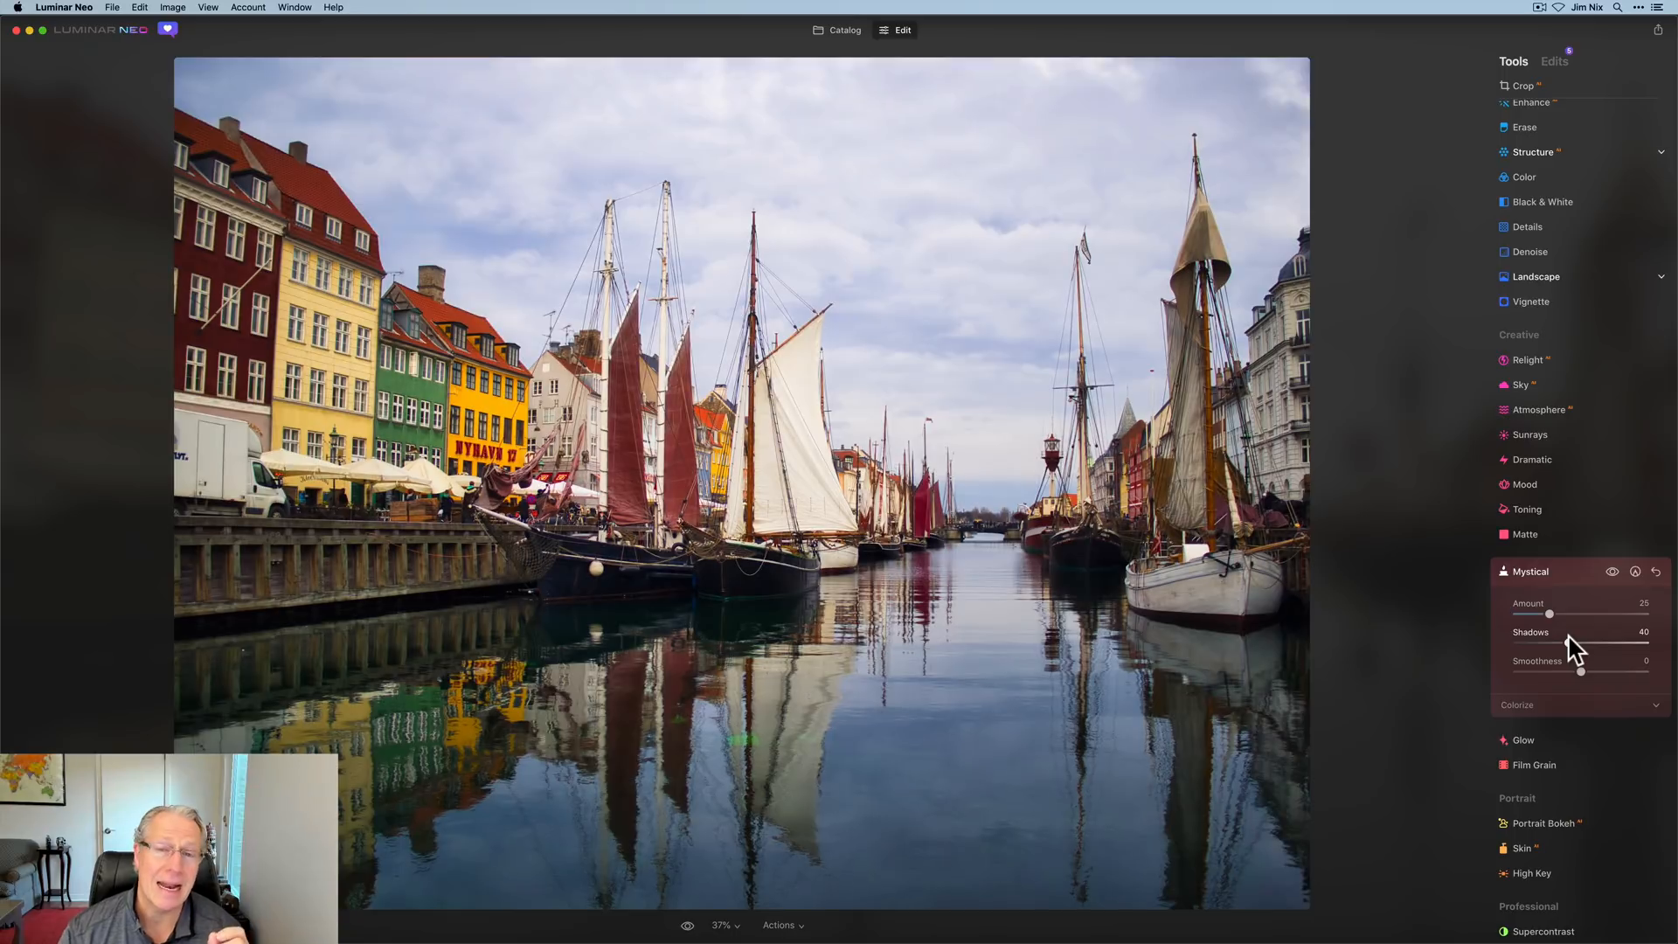
mouse_move(1612, 619)
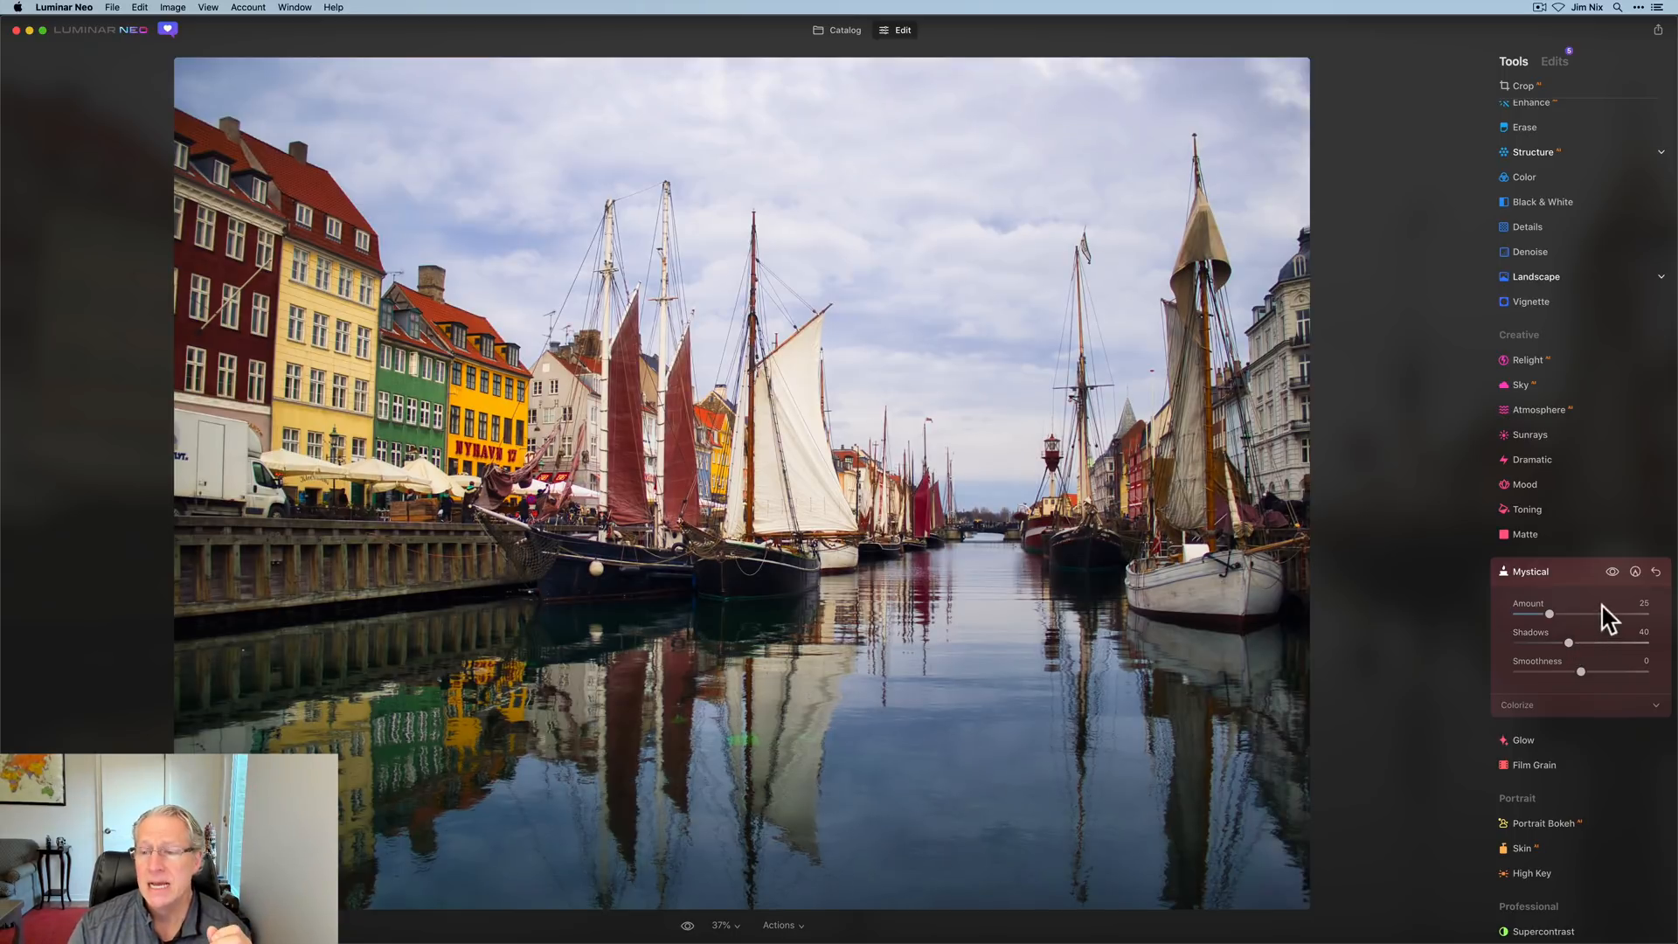
mouse_move(1612, 575)
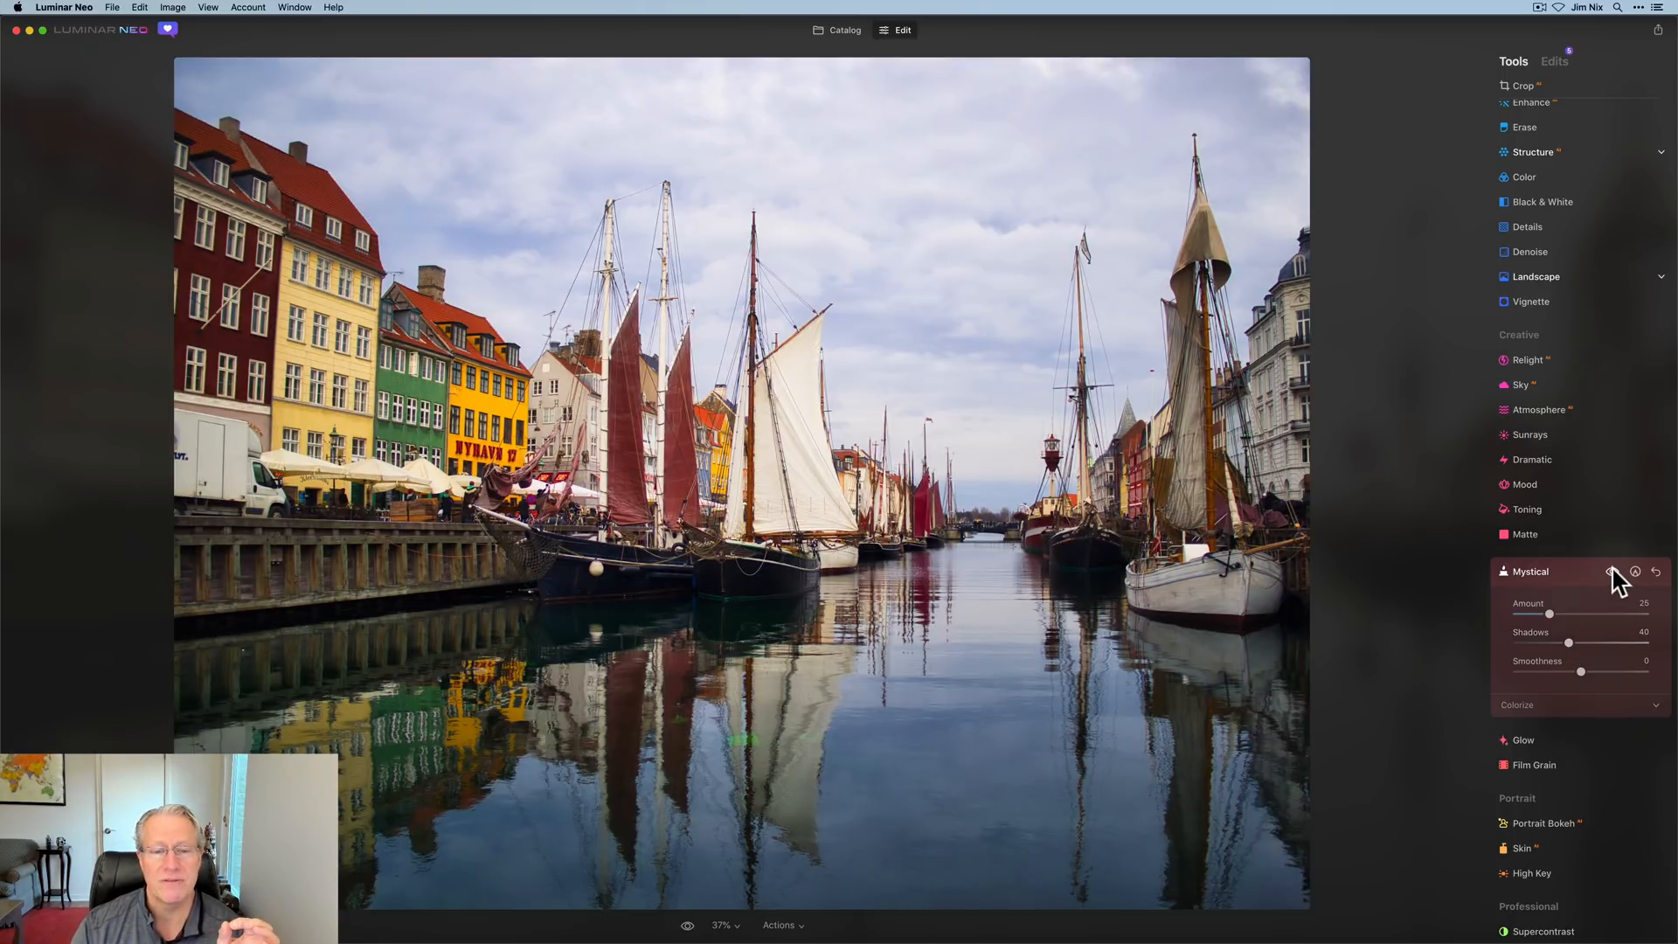
click(1614, 571)
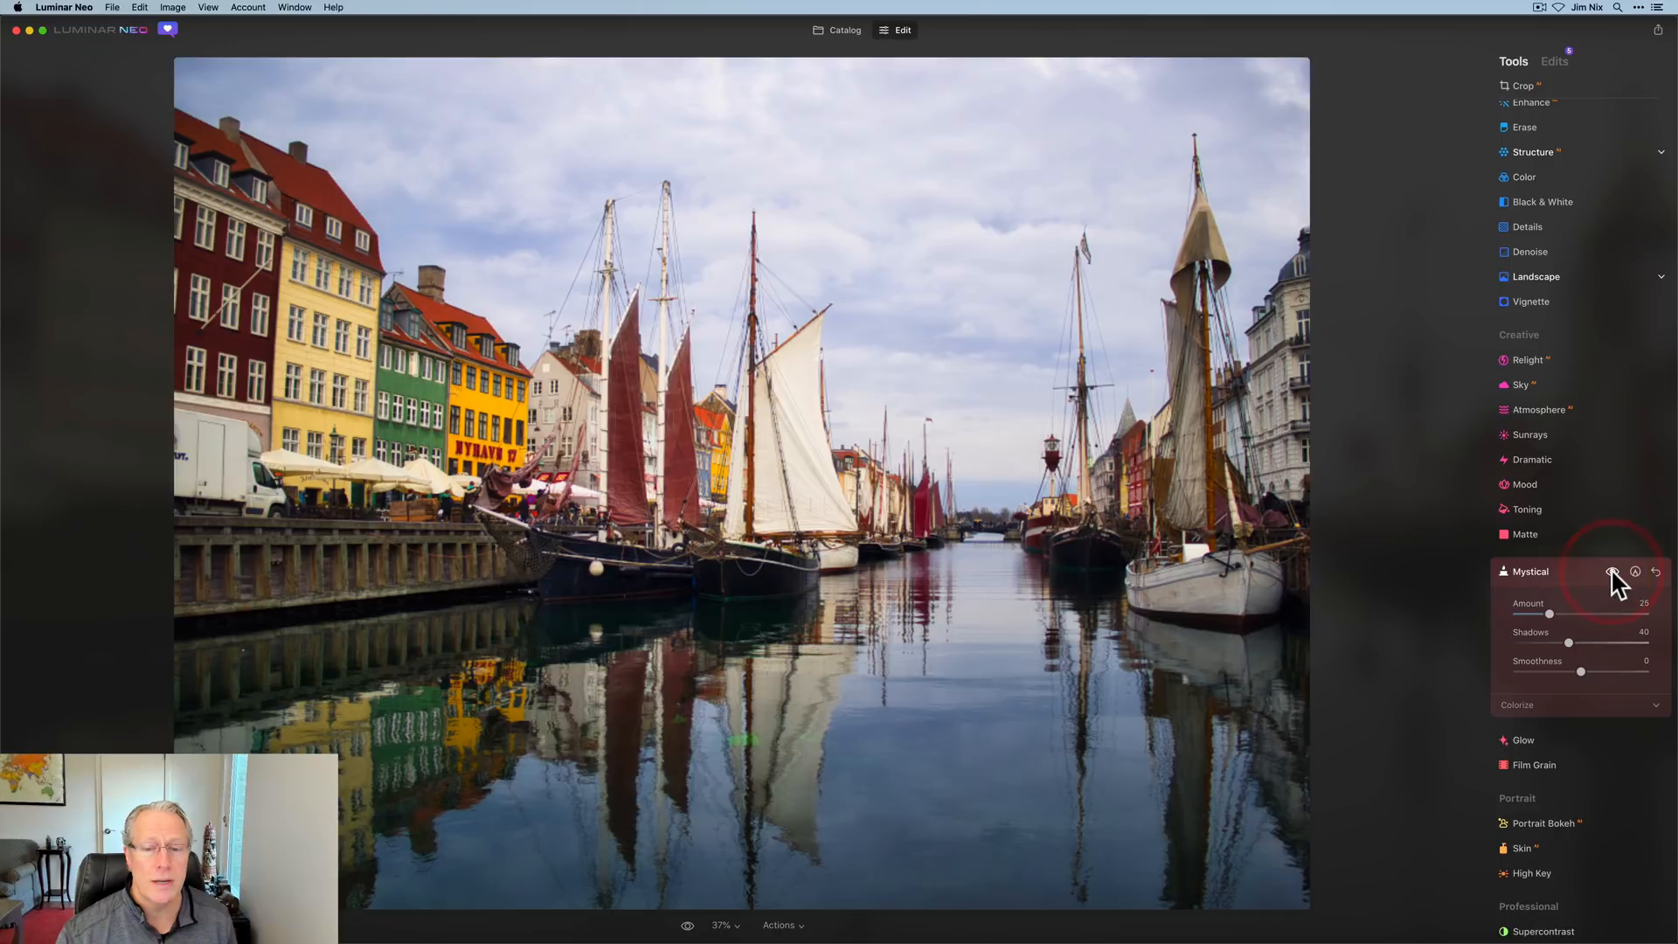
click(1612, 570)
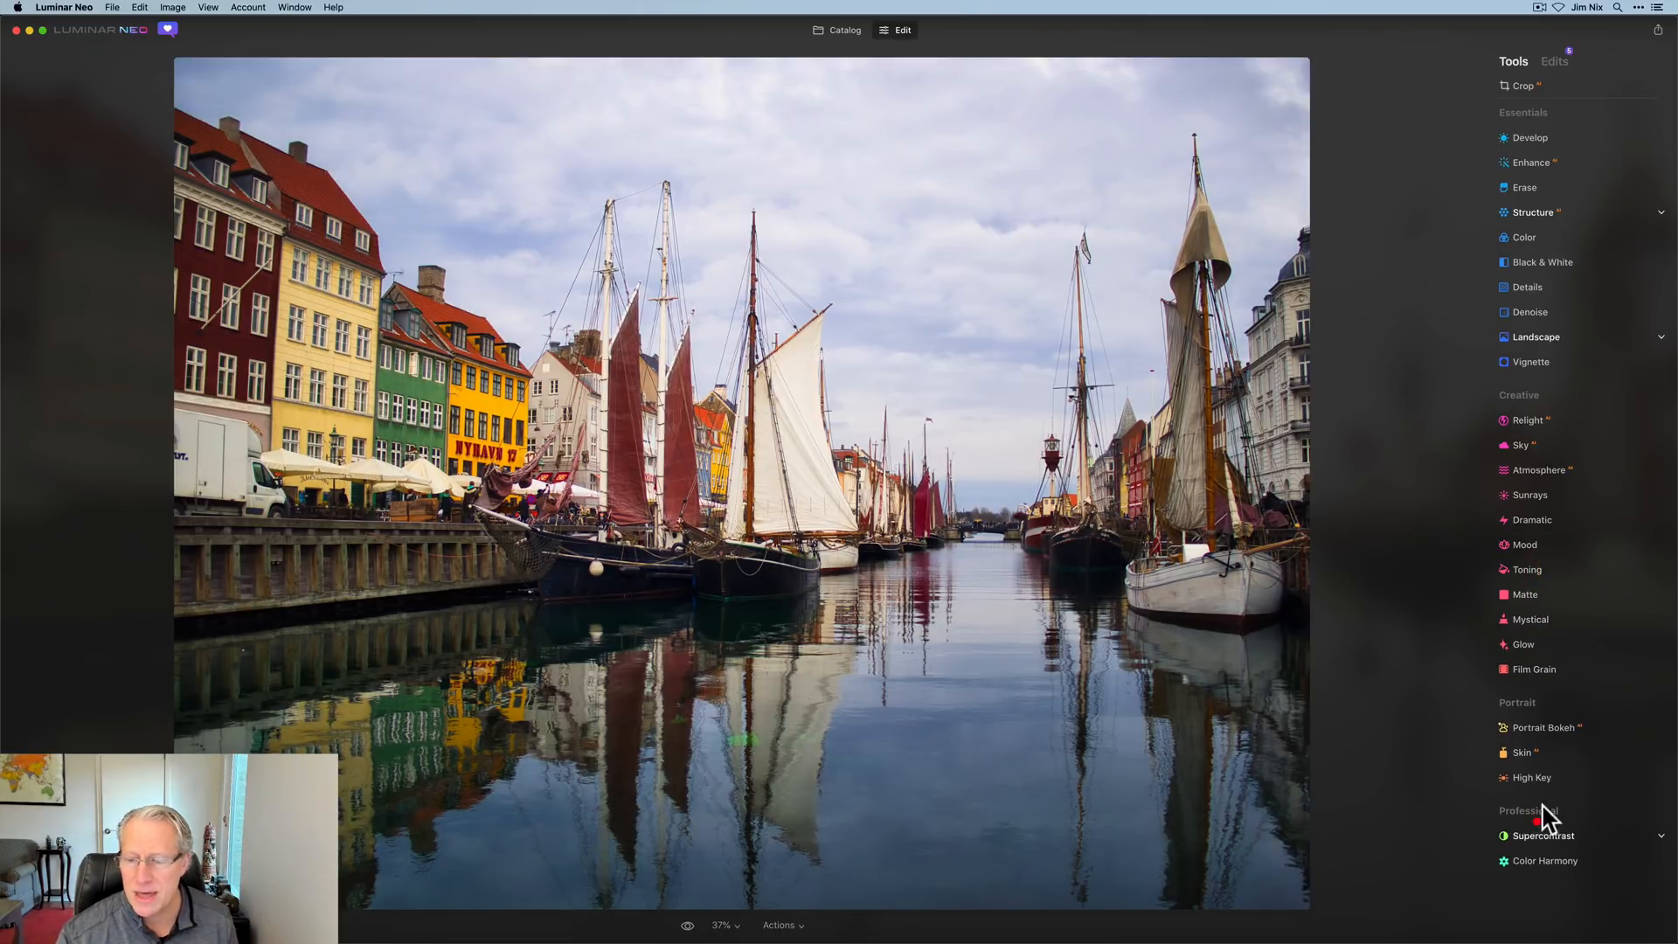
- Raise Supercontrast highlights contrast to its high end and compare the result
click(1544, 836)
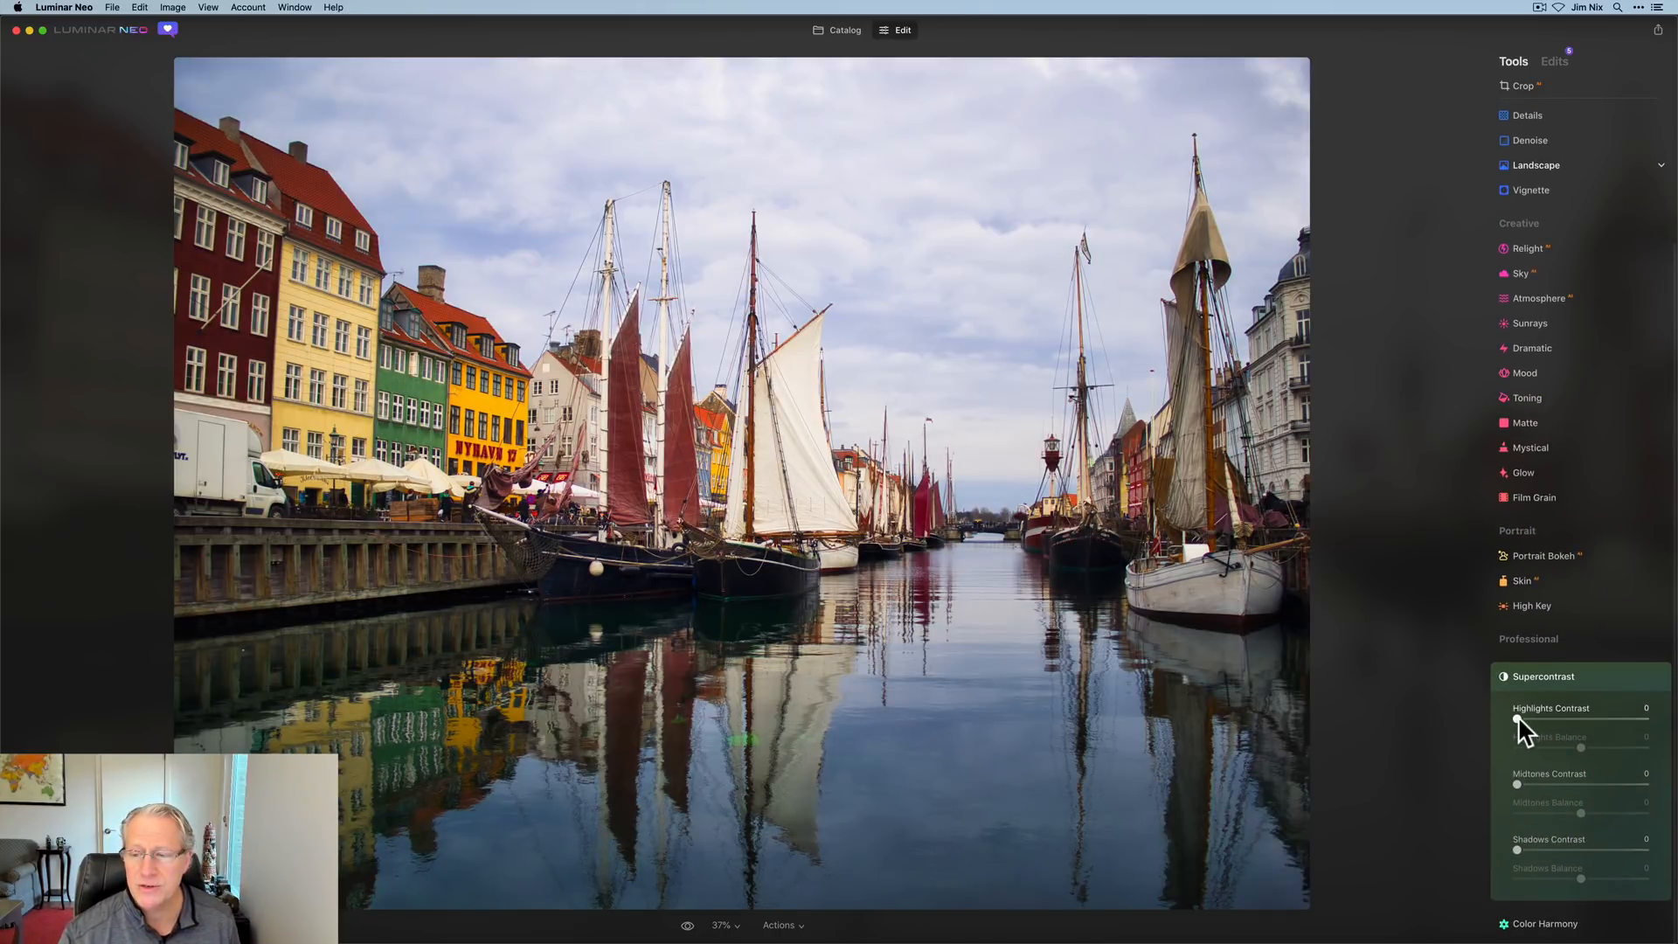
drag(1517, 722, 1594, 723)
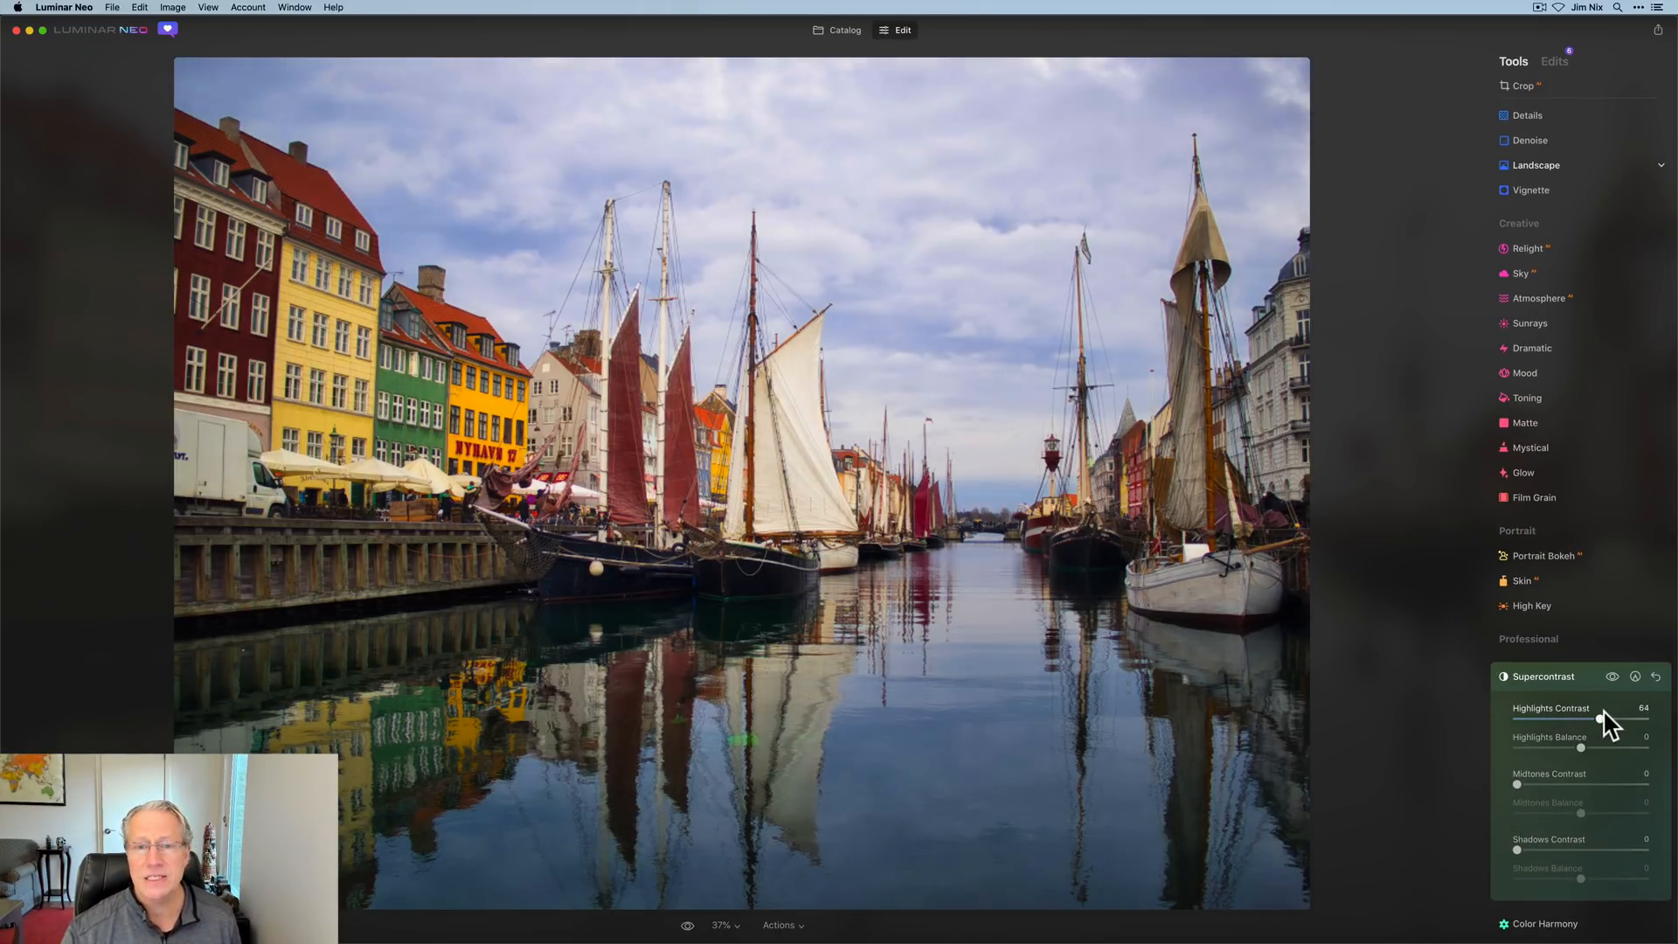
drag(1615, 719, 1645, 719)
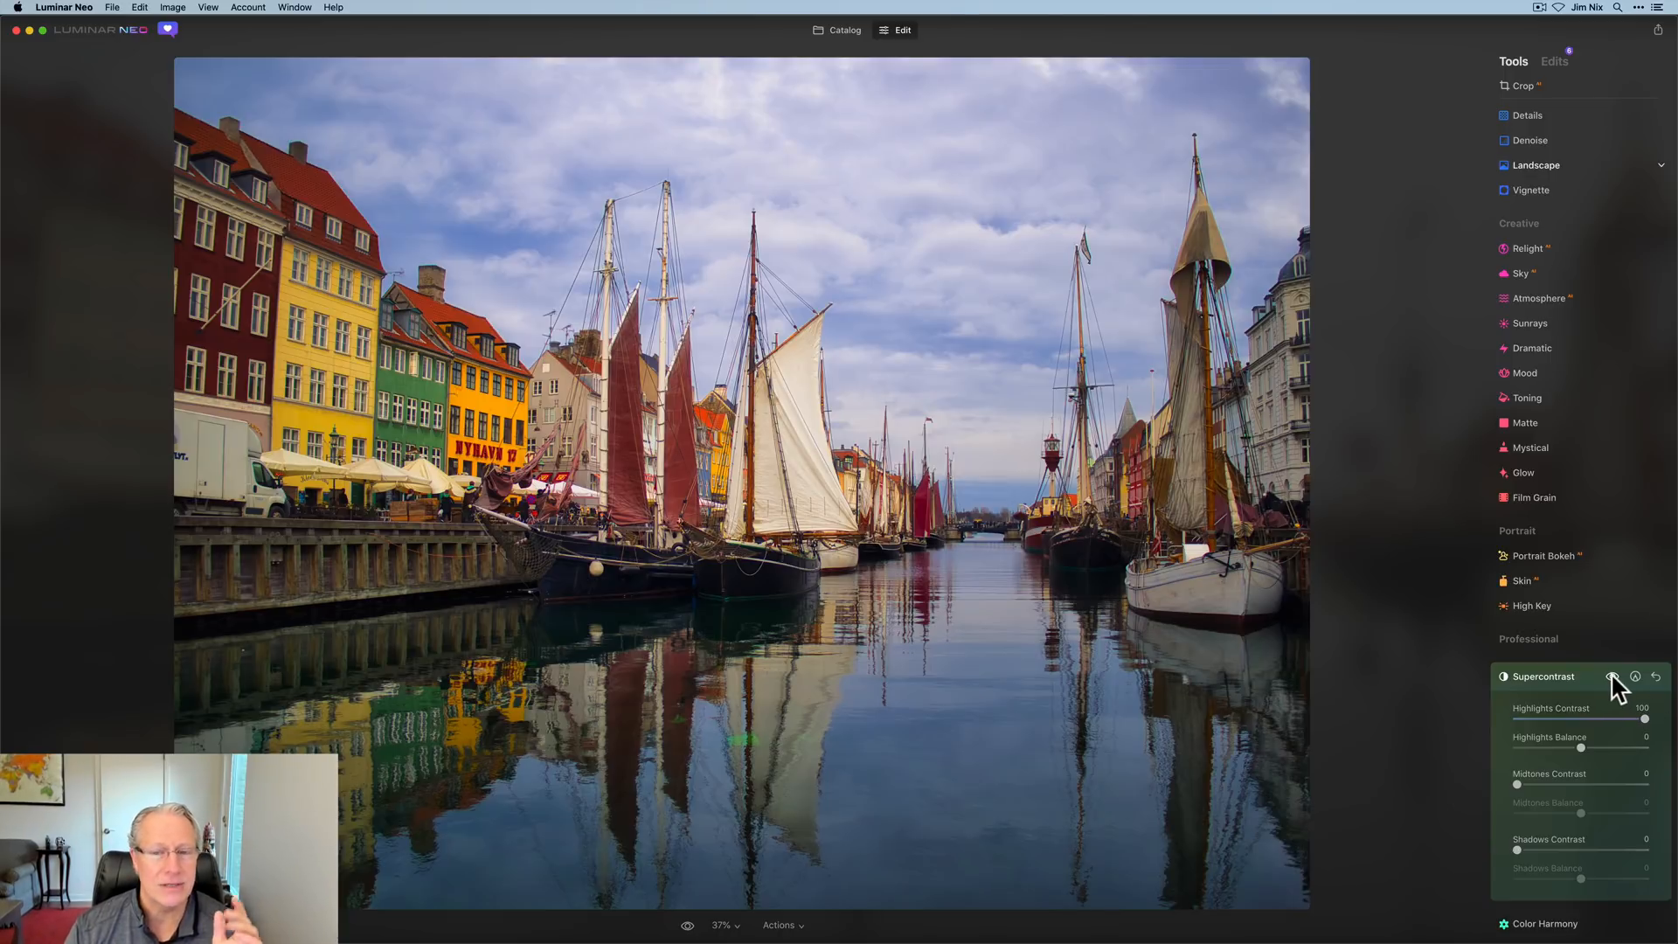
click(1614, 677)
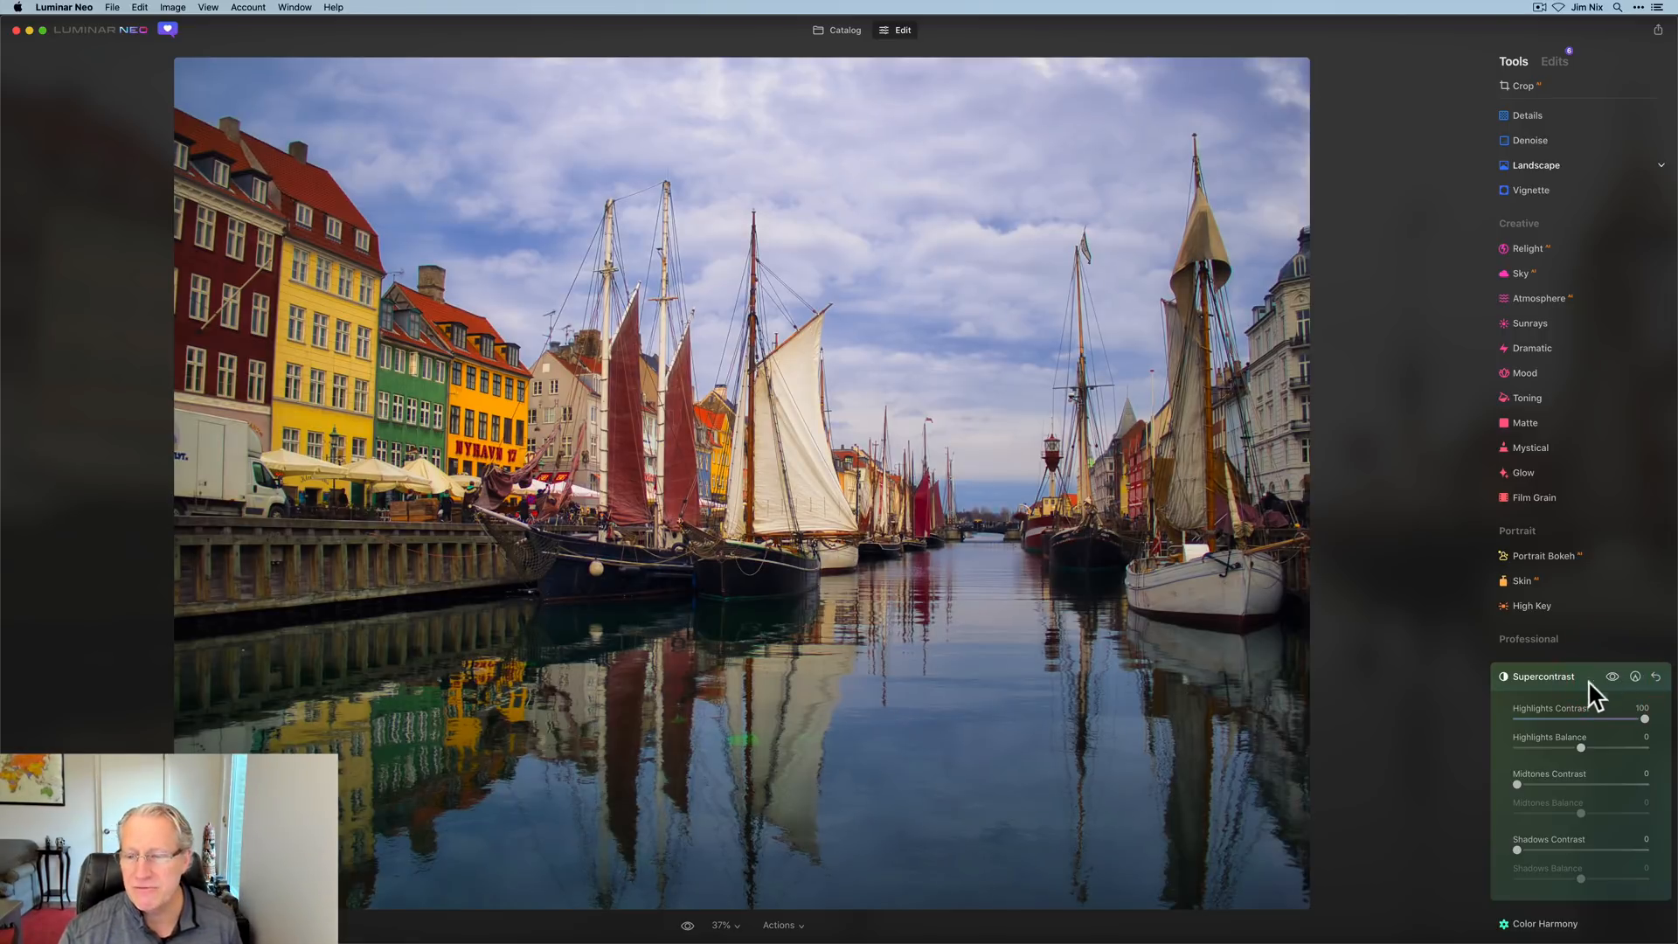
- Add midtones contrast 30, shadows contrast 42, and adjust midtones balance
drag(1517, 790, 1562, 790)
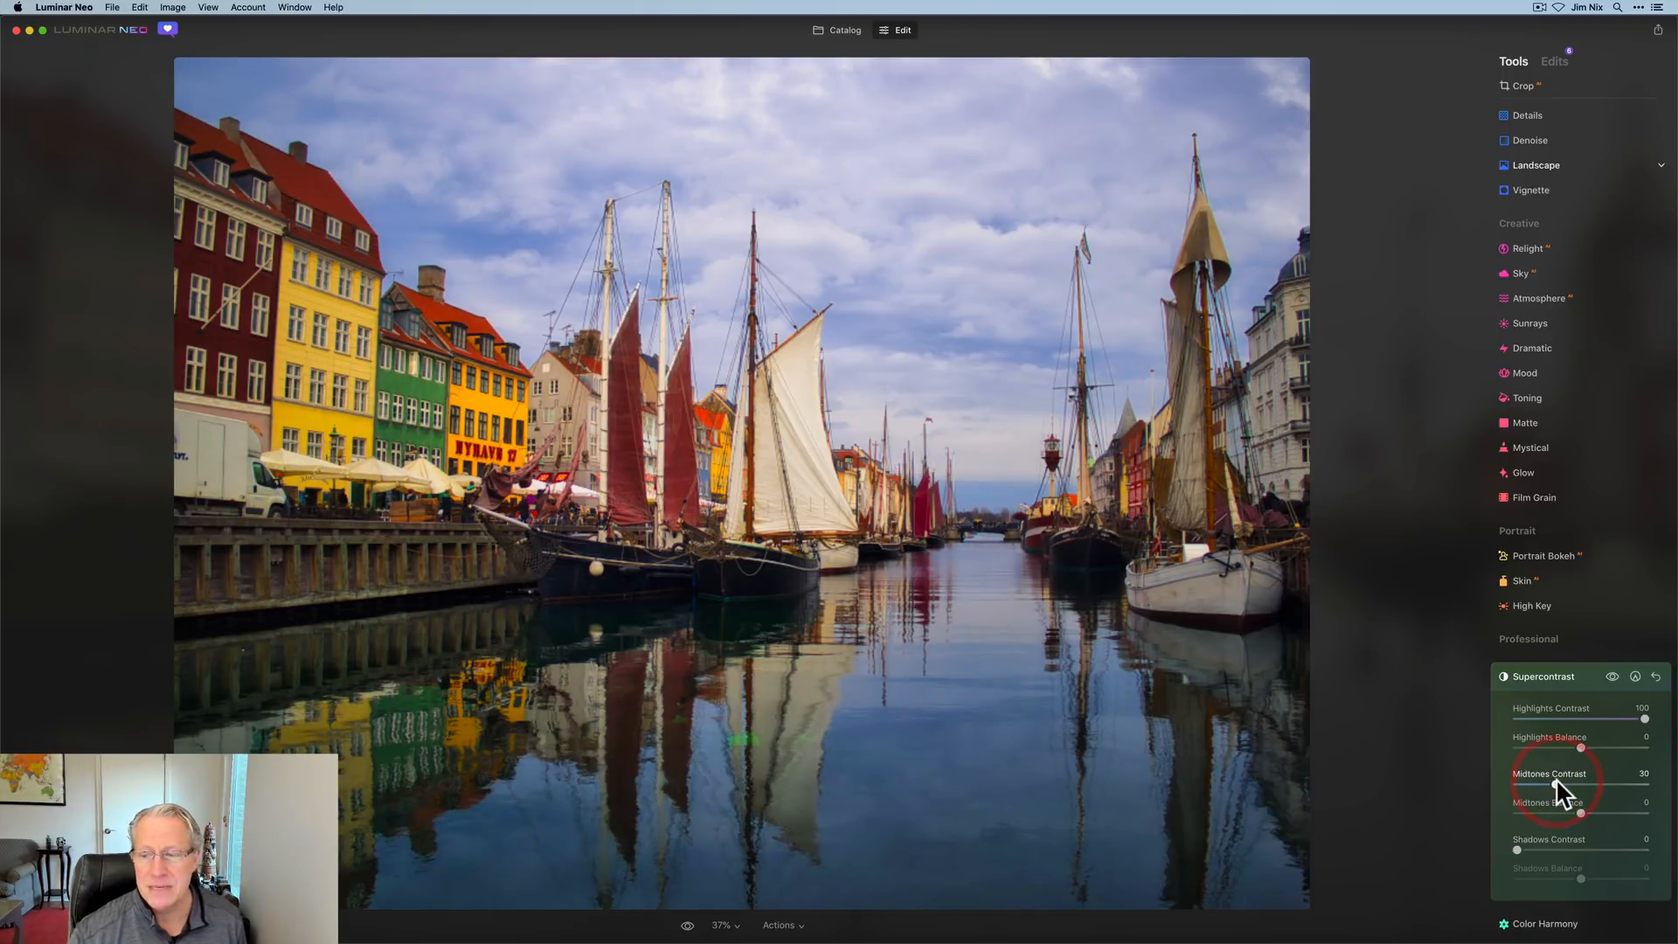
drag(1516, 849, 1581, 849)
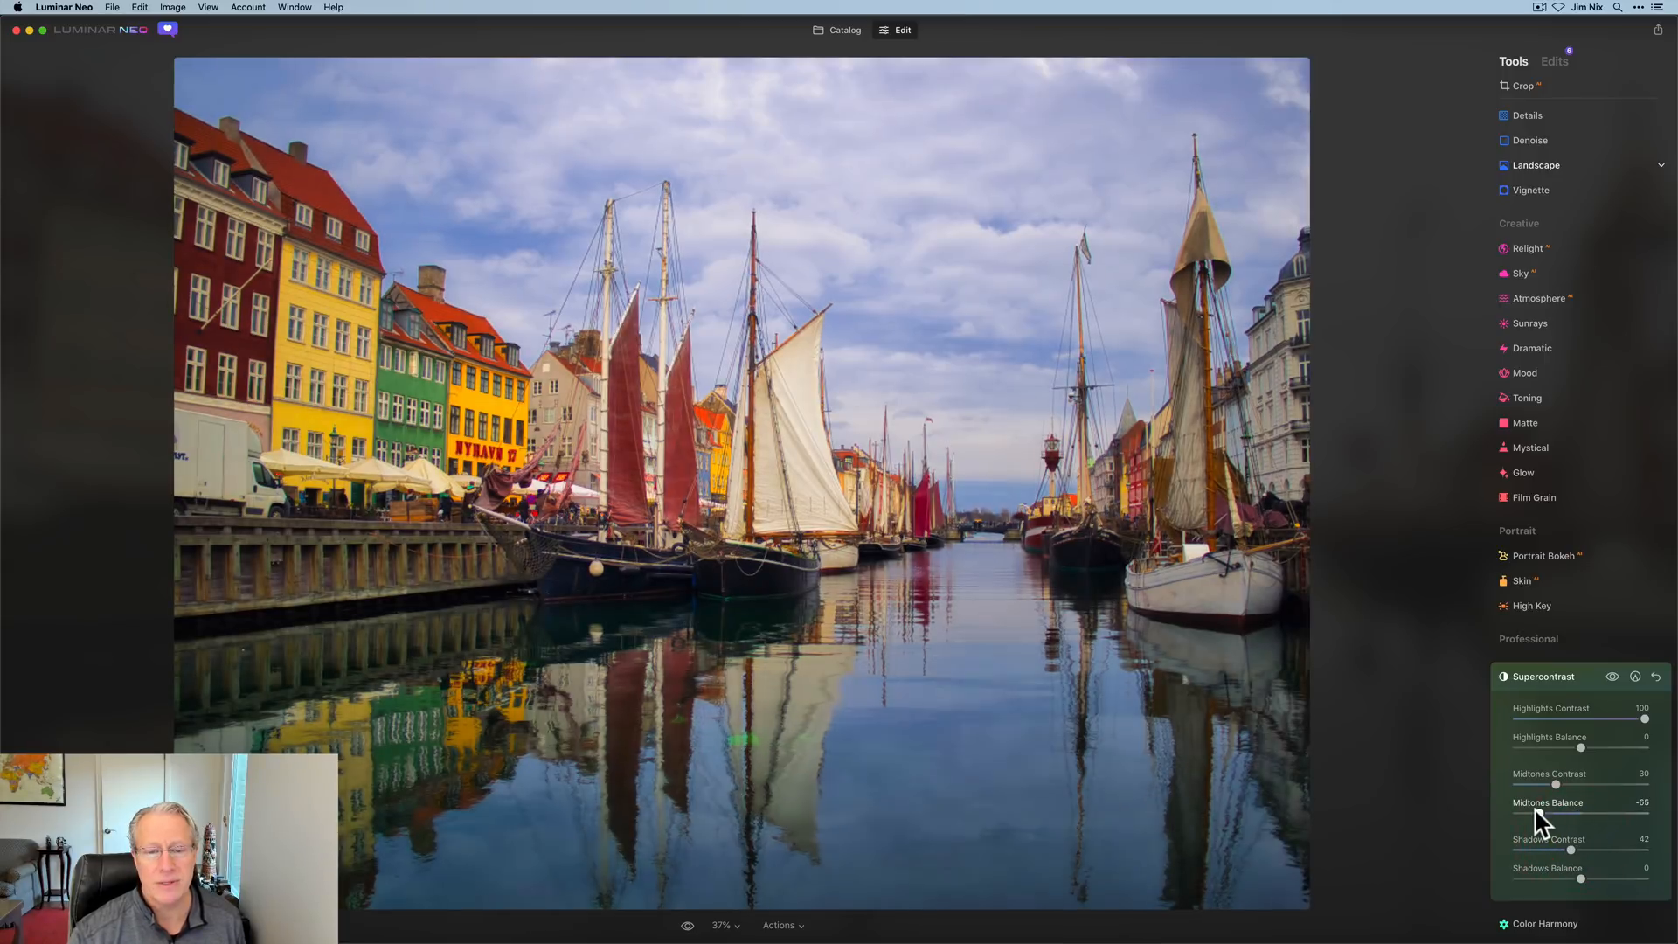
drag(1555, 816, 1578, 815)
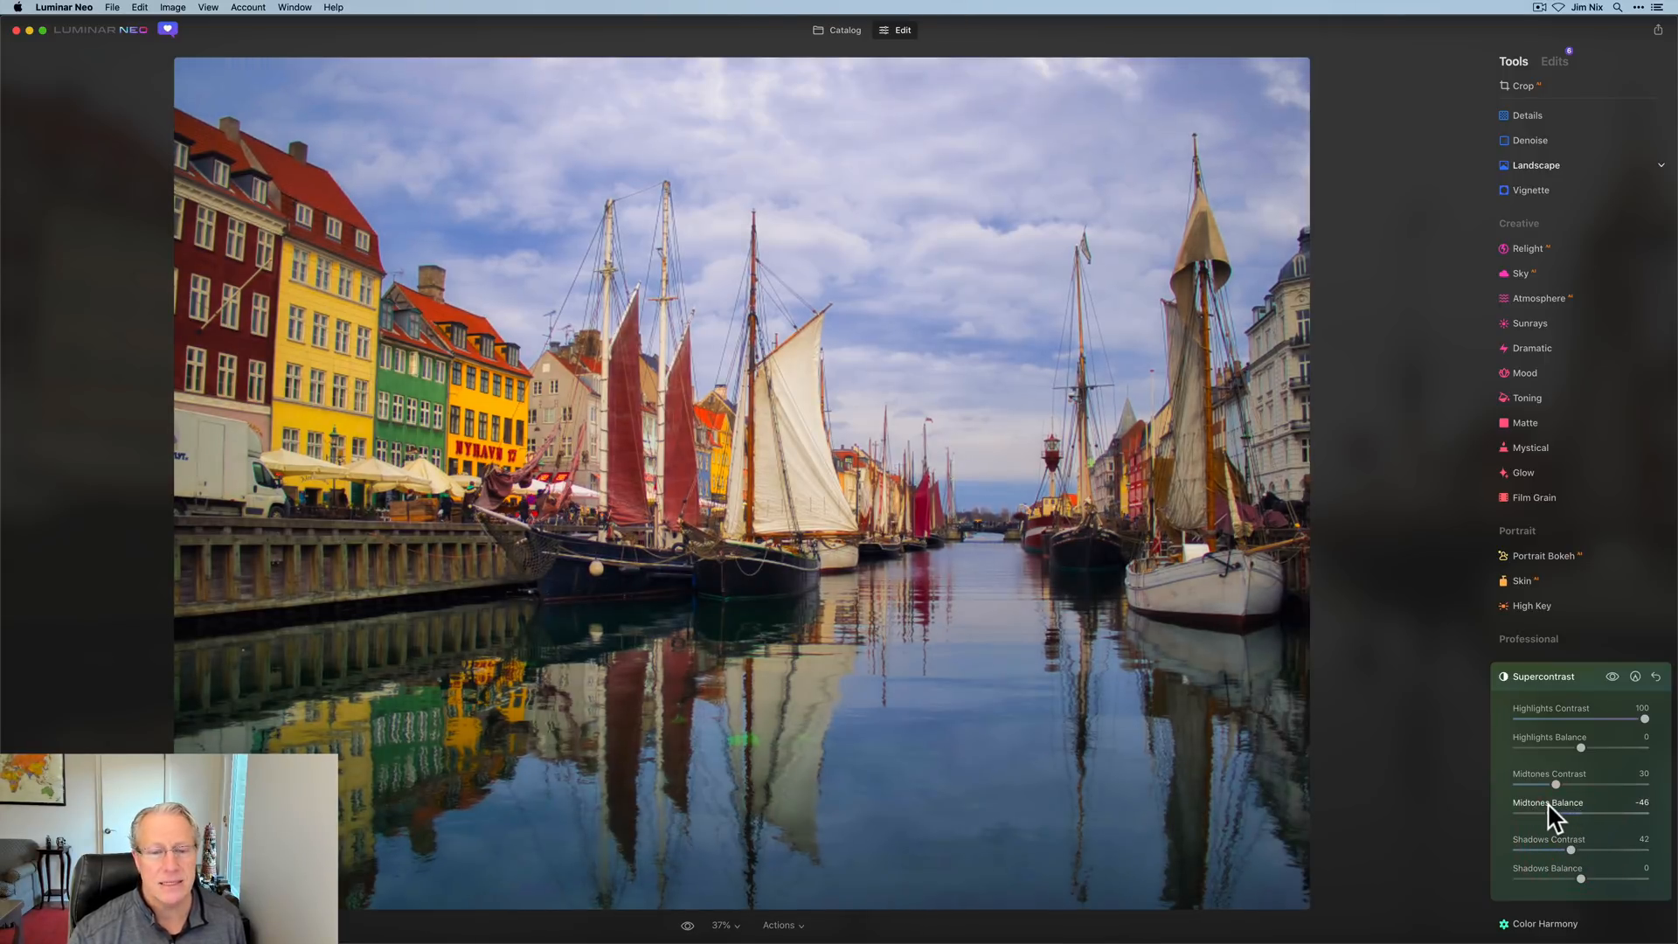
drag(1562, 785, 1555, 785)
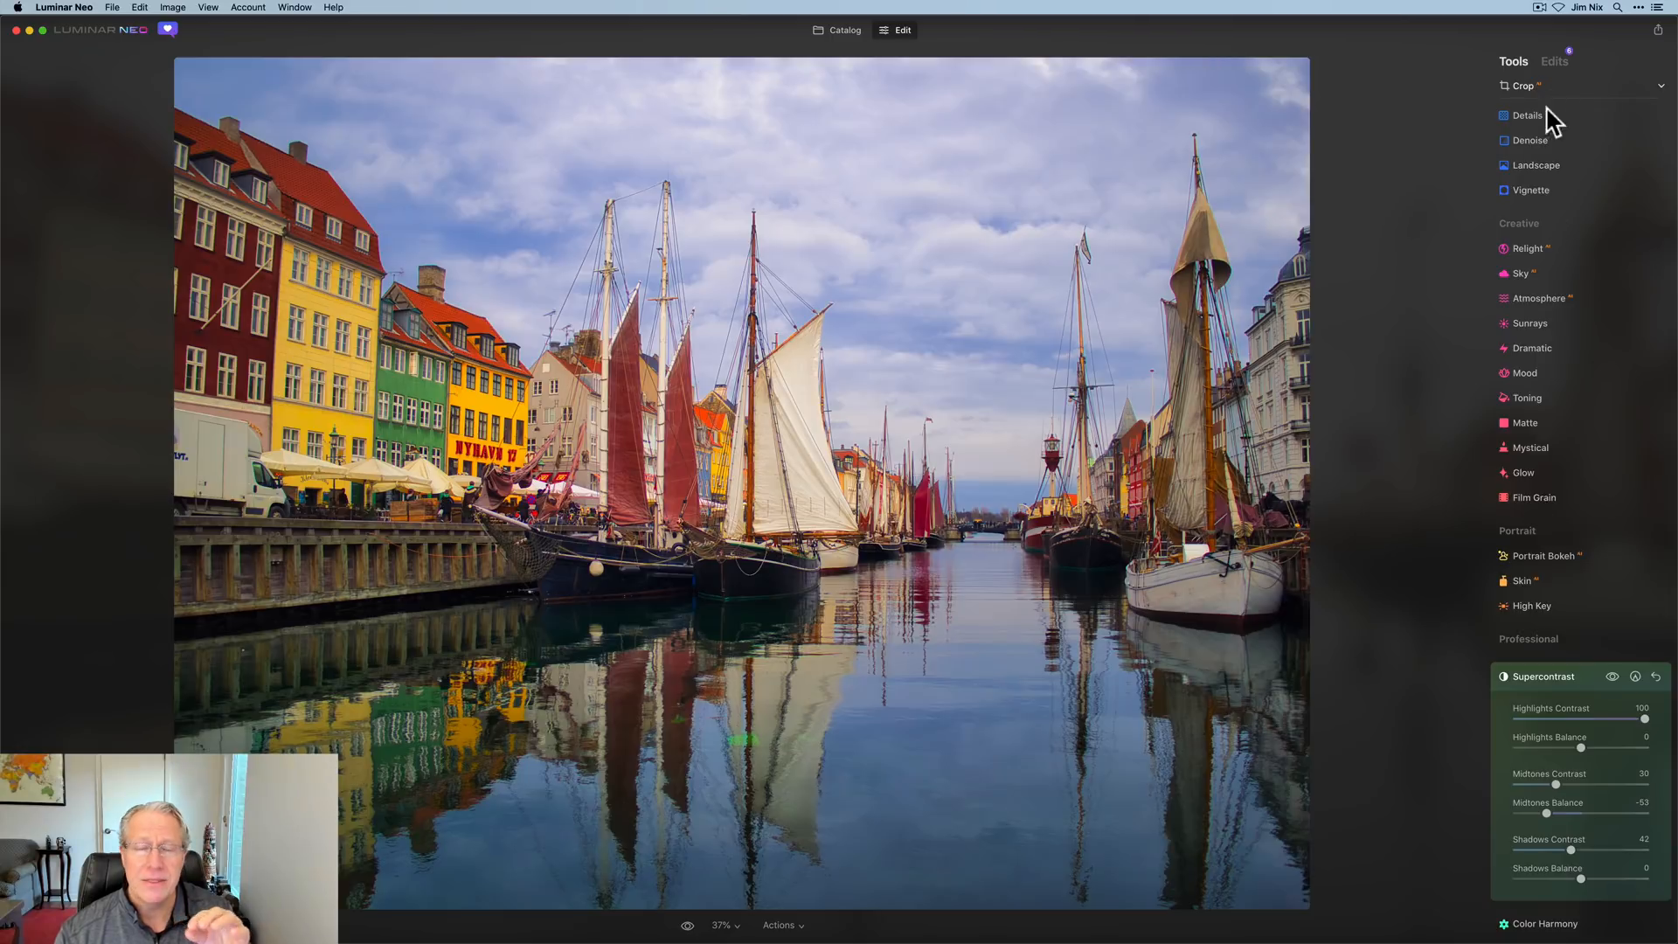
mouse_move(1529, 776)
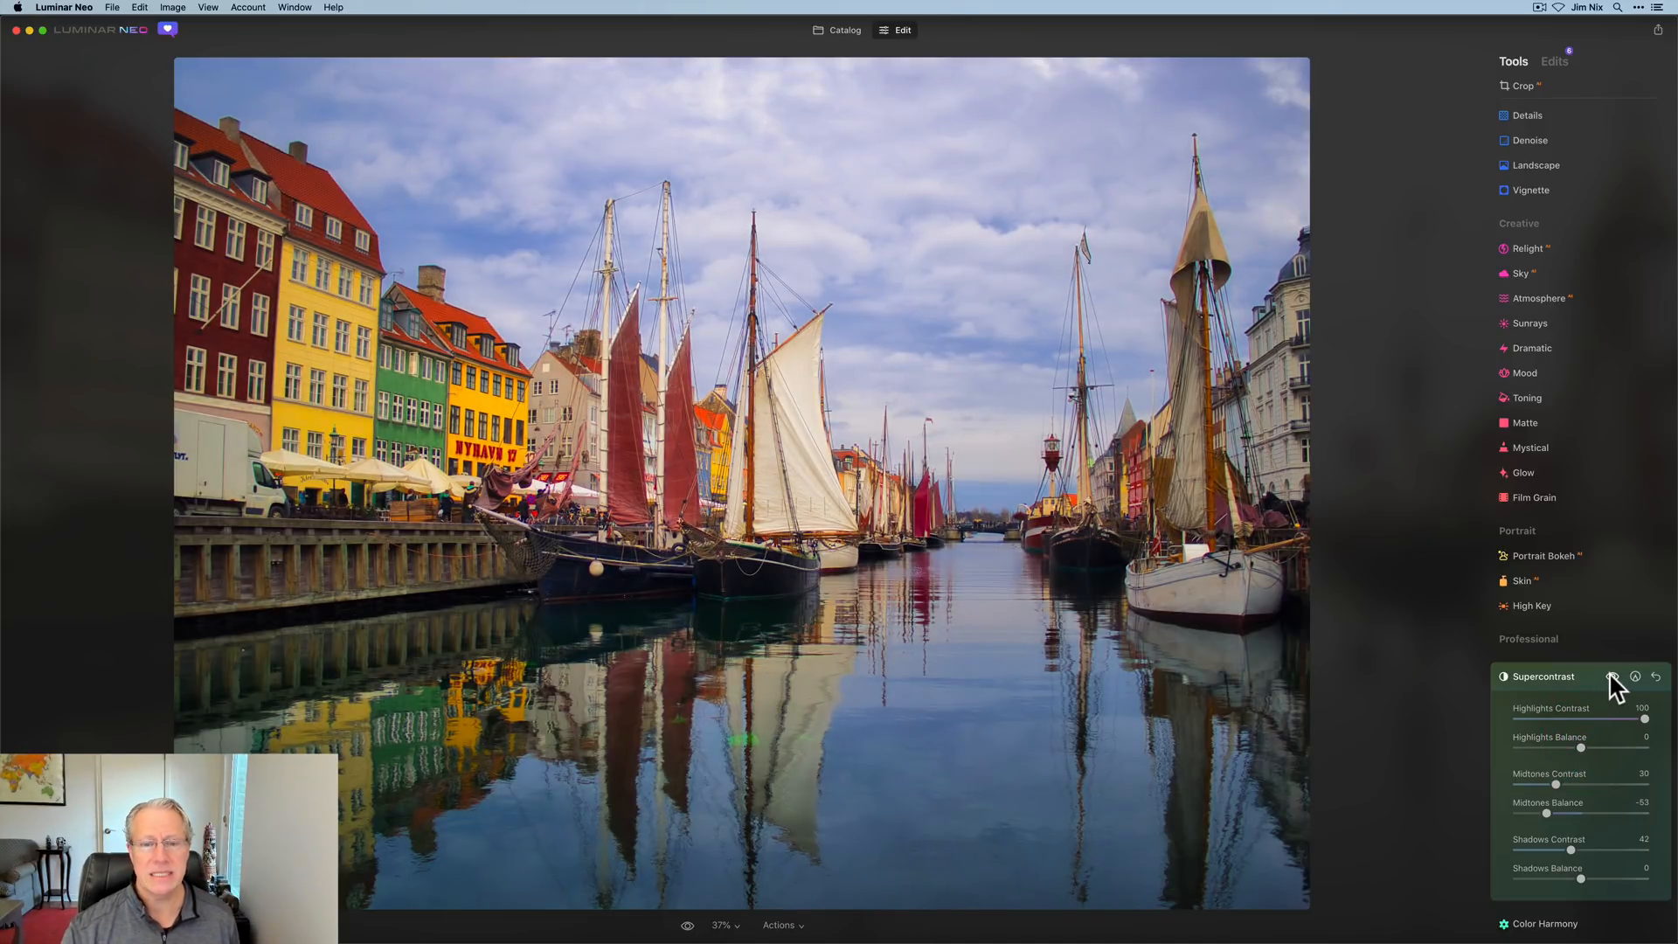
- Compare before and after, then lower highlights contrast to 81
click(1612, 677)
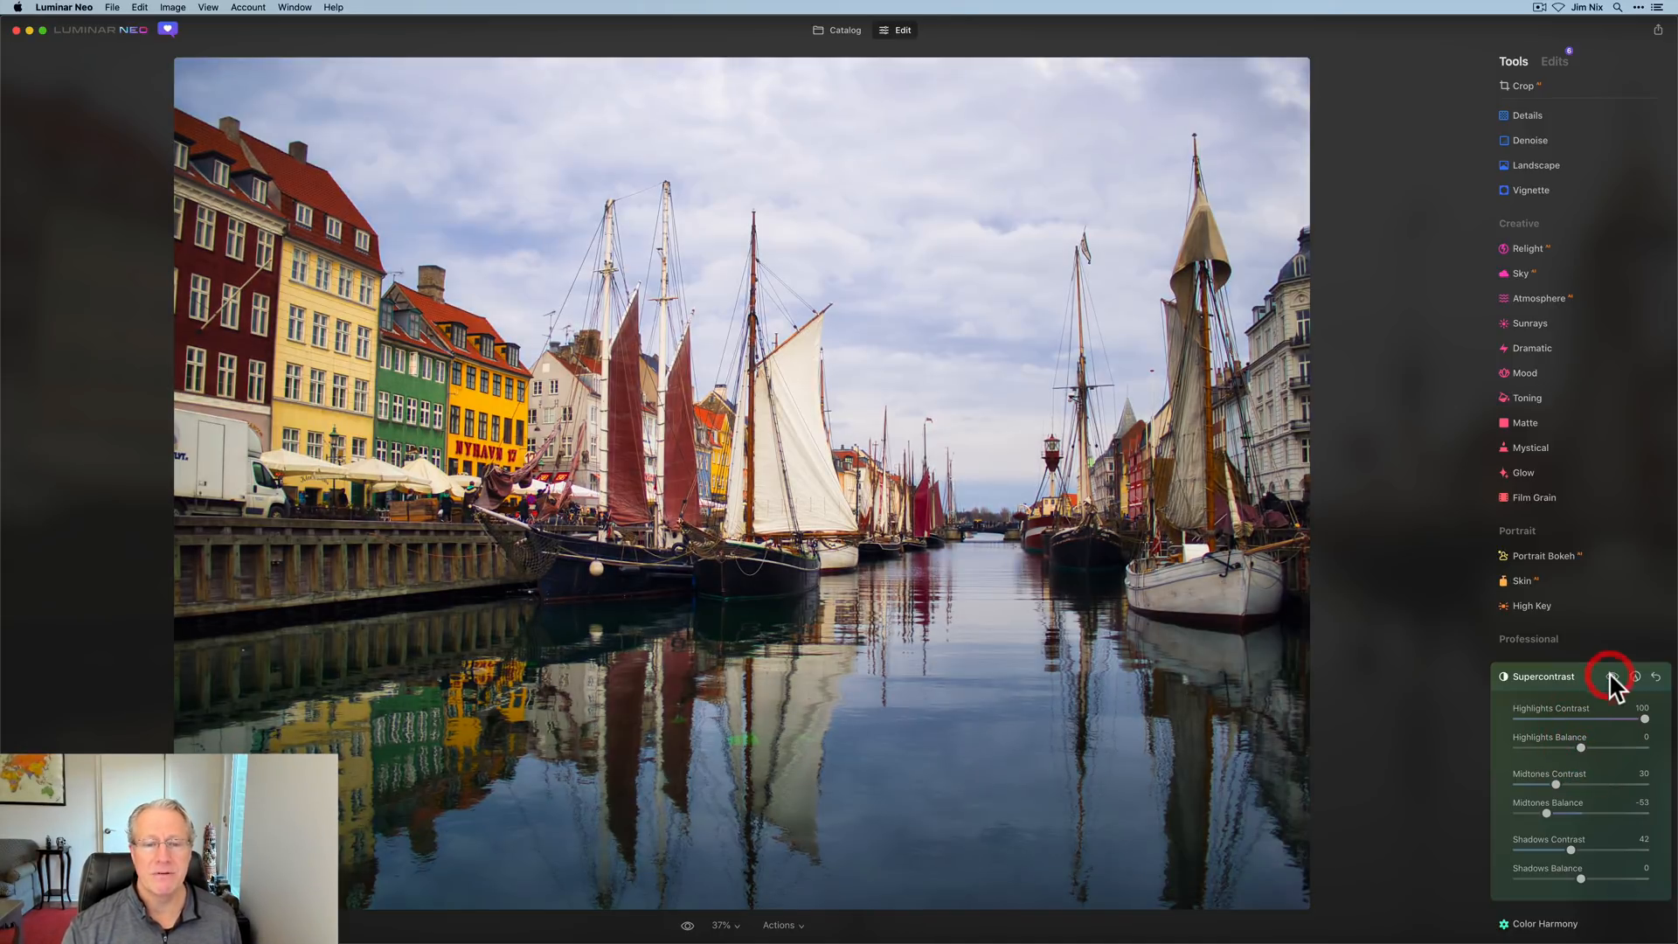
click(1612, 675)
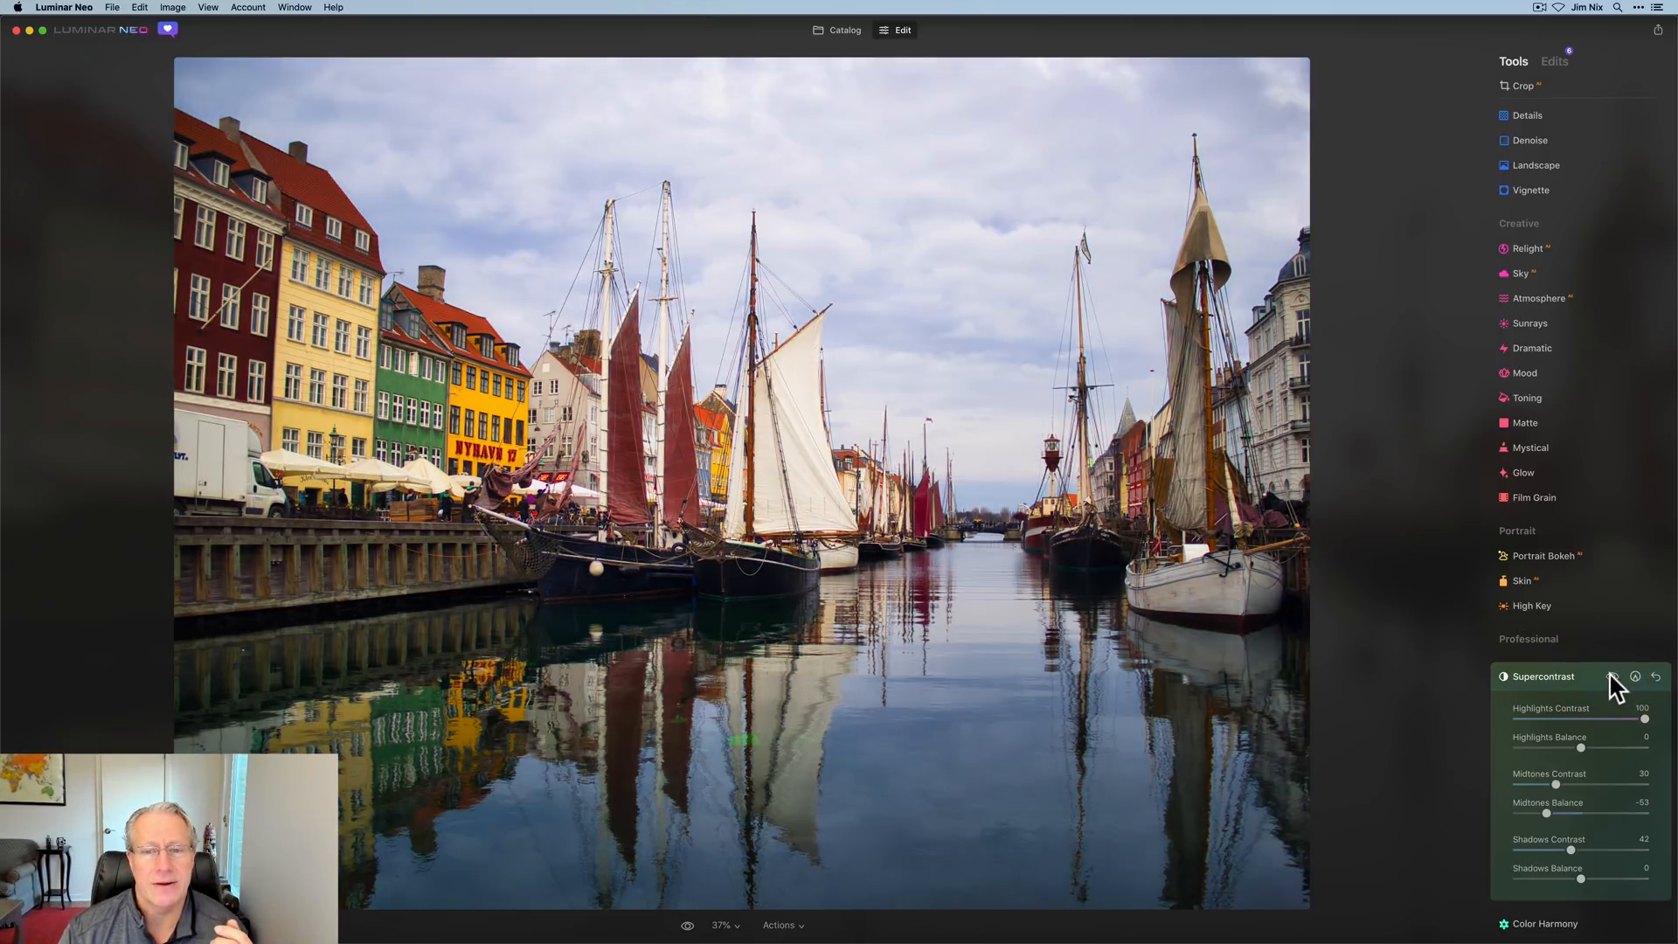
click(1611, 675)
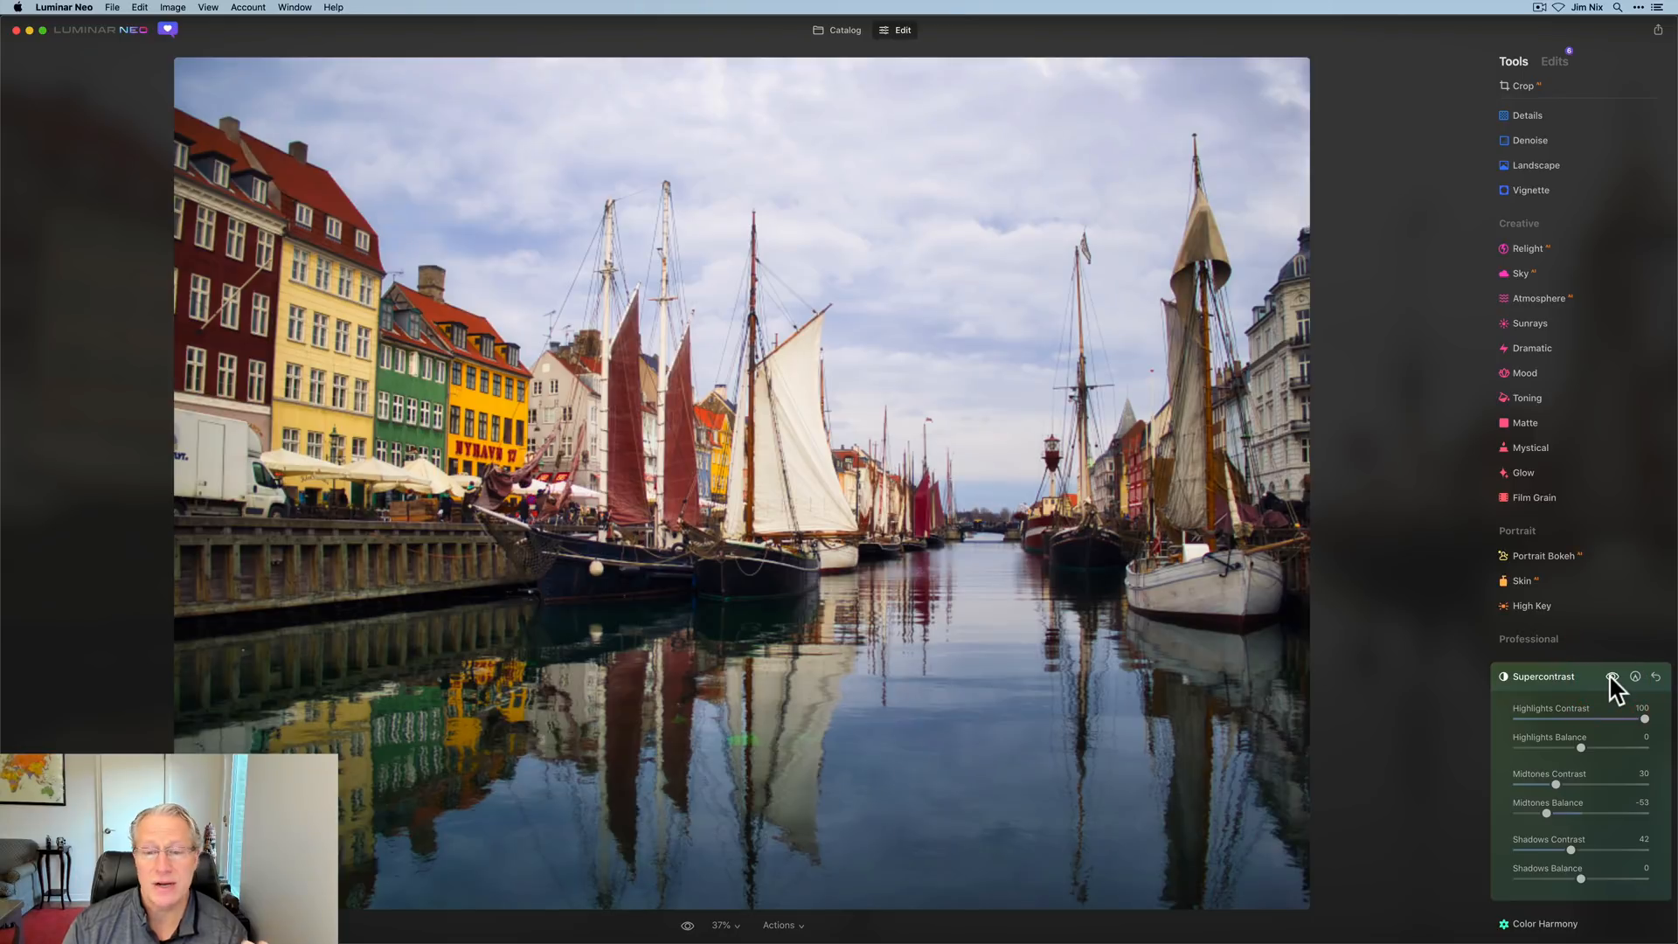
click(1611, 676)
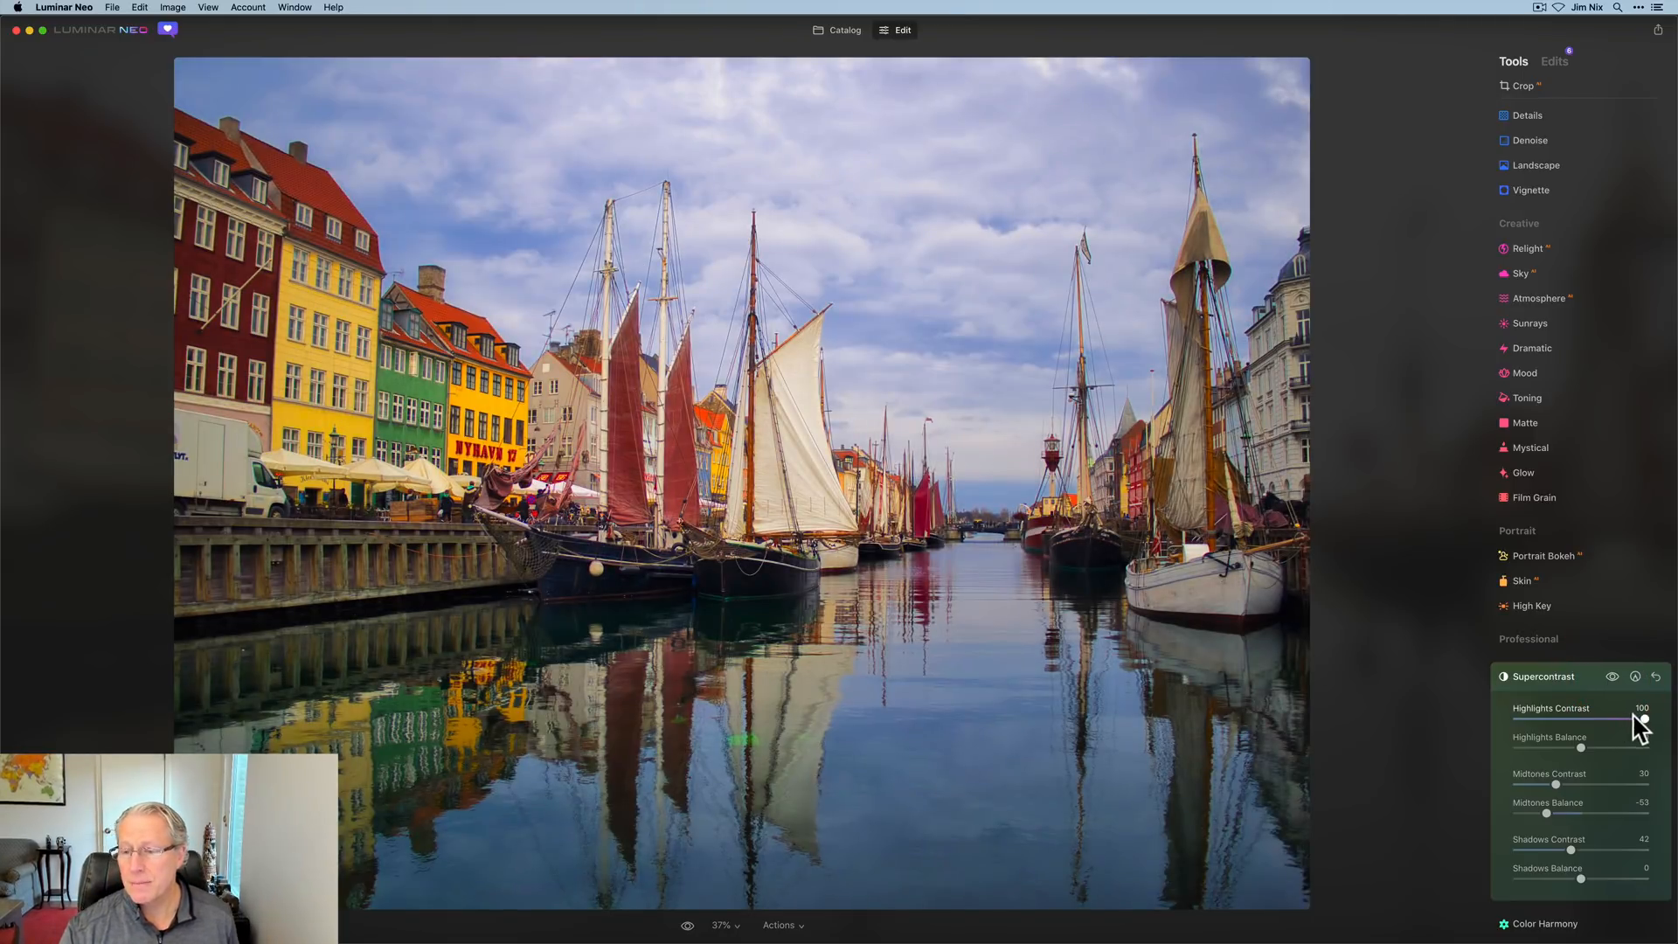
drag(1643, 726, 1631, 726)
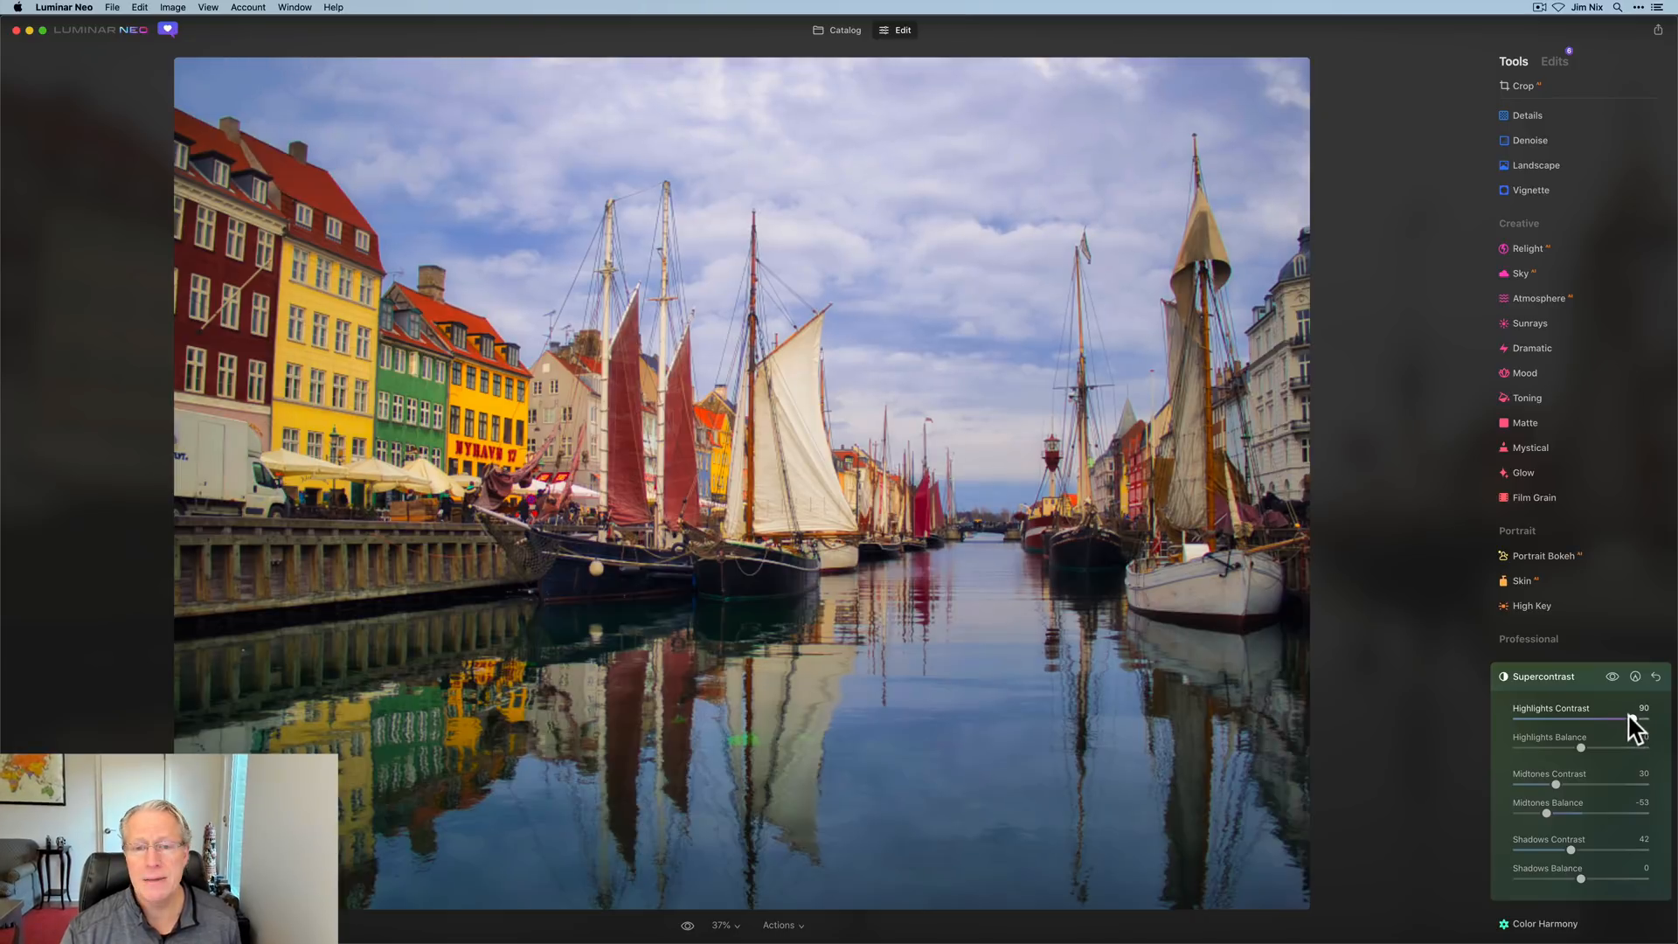
drag(1616, 723, 1606, 723)
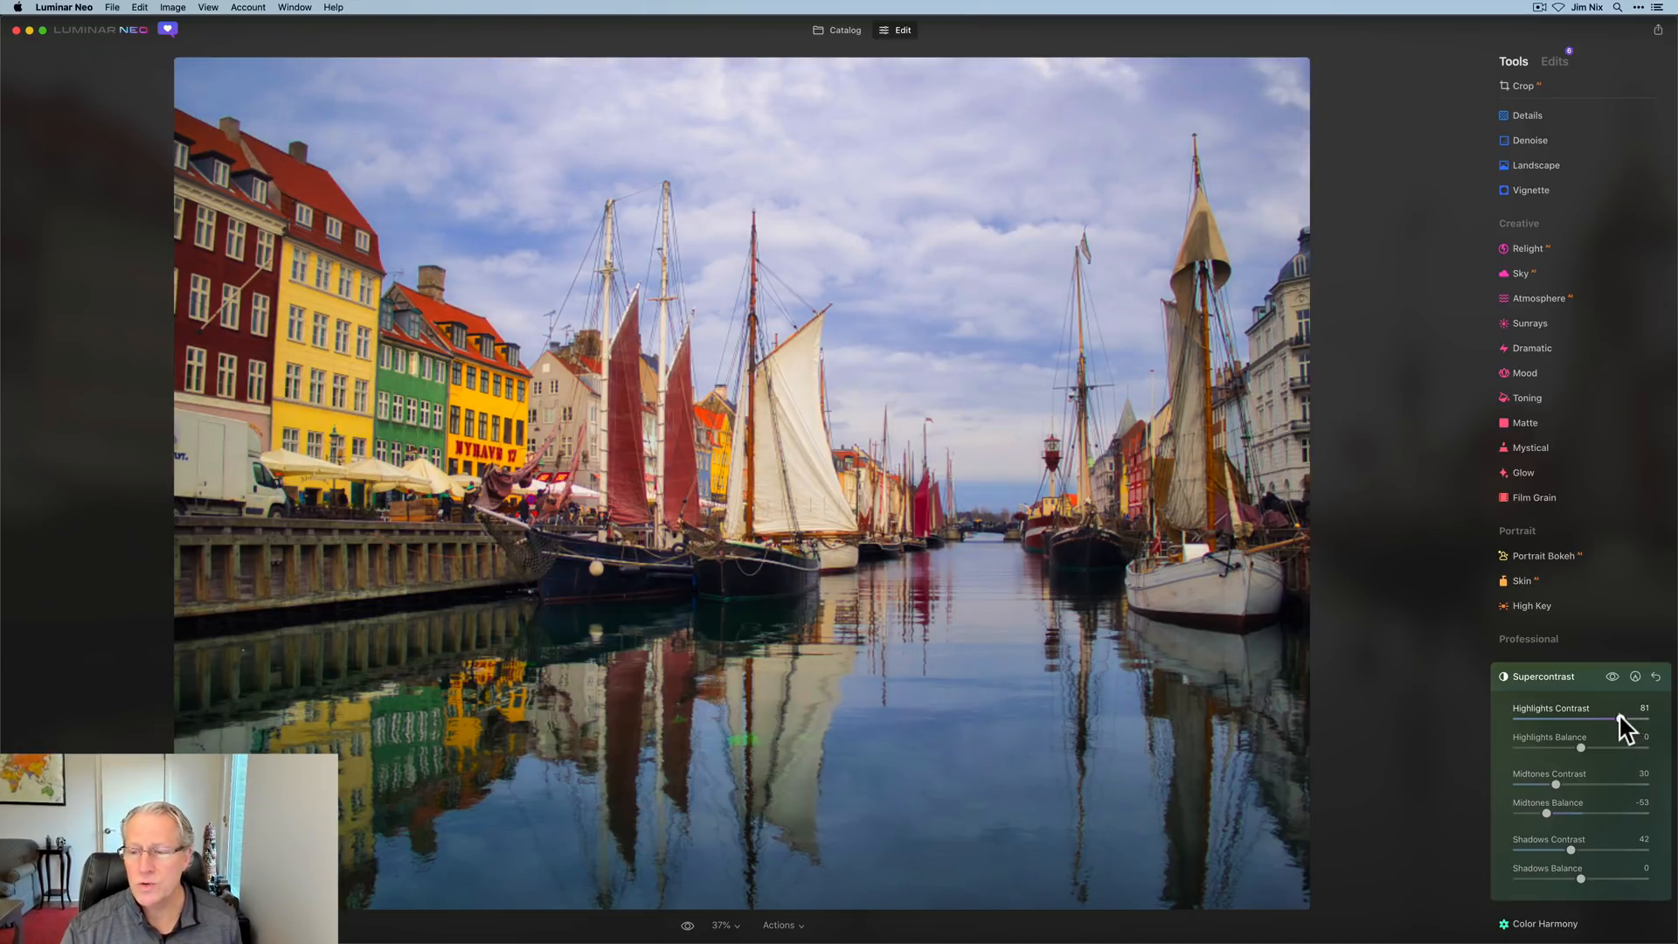
drag(1602, 723, 1599, 723)
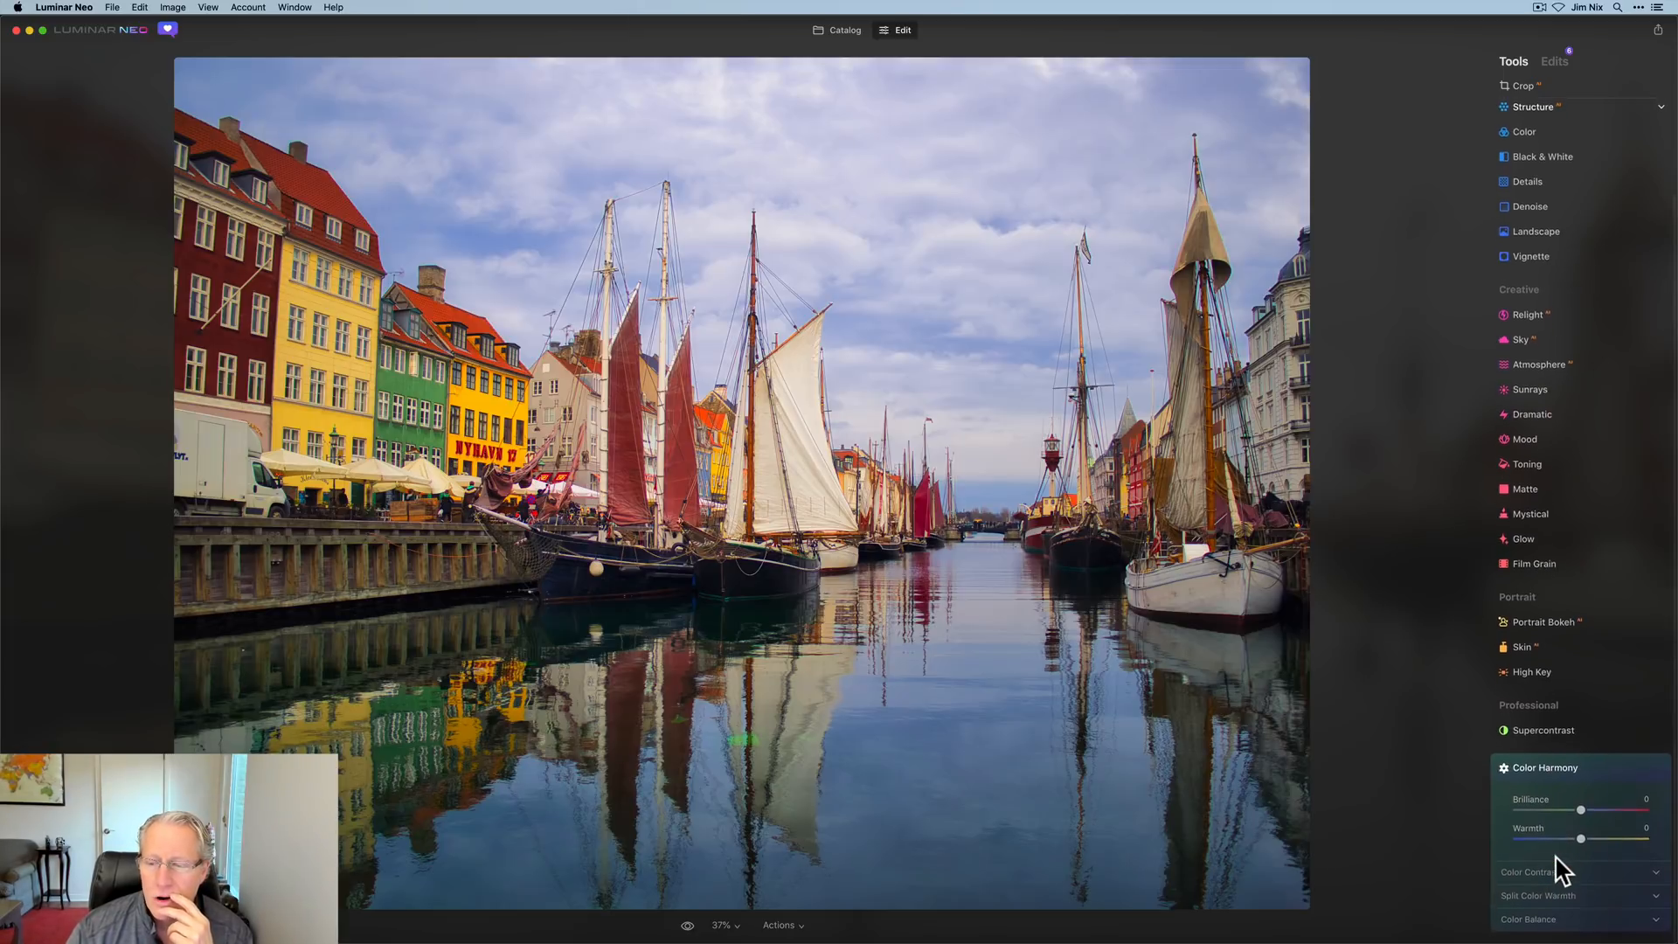
- Adjust the Color Harmony Warmth slider back and forth, settling around 11
drag(1581, 839, 1593, 839)
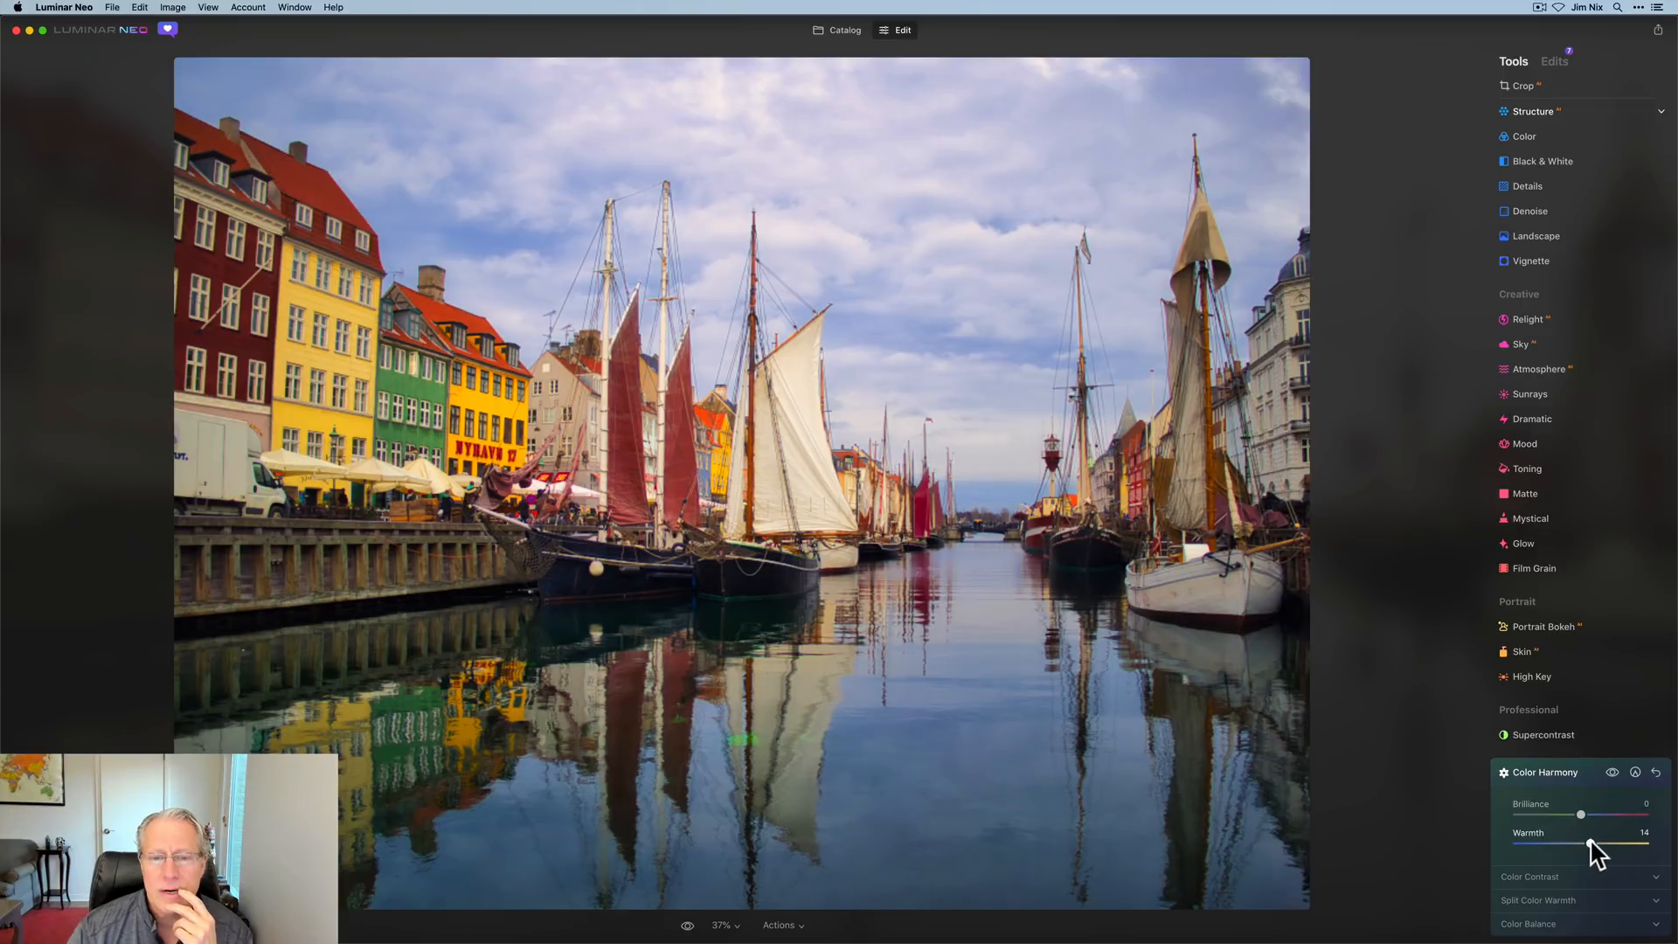
drag(1596, 847, 1581, 847)
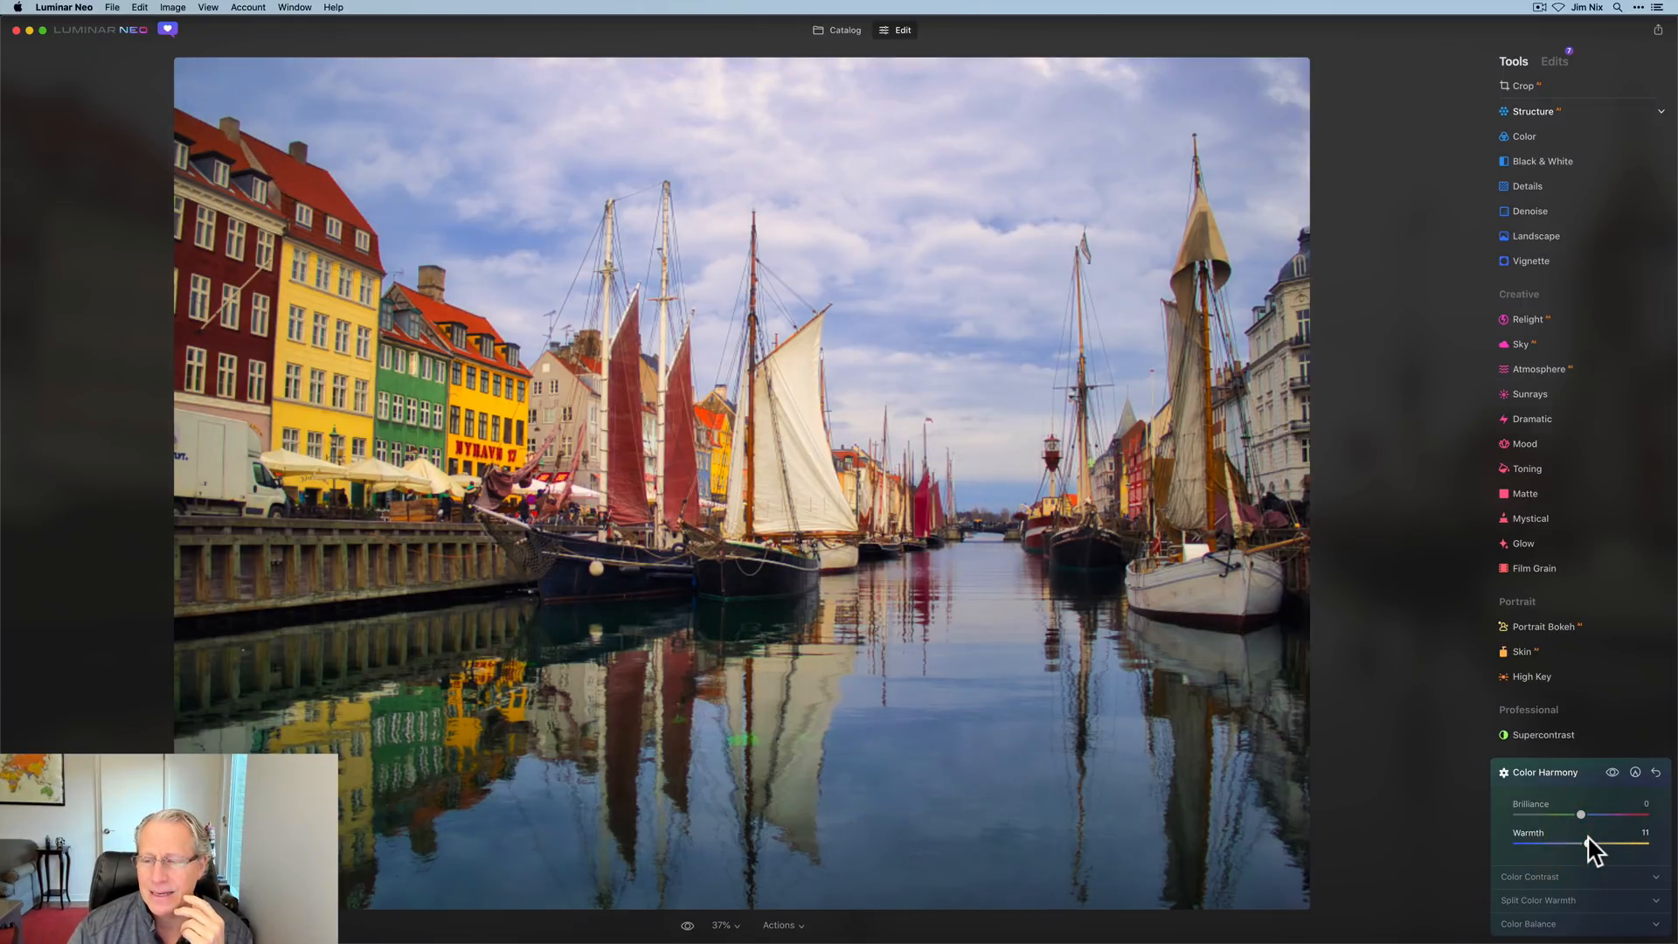
drag(1605, 845, 1581, 845)
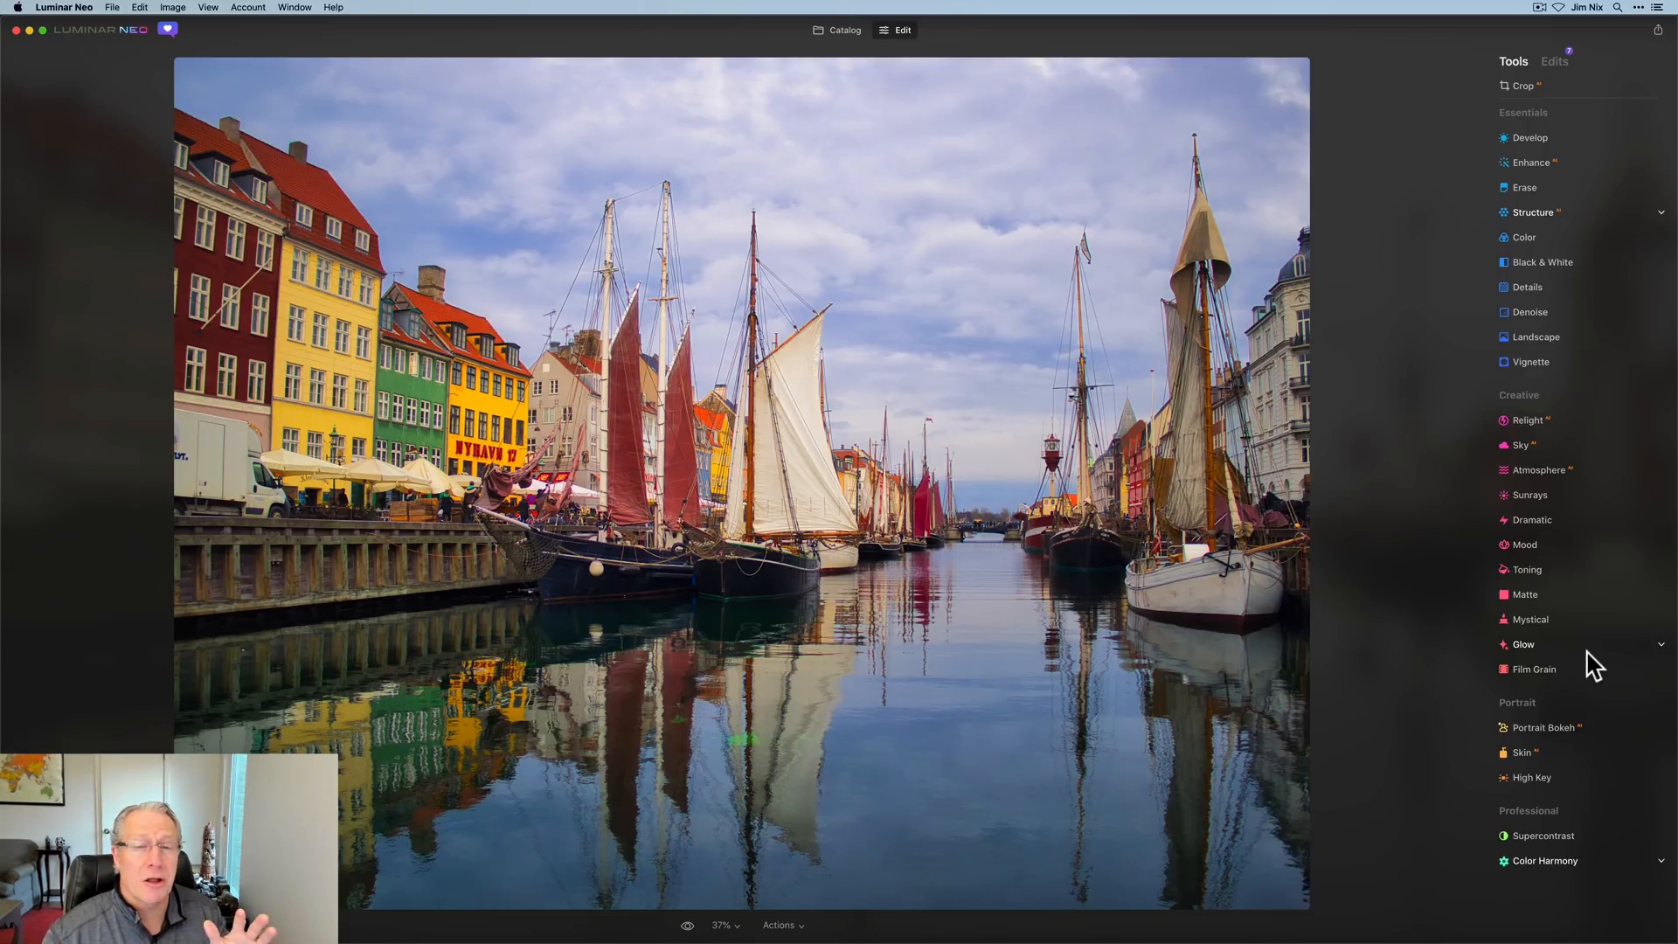
mouse_move(1520, 552)
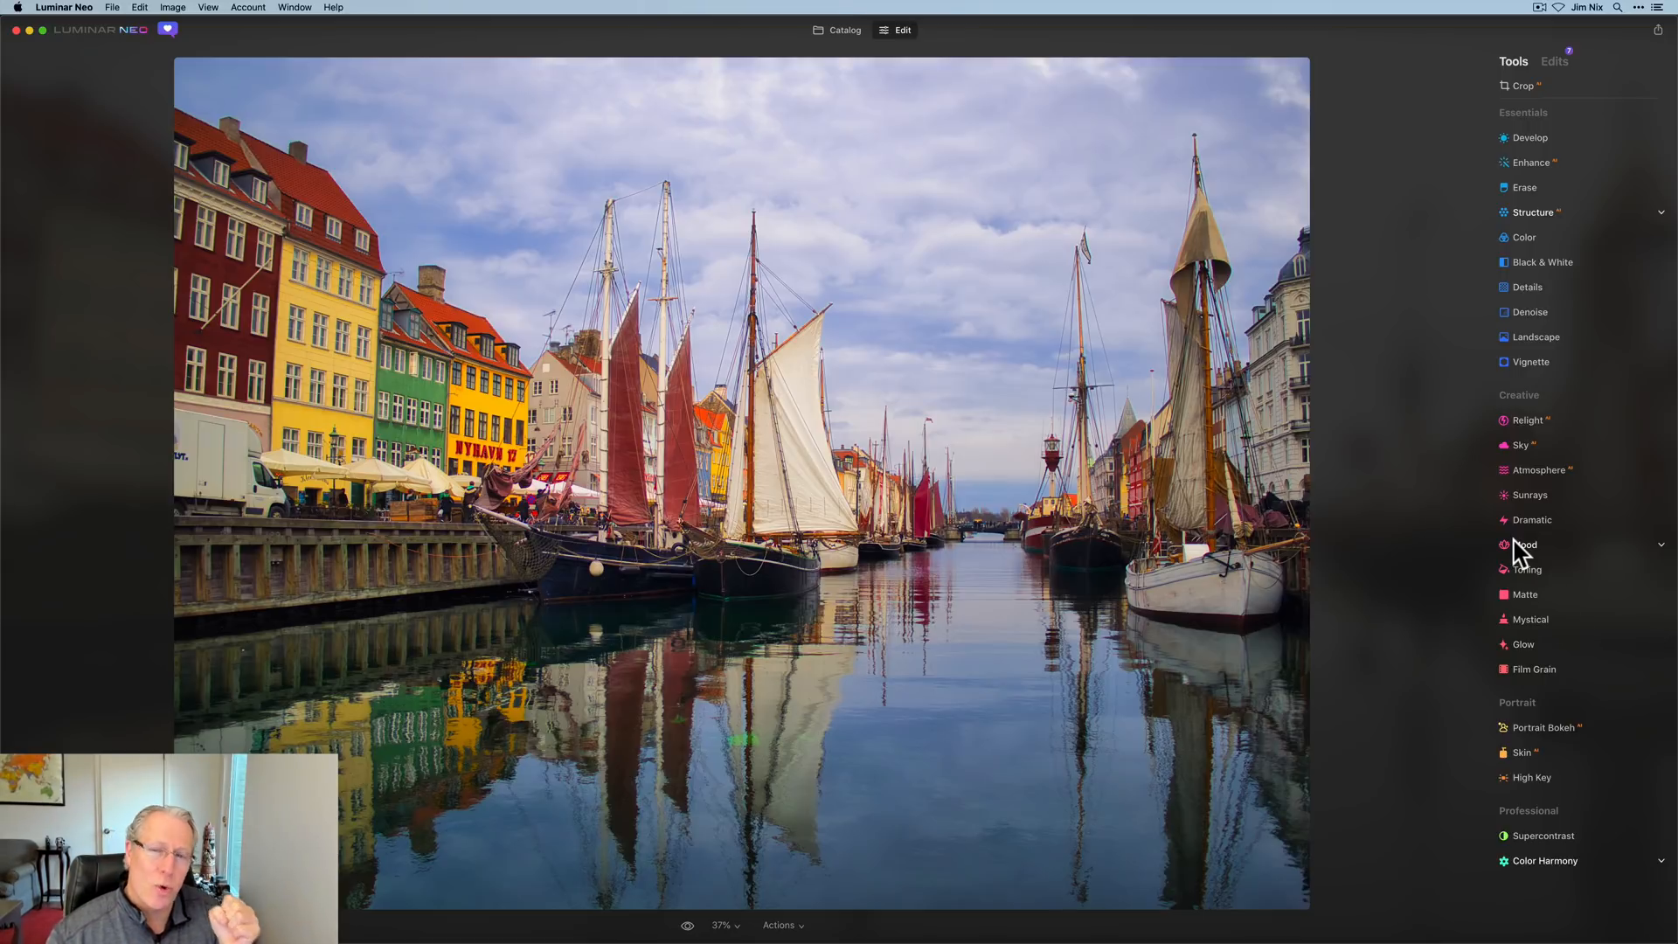
- In the Color tool's HSL saturation, lower blue and orange, and yellow to about -40
click(1524, 236)
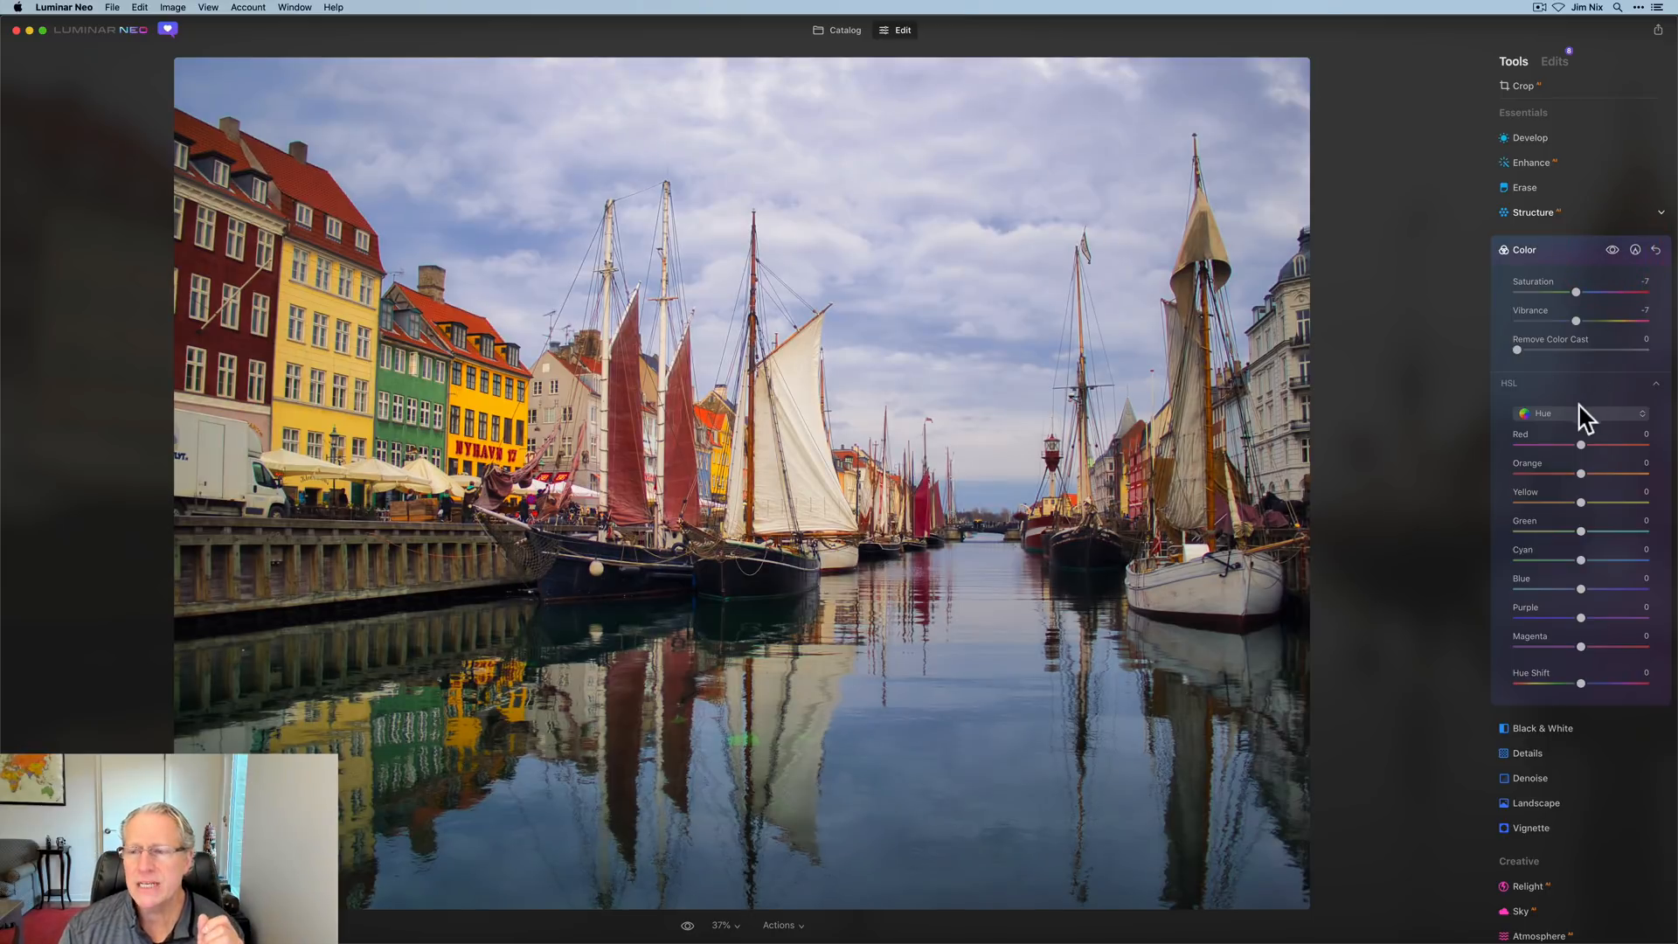
mouse_move(1573, 572)
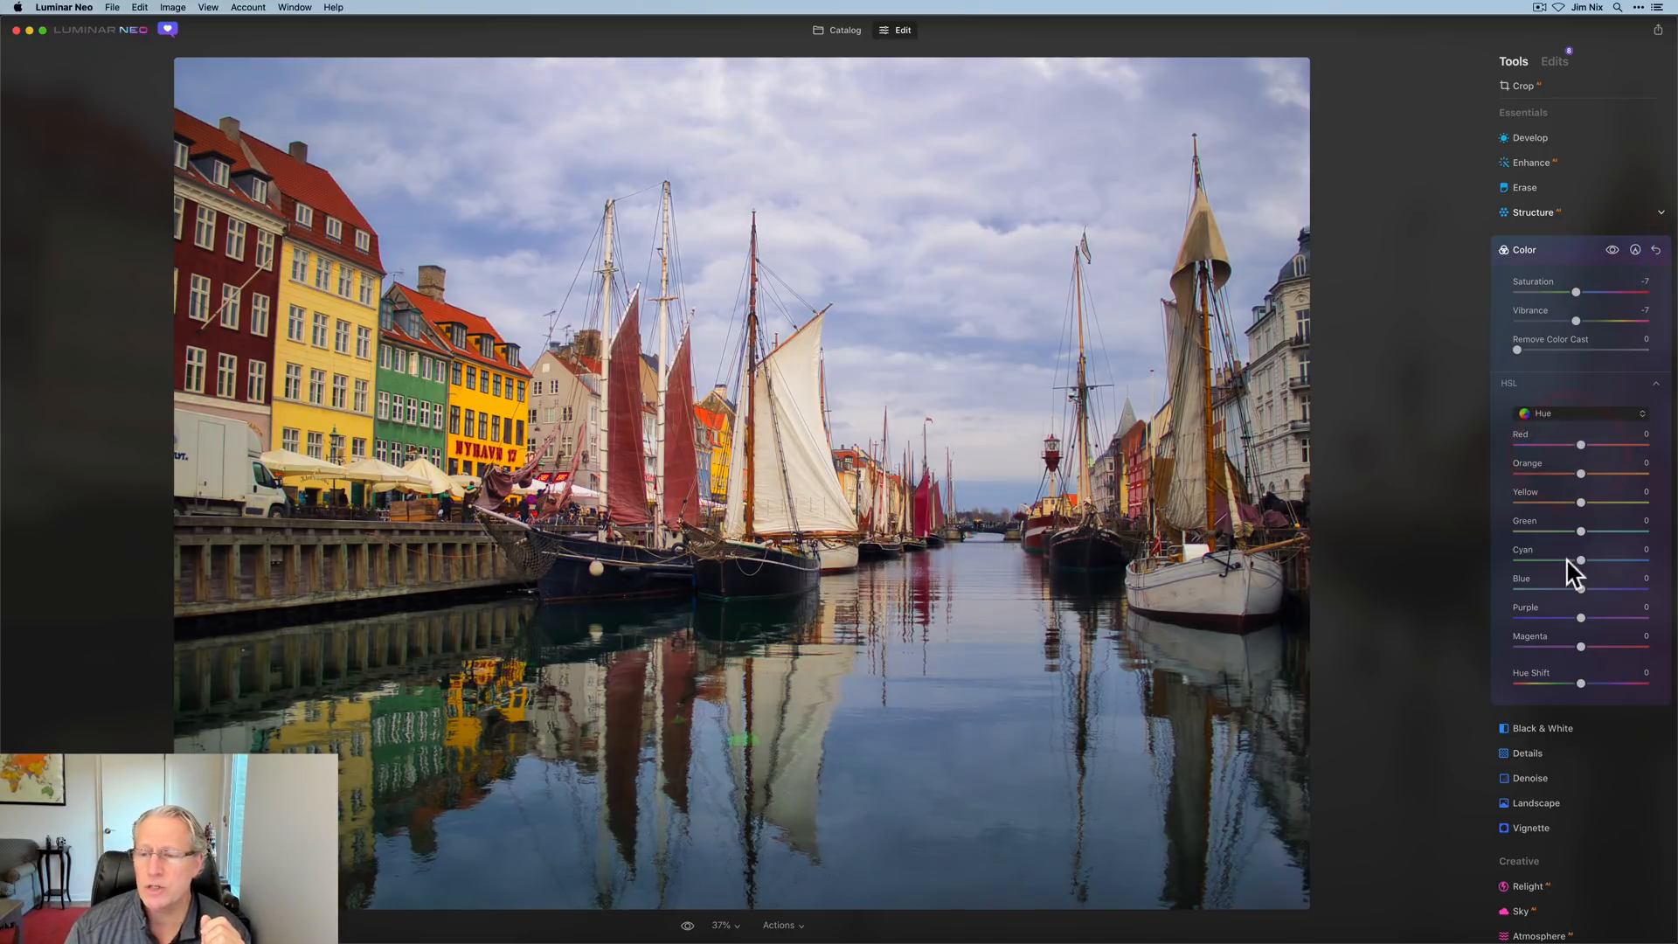
drag(1582, 587, 1573, 587)
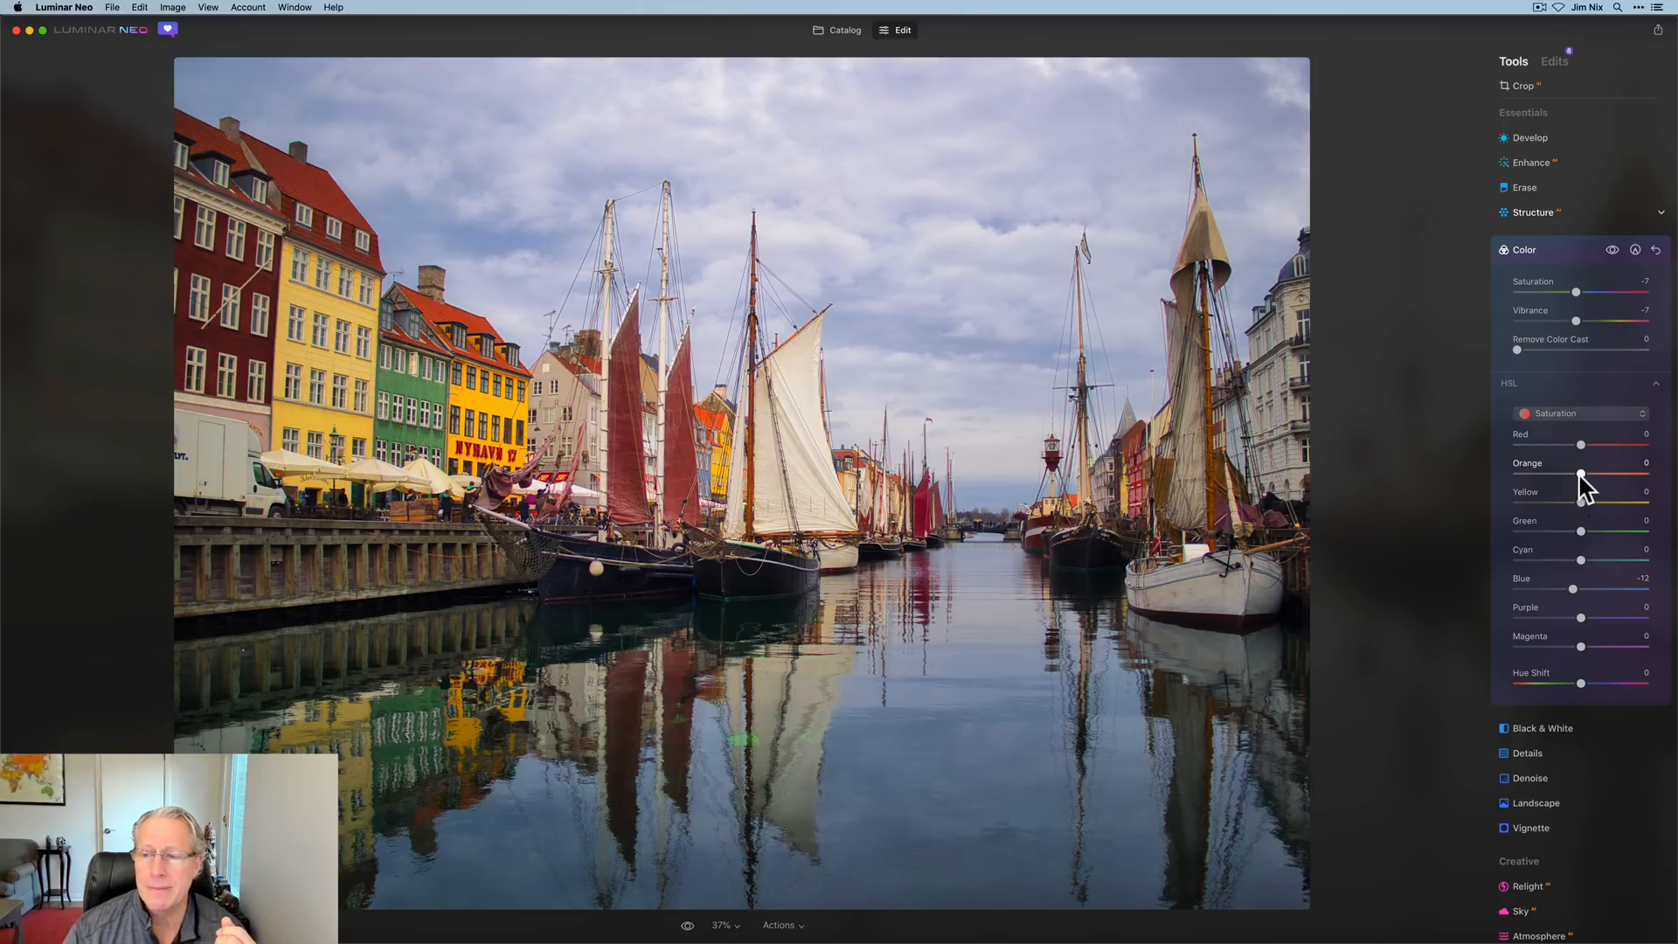
drag(1583, 474, 1578, 474)
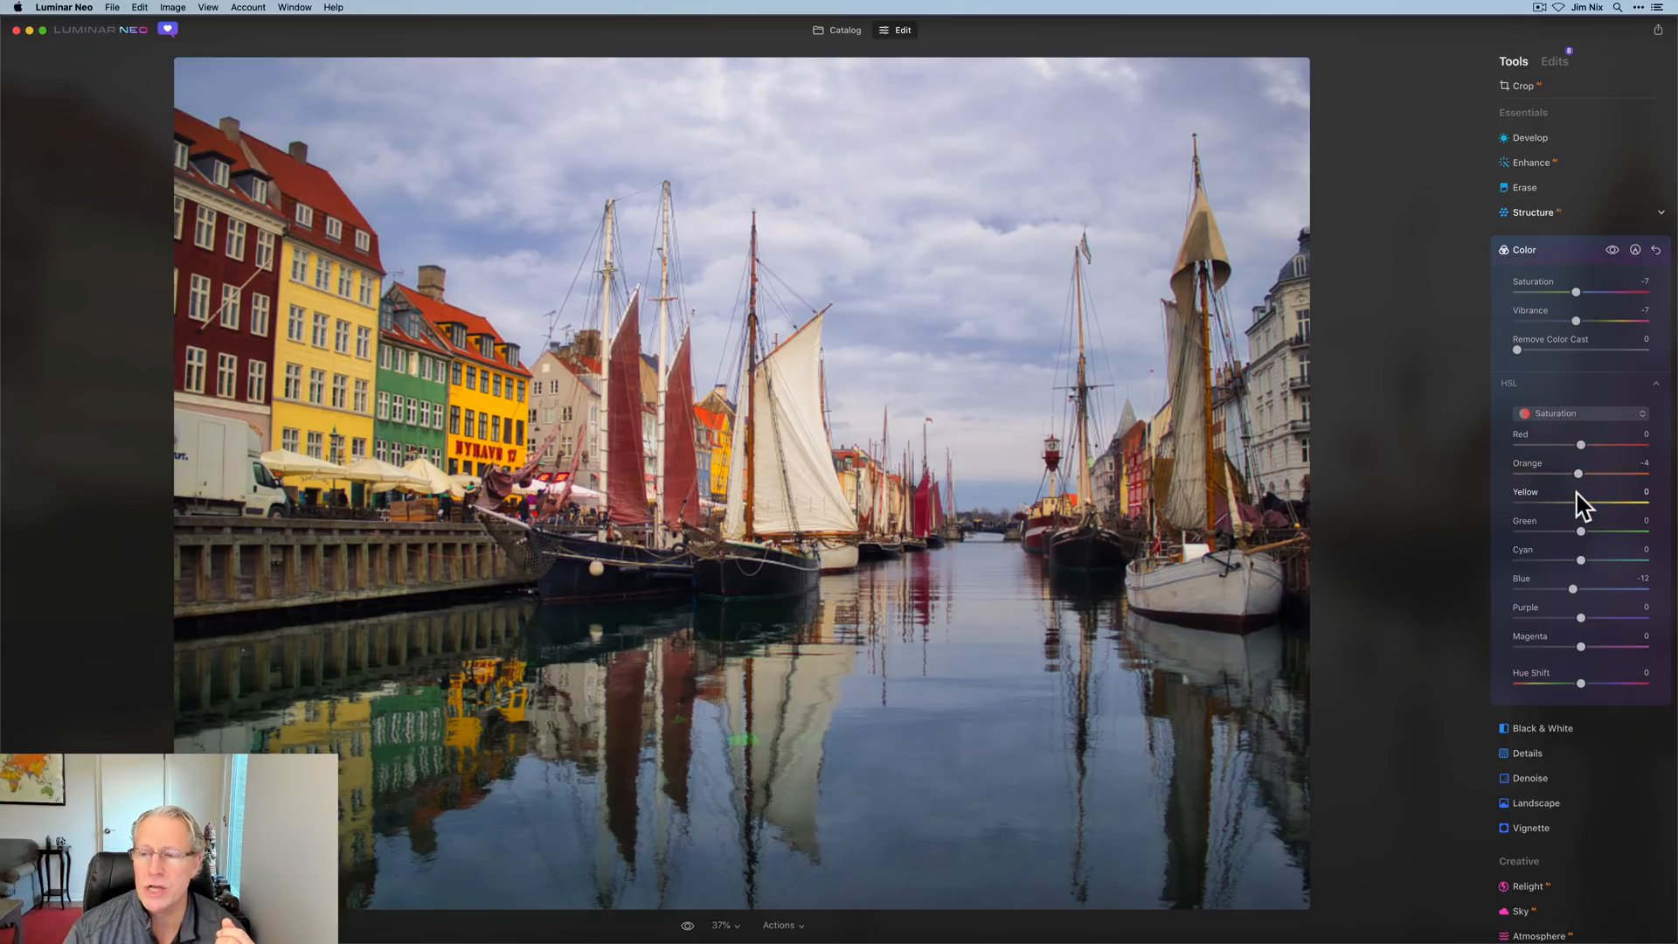
drag(1582, 506, 1571, 506)
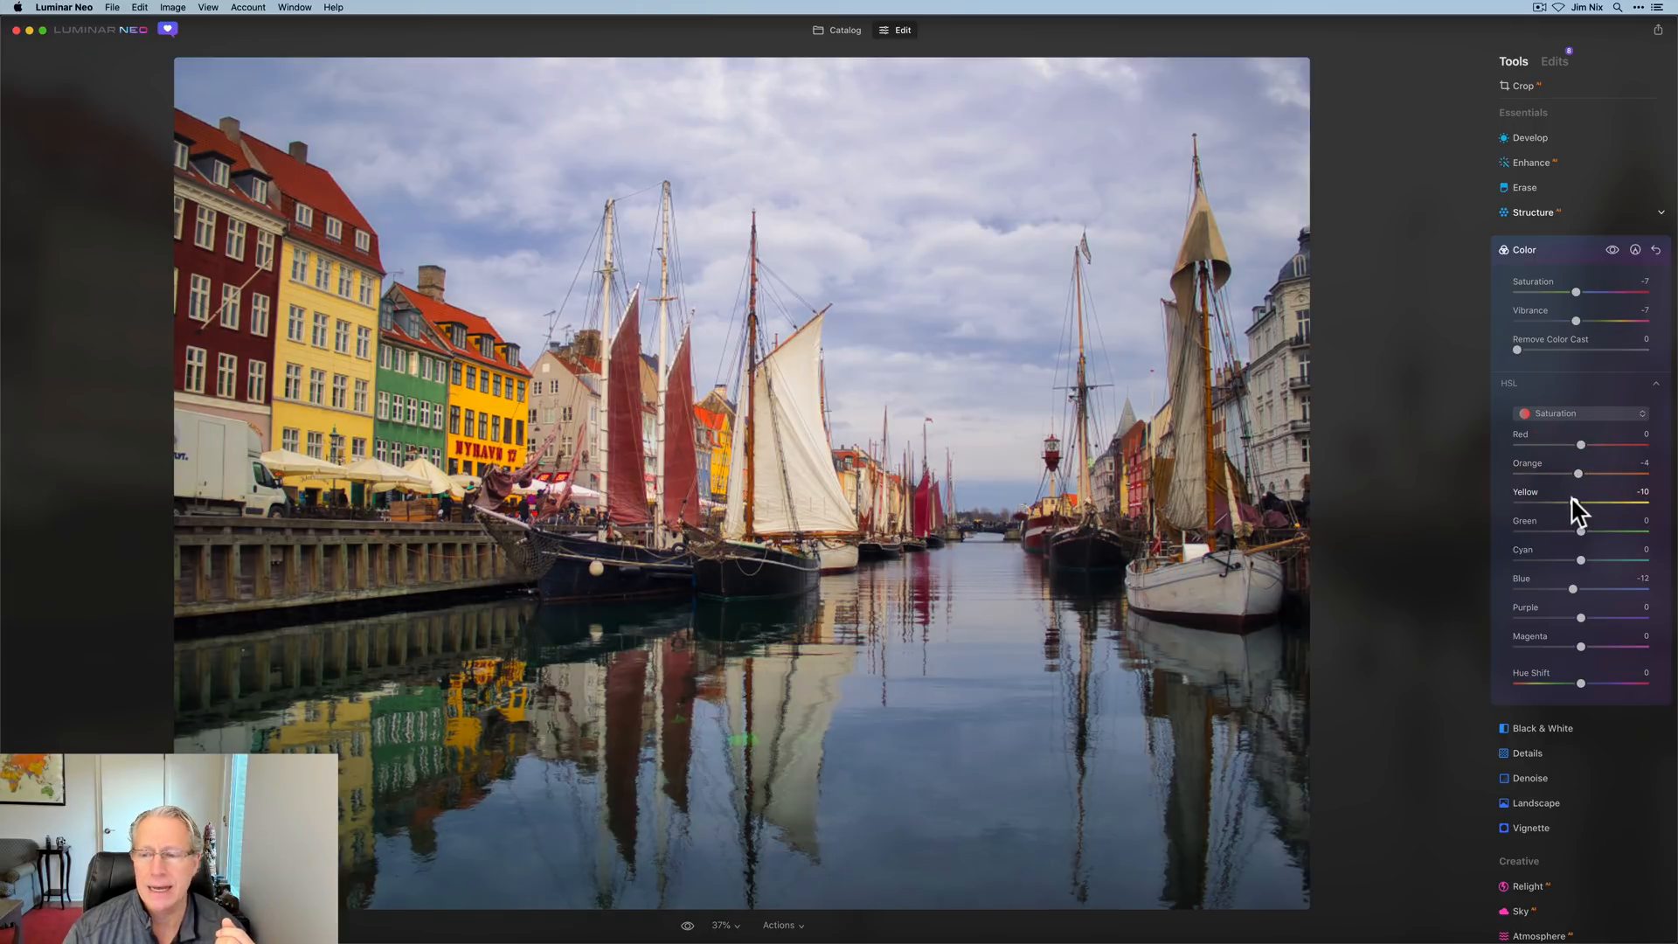
drag(1582, 506, 1520, 506)
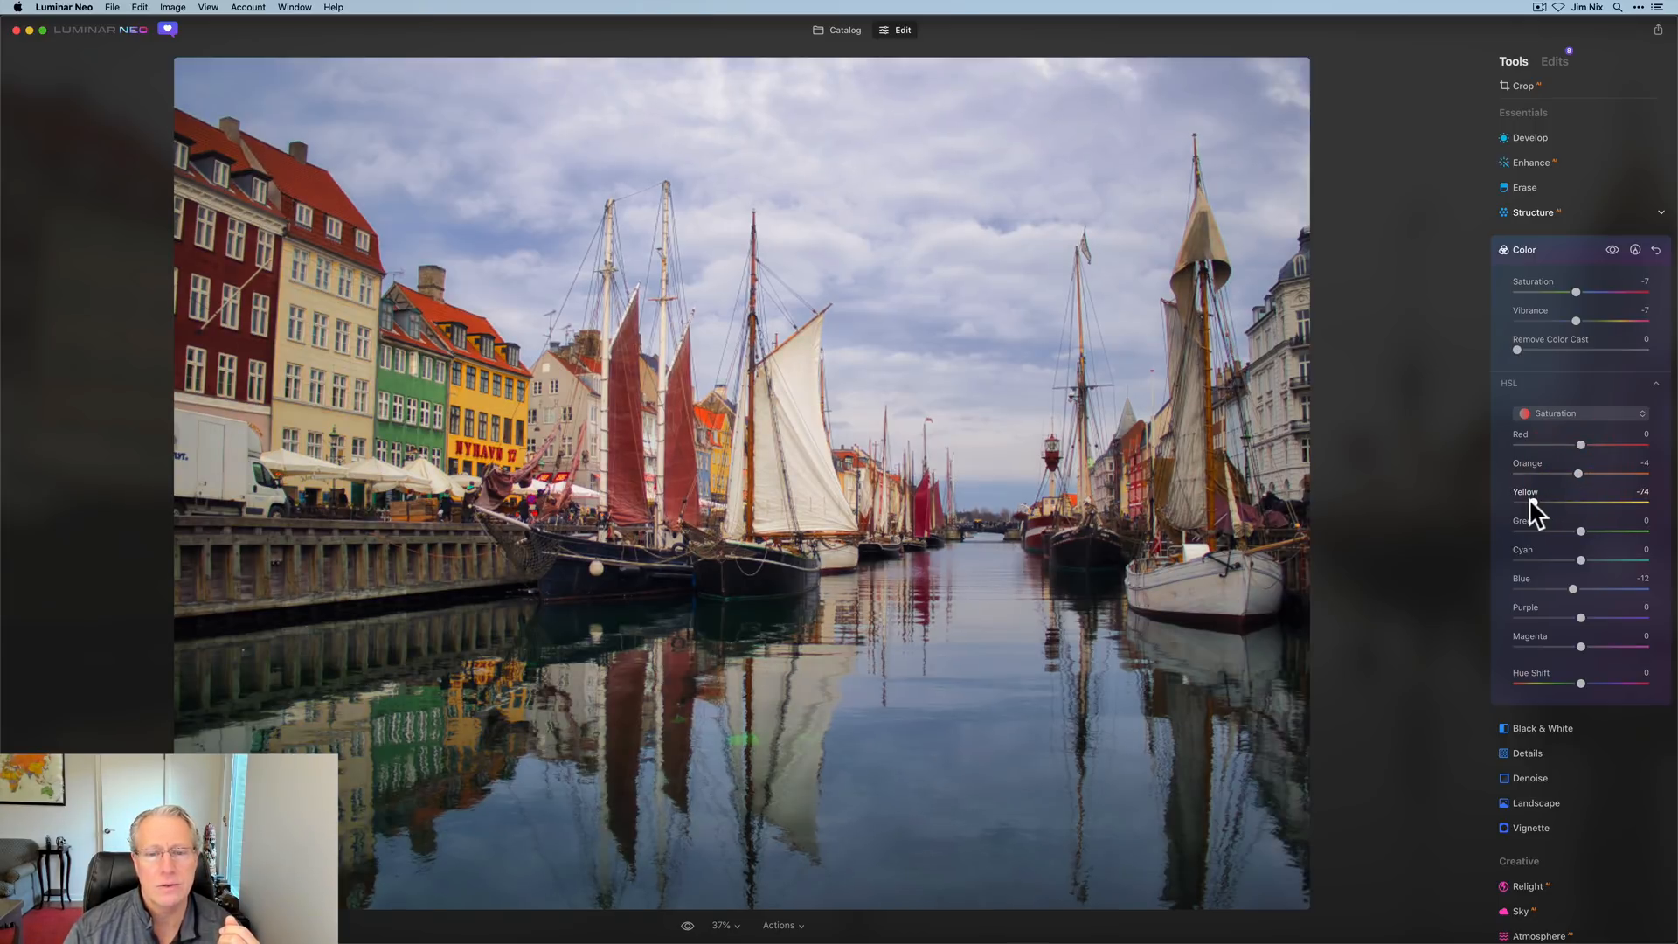
drag(1552, 502, 1589, 501)
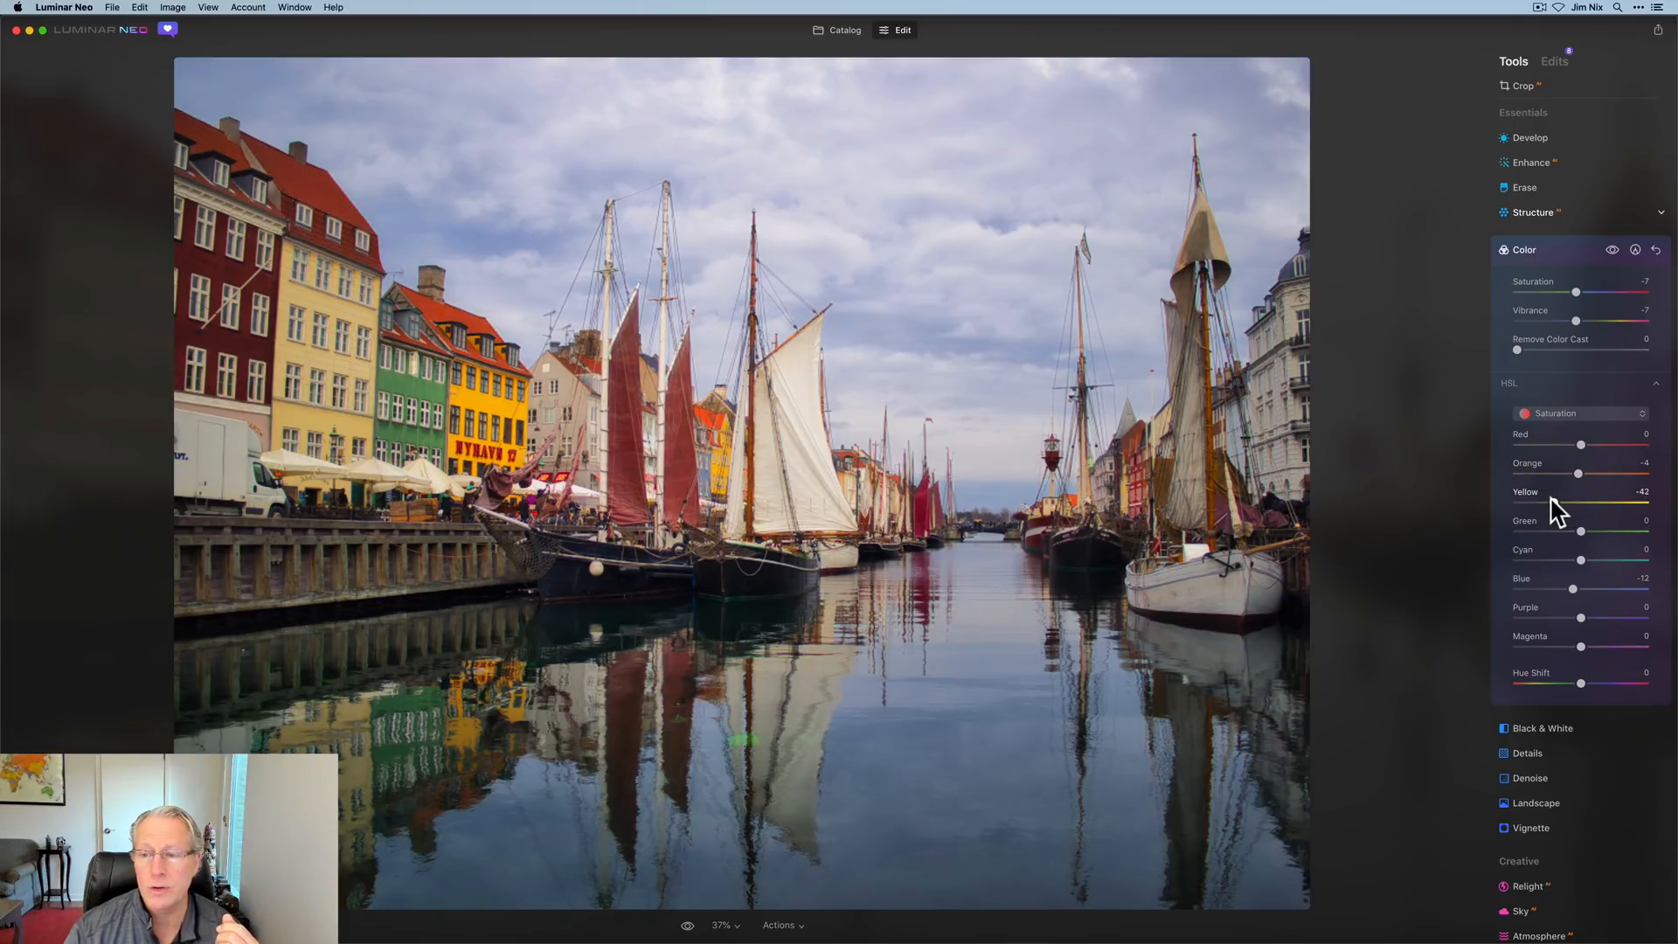
drag(1583, 504, 1584, 504)
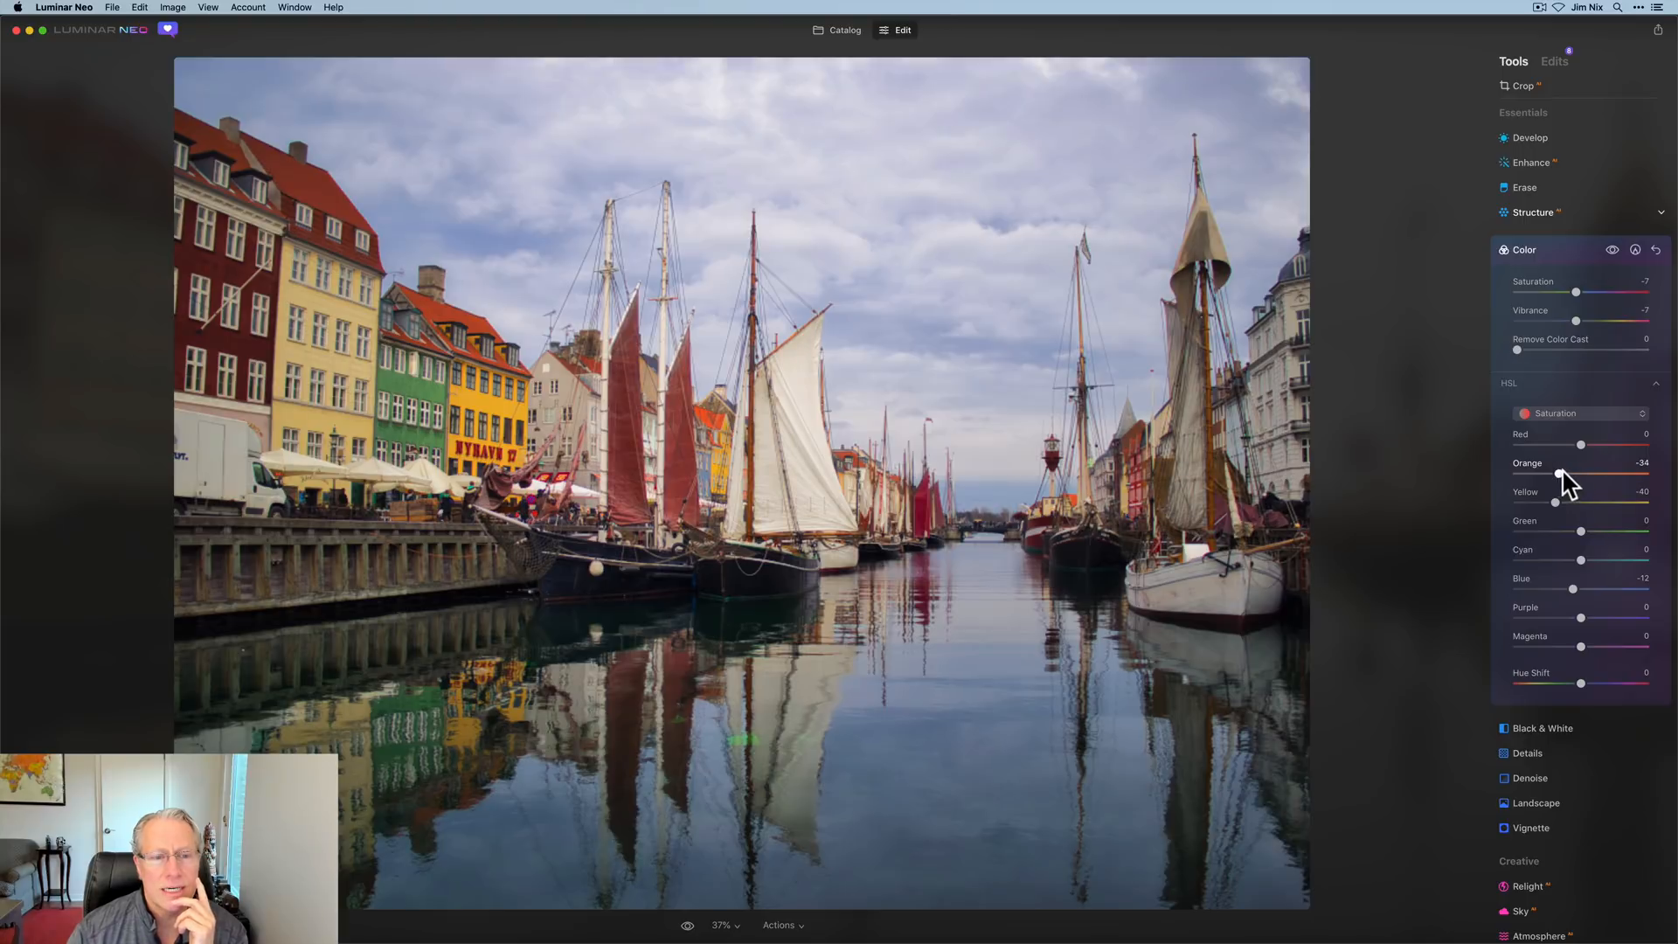
drag(1558, 473, 1577, 474)
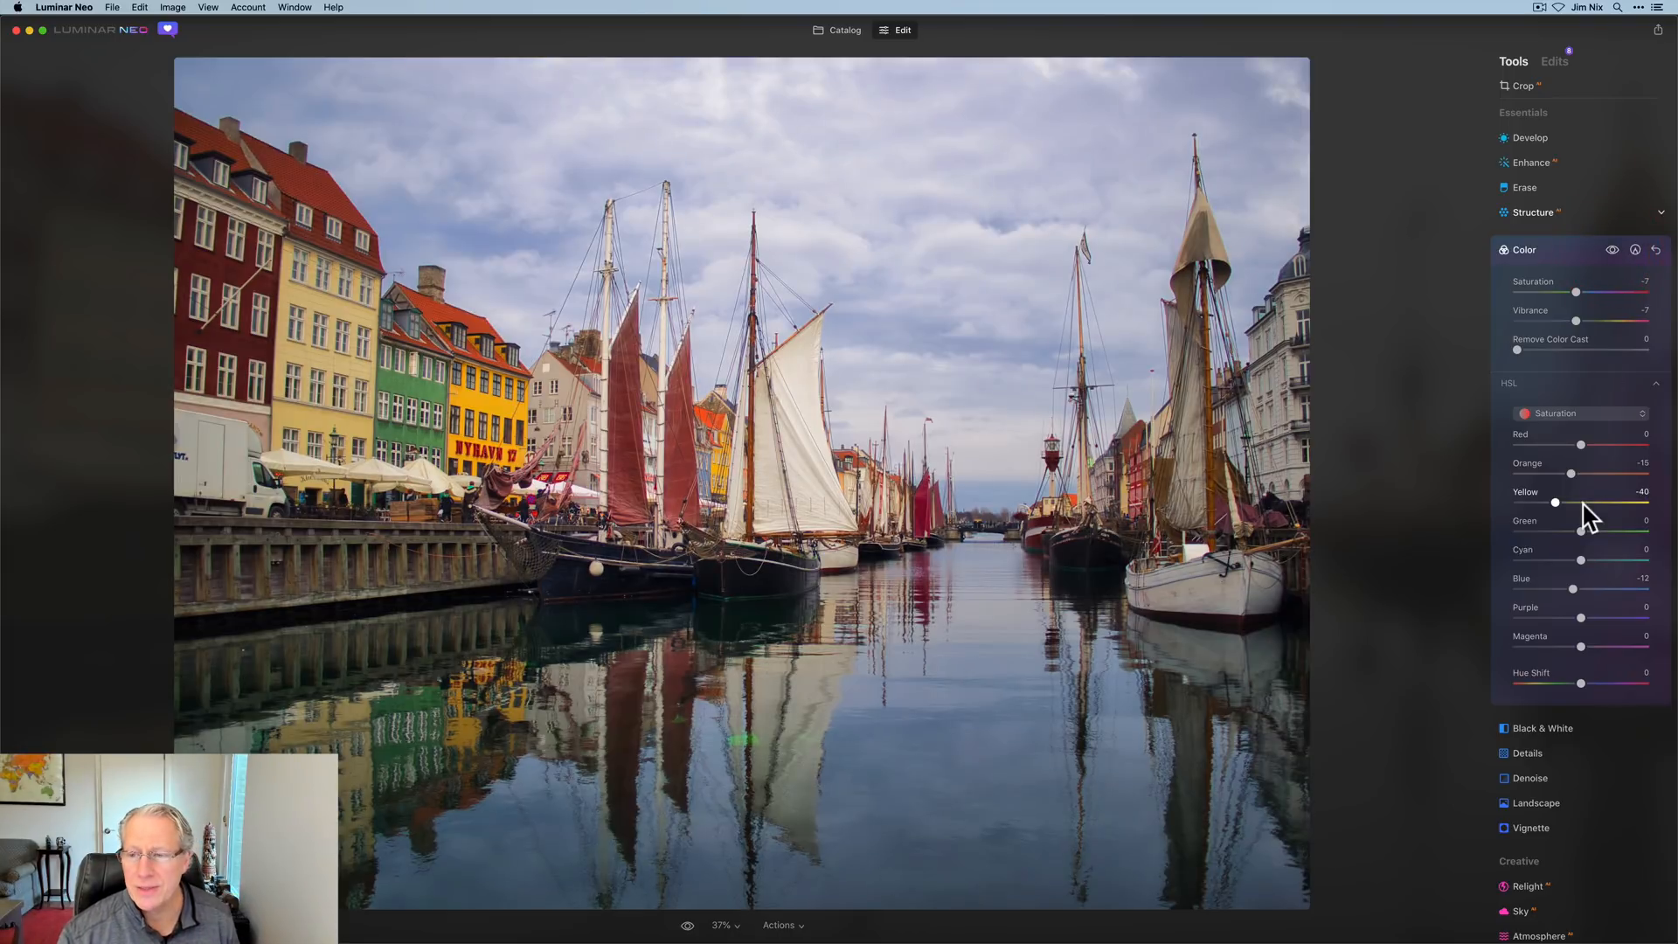
- Ease back the orange and blue desaturation to about -5, and lower vibrance slightly
drag(1572, 588, 1574, 588)
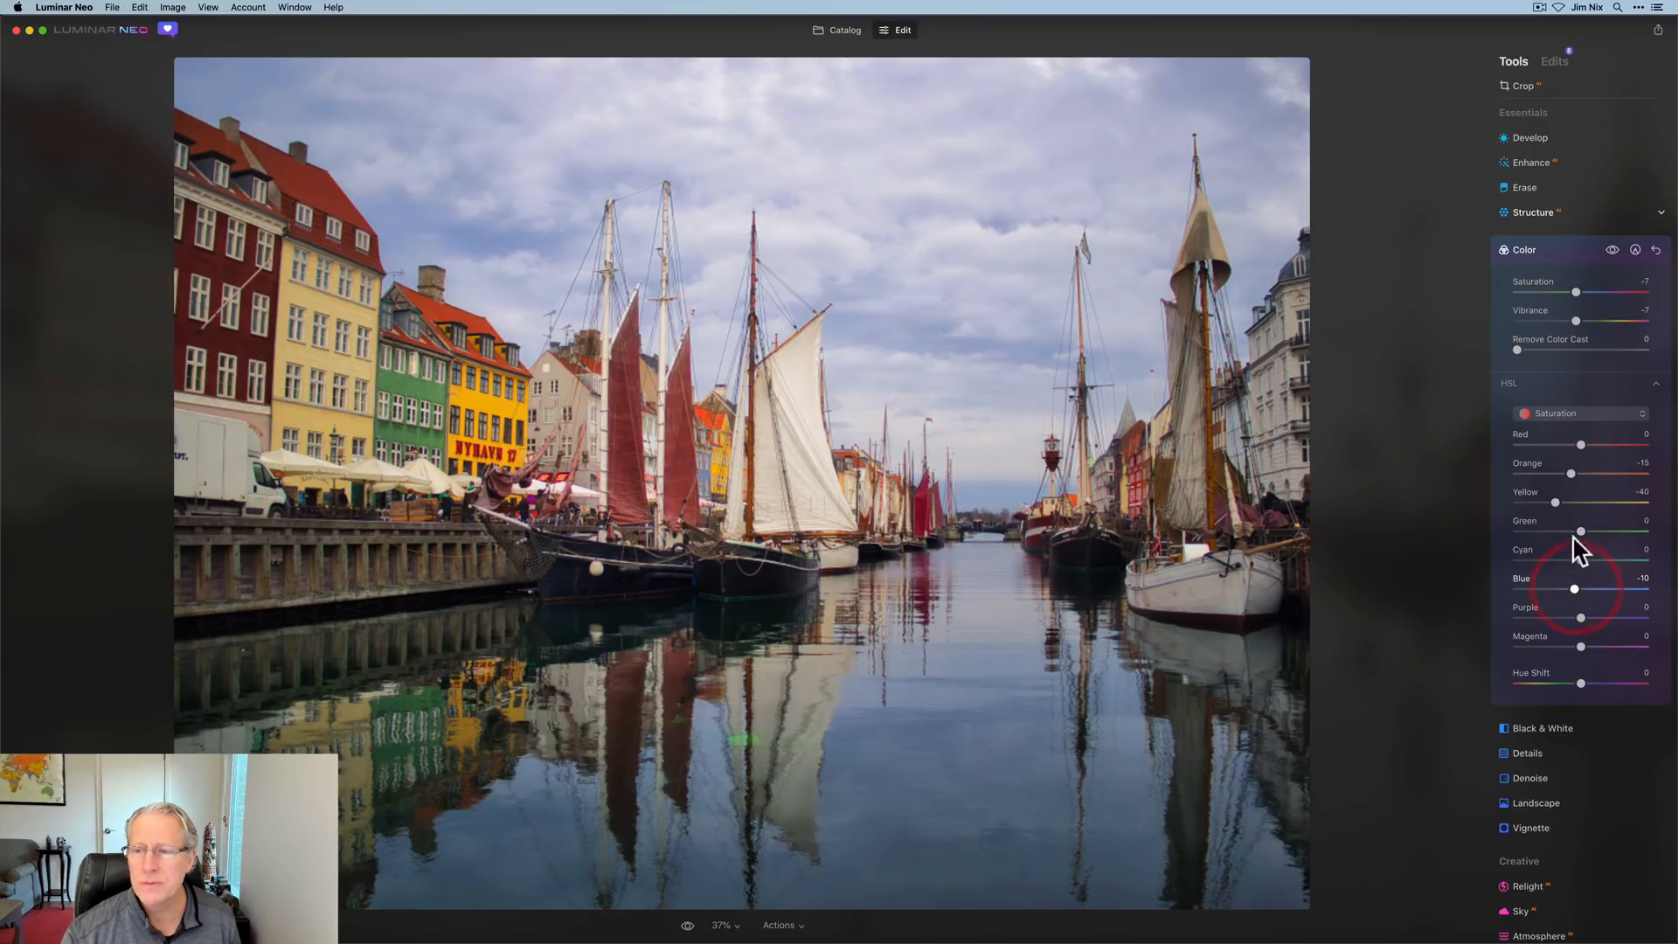
drag(1576, 321, 1578, 321)
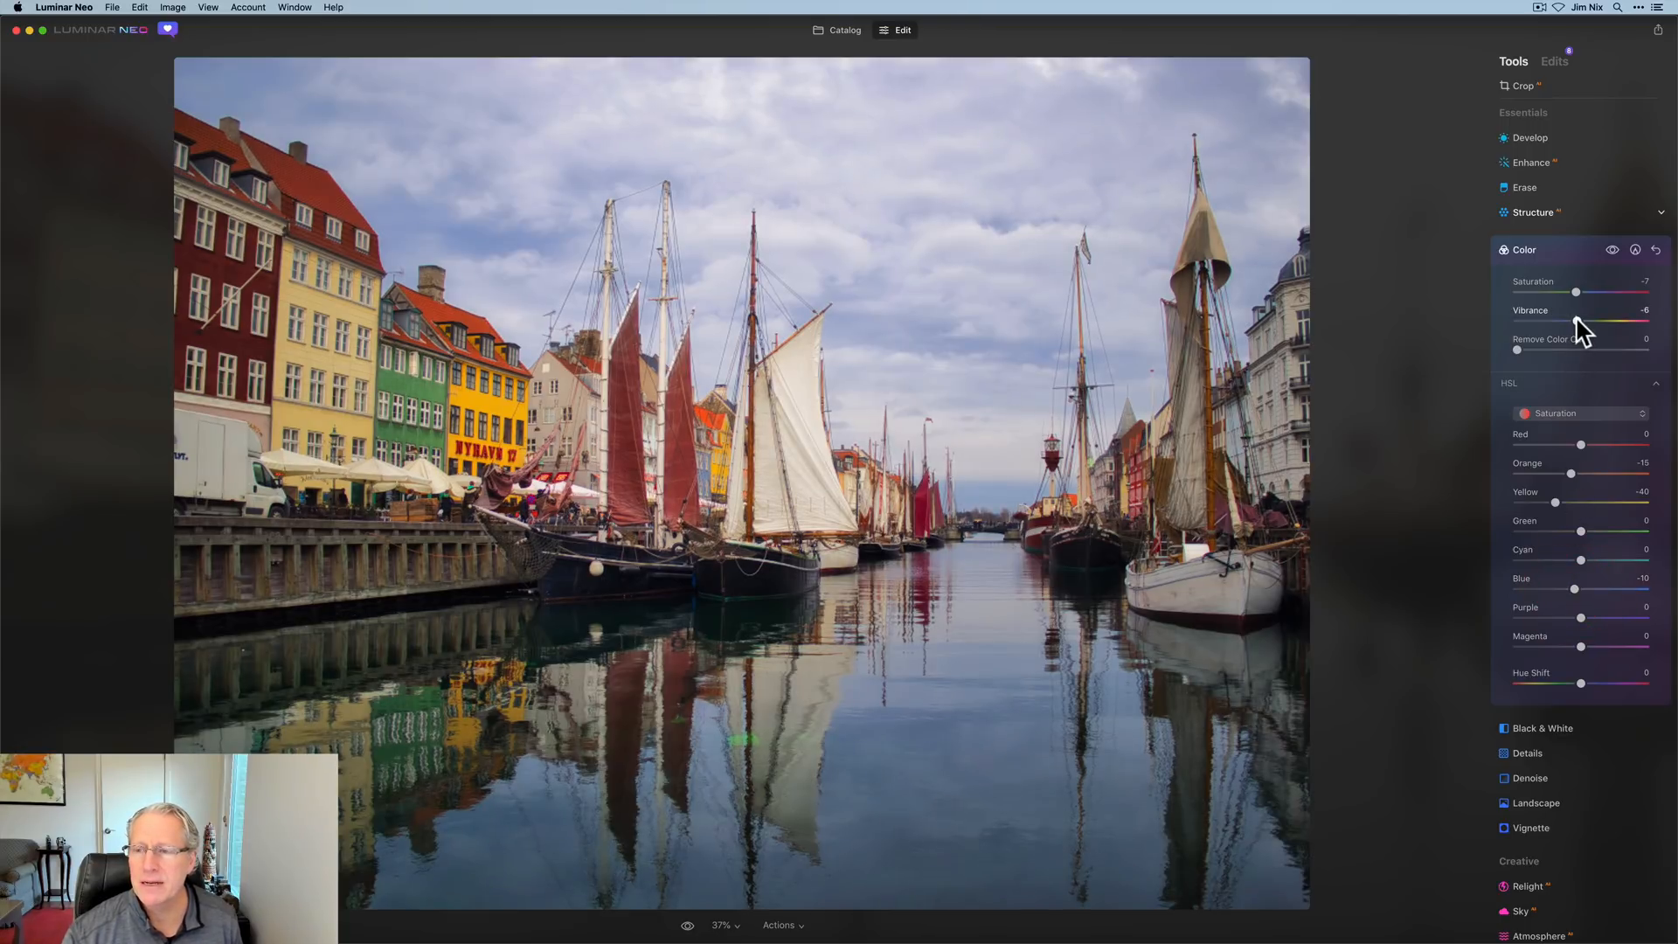
drag(1578, 319, 1594, 319)
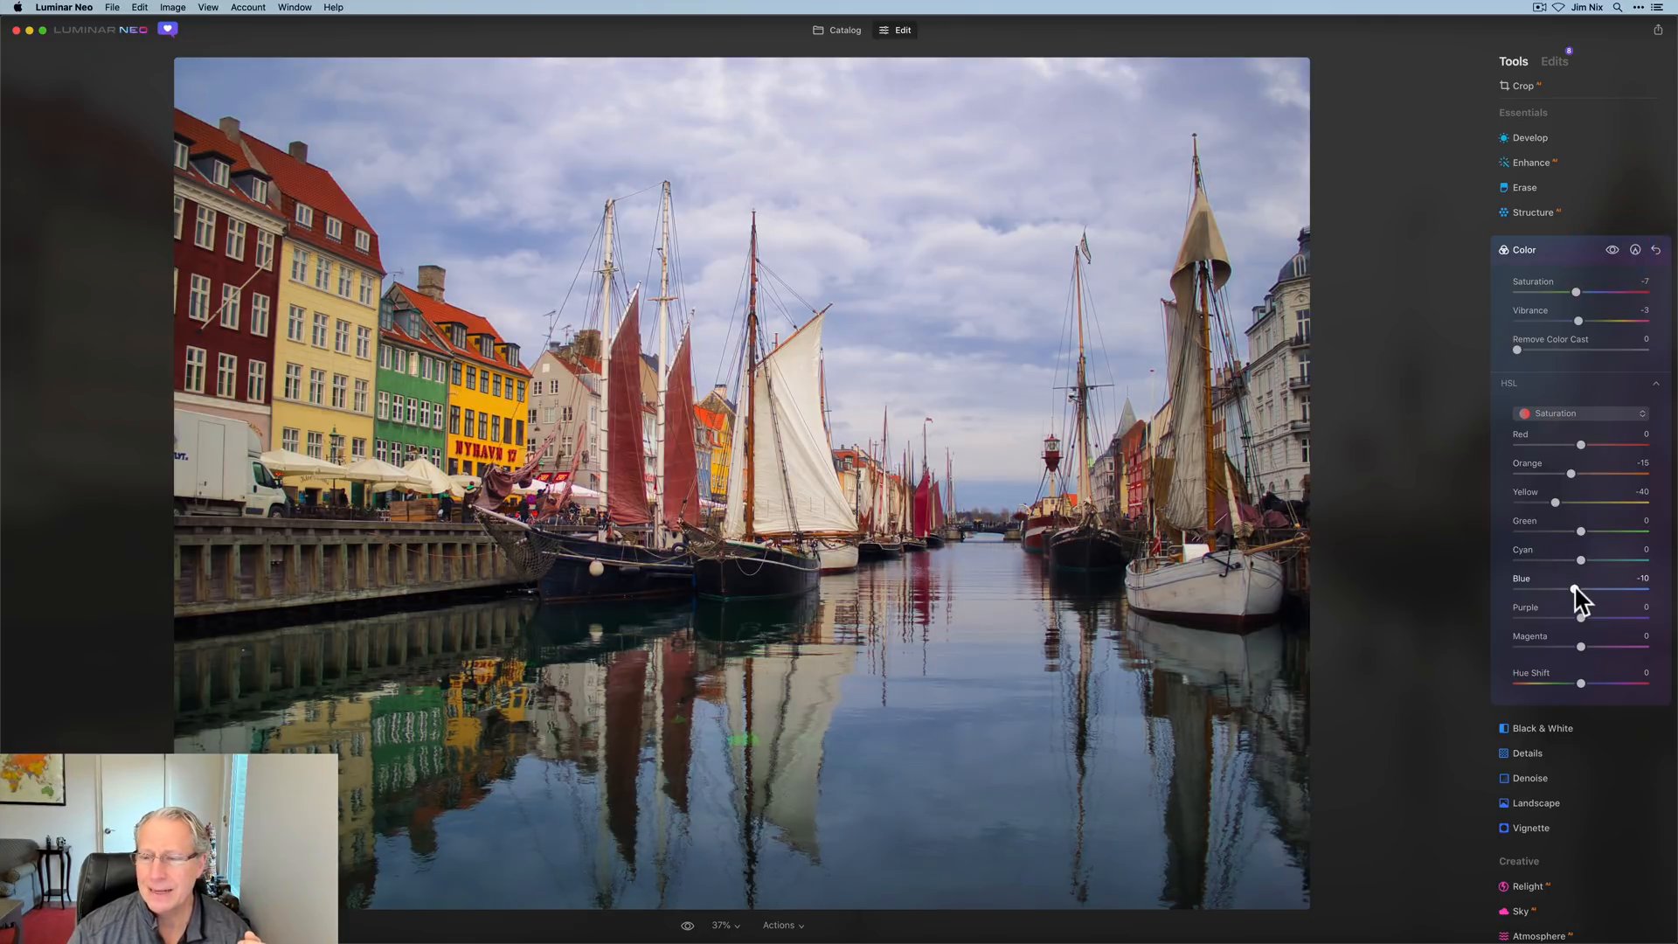
drag(1574, 592, 1581, 592)
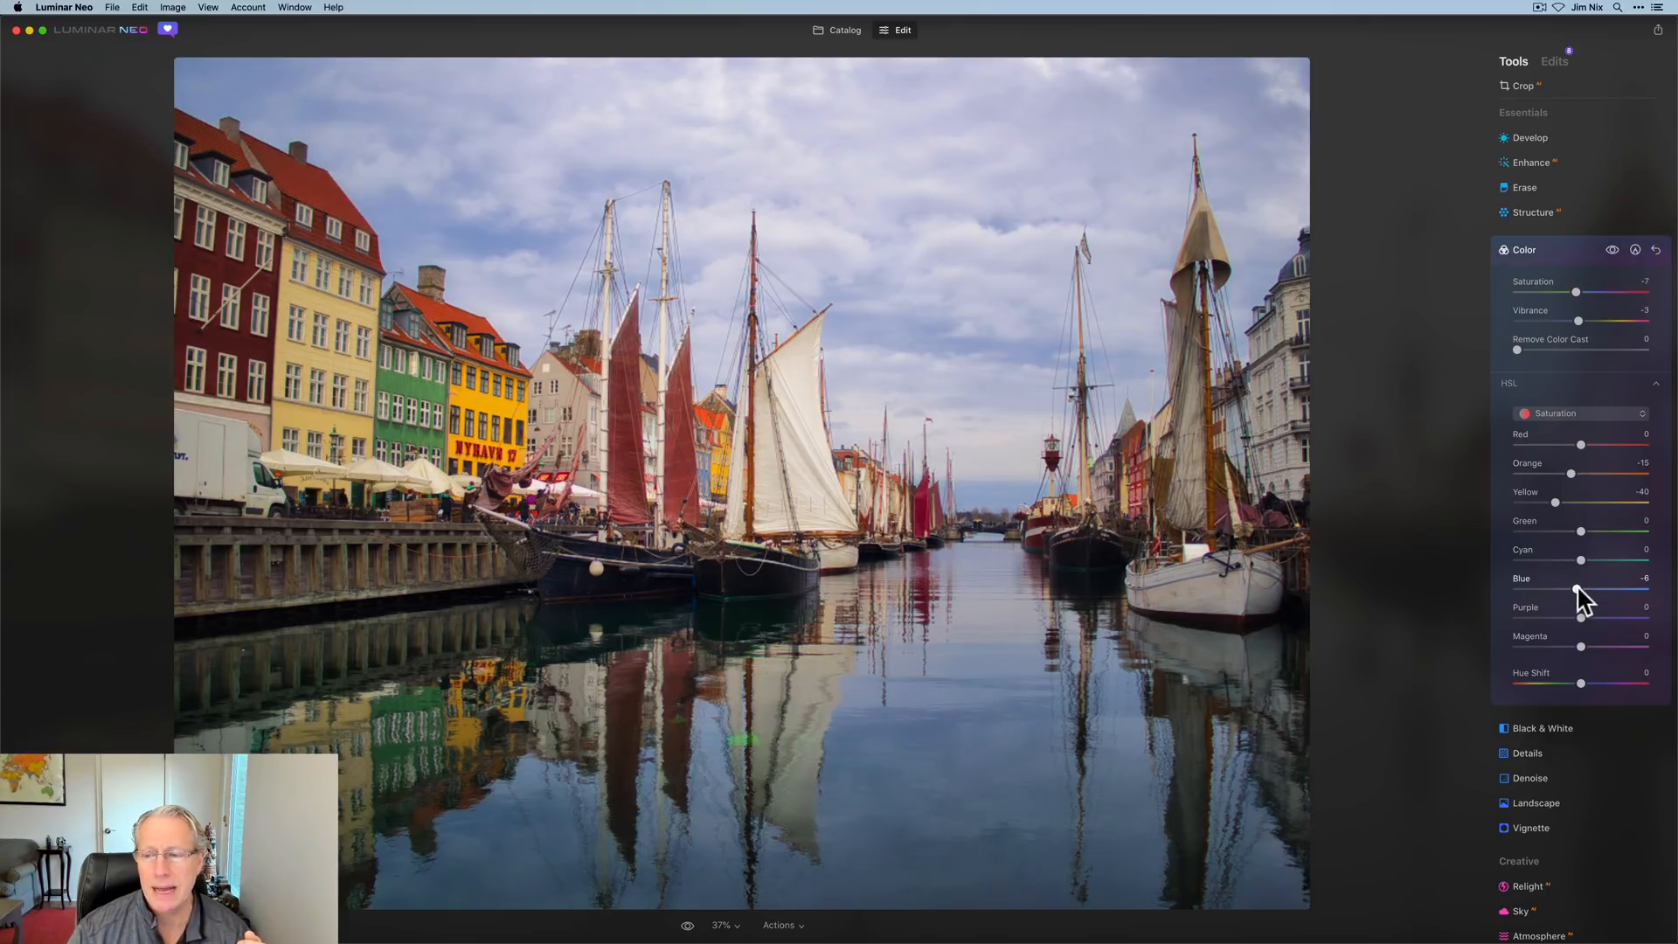
drag(1573, 588, 1577, 588)
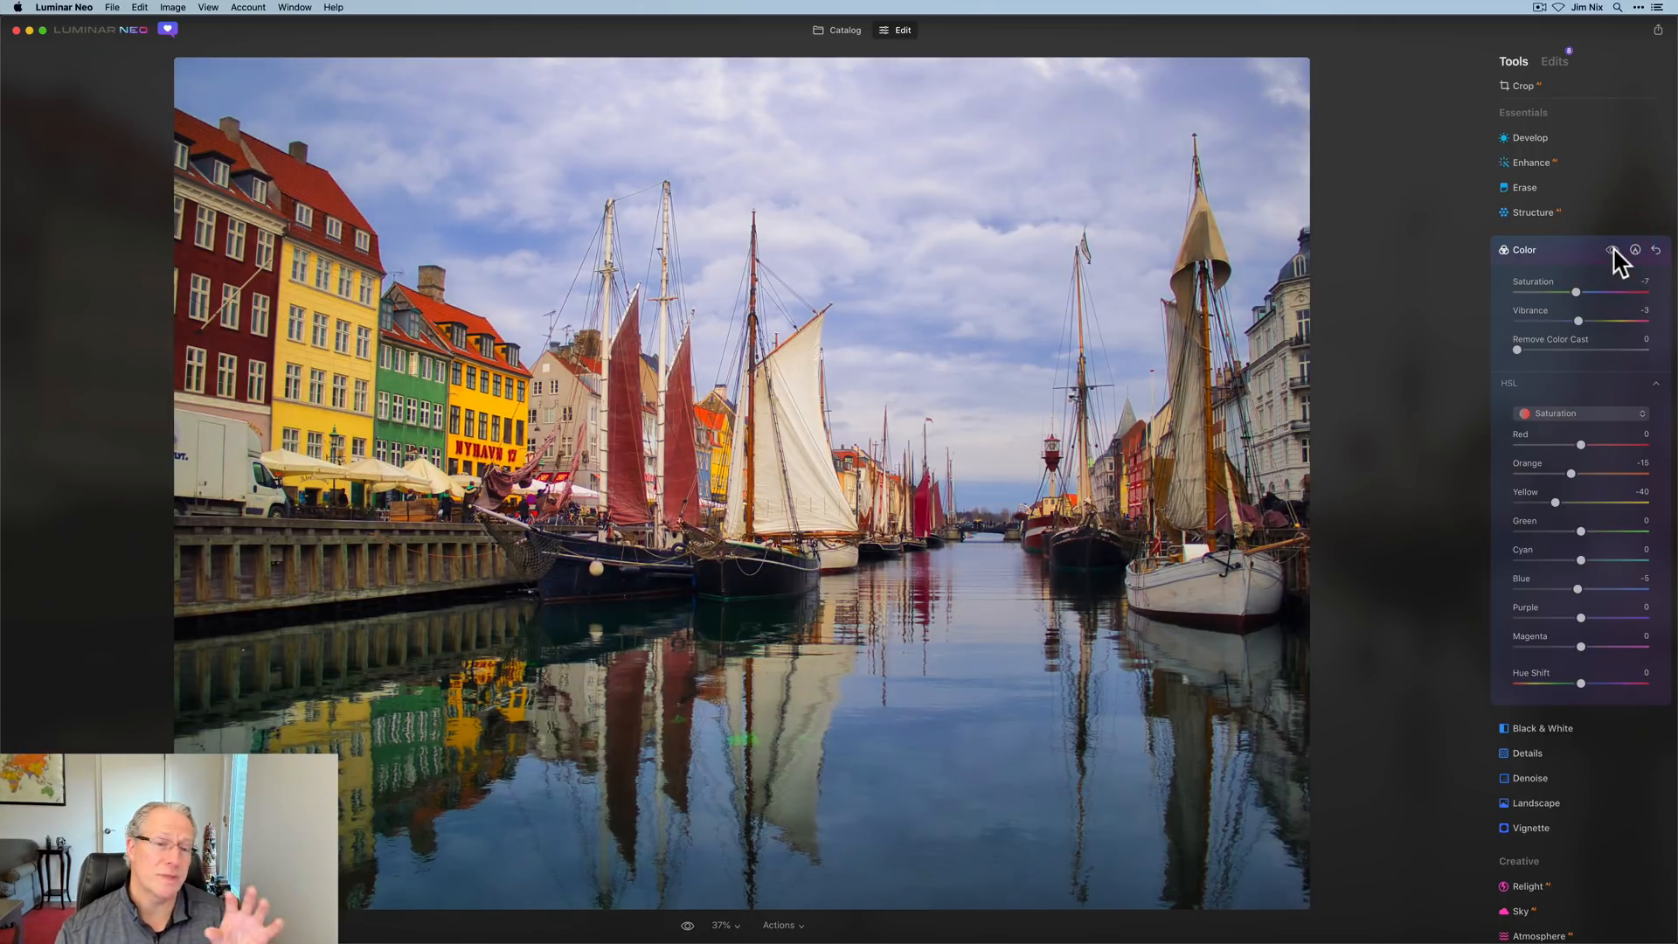
- Compare the colour edits on and off, then set yellow saturation to about -33
click(1613, 250)
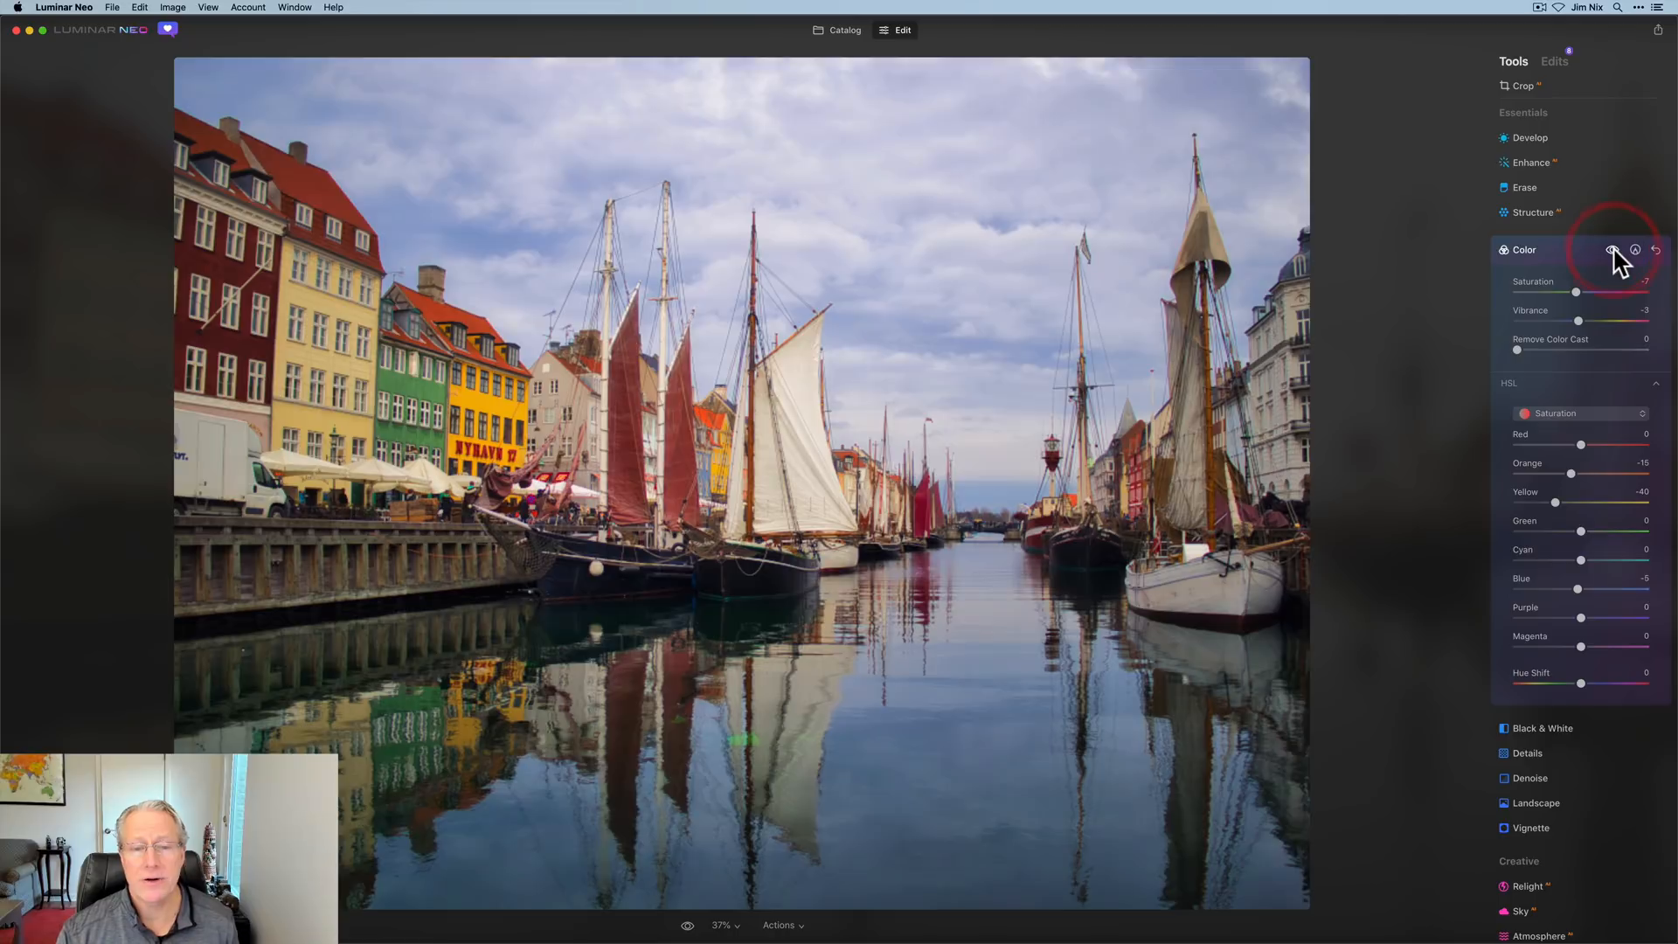
drag(1555, 504, 1562, 503)
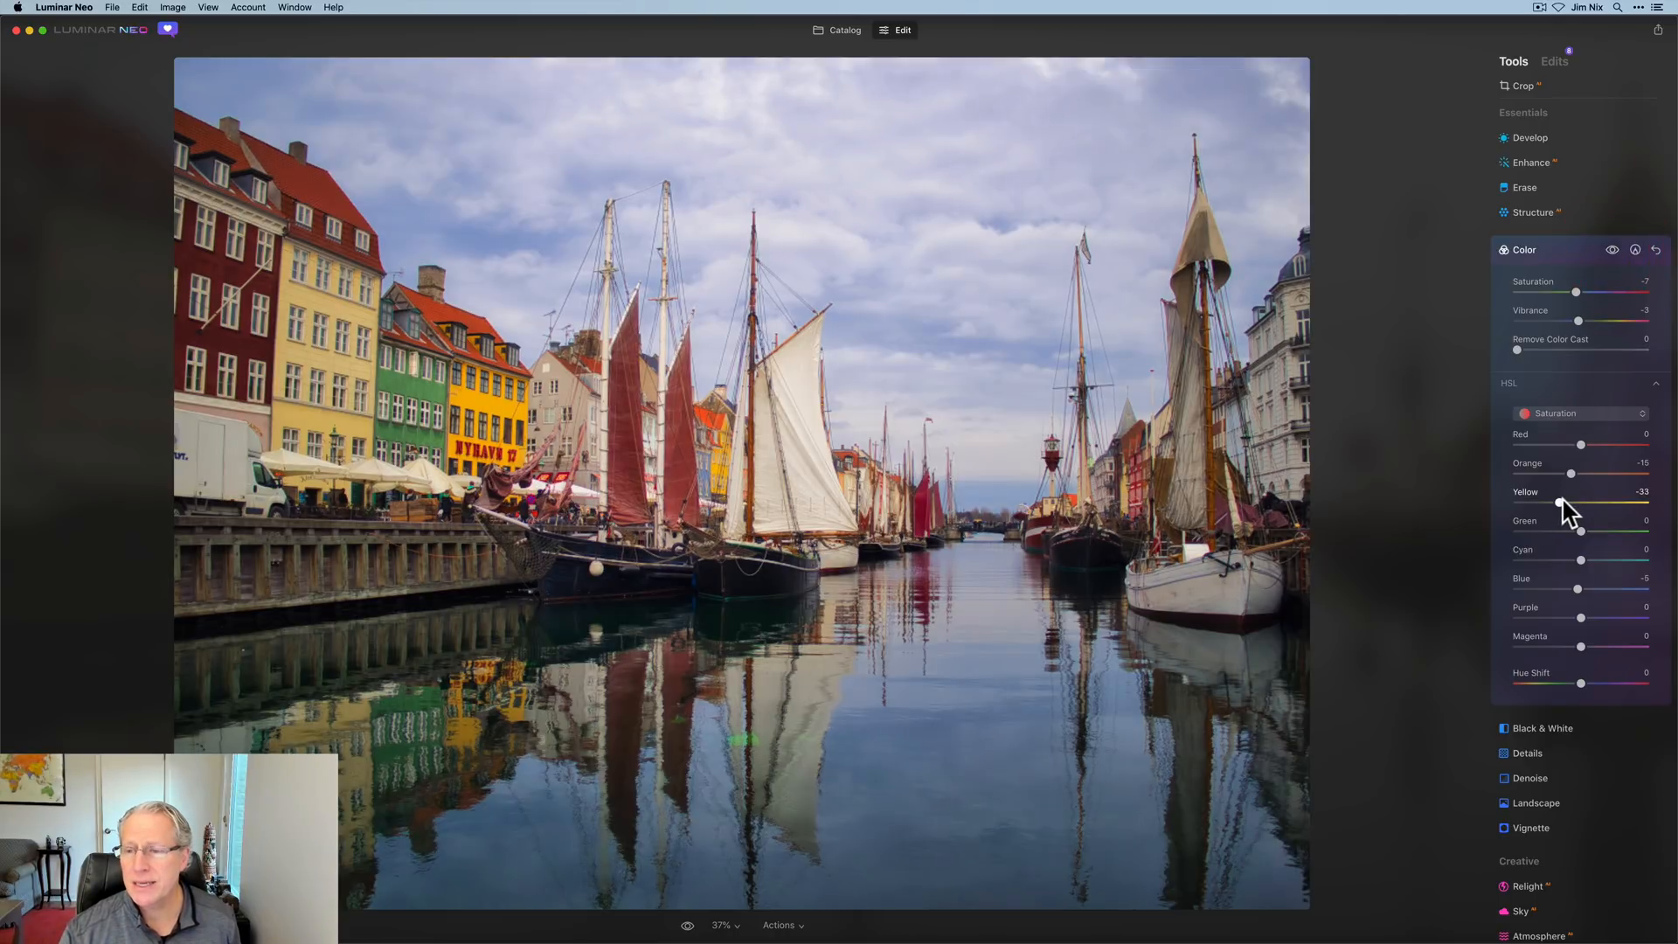
drag(1561, 505, 1565, 505)
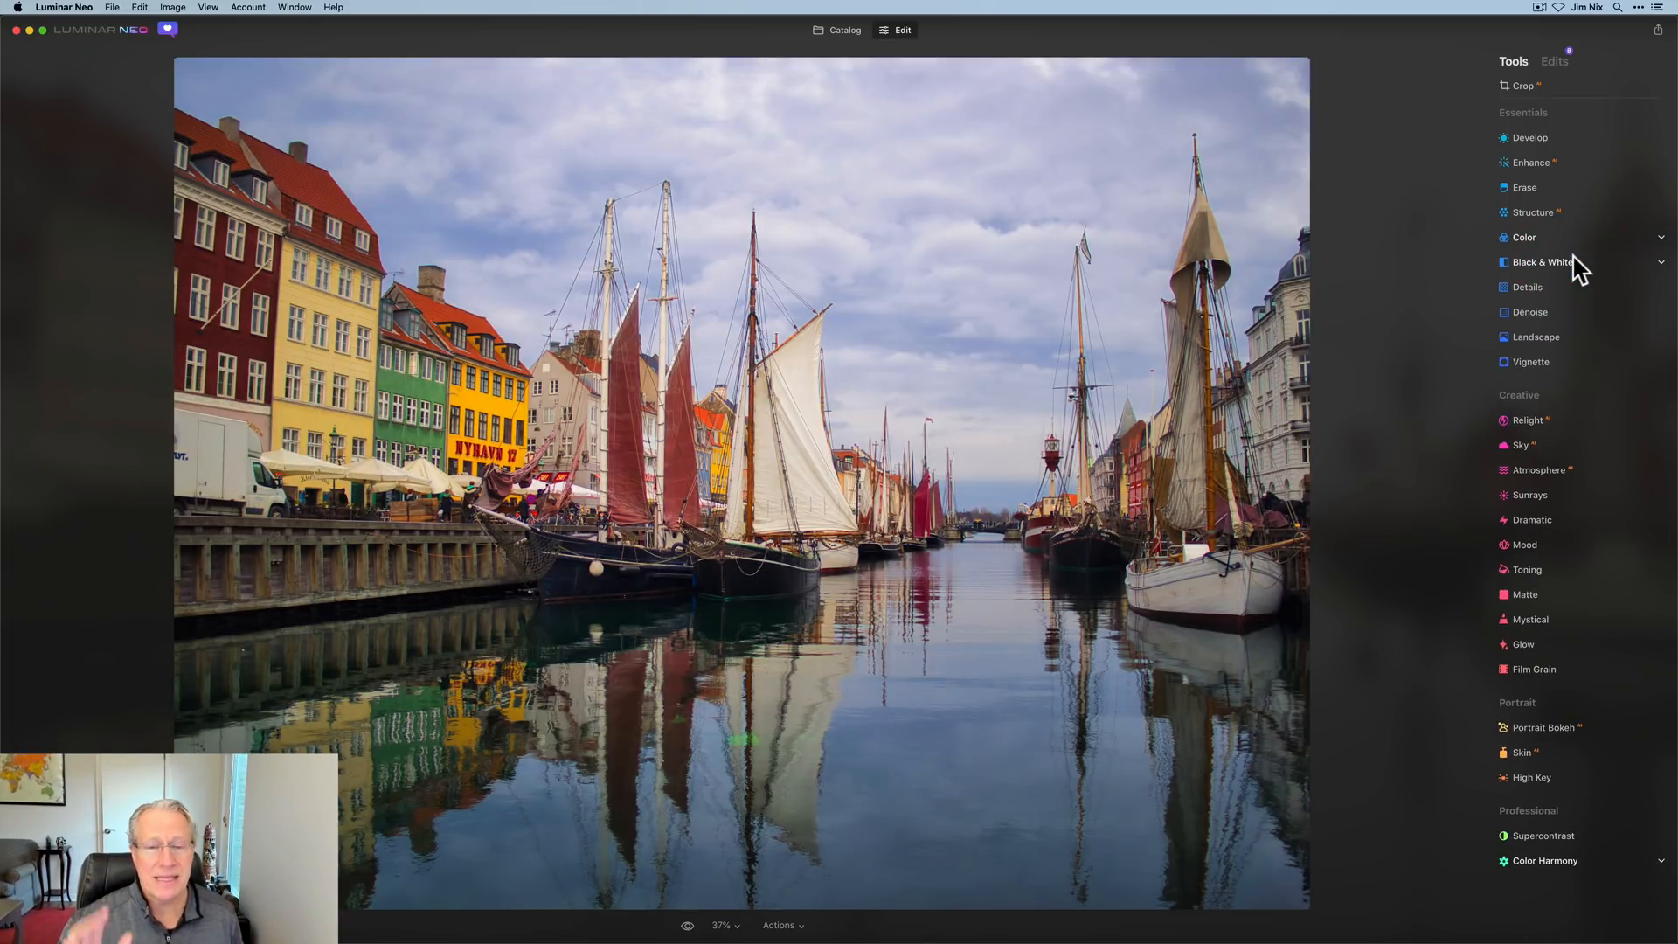
mouse_move(1530, 418)
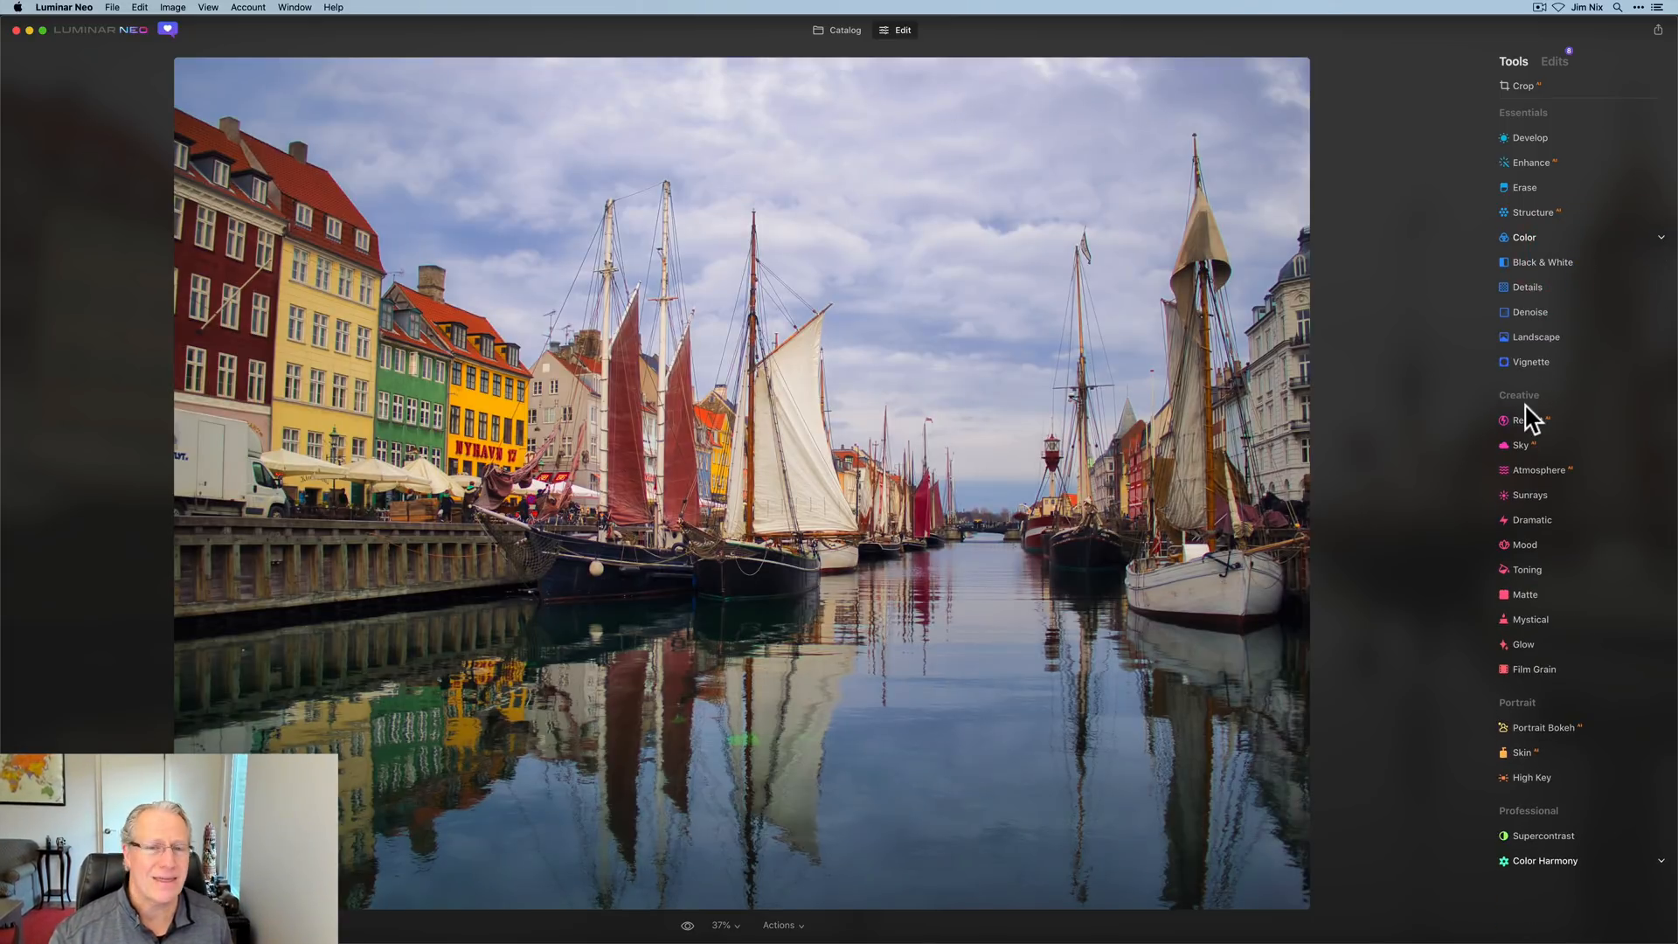
mouse_move(1530, 361)
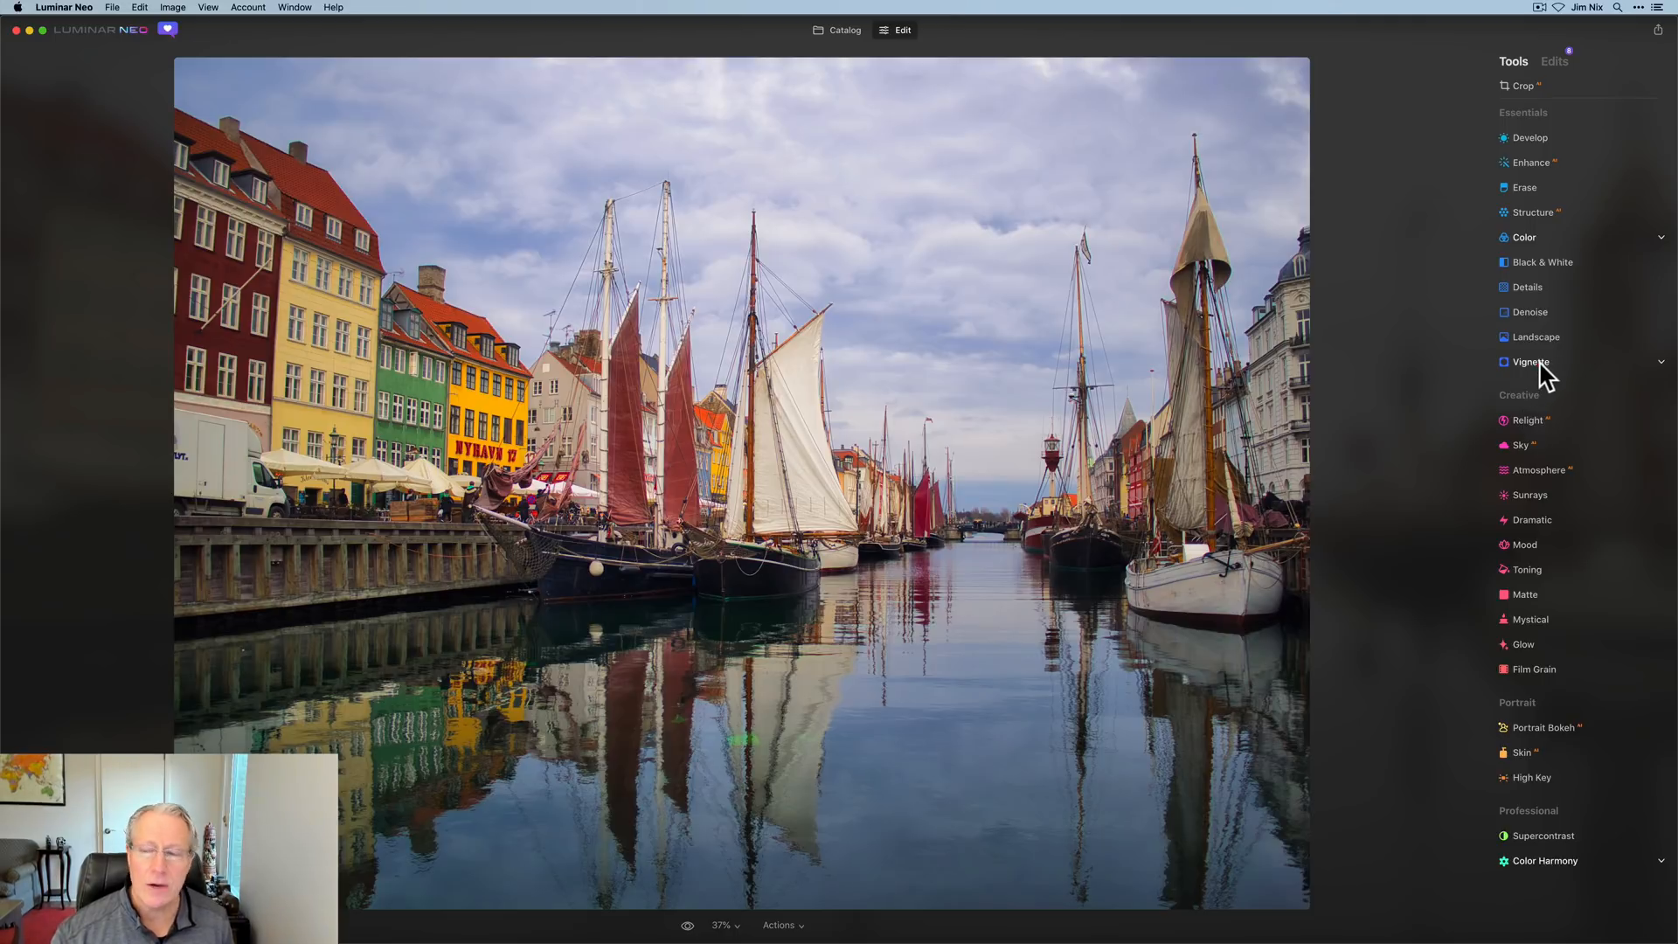
- Add a vignette with amount -35, size 33 and inner light 20, then compare it on and off
click(1530, 361)
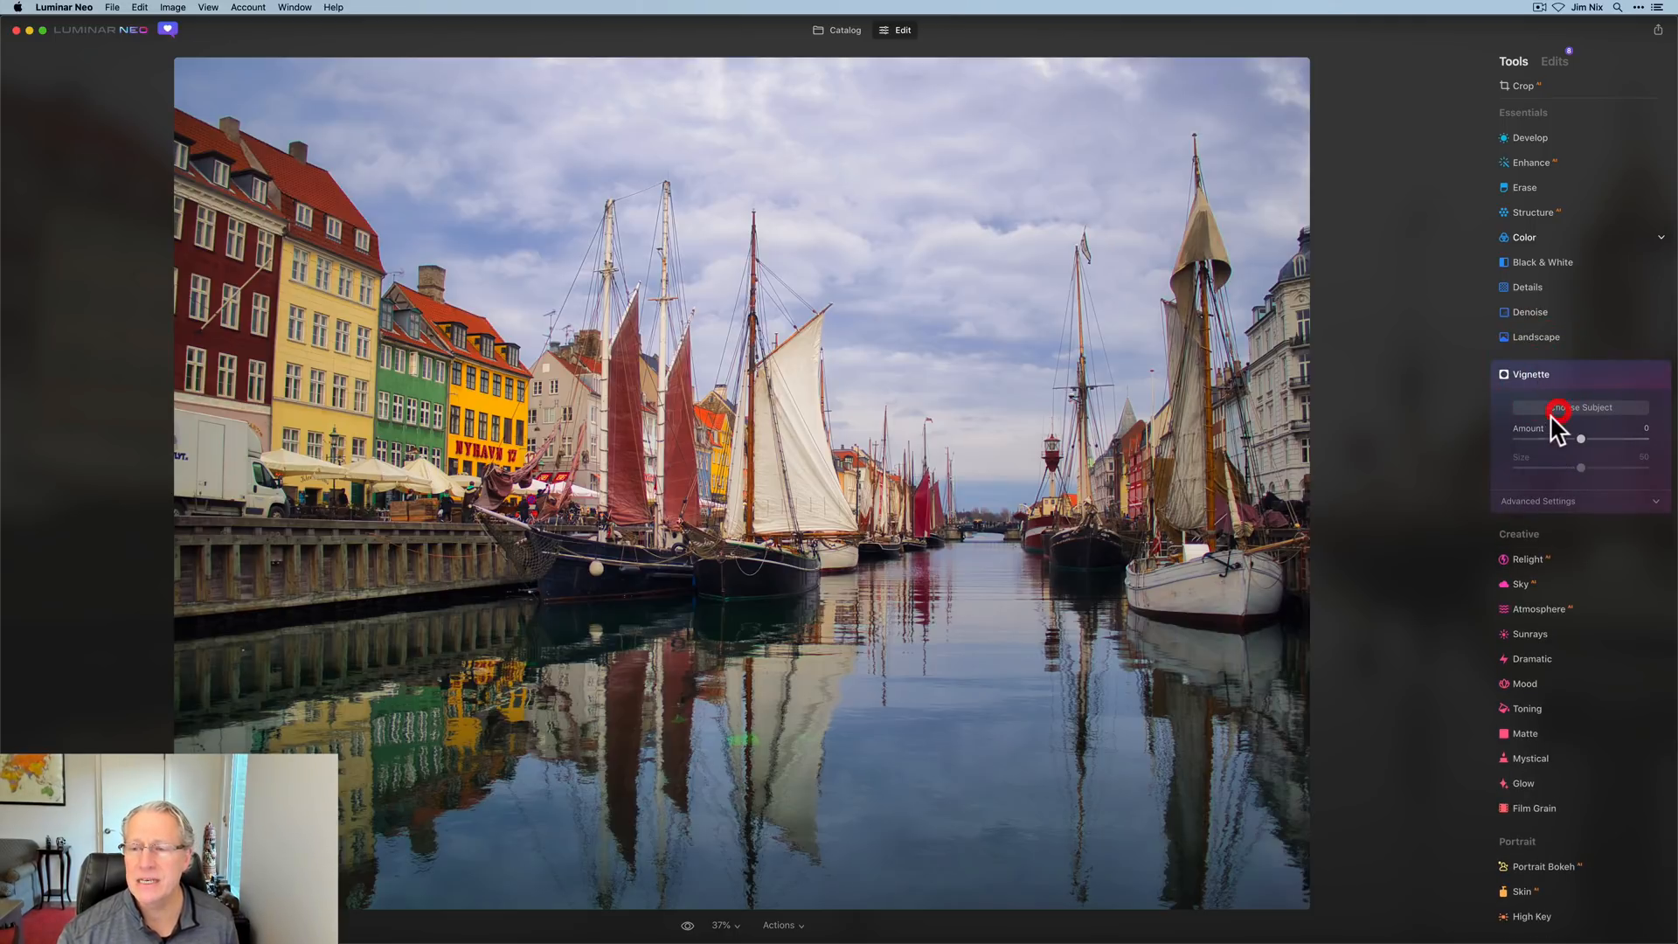
mouse_move(716, 525)
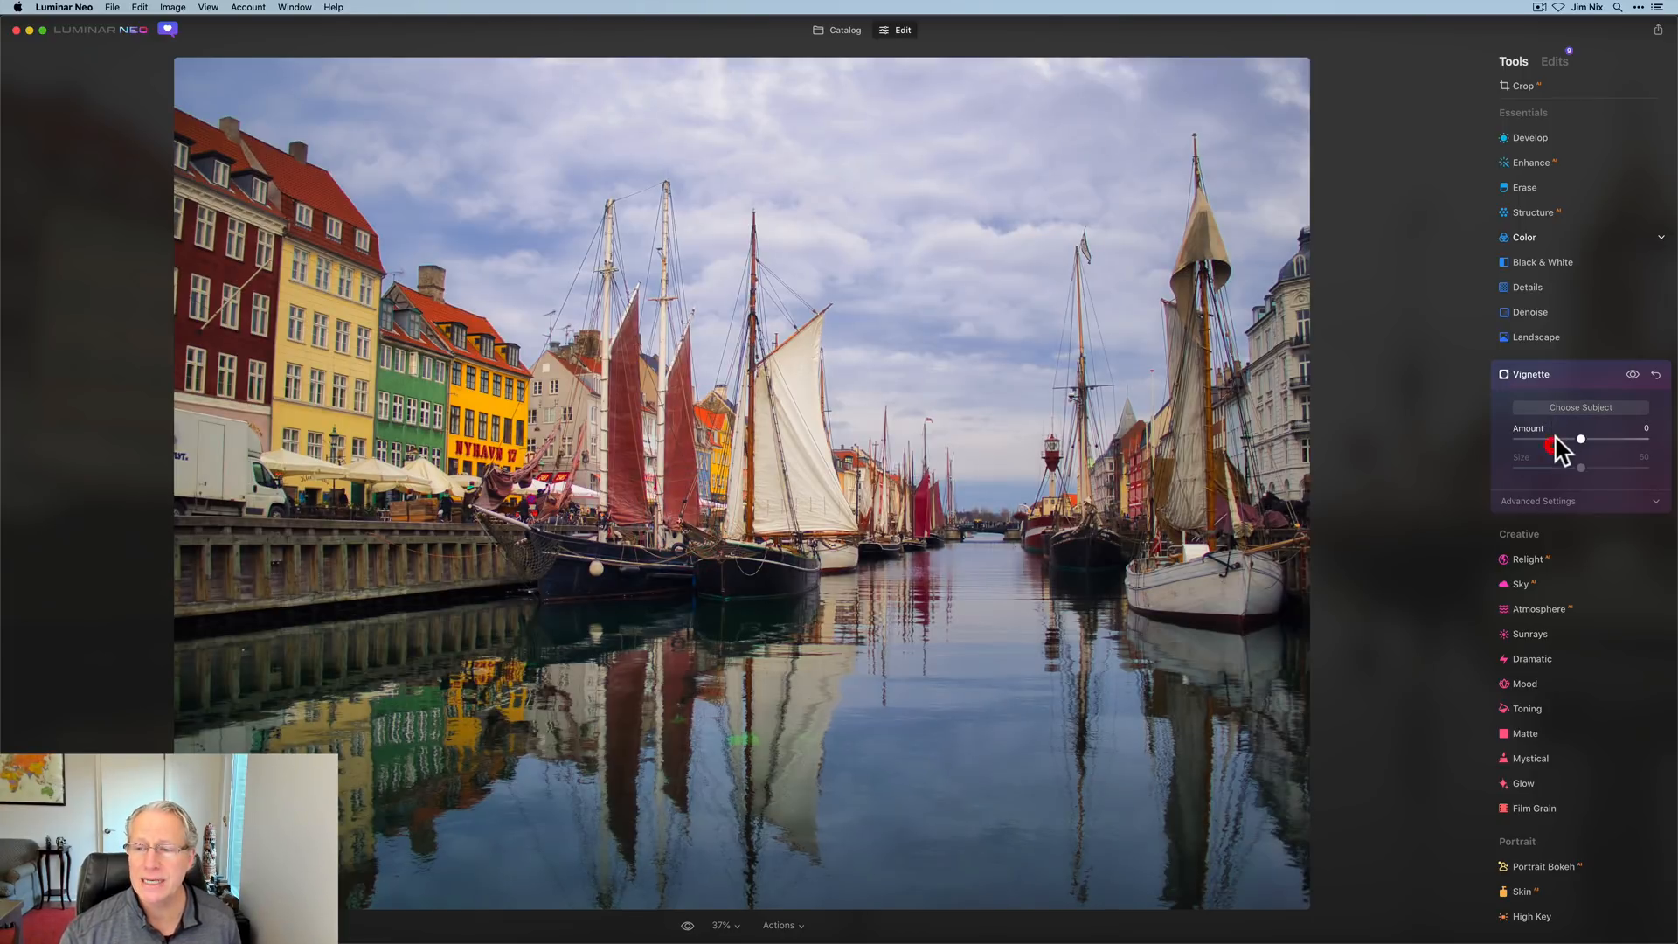
drag(1581, 438, 1558, 439)
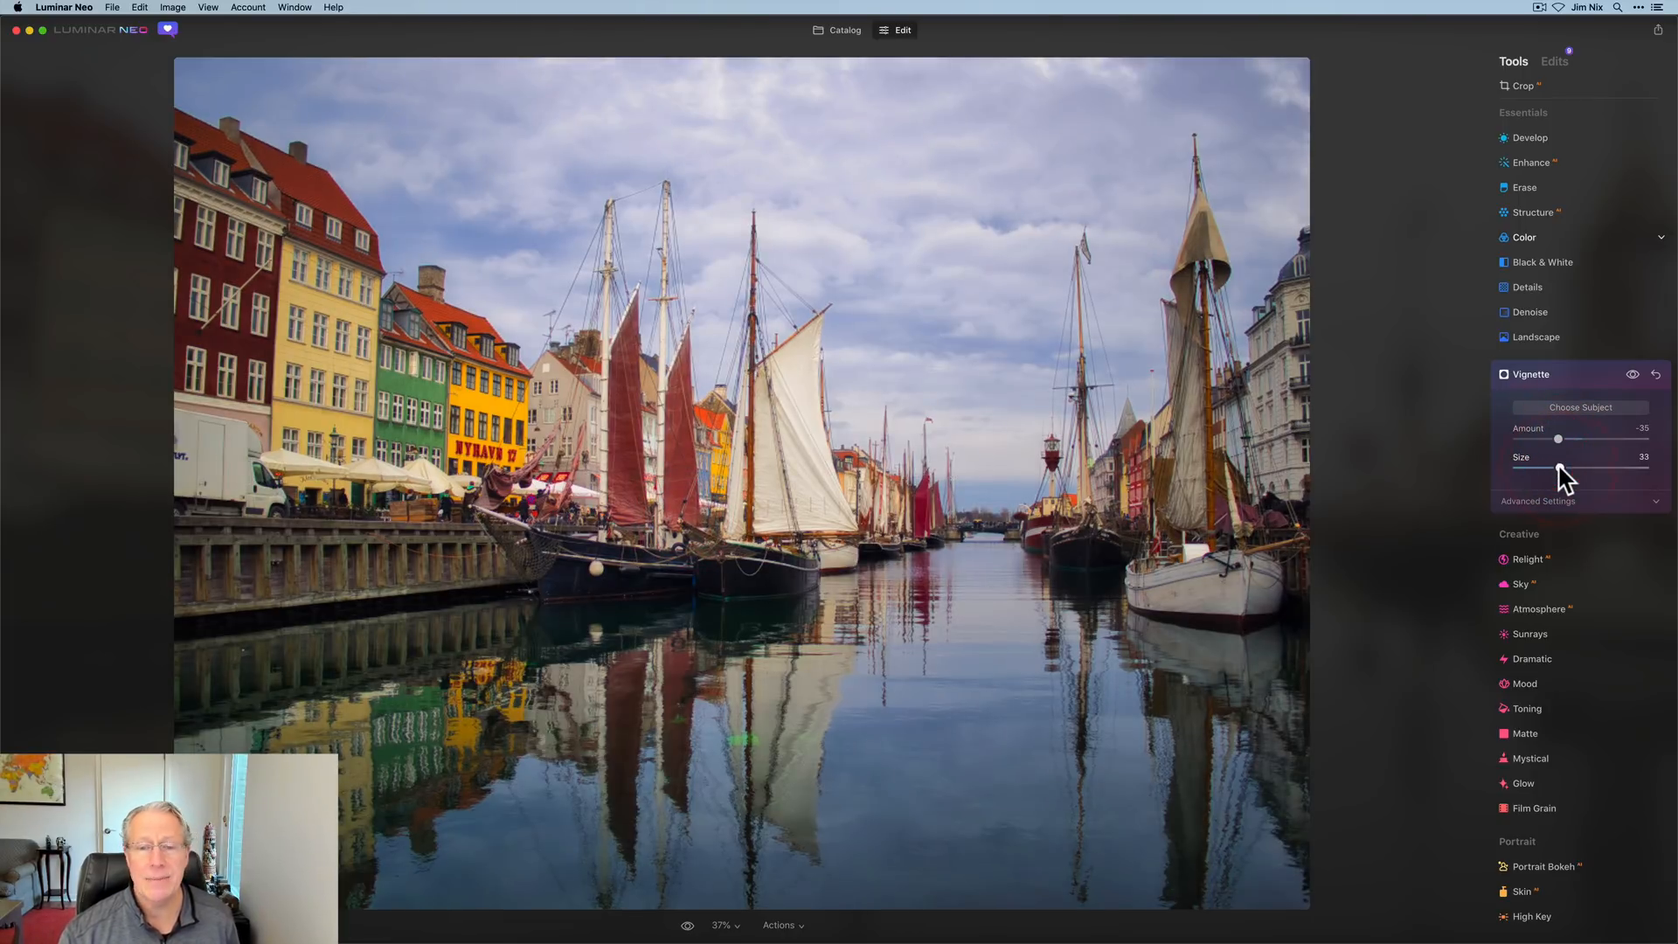
click(1539, 501)
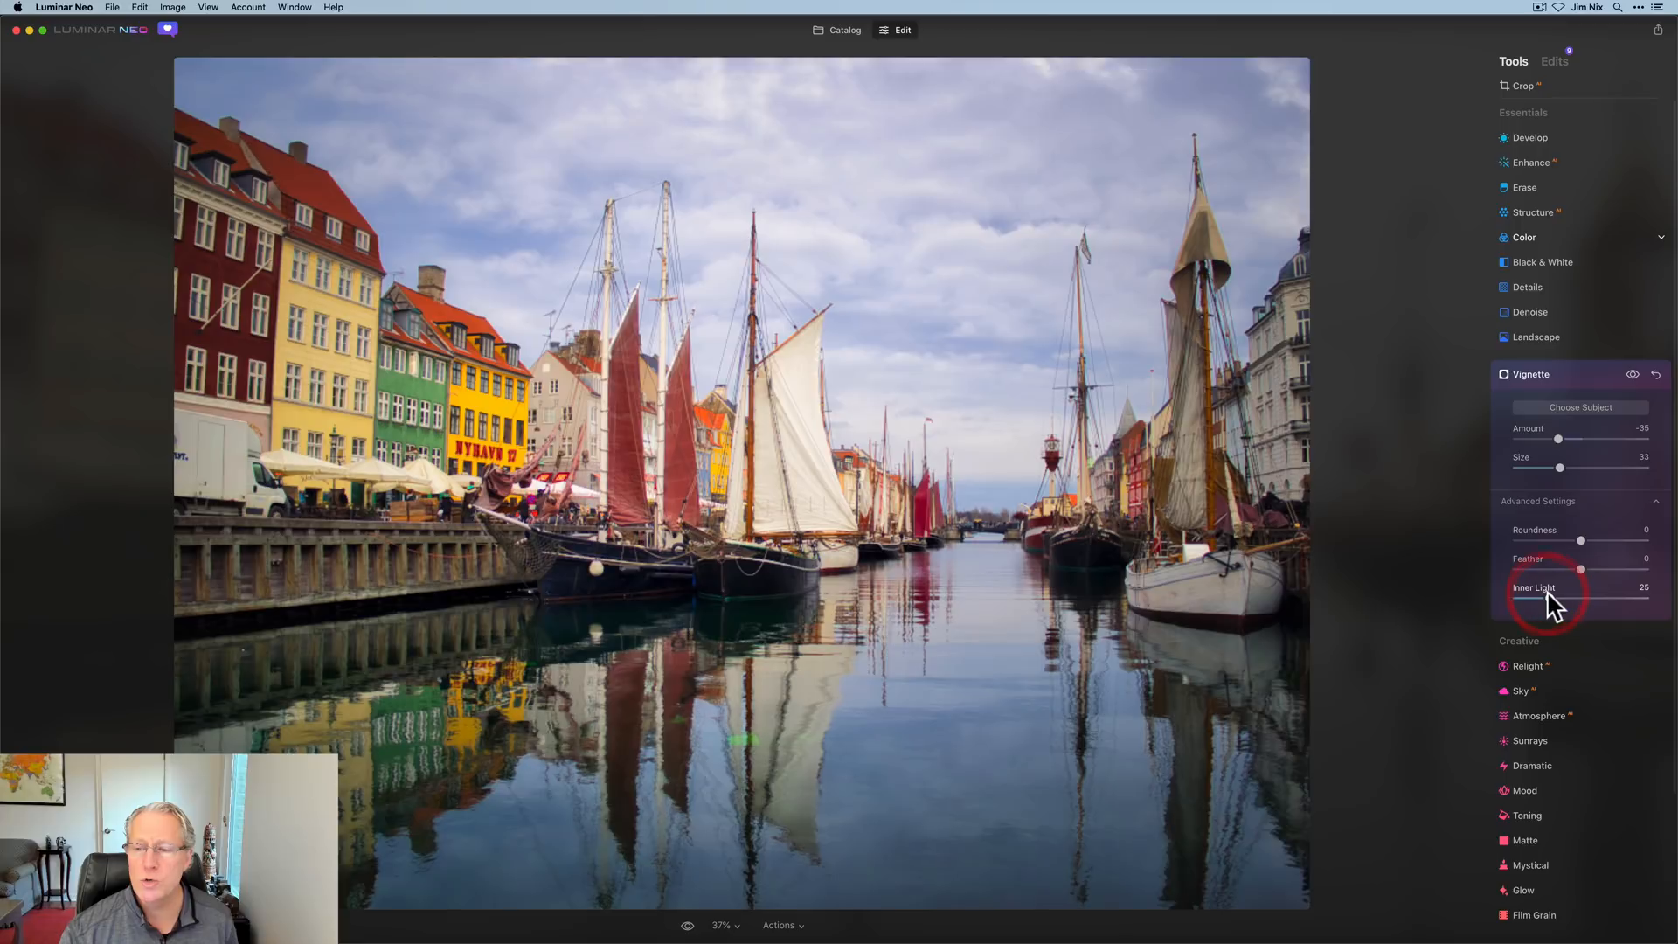
drag(1552, 598, 1573, 598)
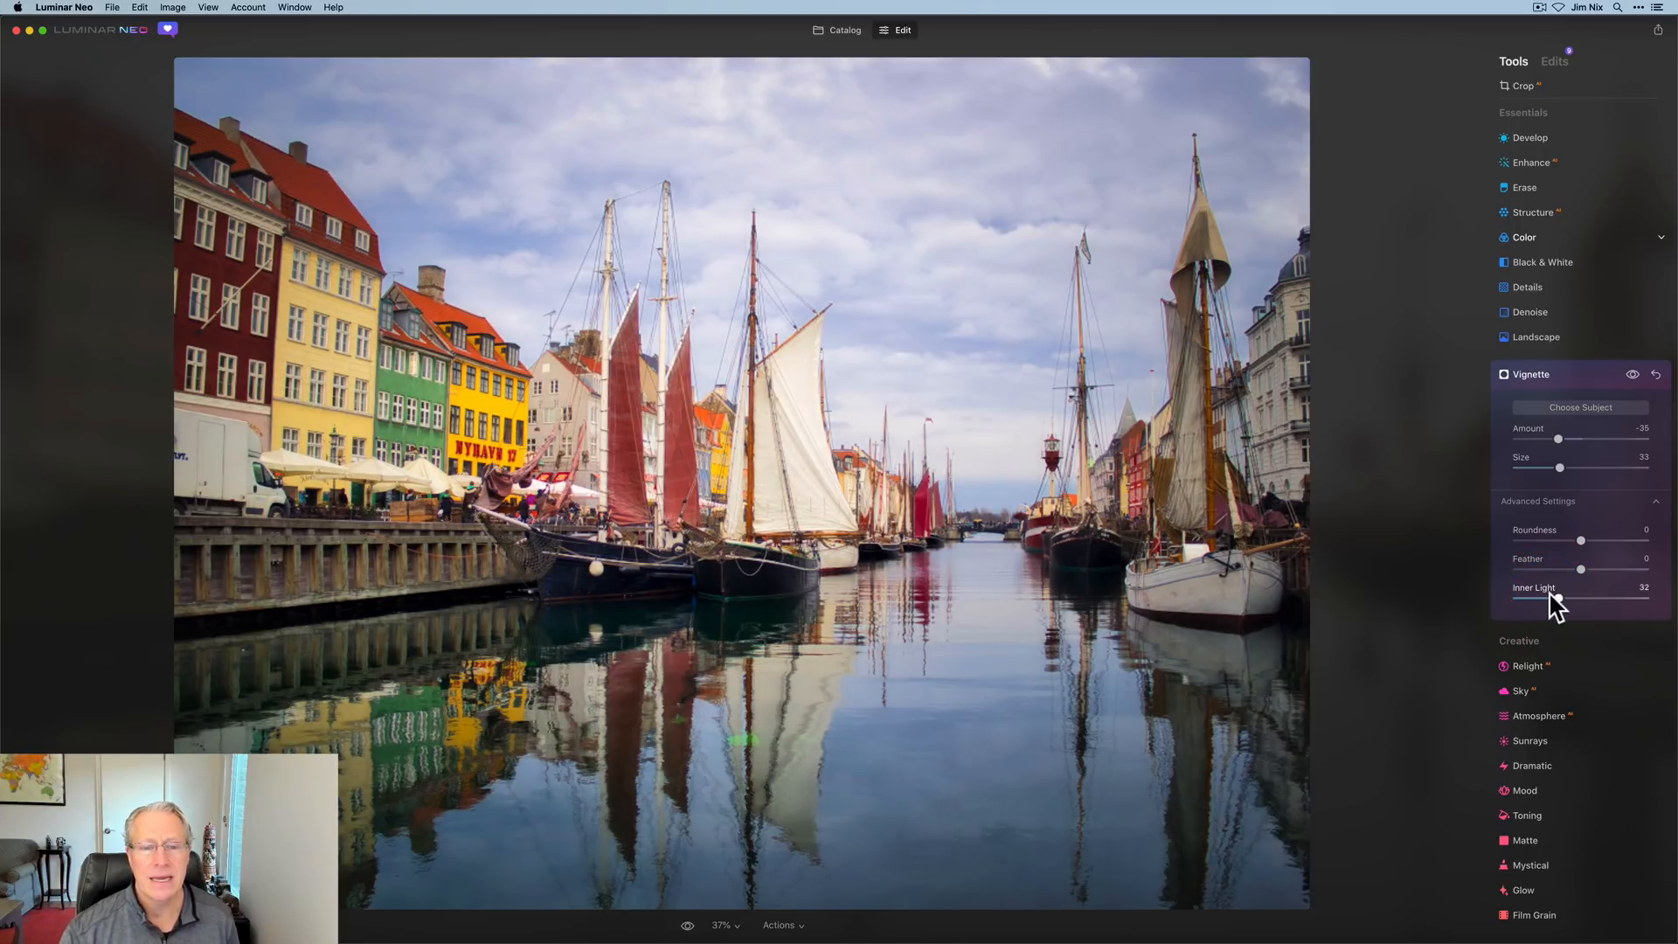
drag(1568, 605, 1546, 605)
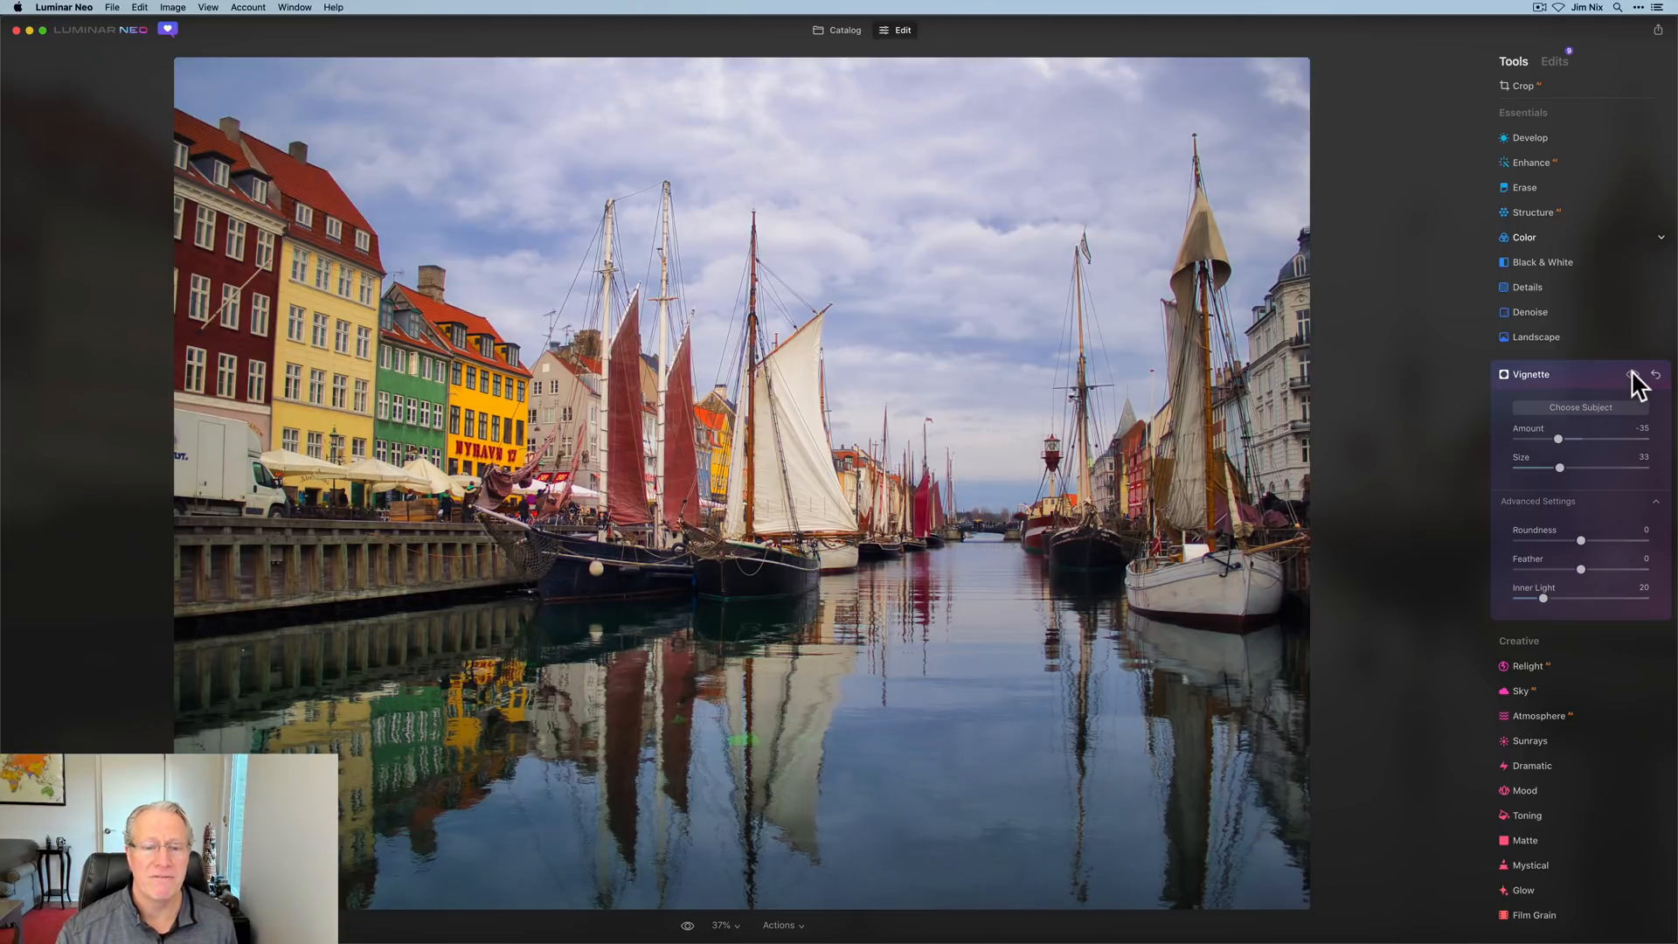
click(1634, 375)
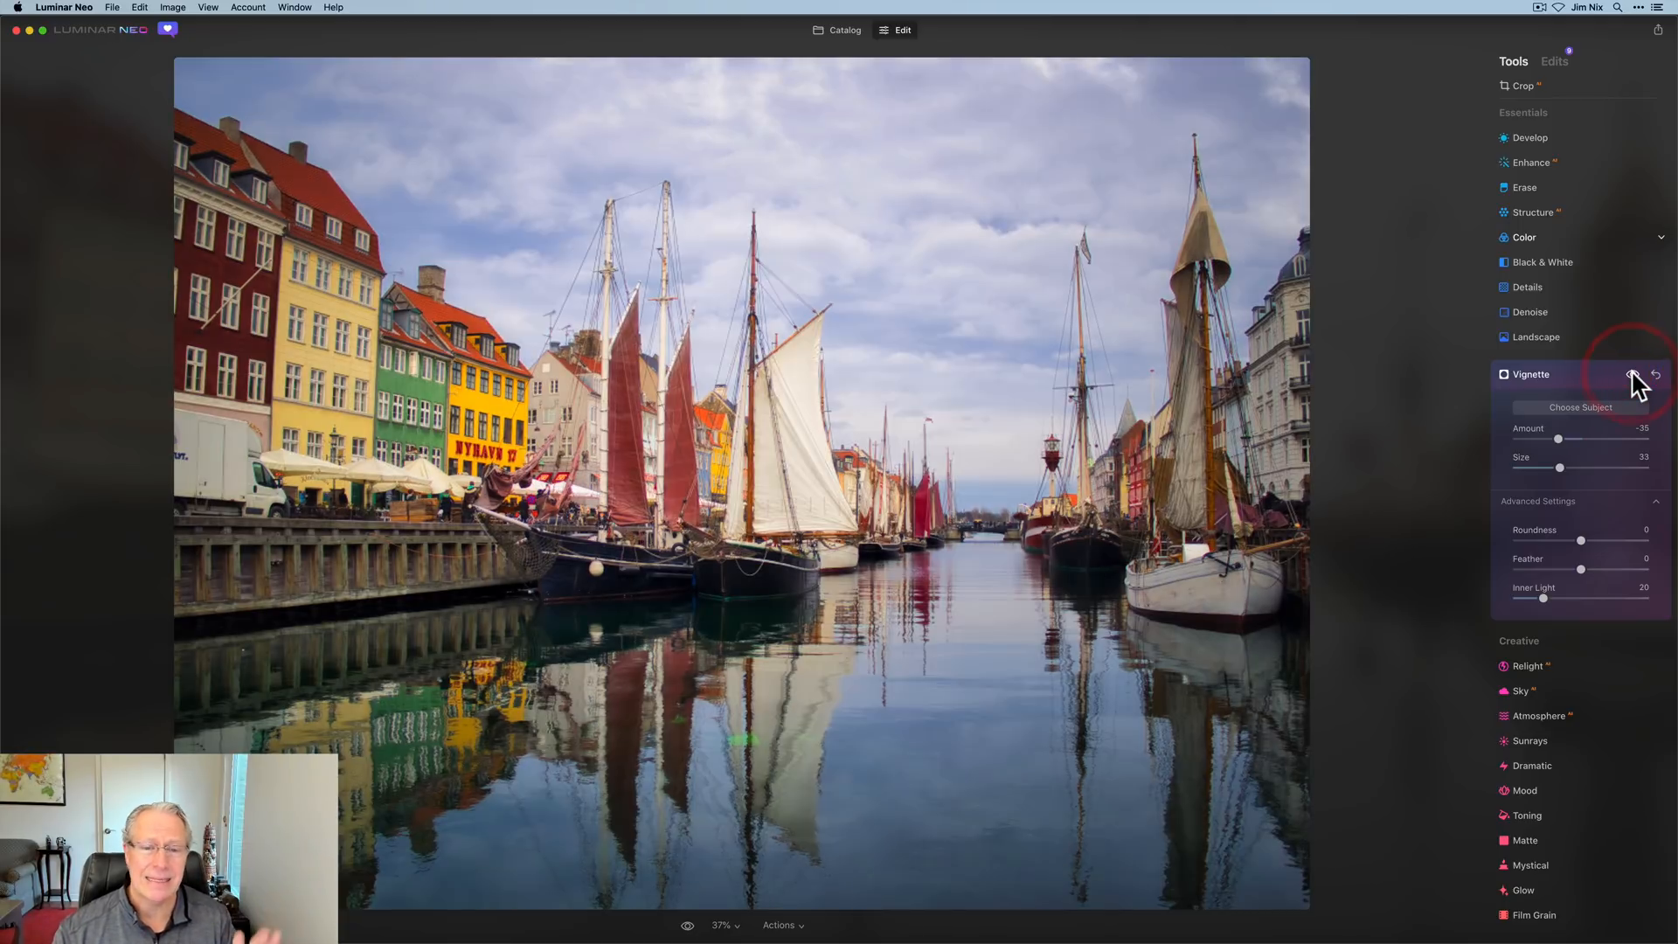
click(1660, 374)
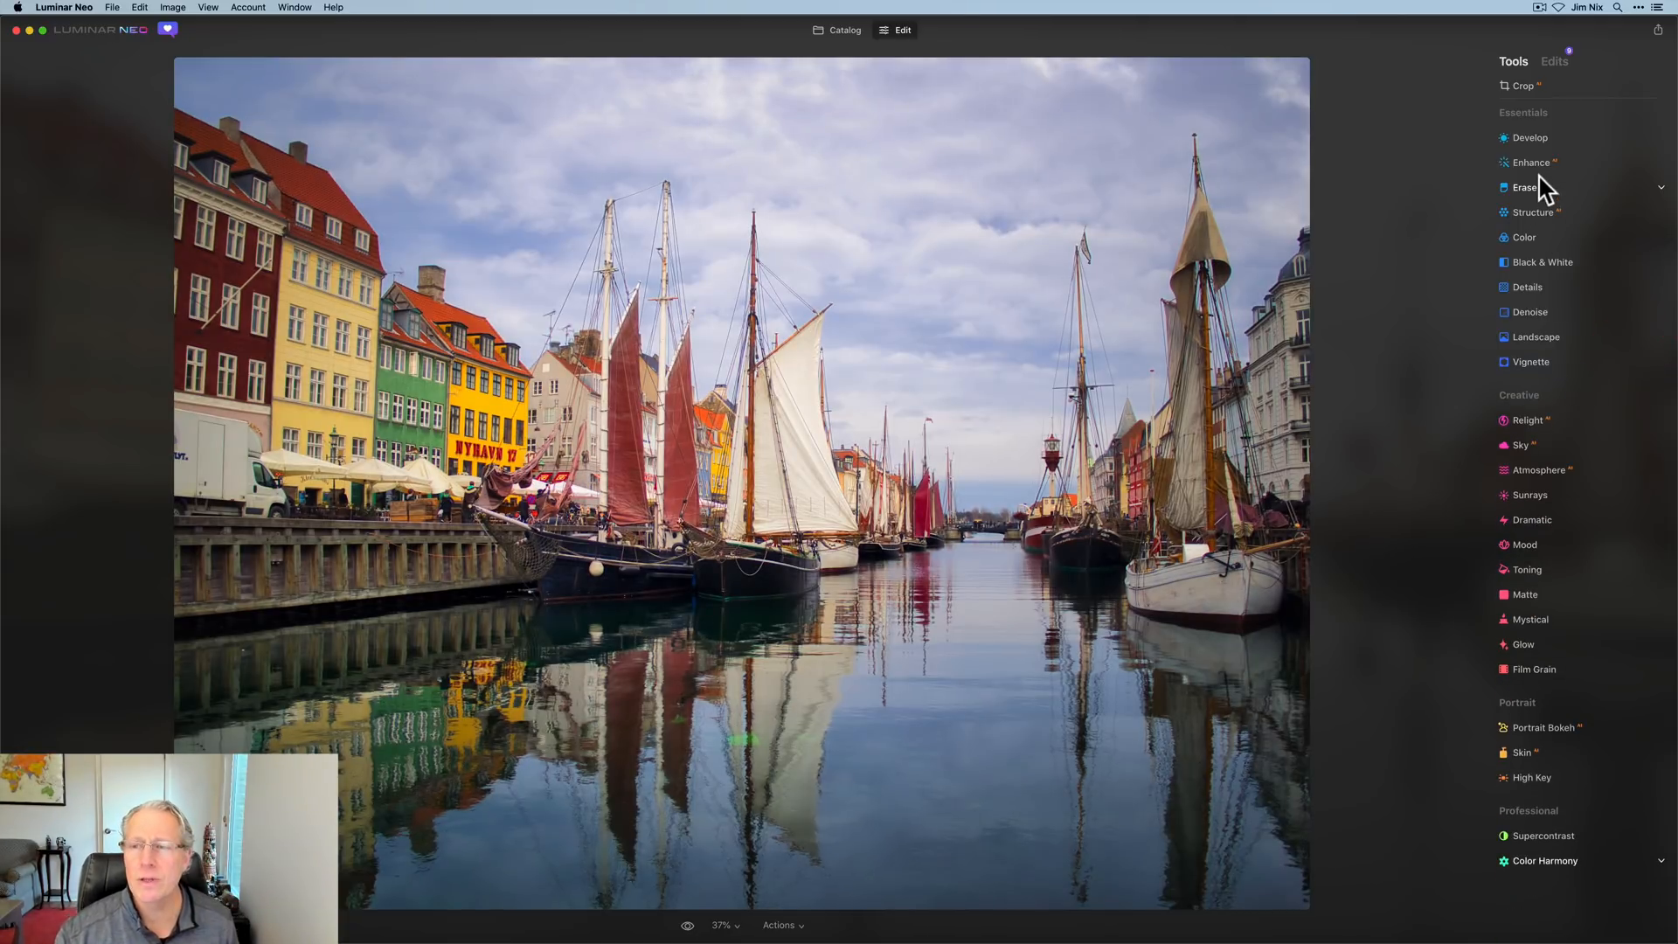
- Test a strong Accent AI, reset it, settle at 15, and compare with the original
click(1530, 162)
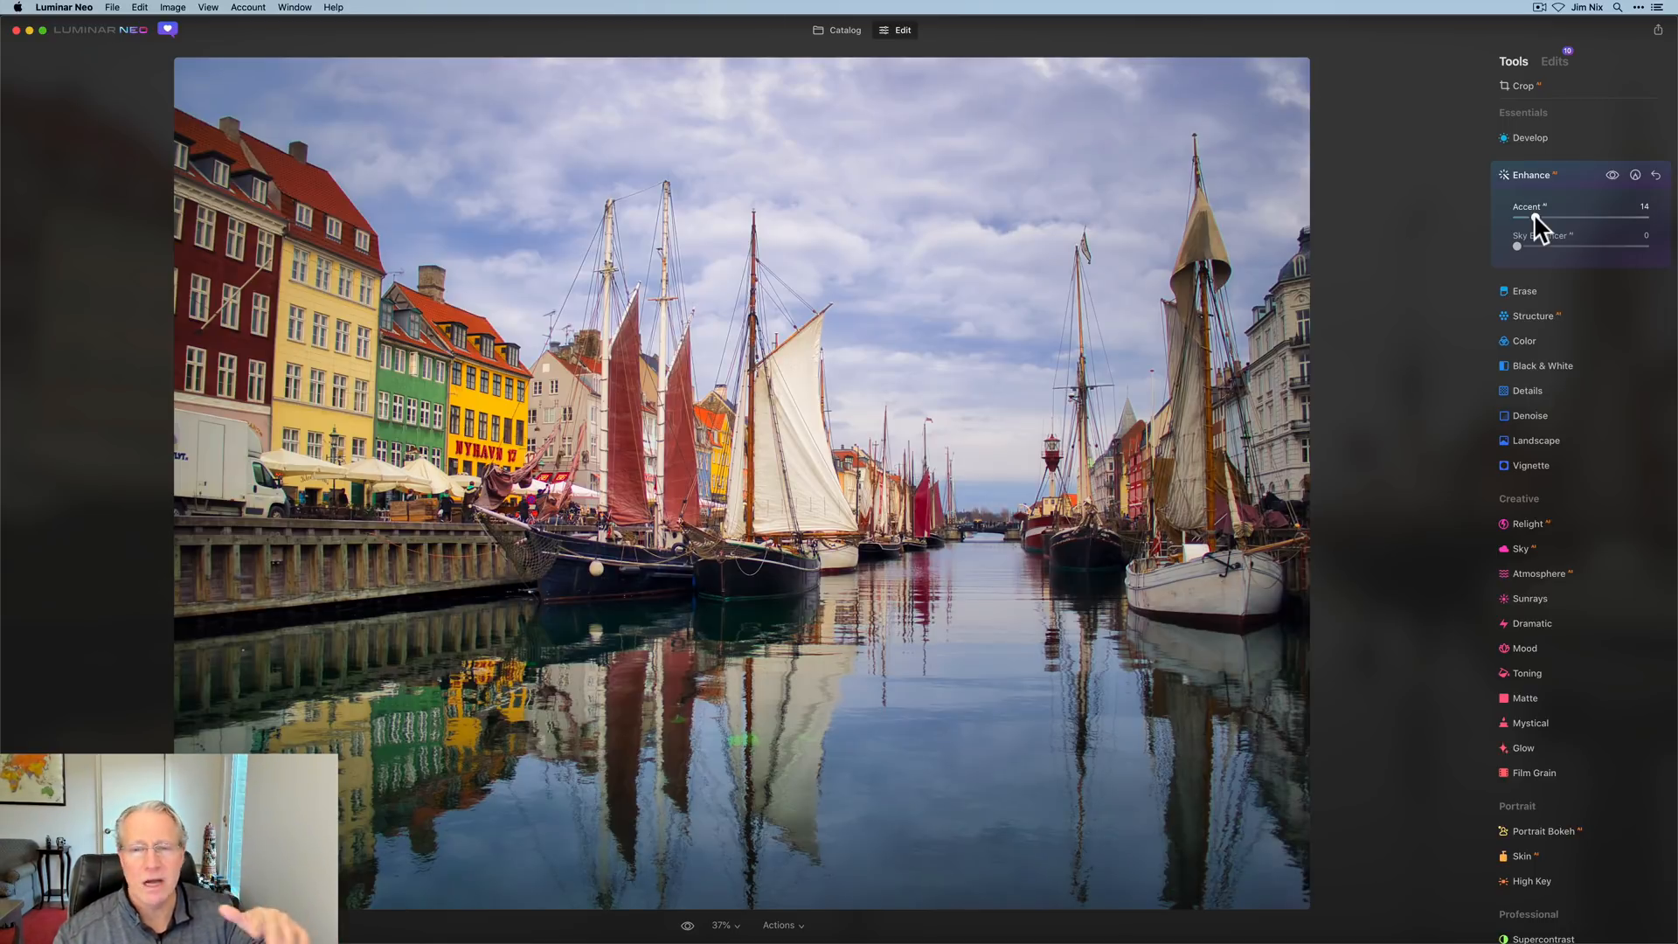
drag(1573, 223, 1616, 223)
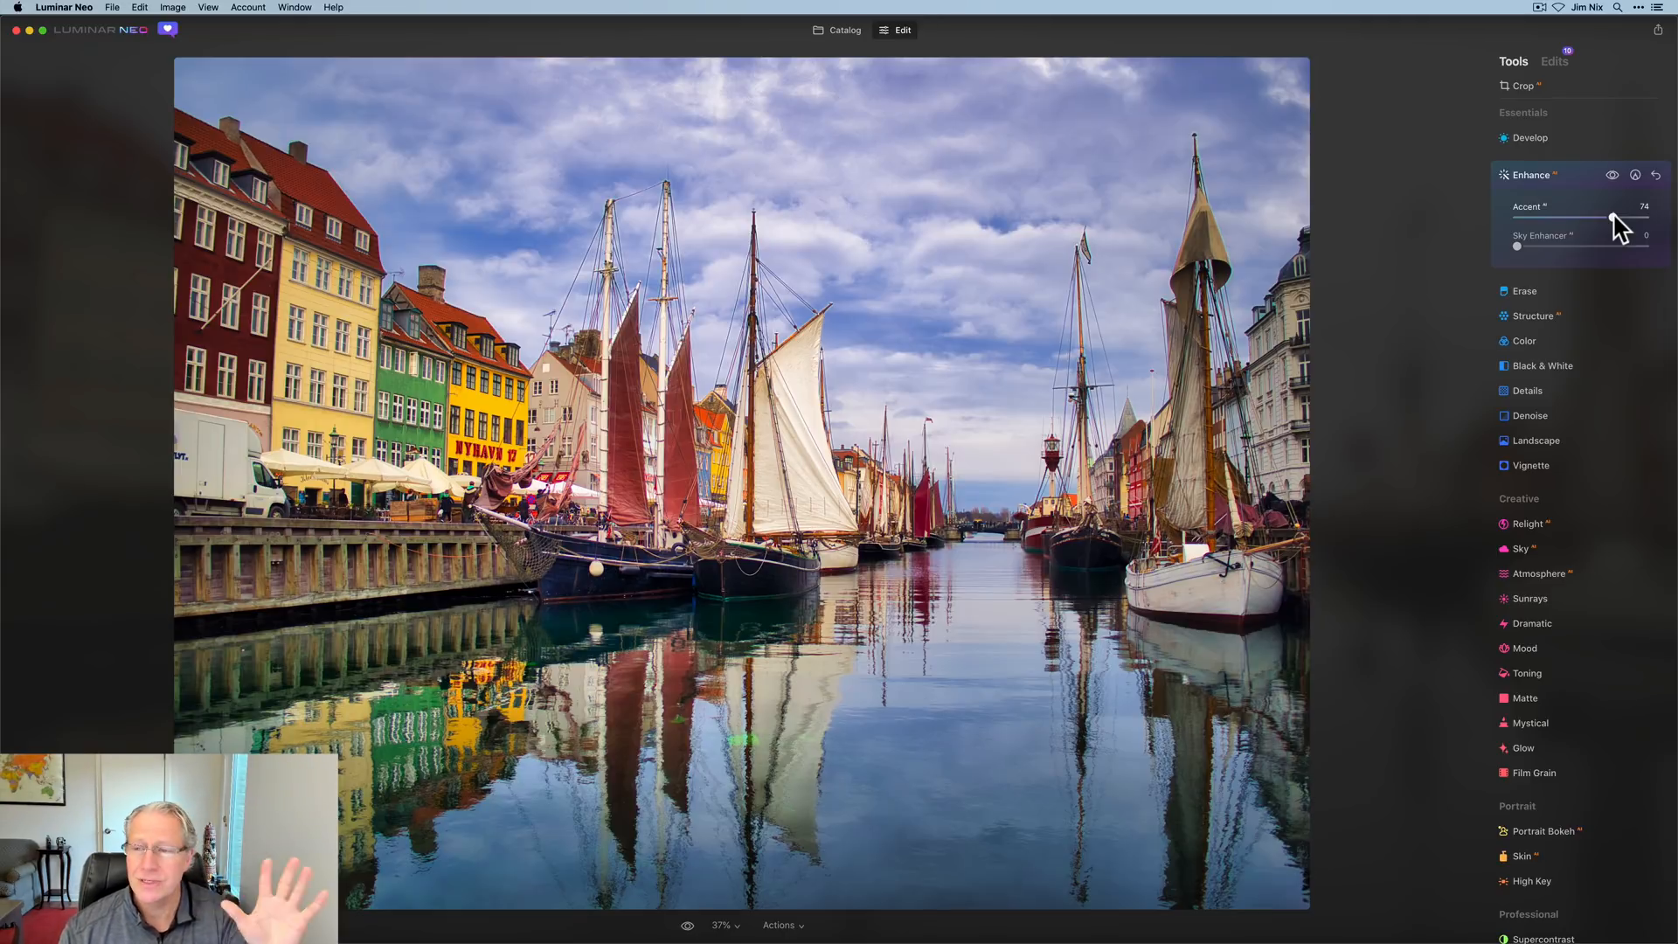
drag(1615, 222, 1557, 222)
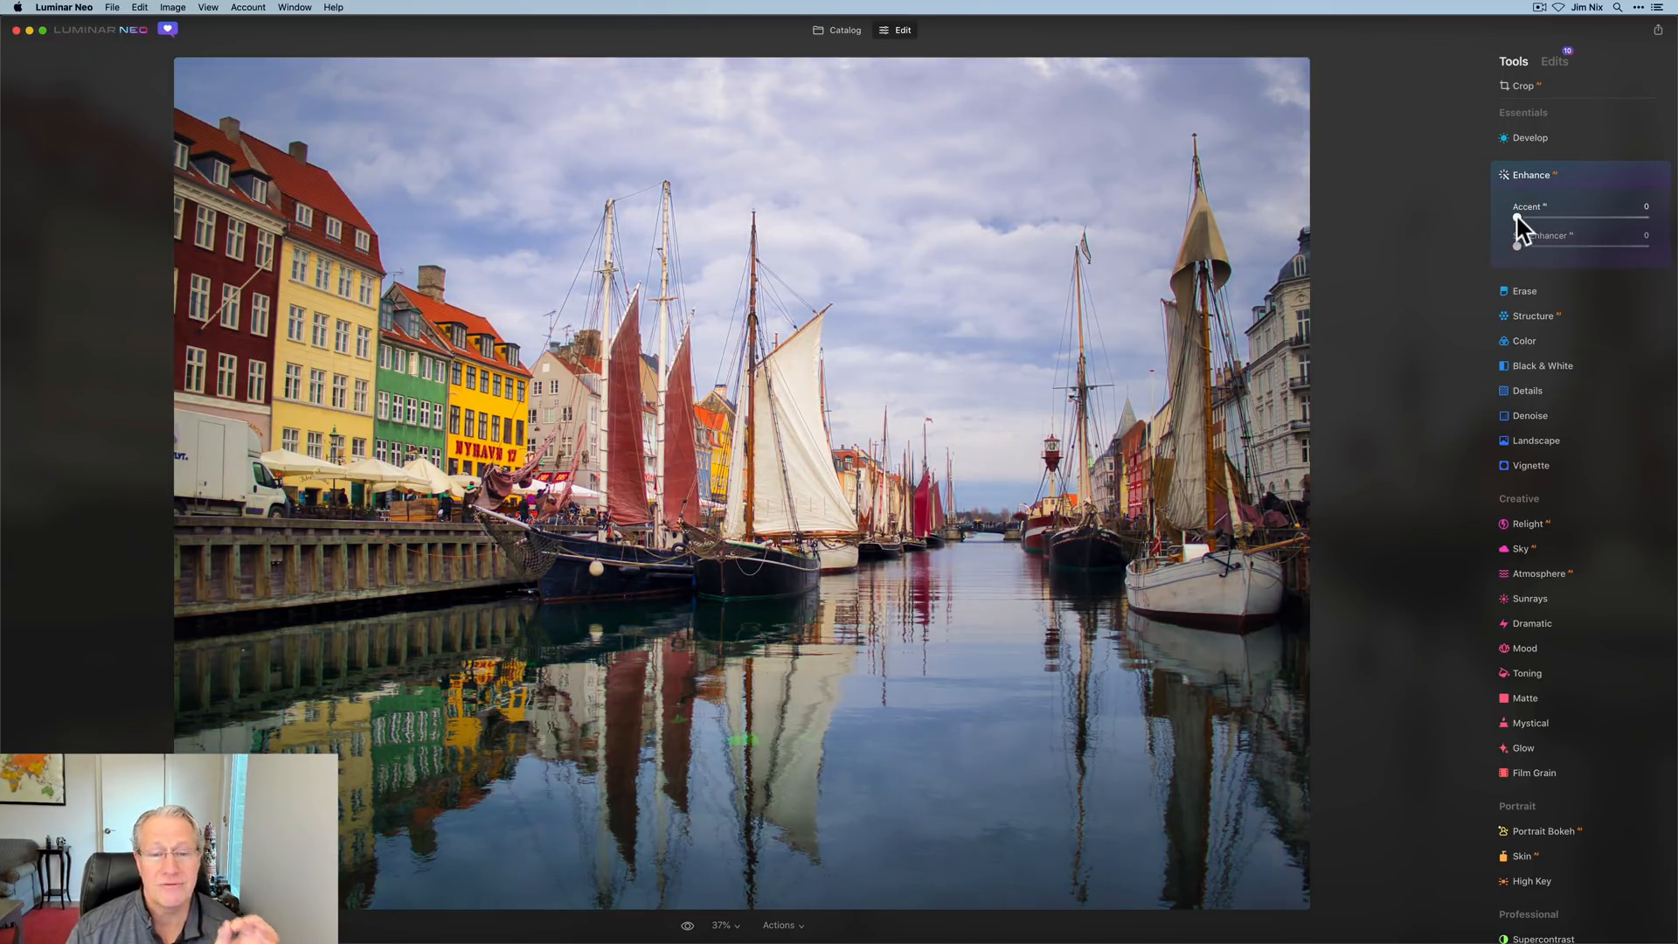
drag(1516, 219, 1541, 220)
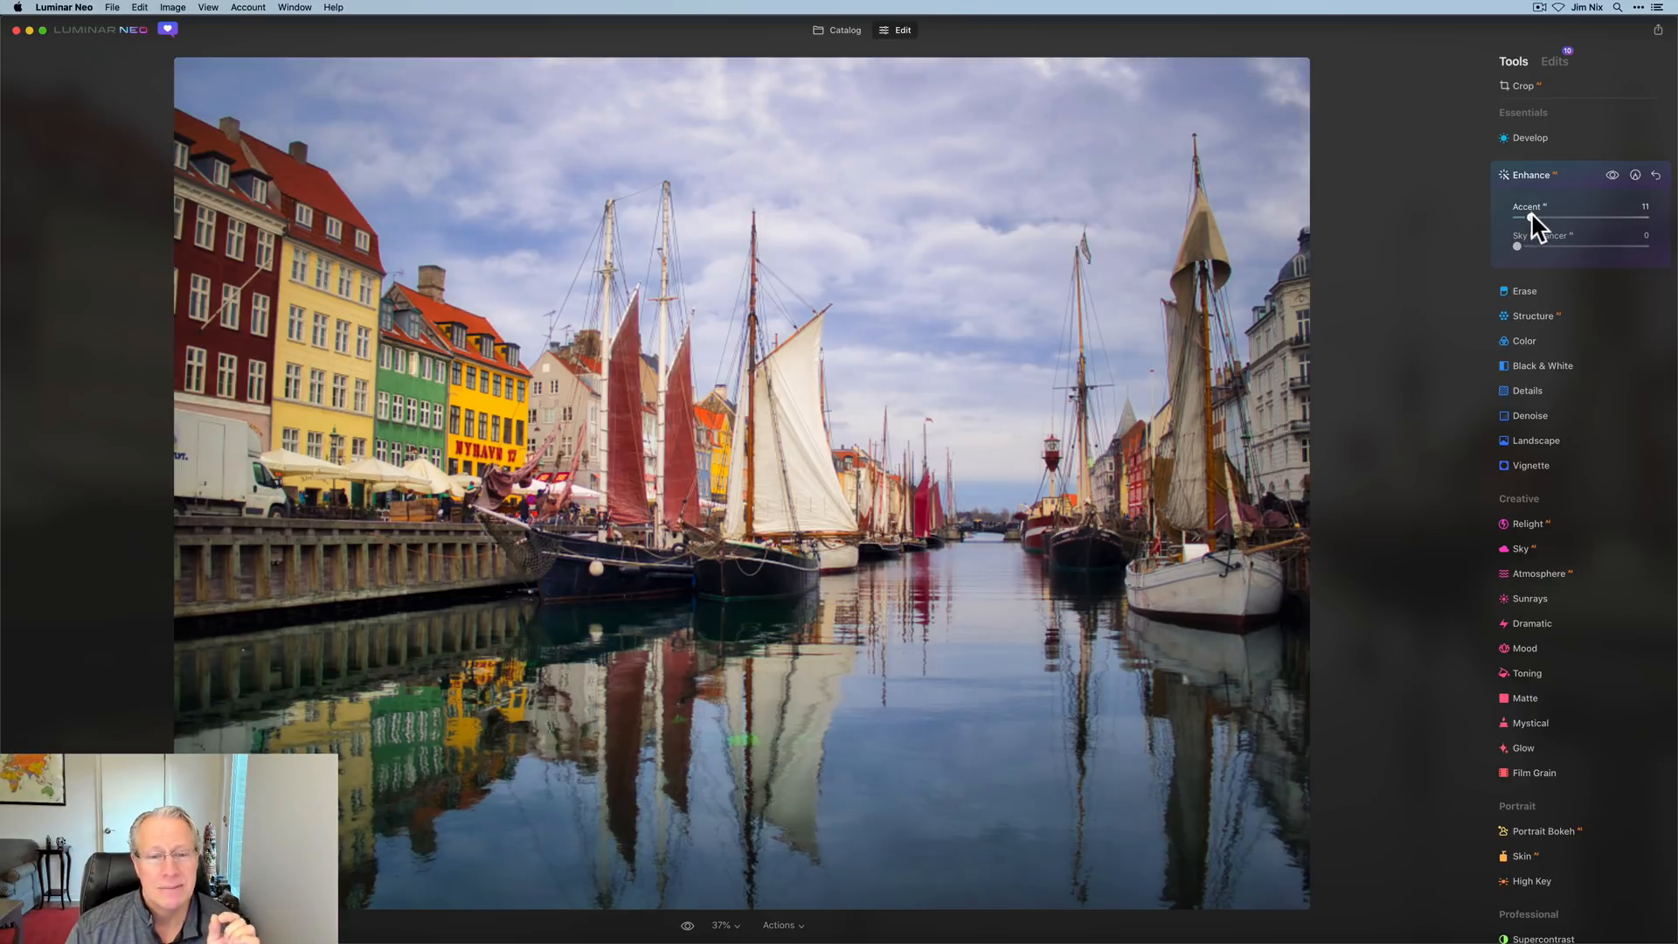
drag(1534, 215, 1546, 215)
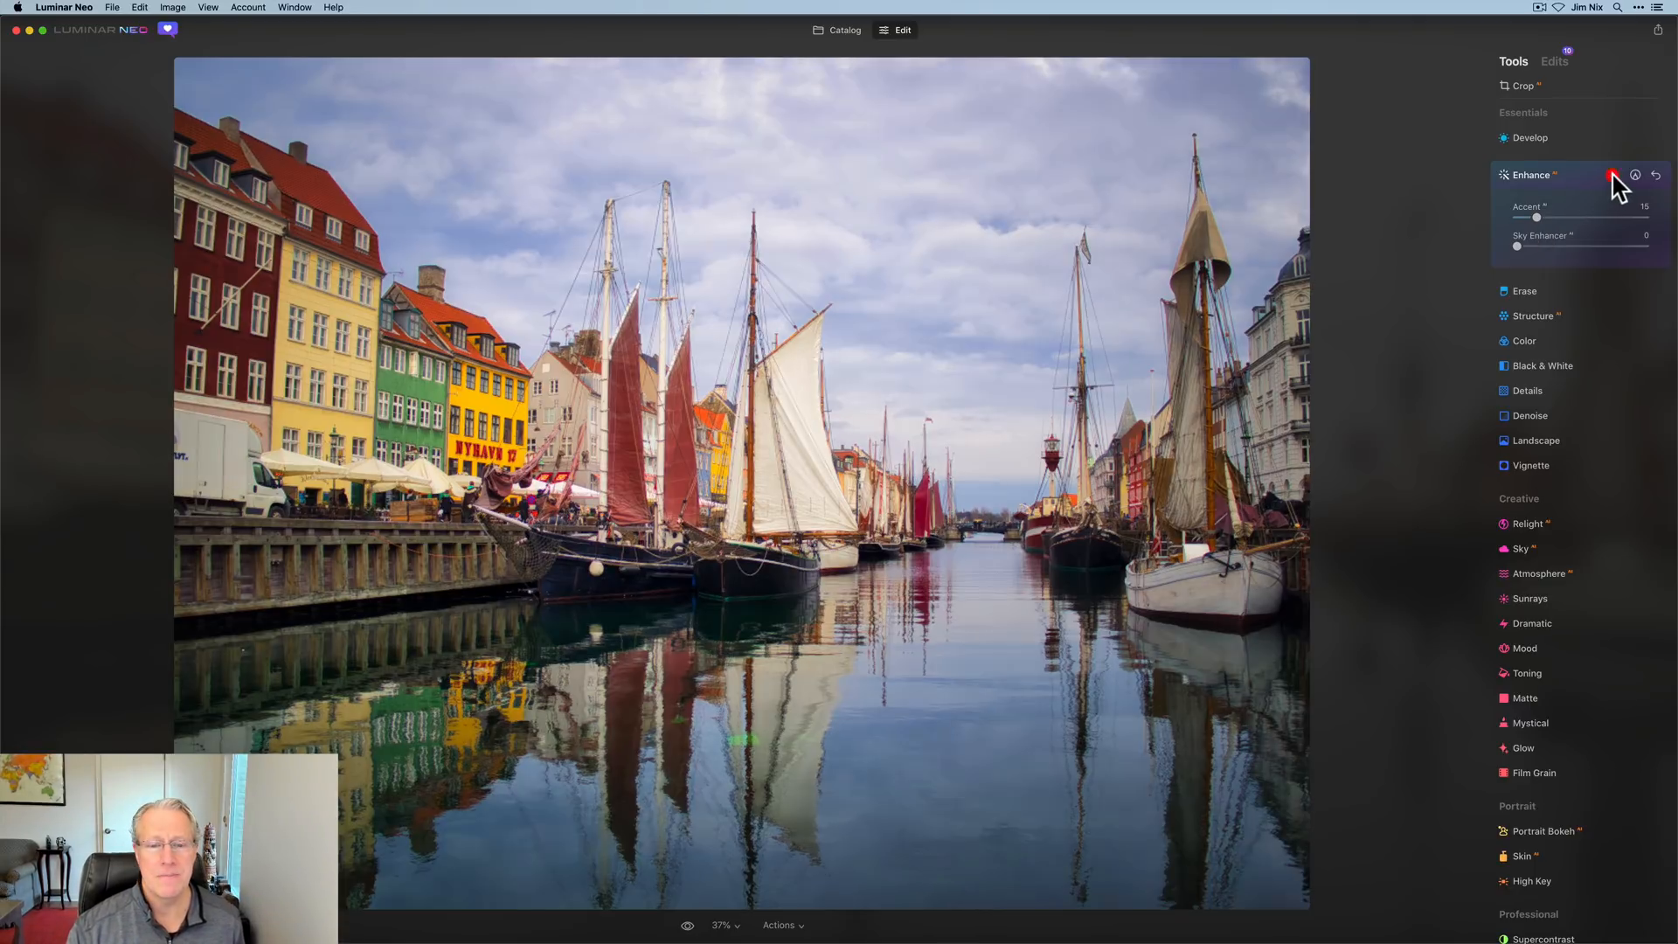
click(1614, 175)
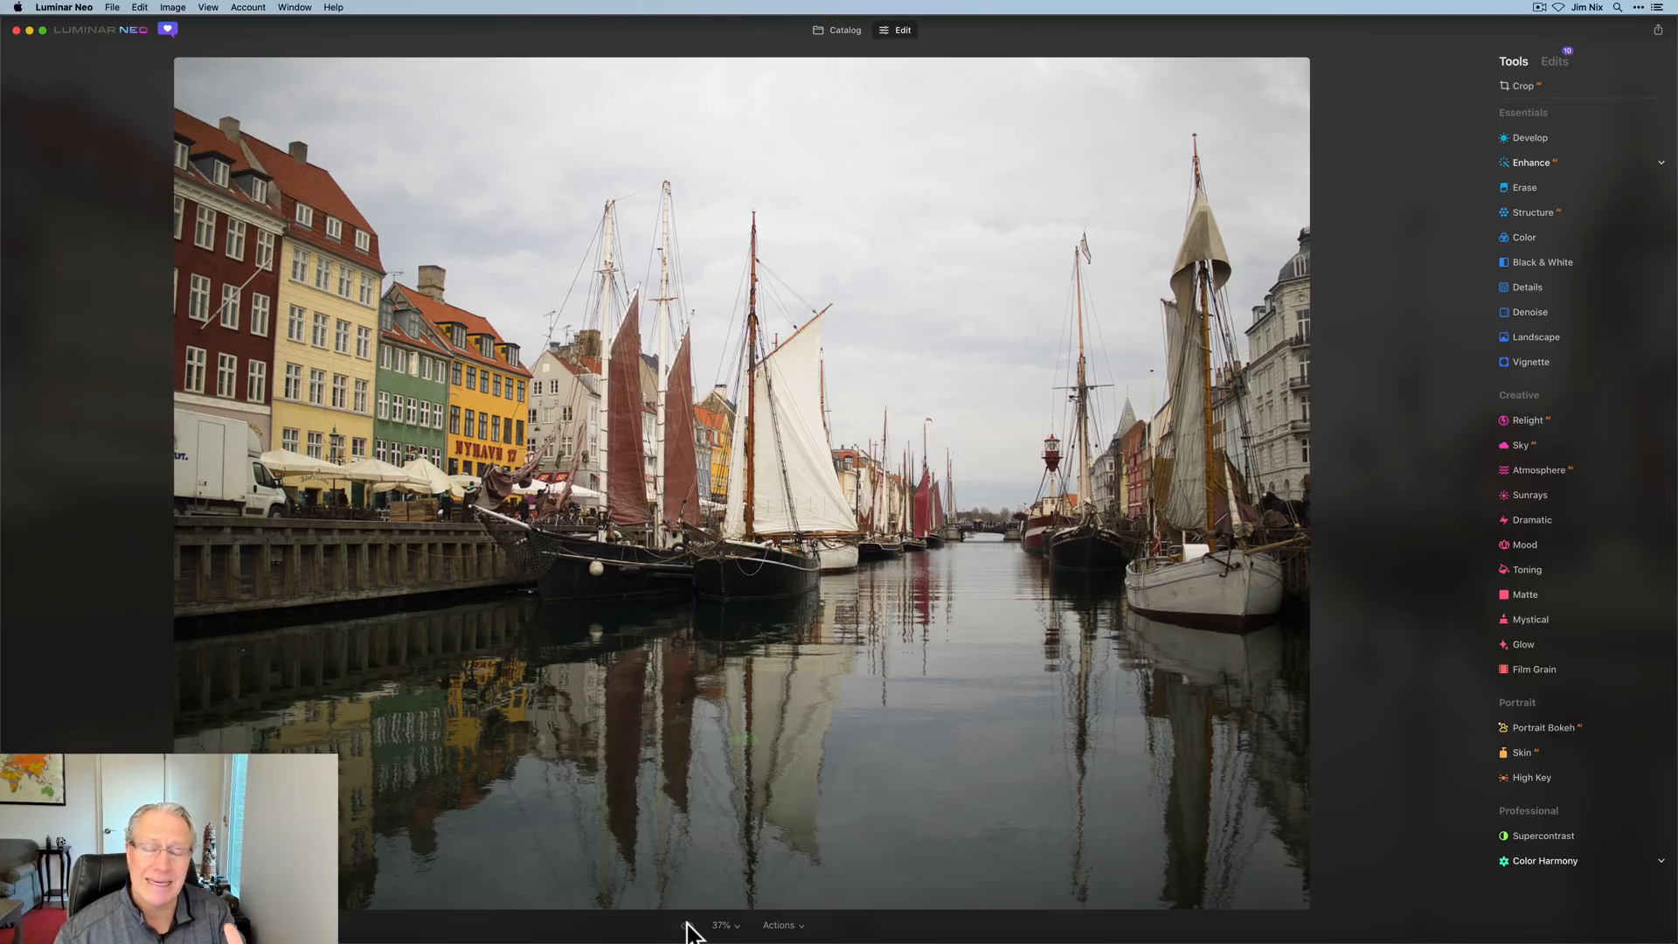
- Return to the edited view and drop HSL blue saturation to -18
click(686, 925)
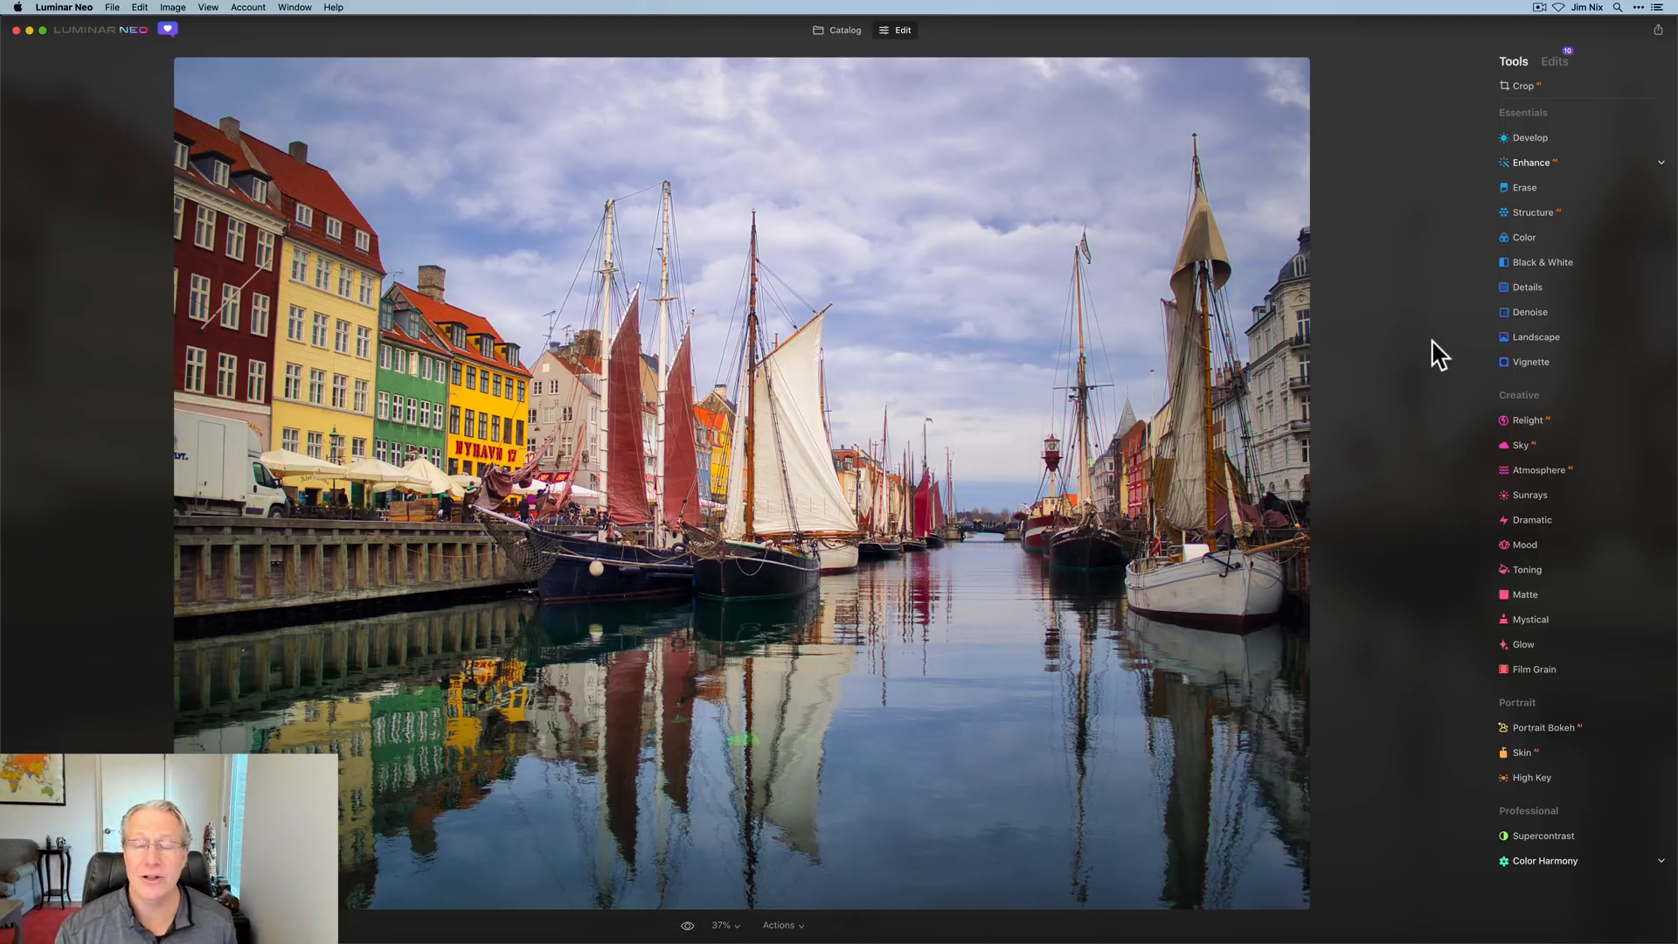
click(1523, 237)
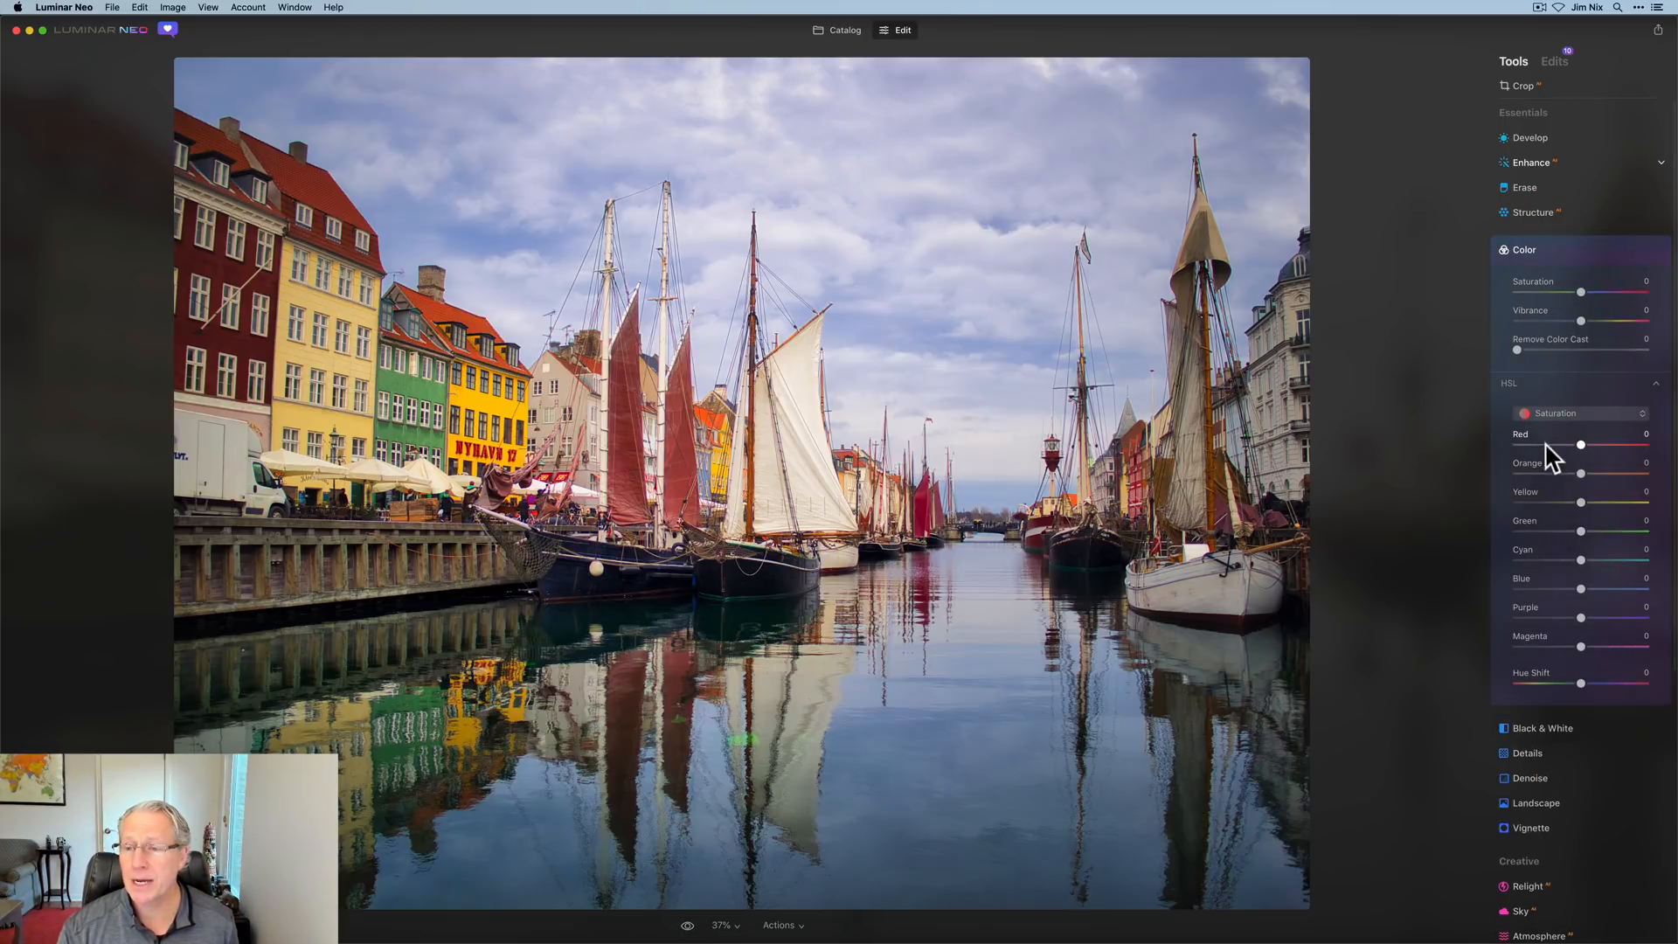
drag(1581, 591, 1573, 591)
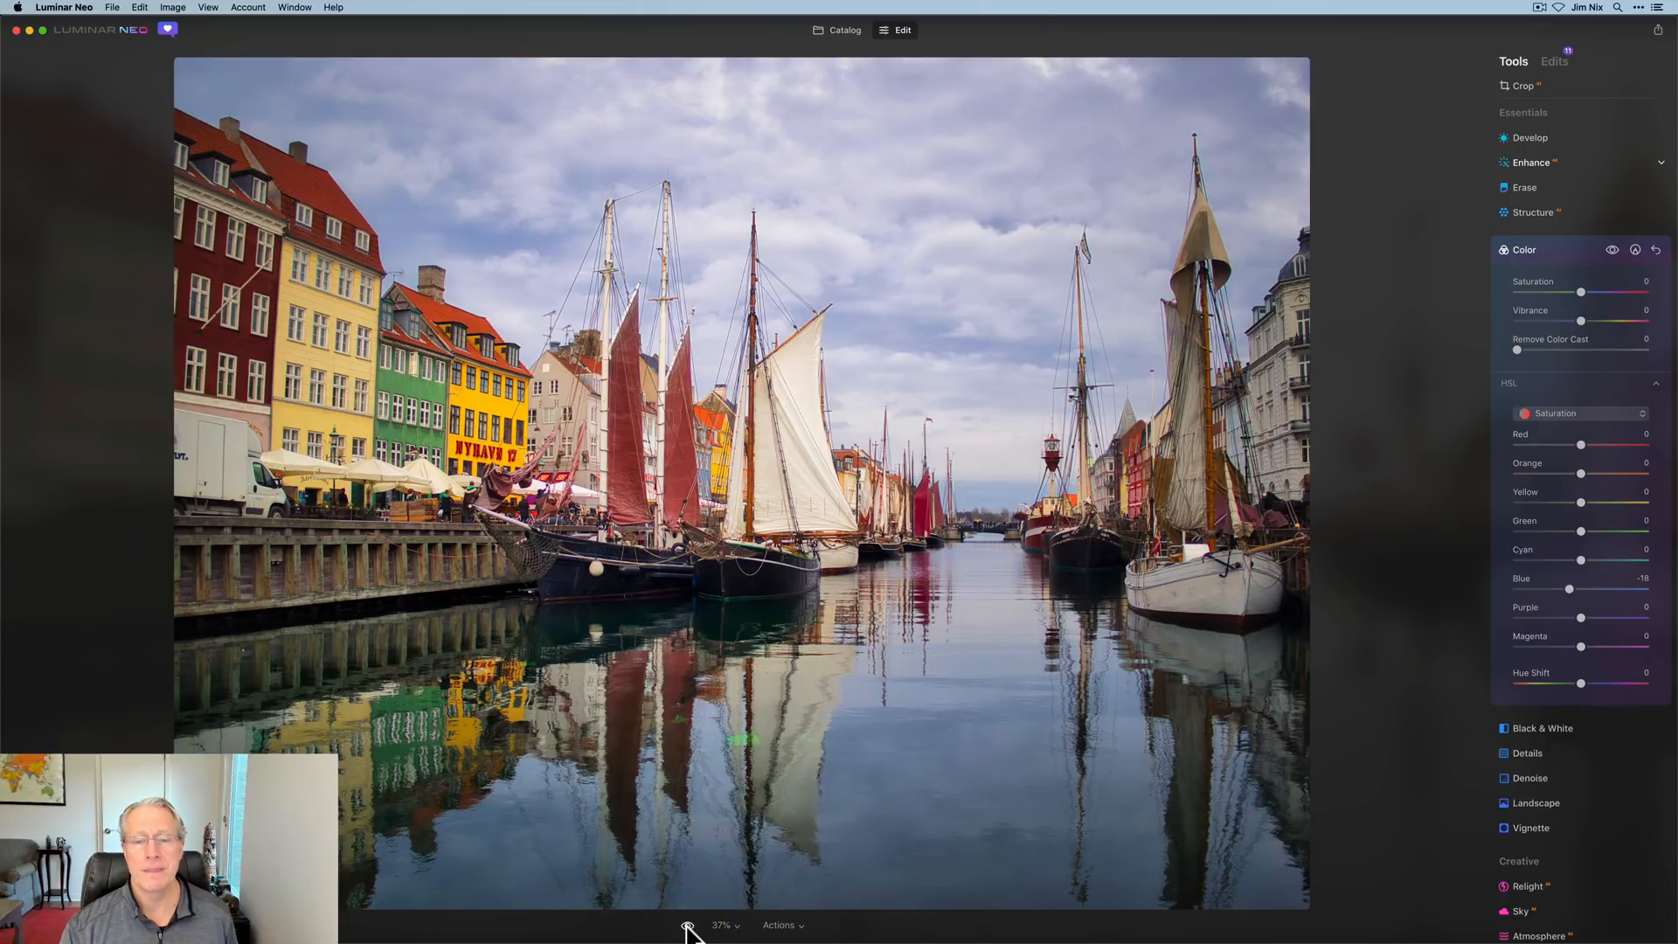
mouse_move(1592, 276)
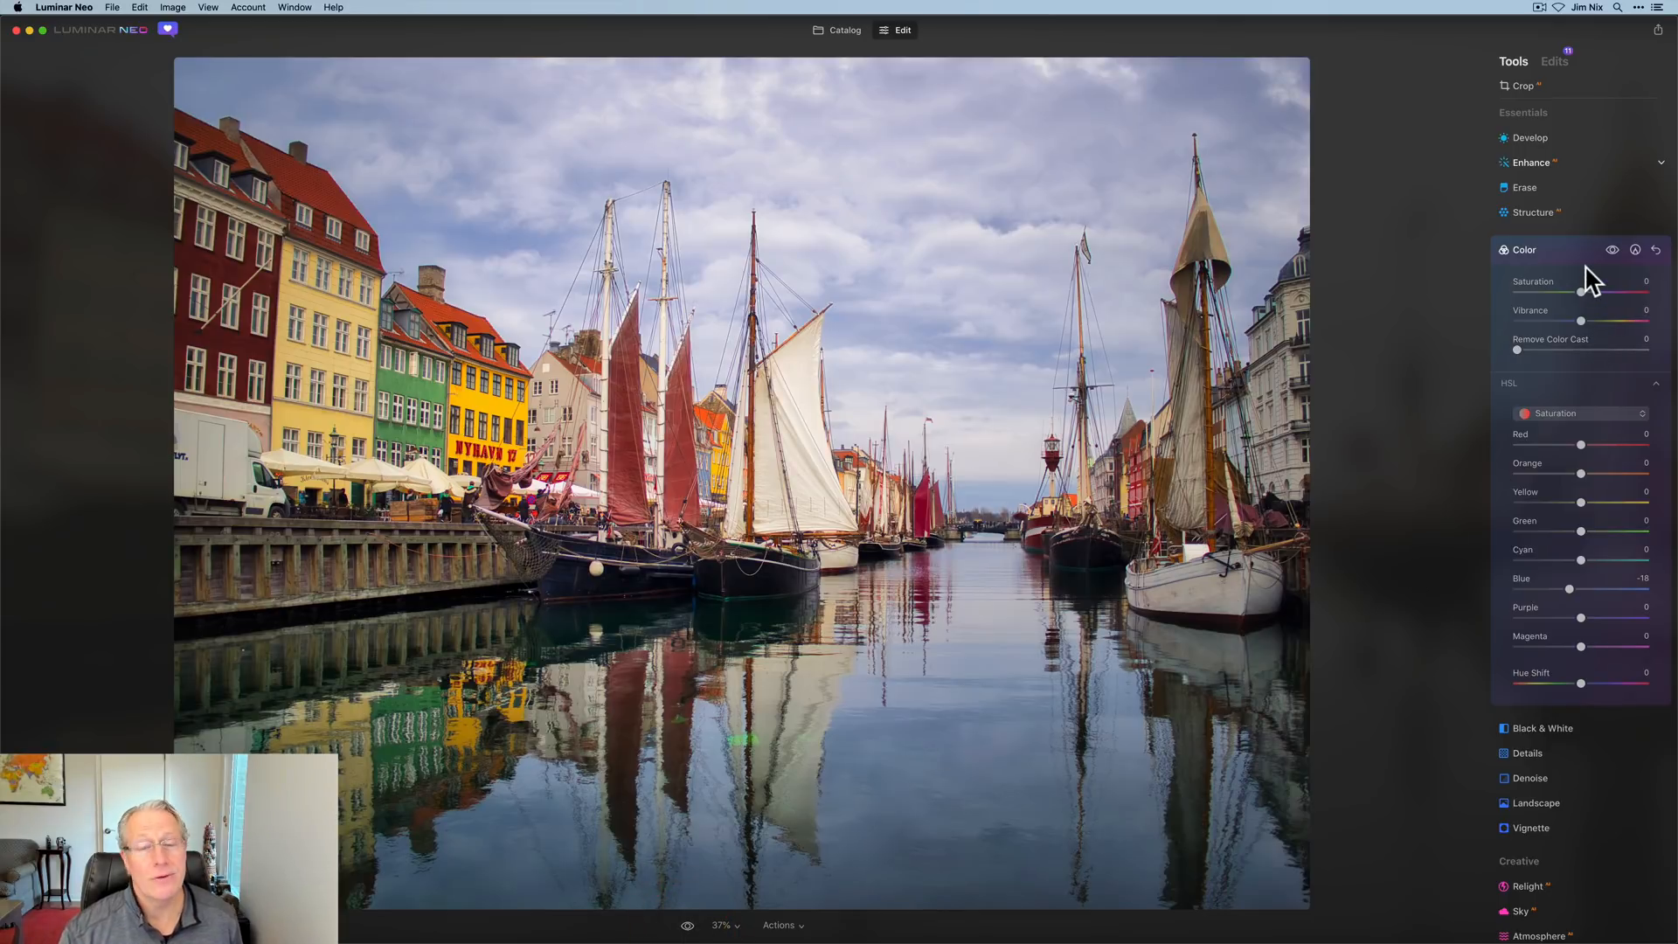
mouse_move(1467, 419)
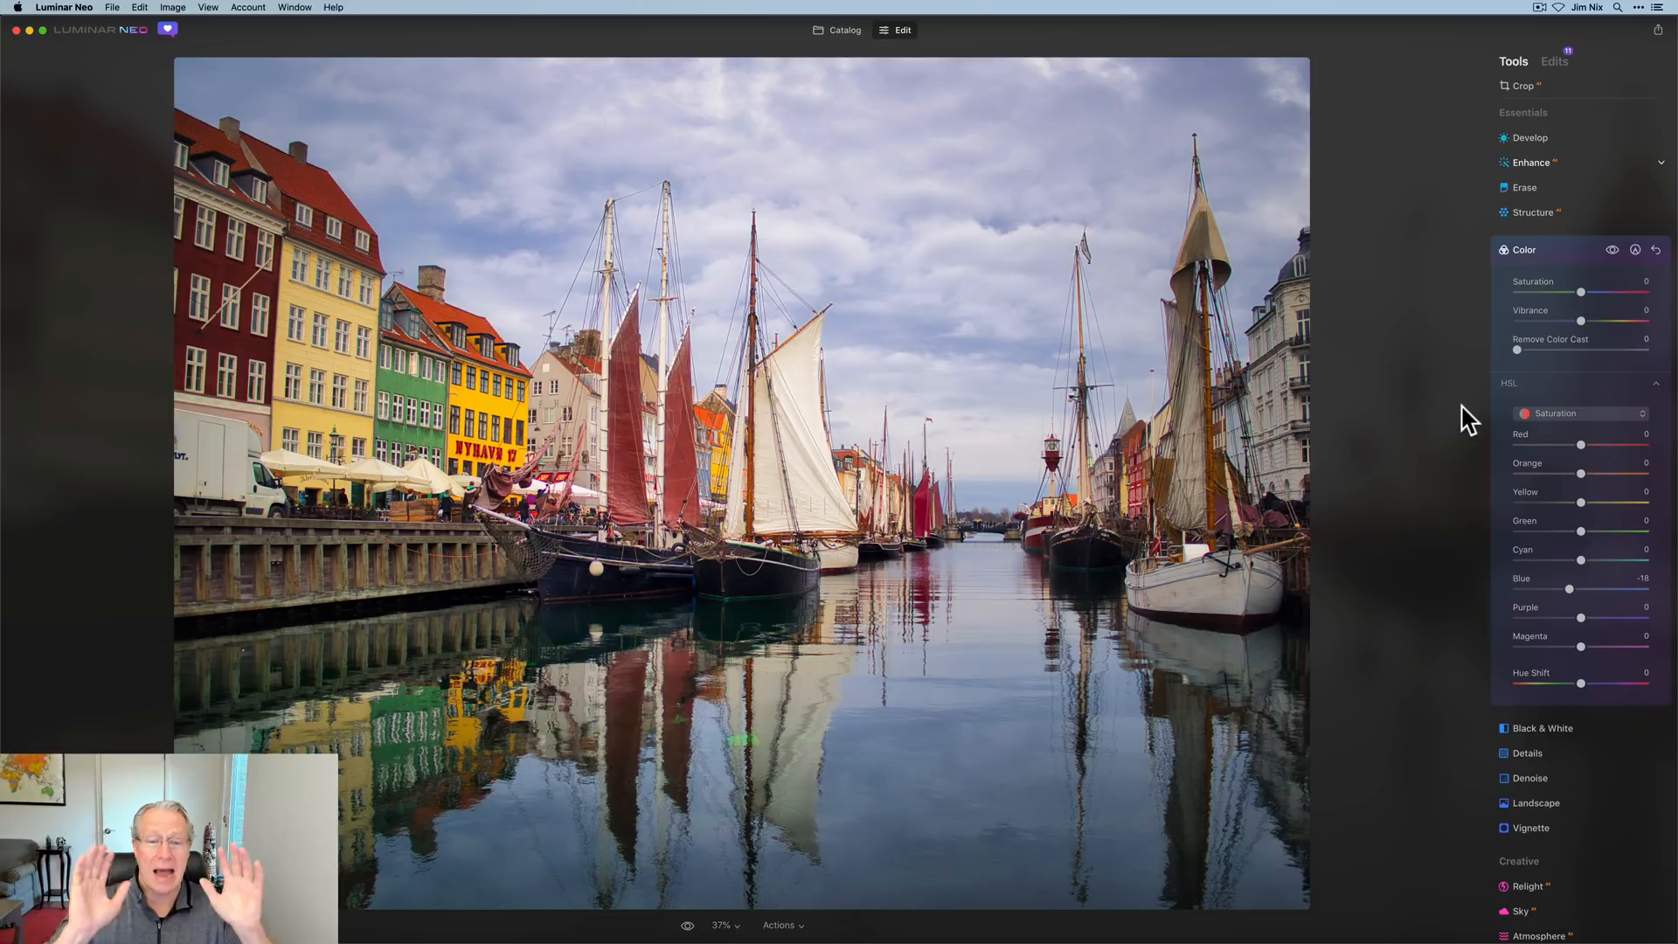